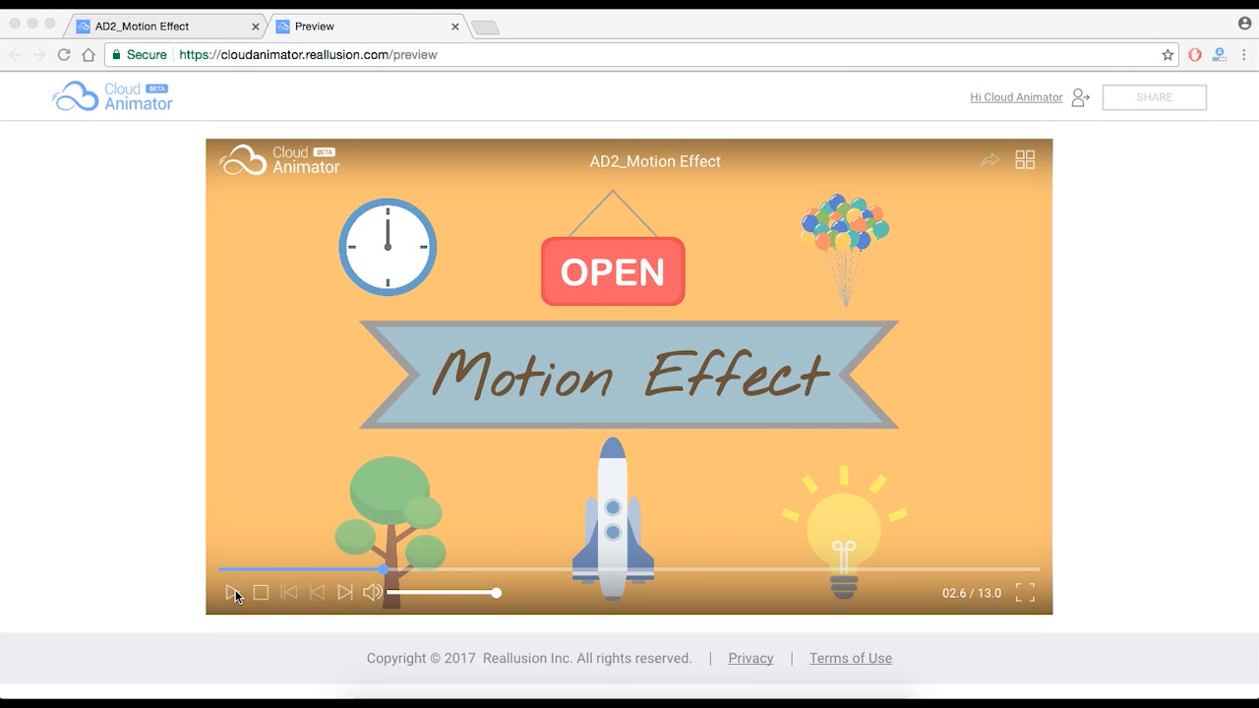
# Play and stop the preview animation, then return to the AD2_Motion Effect editor
pyautogui.click(232, 594)
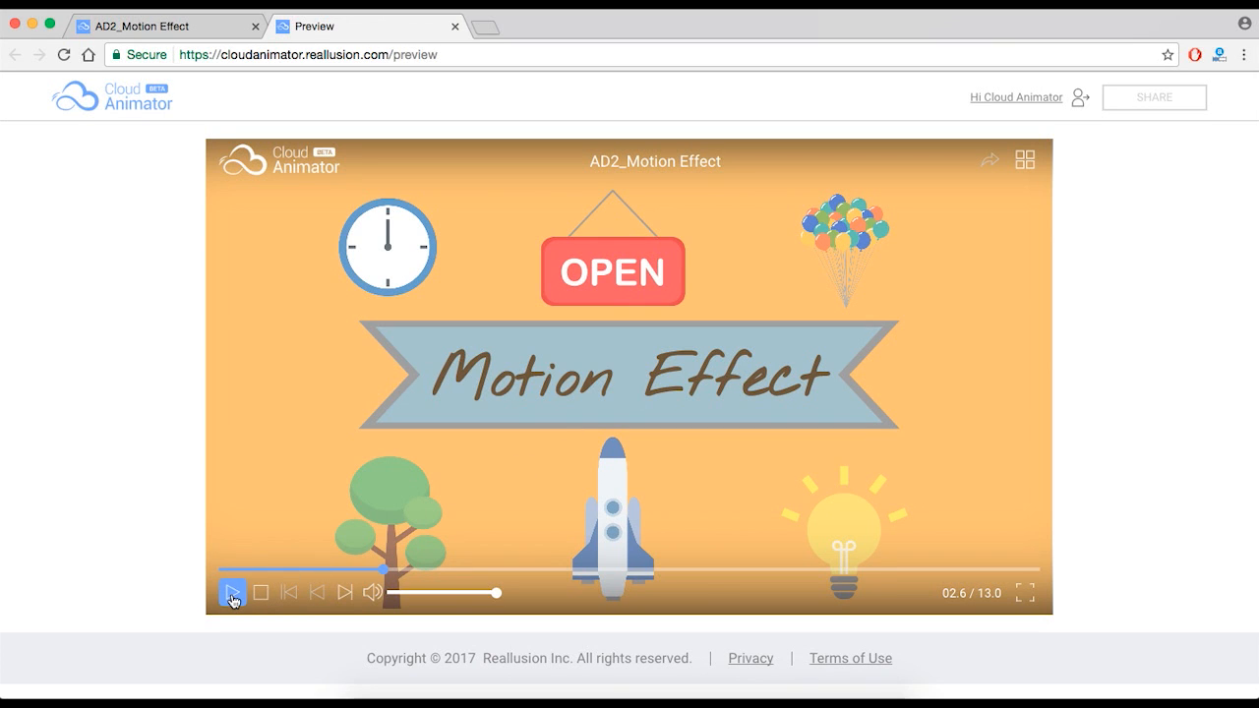
pyautogui.click(232, 592)
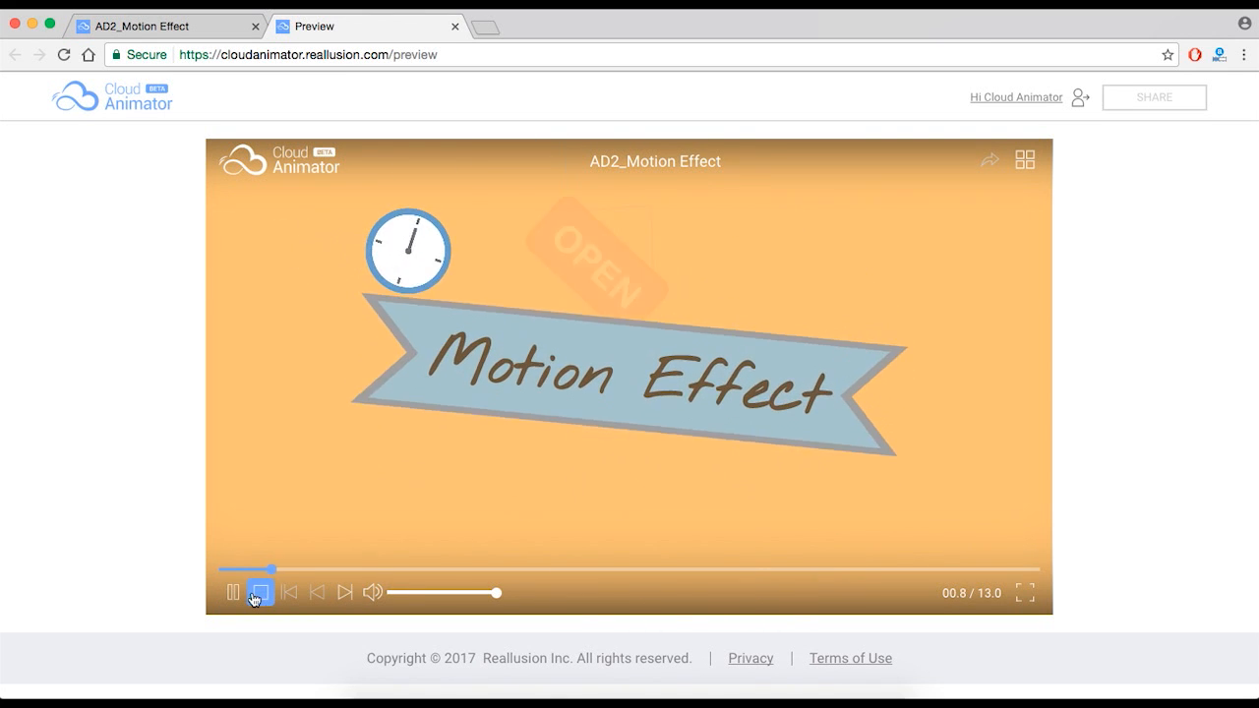
pyautogui.click(255, 592)
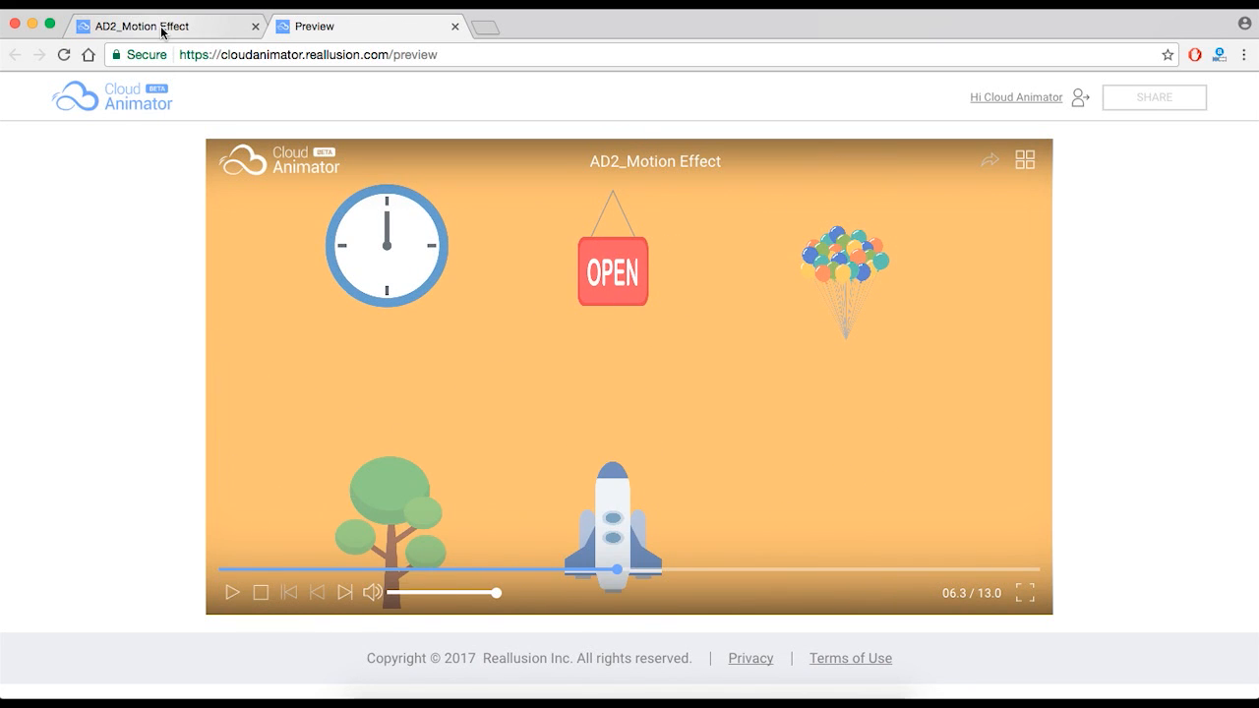
pyautogui.click(148, 26)
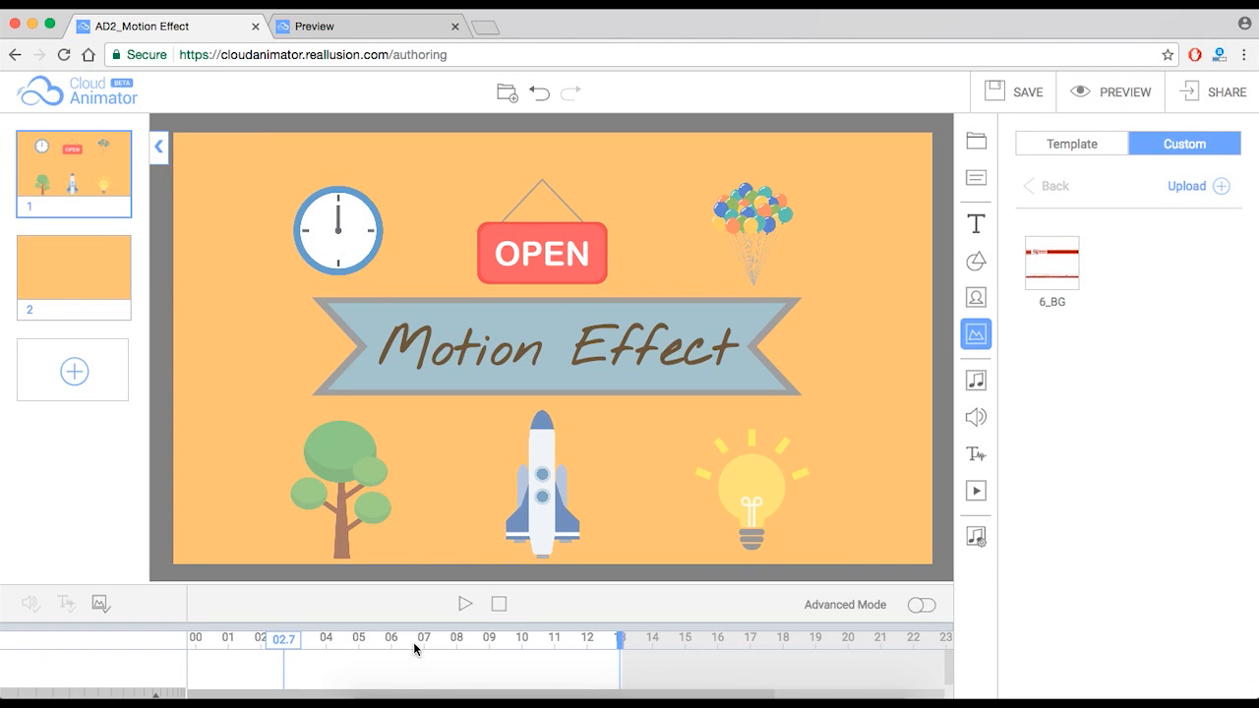
# Play and pause the scene on the canvas and select the OPEN sign to inspect its timing
pyautogui.click(464, 604)
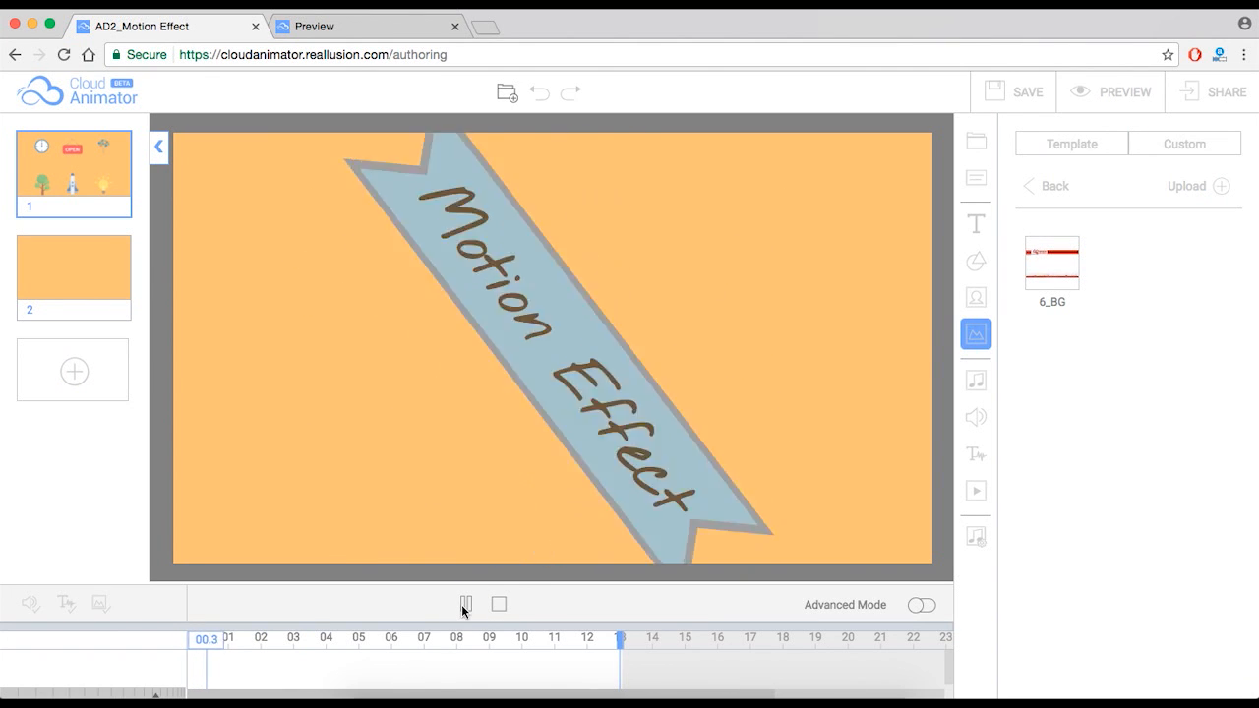
pyautogui.click(464, 602)
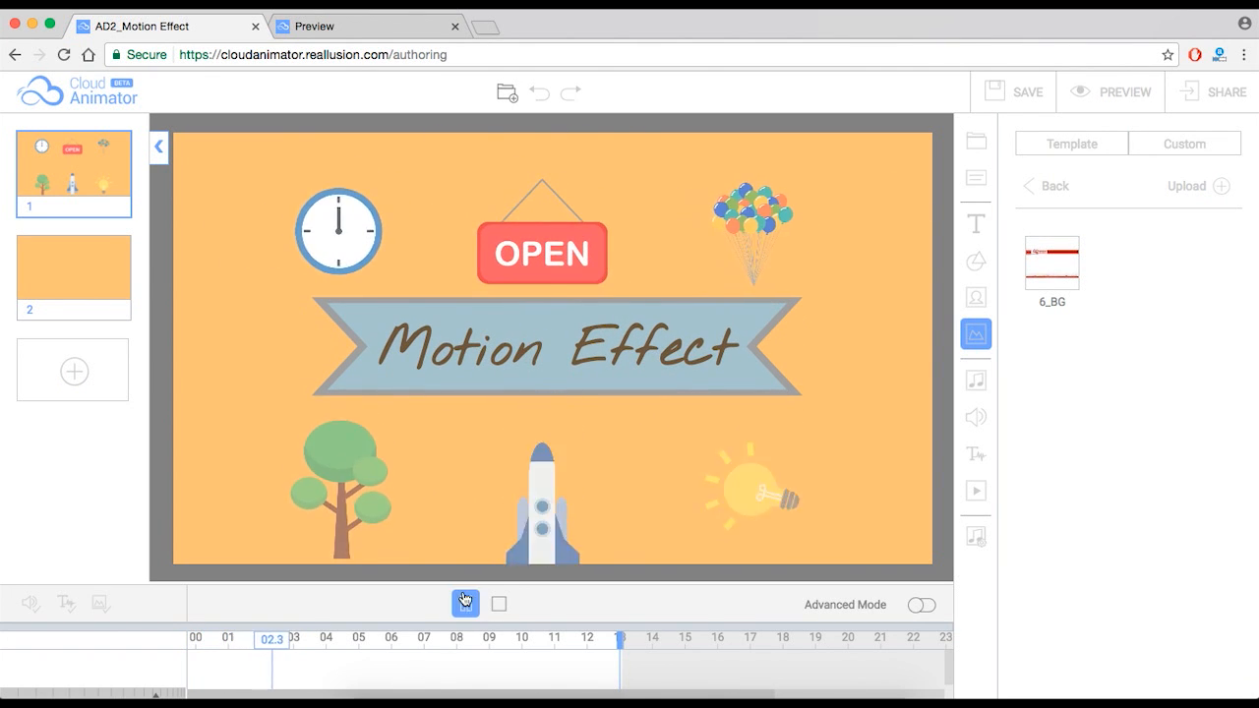
pyautogui.click(464, 602)
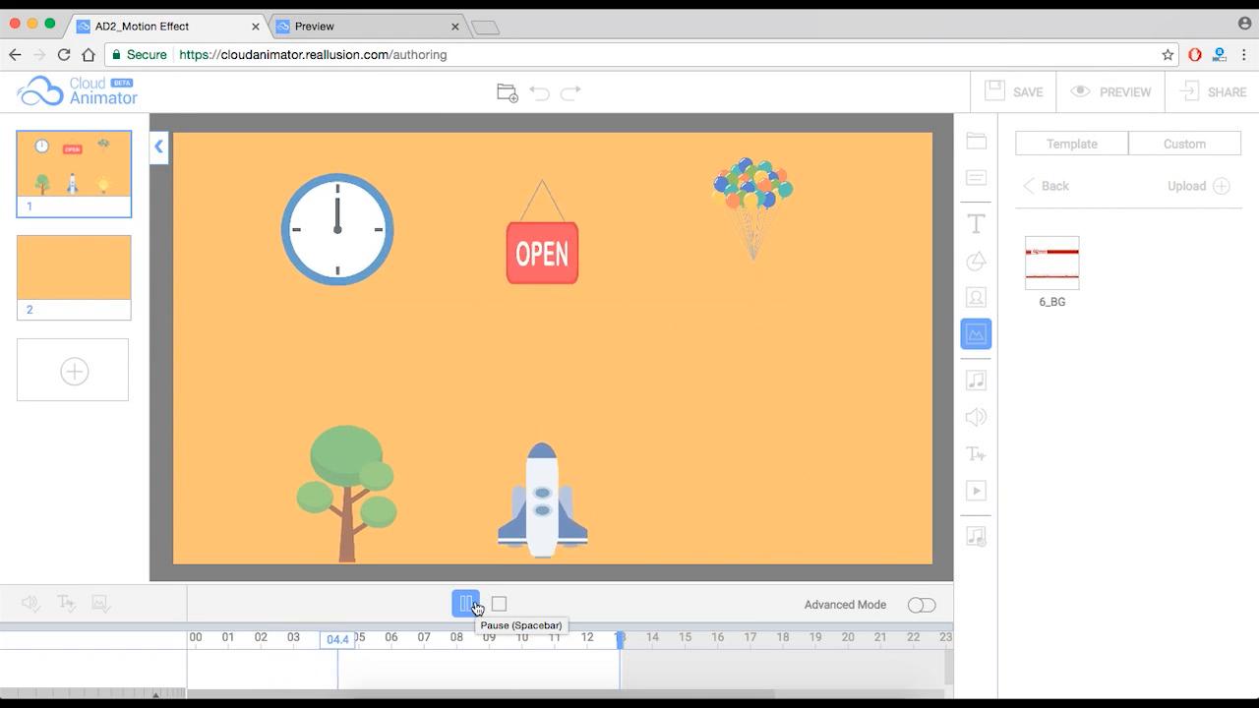
pyautogui.click(464, 604)
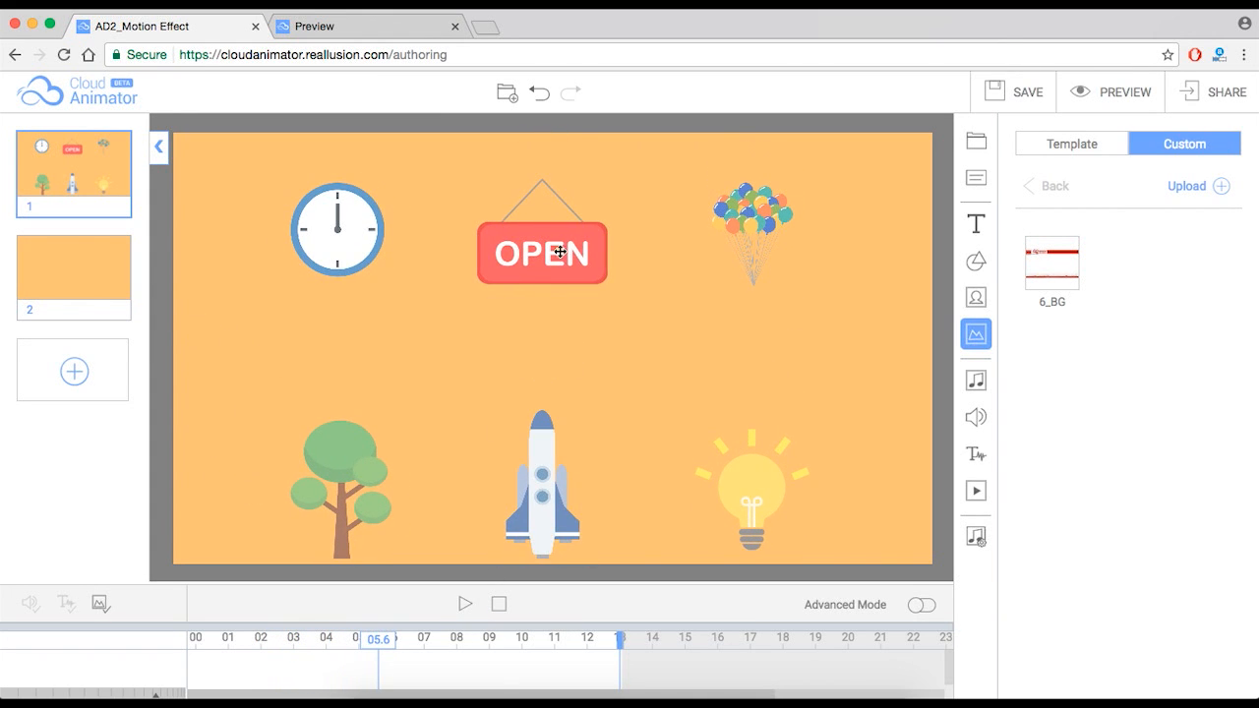
pyautogui.click(541, 251)
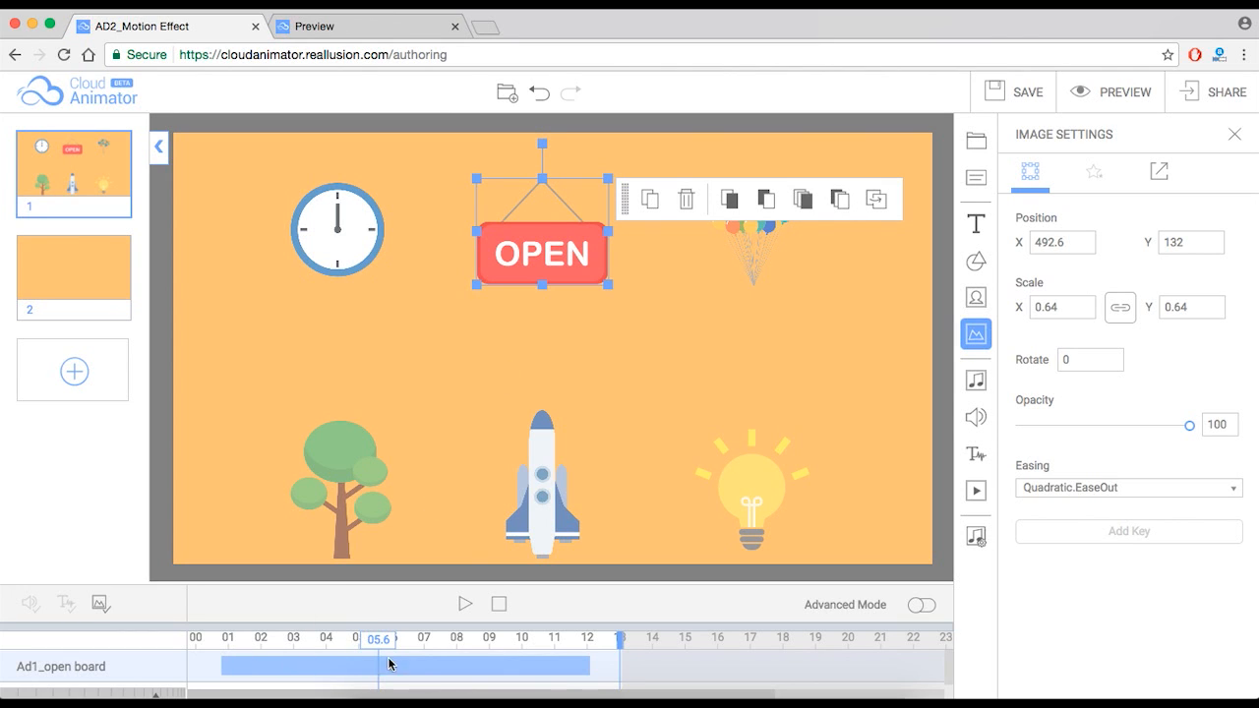
pyautogui.moveTo(541, 653)
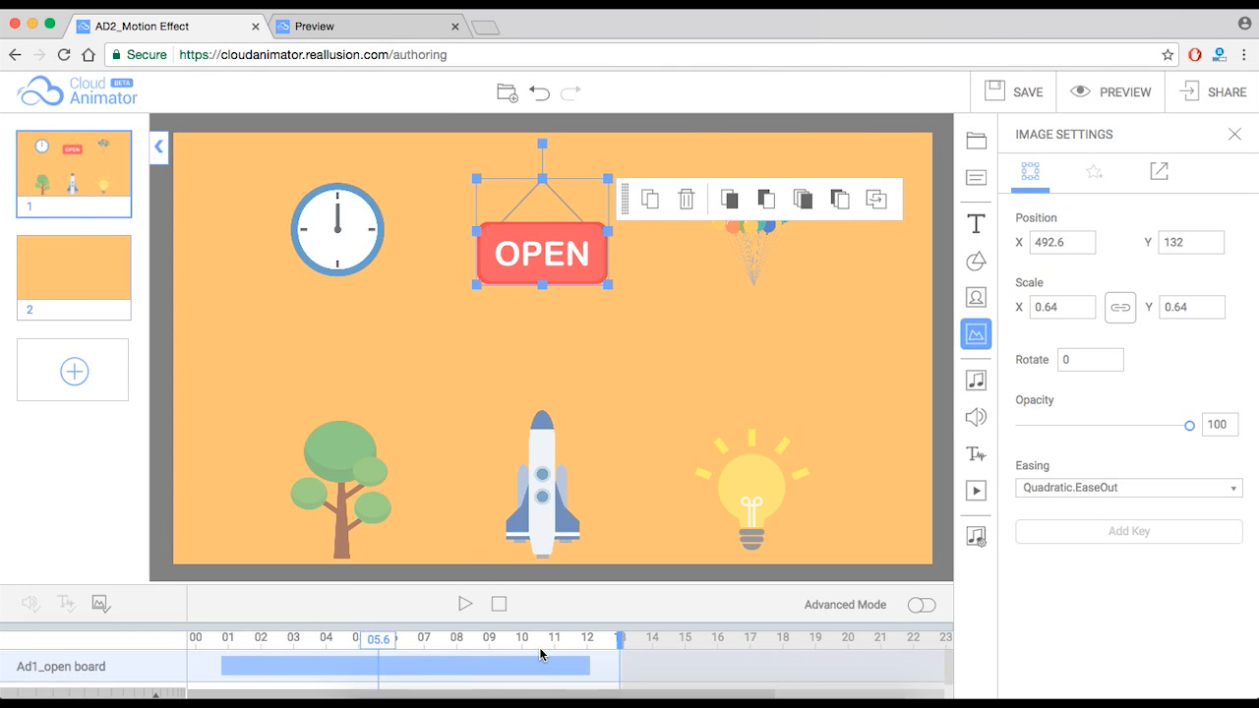
pyautogui.moveTo(287, 633)
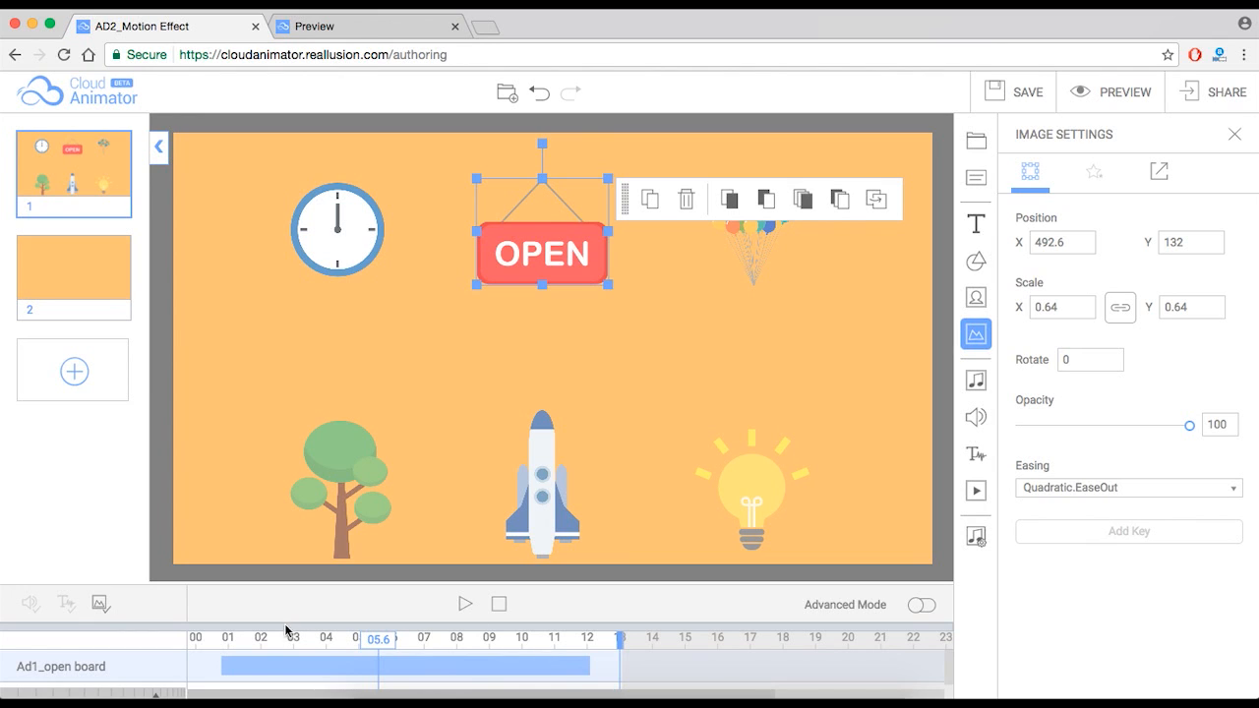
pyautogui.moveTo(460, 480)
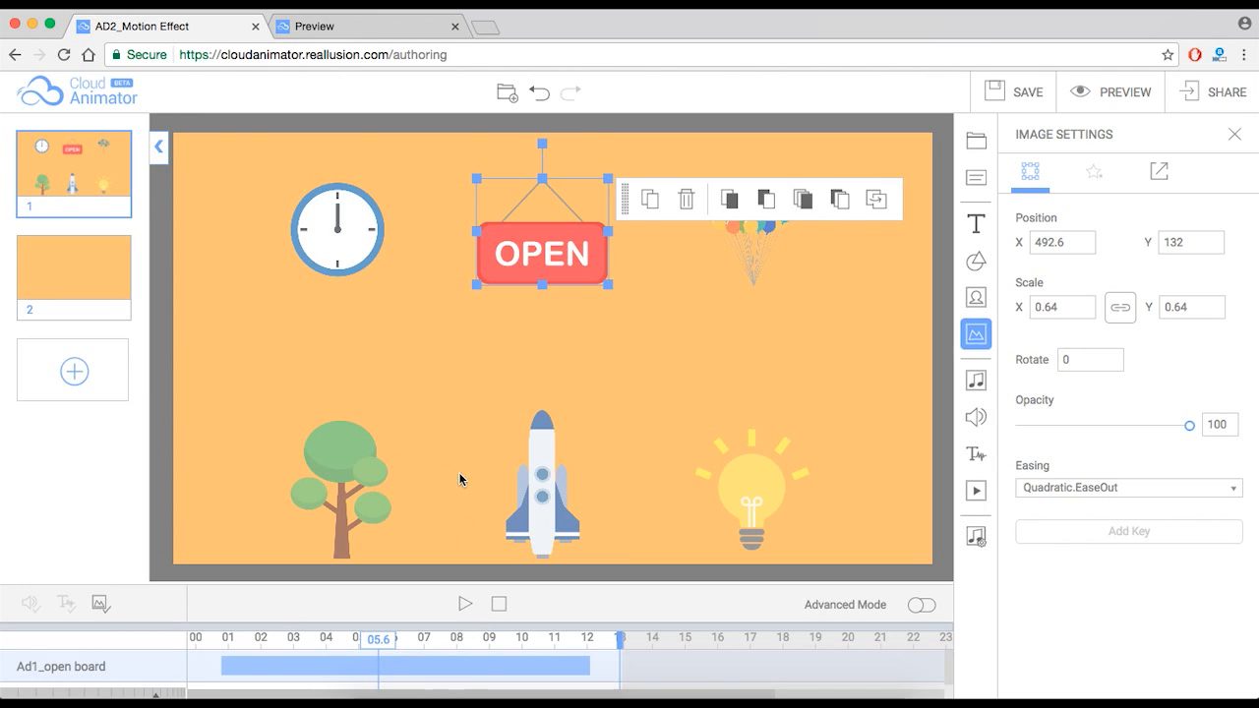
pyautogui.moveTo(512, 645)
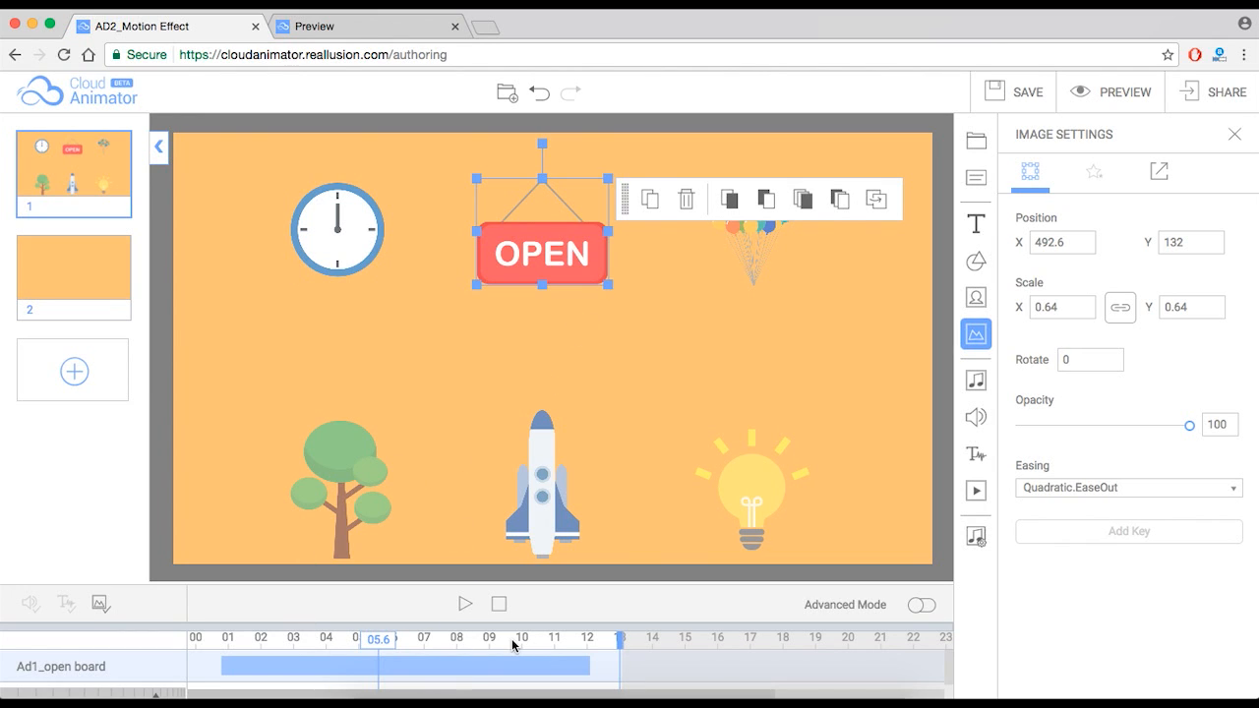
pyautogui.moveTo(488, 553)
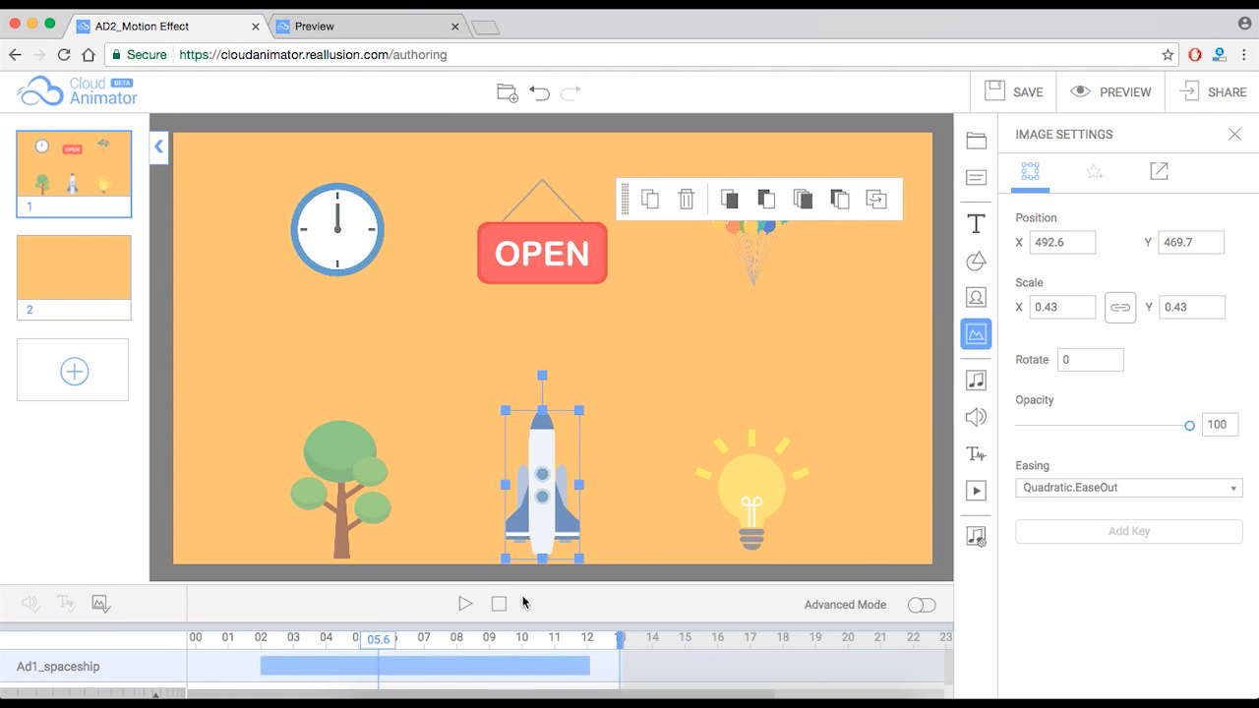
# Replay and stop the scene, then select the Motion Effect ribbon to inspect its track
pyautogui.click(464, 604)
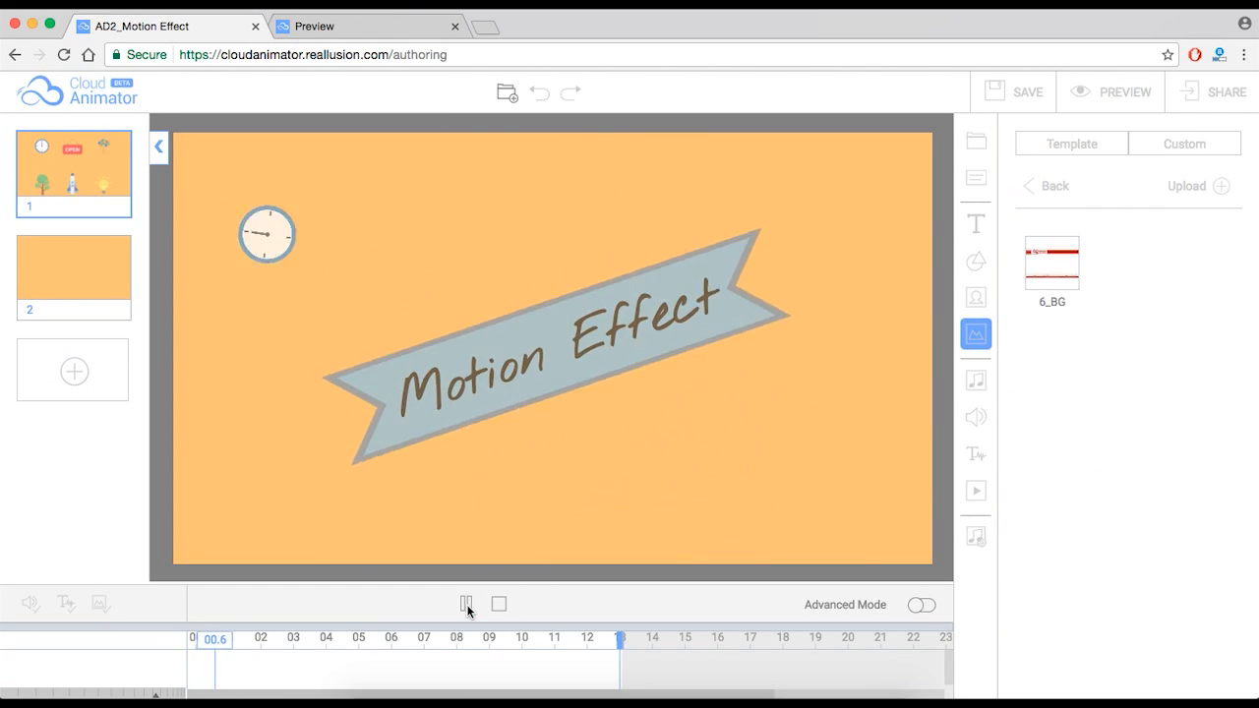
pyautogui.click(500, 603)
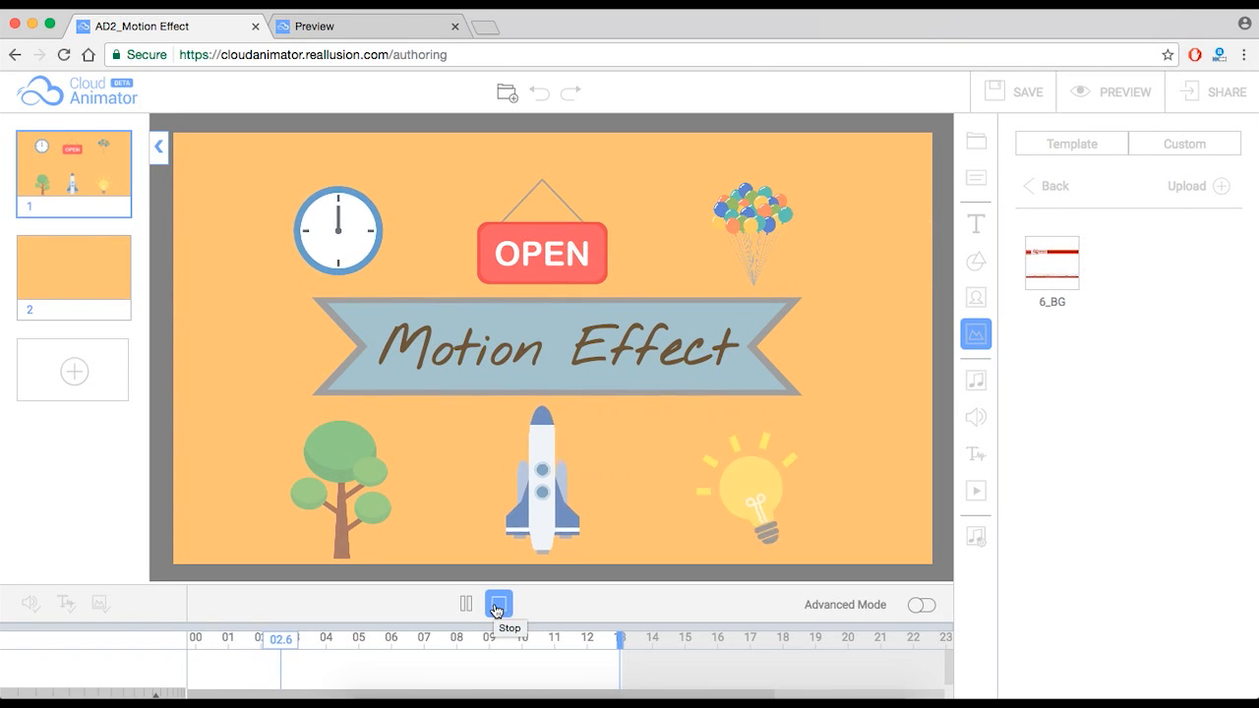
pyautogui.click(555, 344)
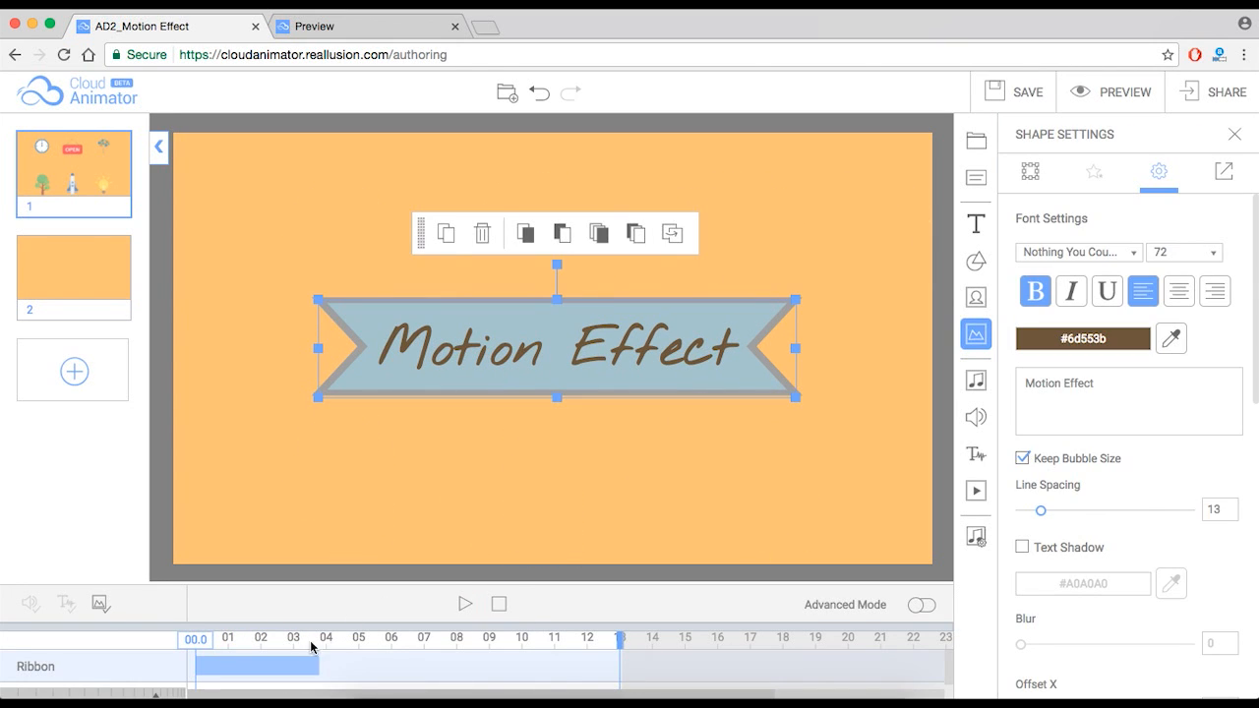
pyautogui.moveTo(675, 606)
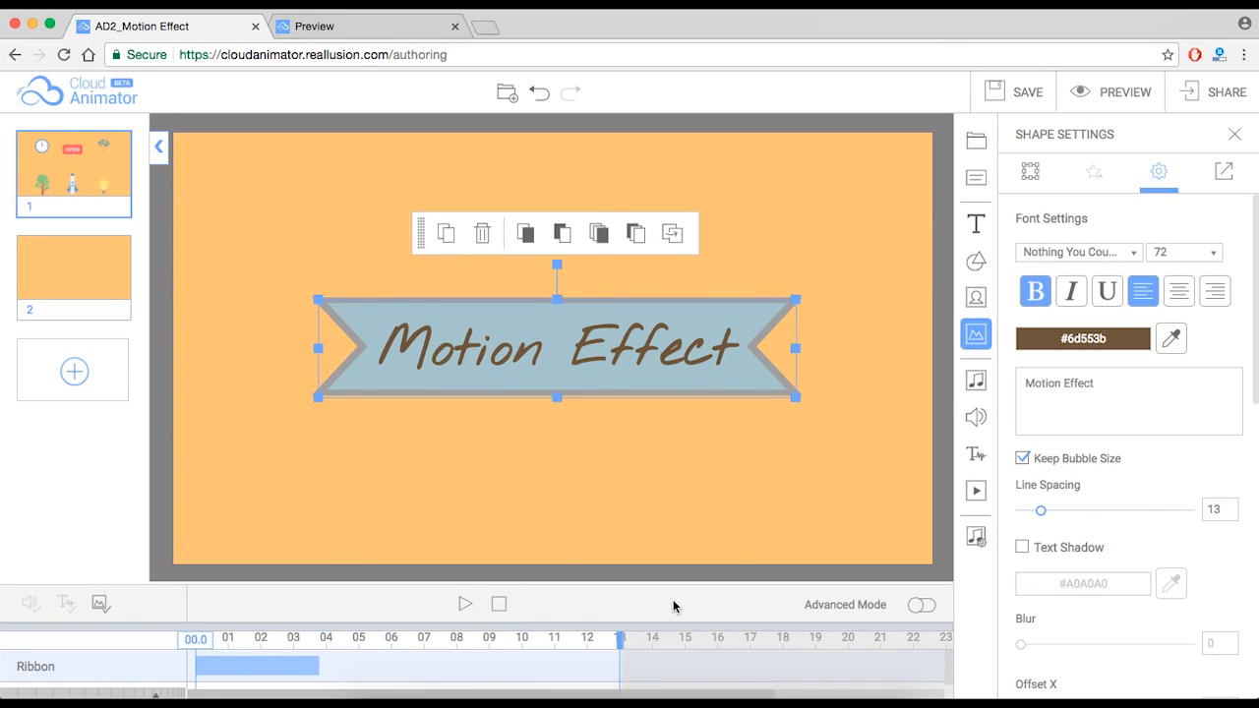
pyautogui.moveTo(869, 618)
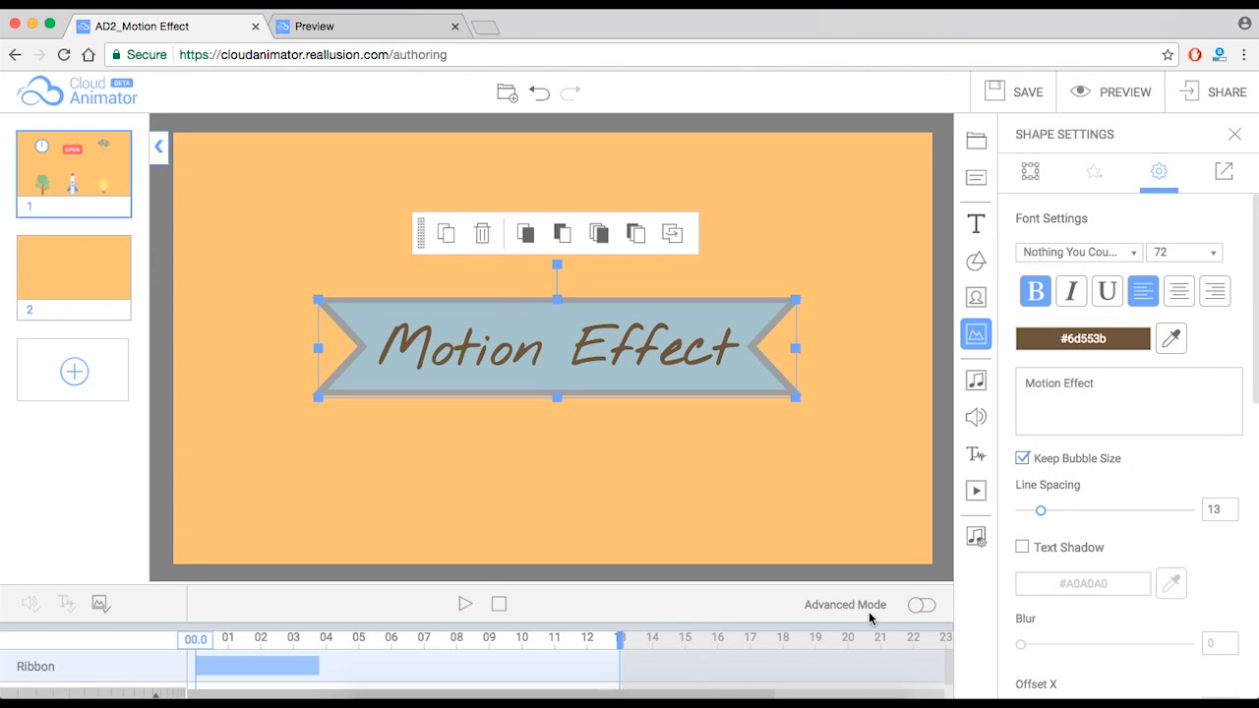
# Enable Advanced Mode to show every object track and review the Ad1_clock's entrance, pulse emphasis and exit
pyautogui.click(920, 606)
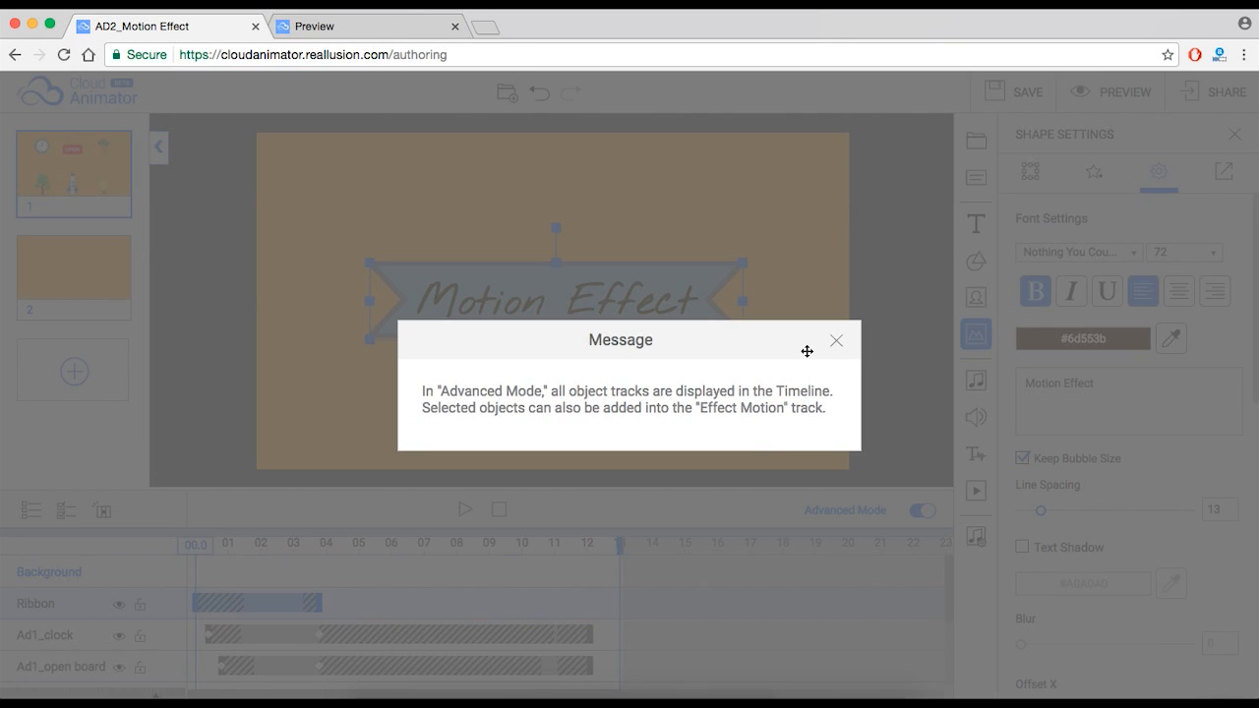
pyautogui.click(836, 338)
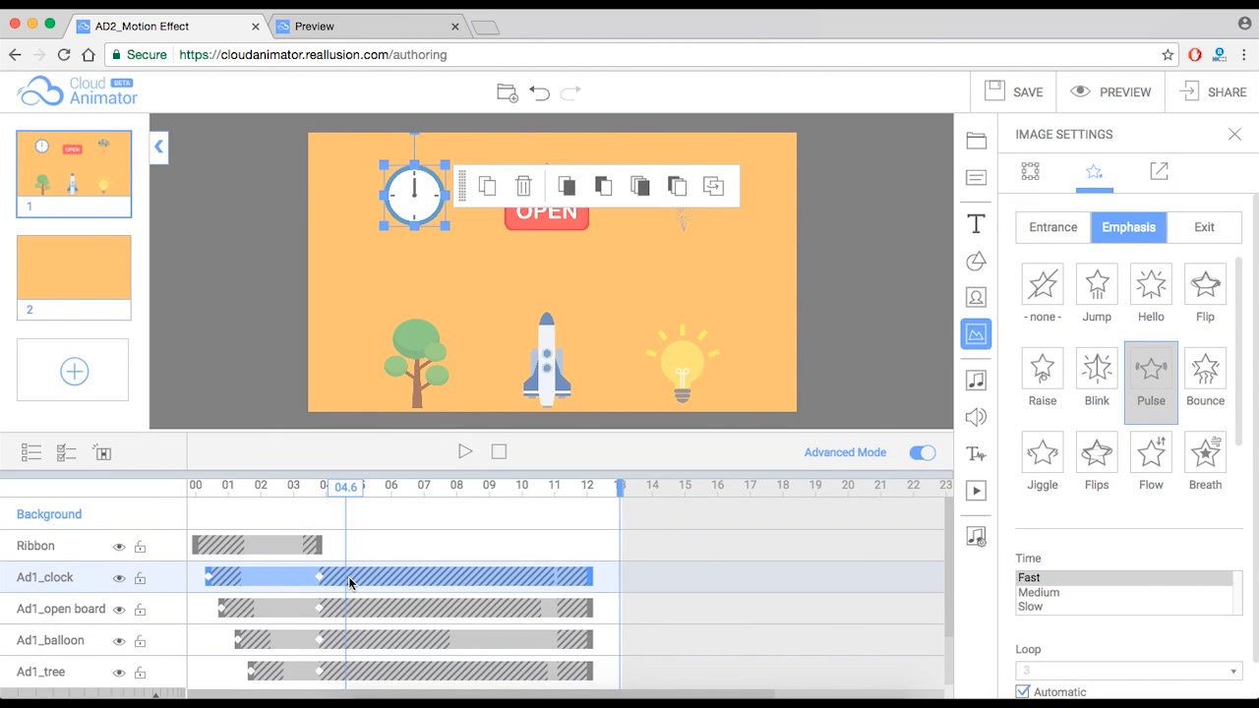
pyautogui.moveTo(425, 339)
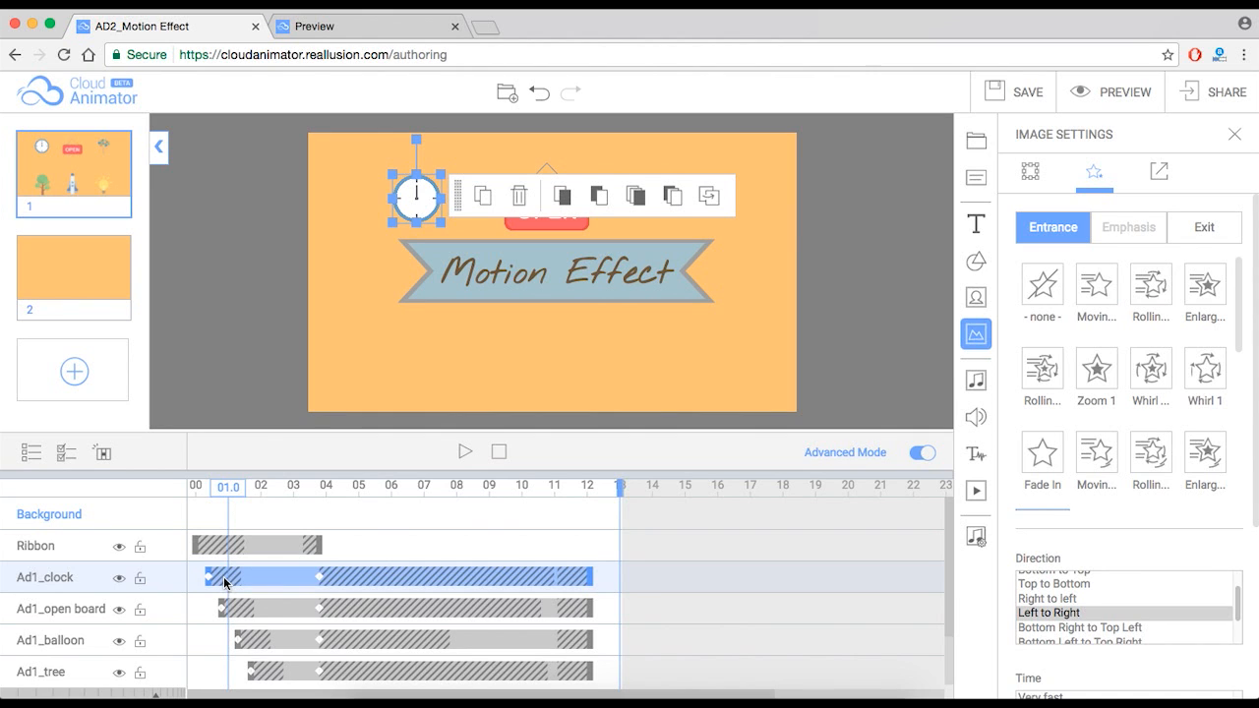
pyautogui.moveTo(230, 498)
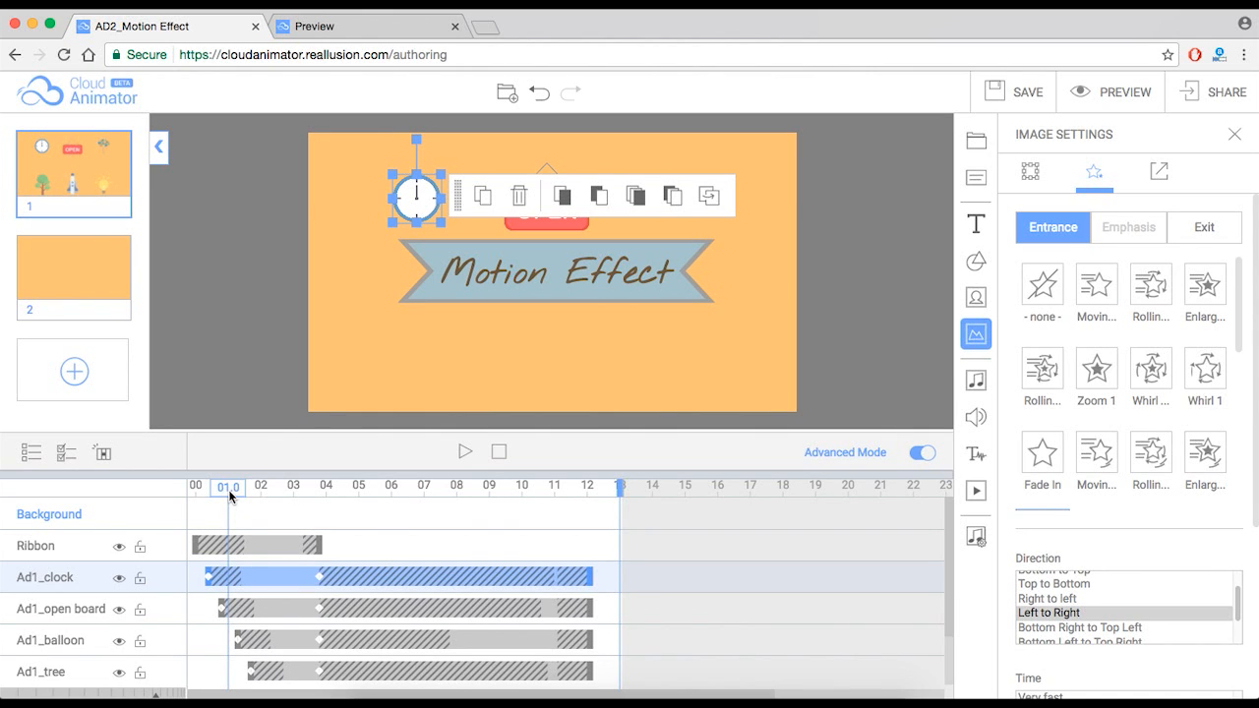
pyautogui.click(1129, 229)
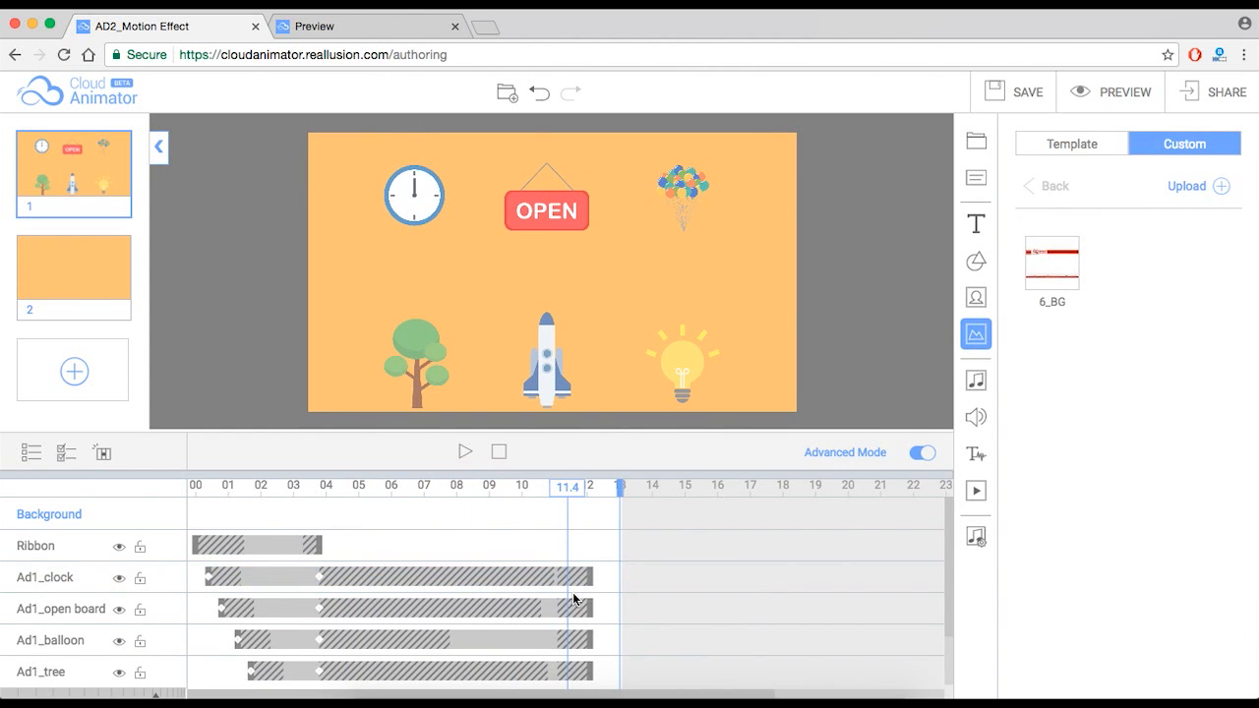
pyautogui.click(413, 193)
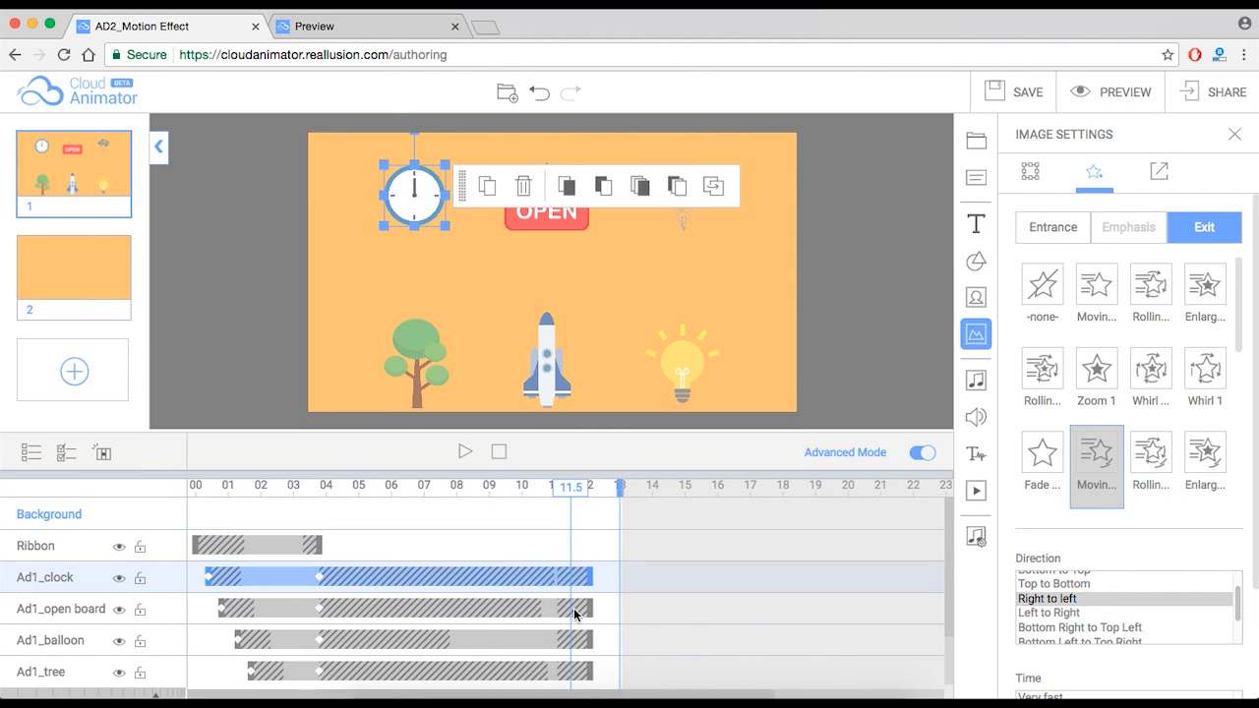
pyautogui.moveTo(575, 628)
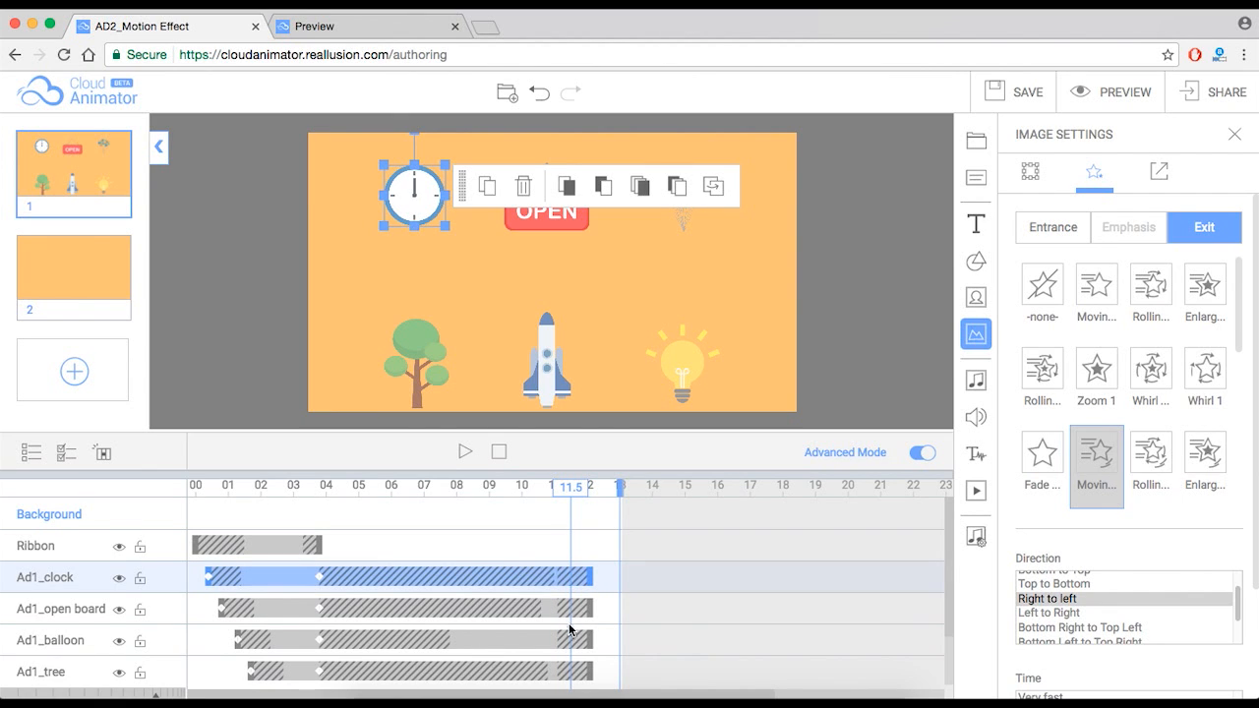
pyautogui.click(1096, 373)
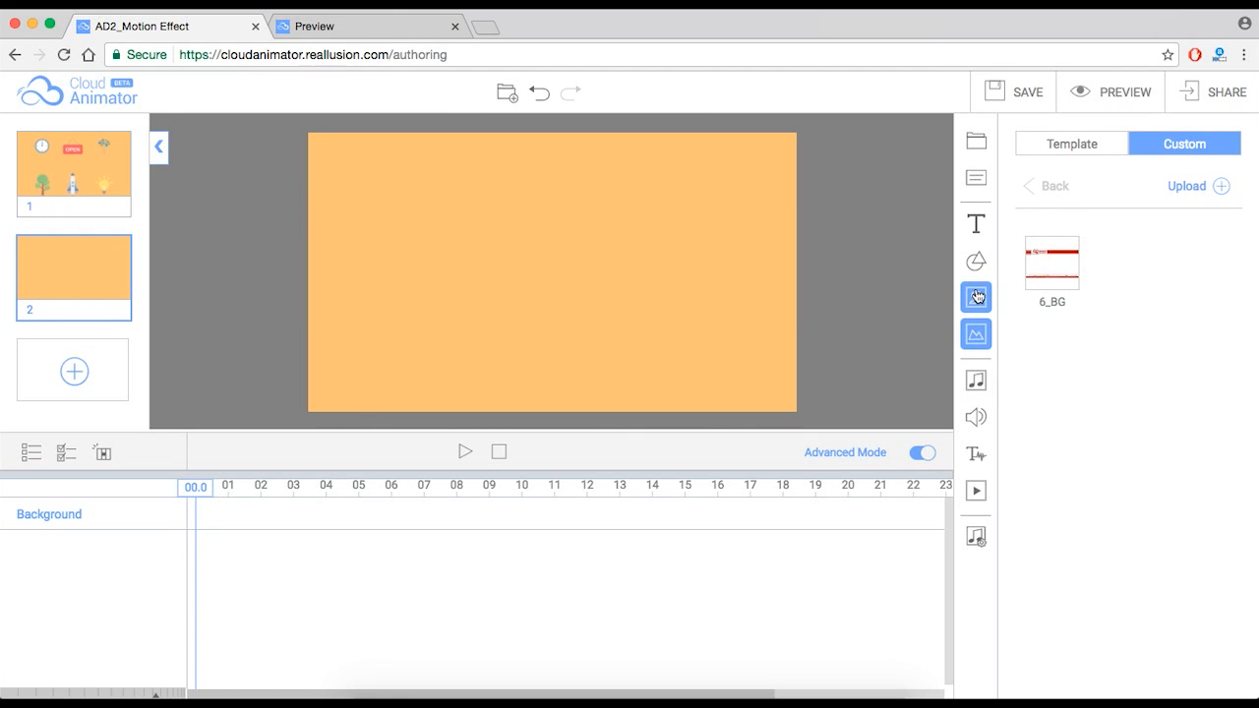
# Add the Ad1_street board image from the Custom library onto slide 2 and bring up its editing actions
pyautogui.click(976, 295)
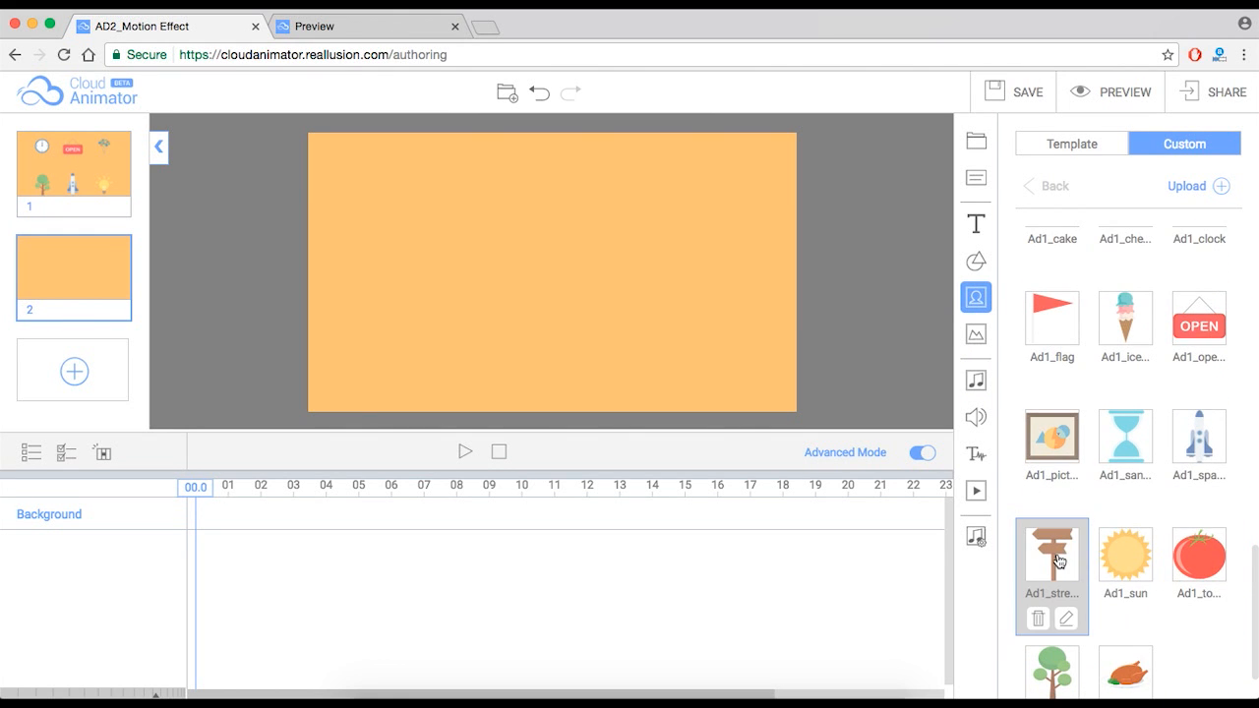
pyautogui.click(1051, 555)
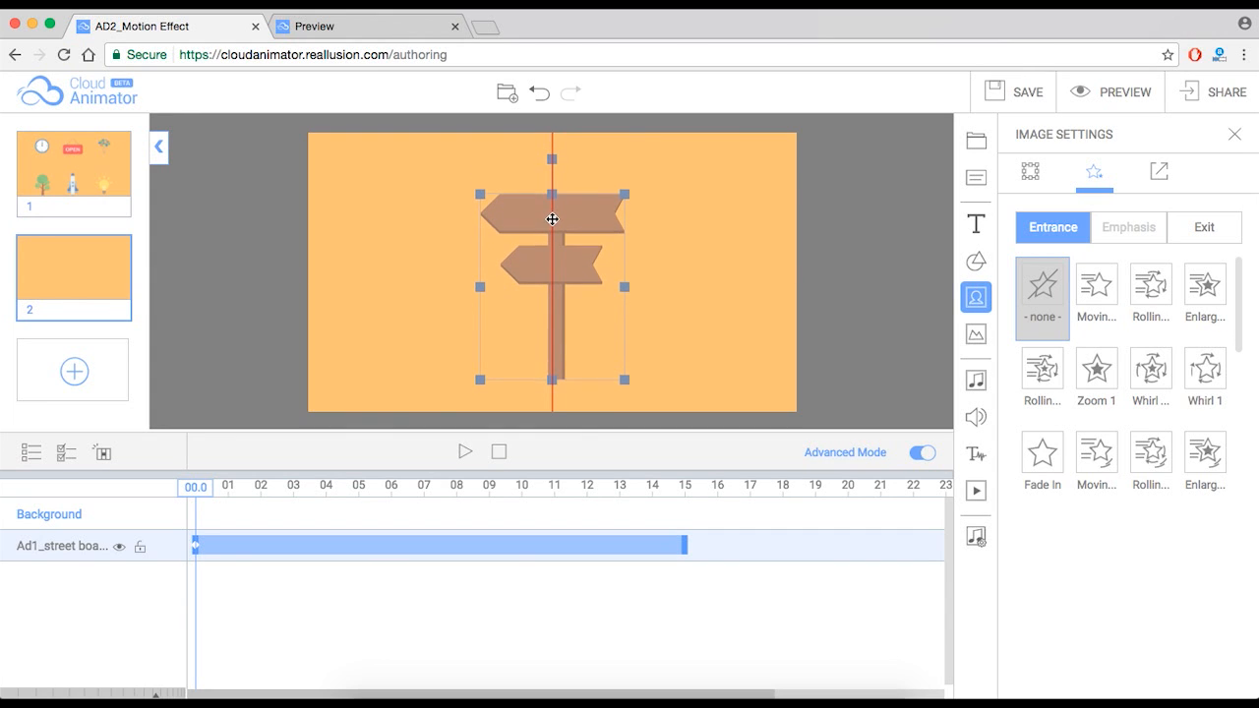
pyautogui.rightClick(551, 219)
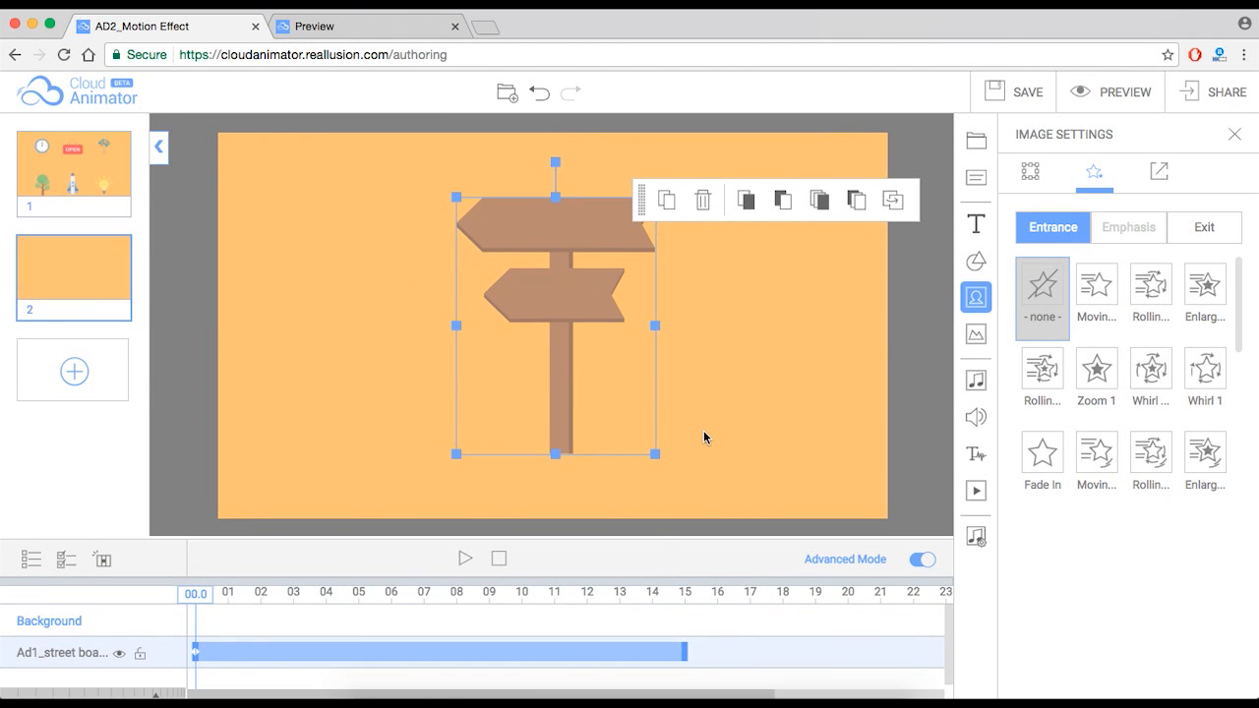
pyautogui.moveTo(260, 503)
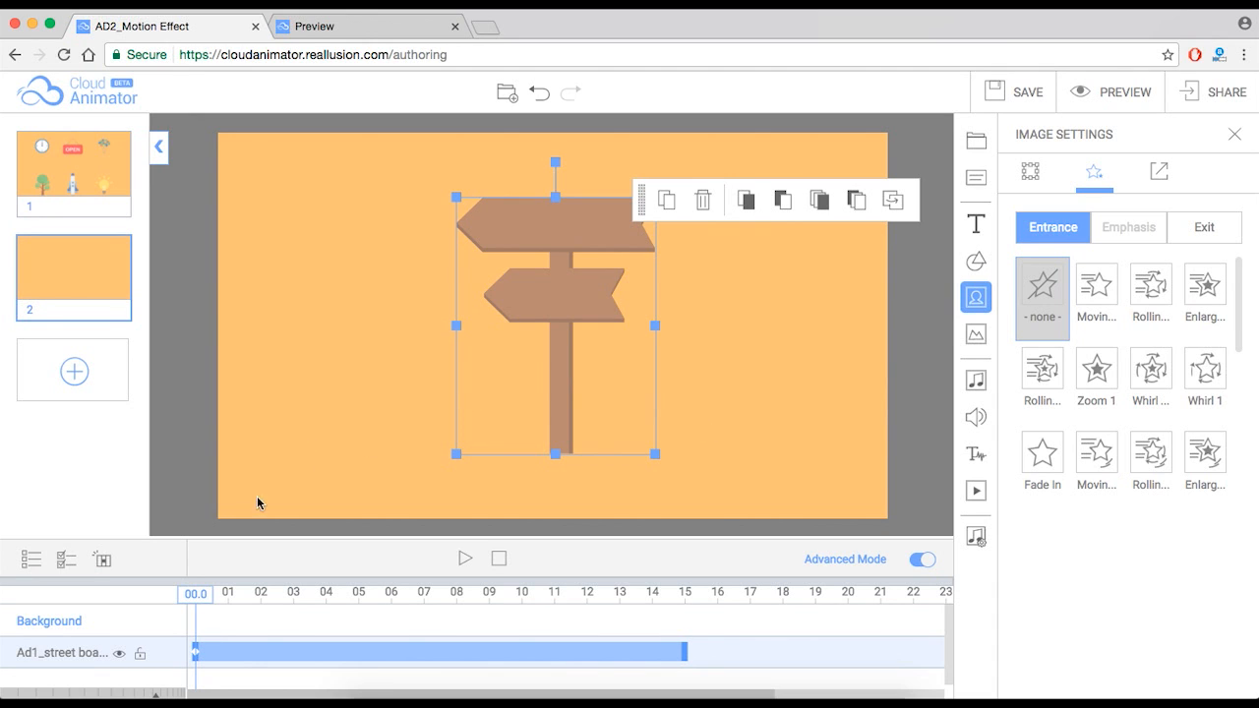
pyautogui.click(1129, 228)
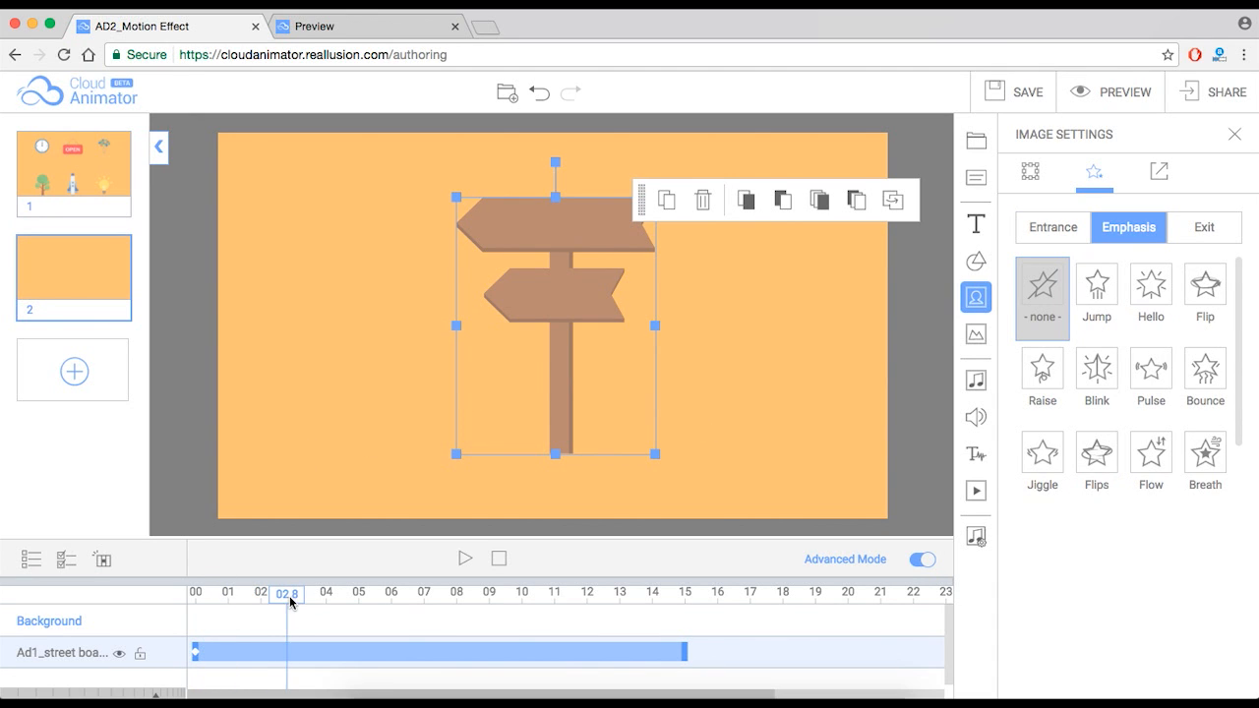
pyautogui.click(1051, 228)
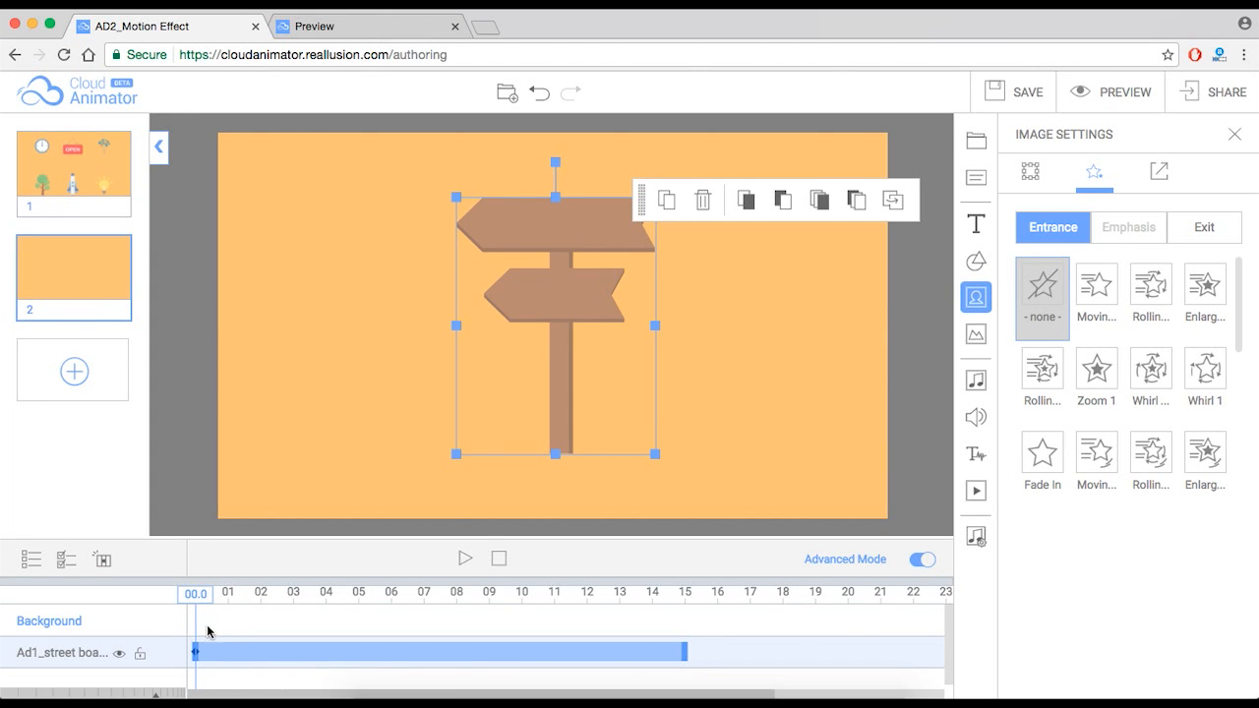
pyautogui.moveTo(1090, 236)
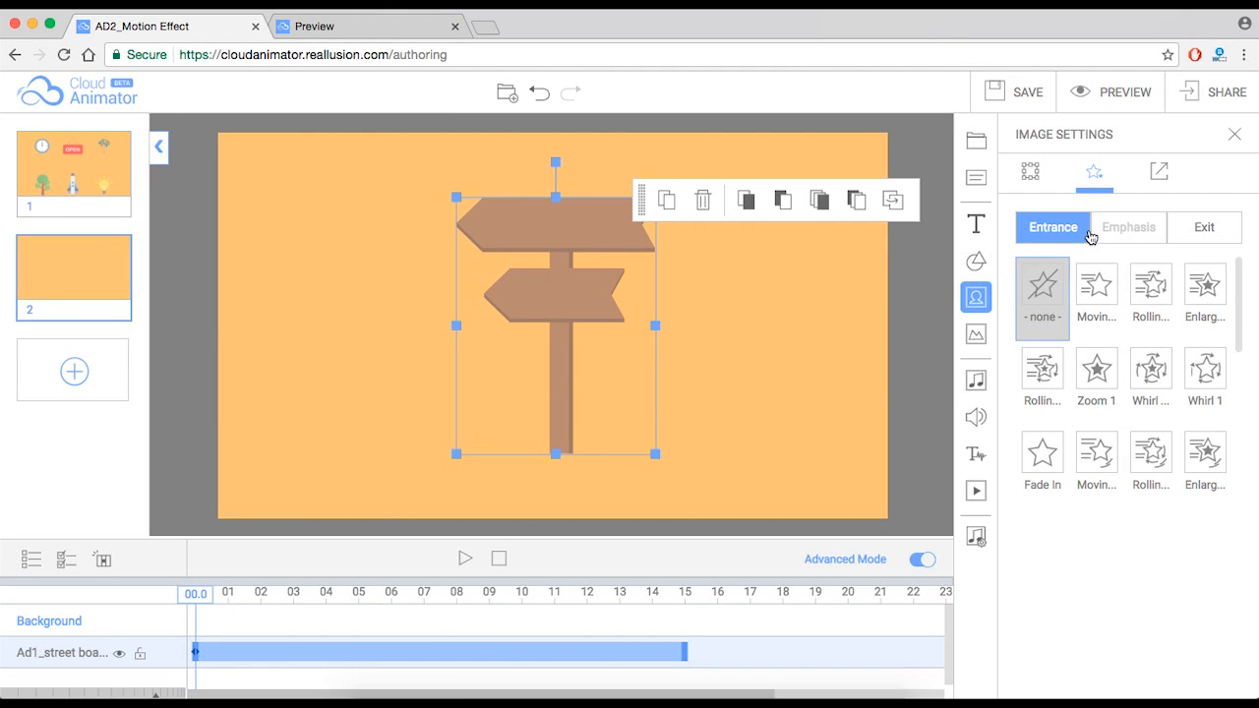
pyautogui.moveTo(1141, 232)
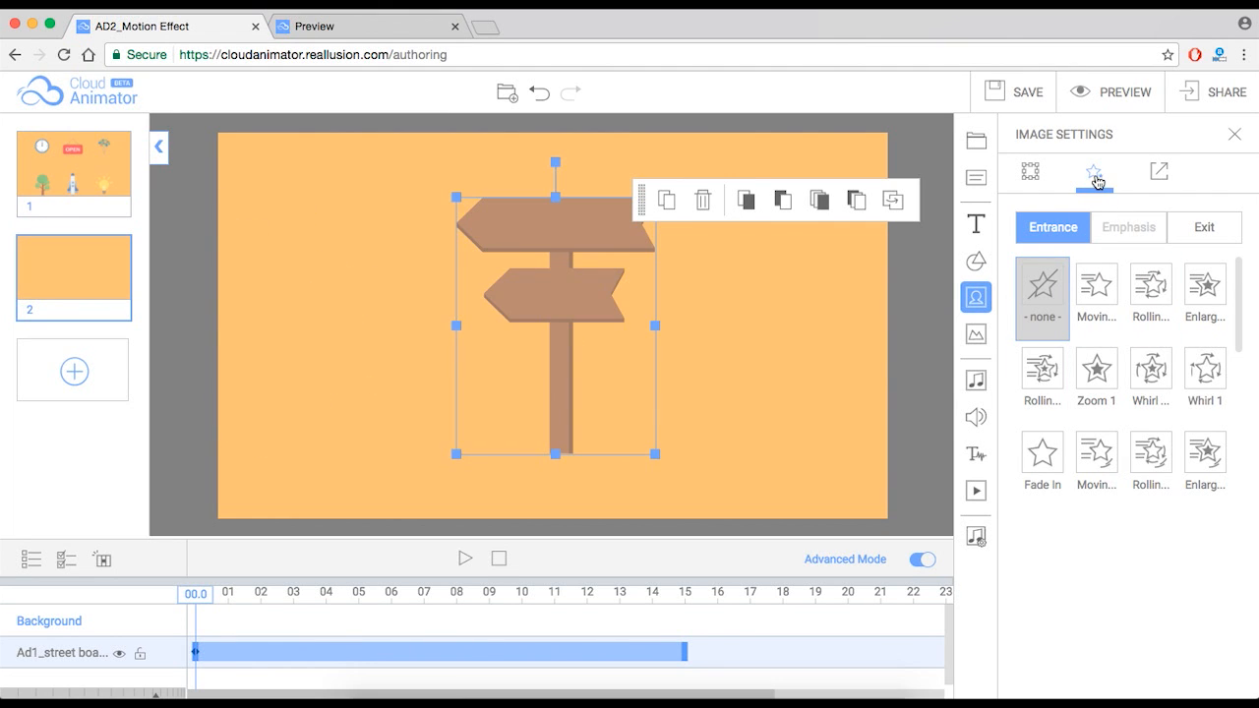
pyautogui.click(1030, 171)
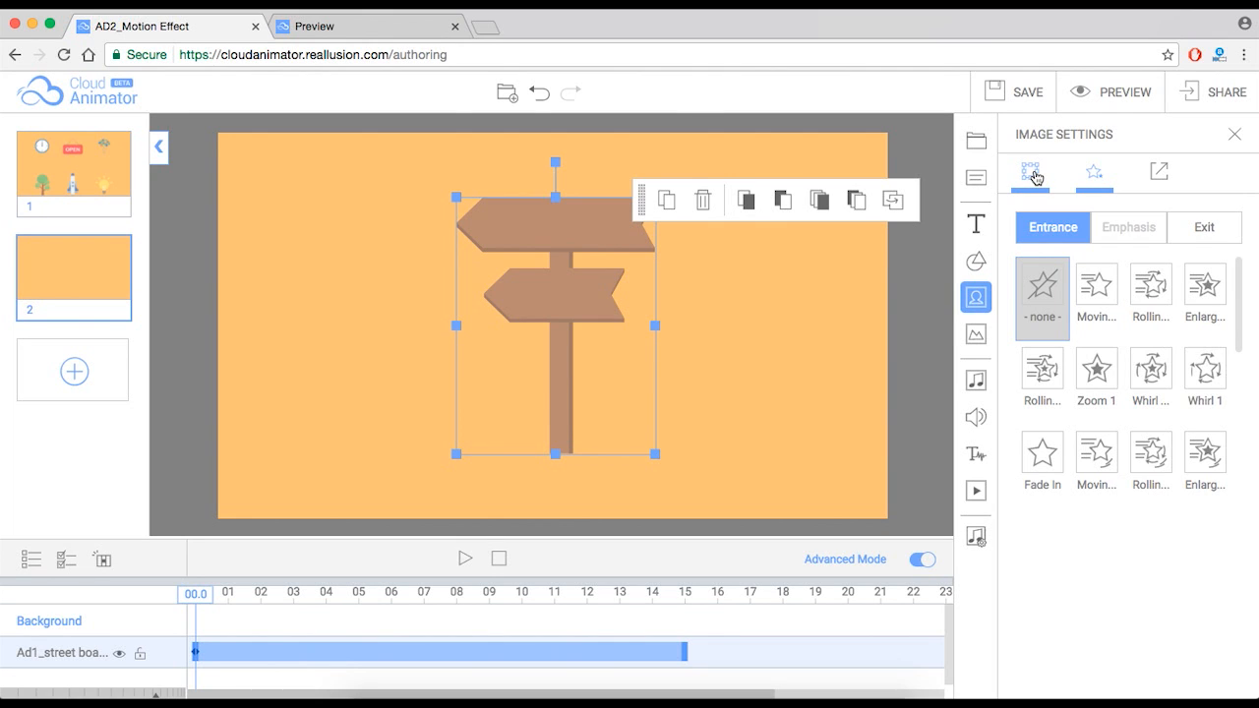
pyautogui.click(1031, 169)
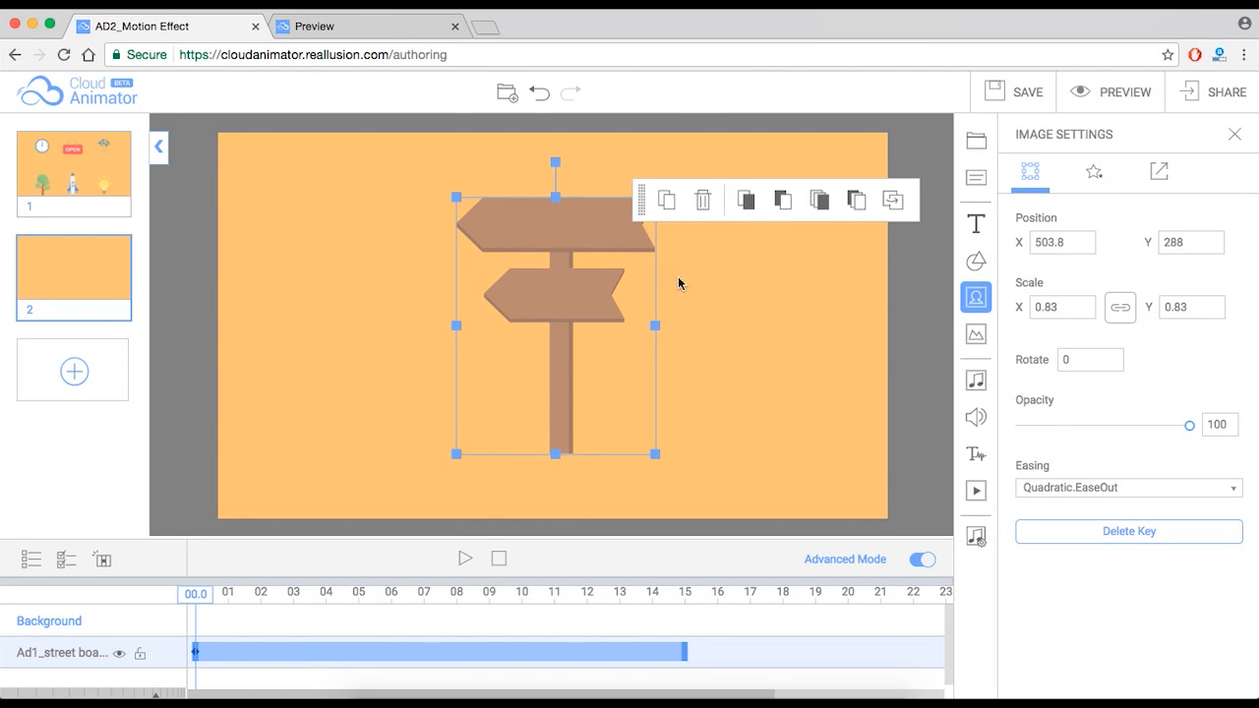
pyautogui.moveTo(684, 331)
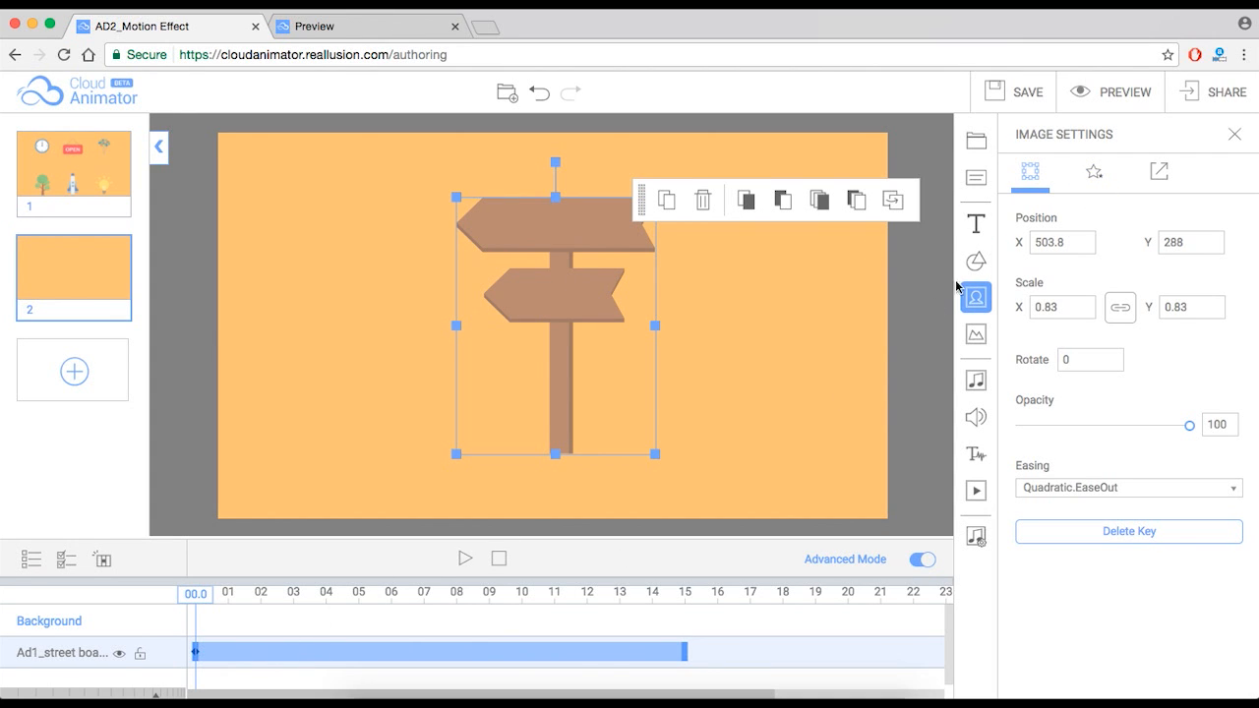
pyautogui.moveTo(1094, 173)
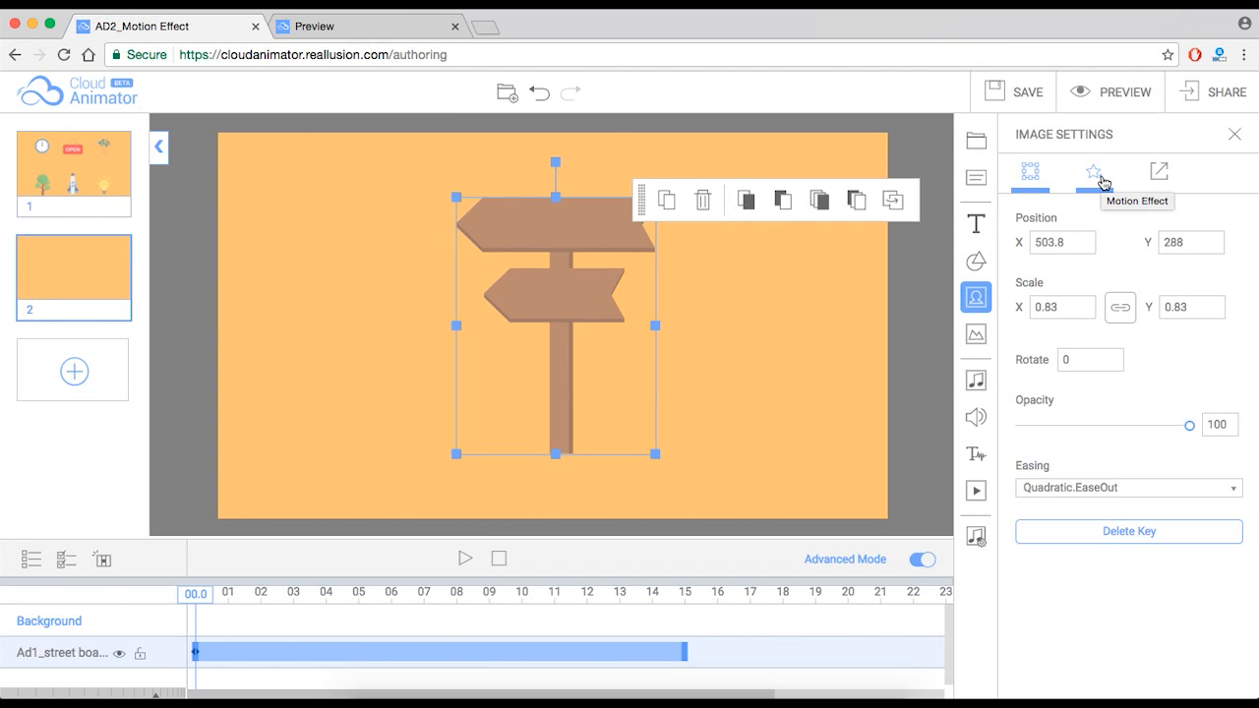
pyautogui.click(1093, 172)
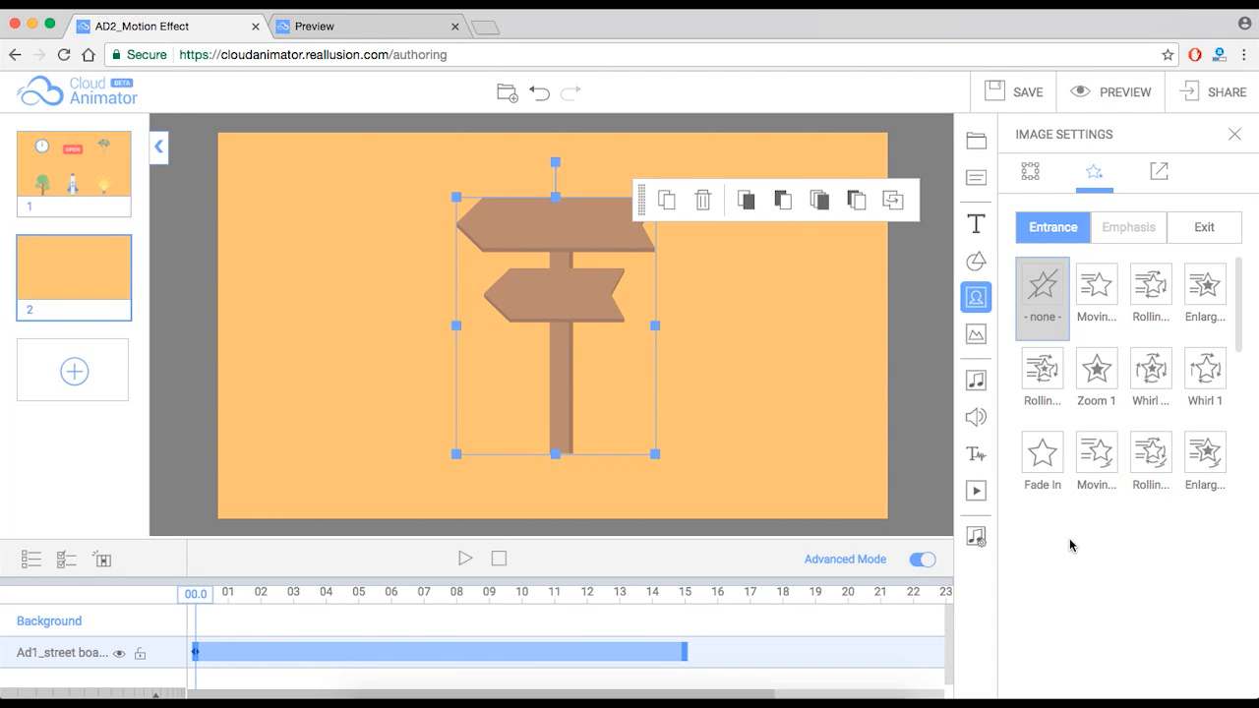
pyautogui.moveTo(906, 245)
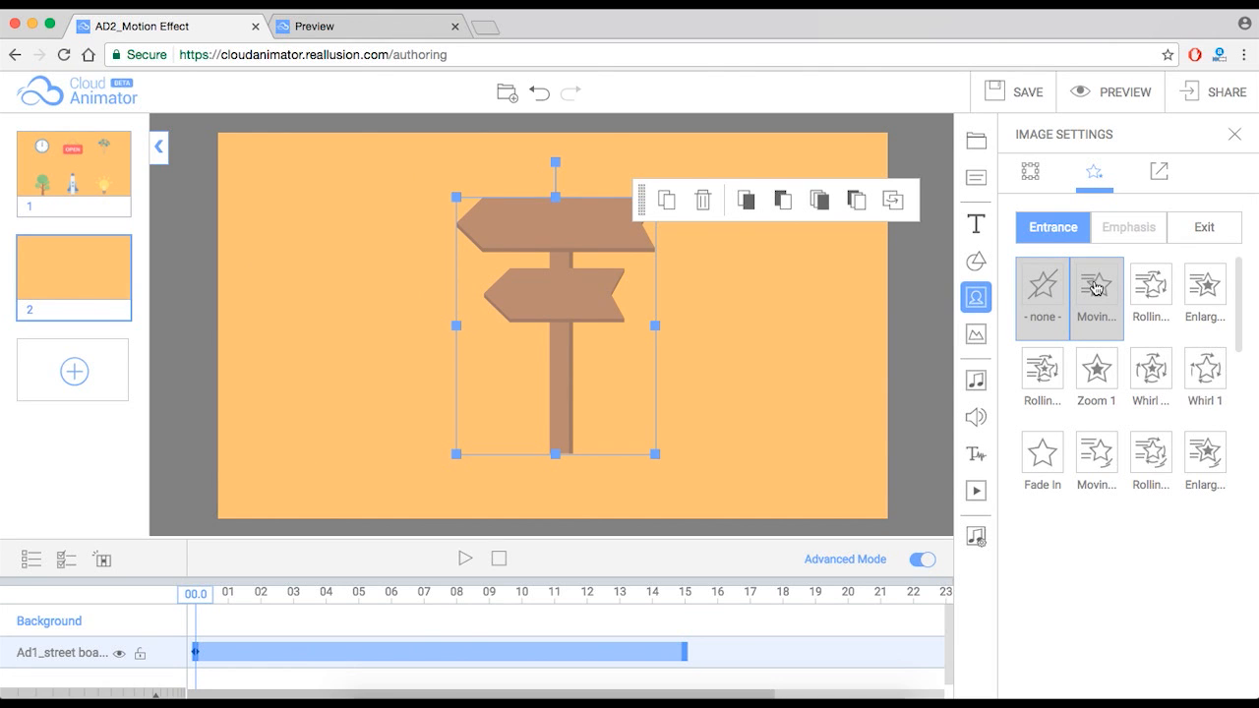
pyautogui.moveTo(1114, 250)
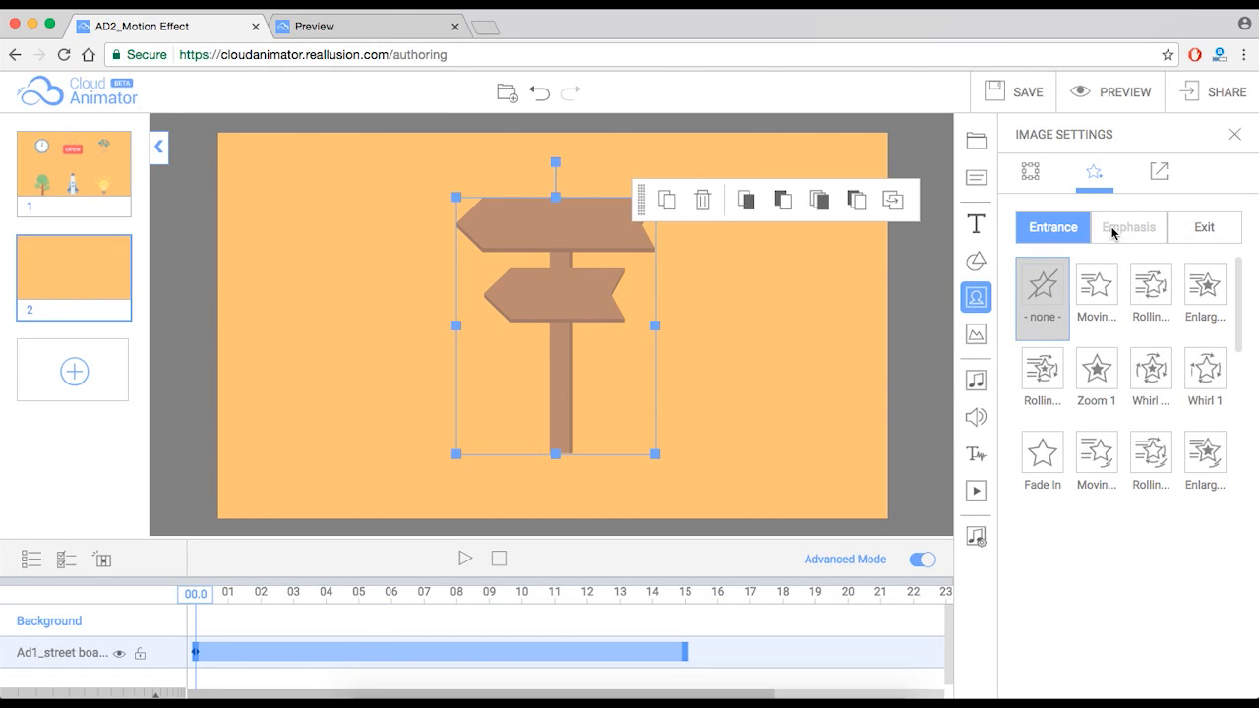
pyautogui.click(1204, 228)
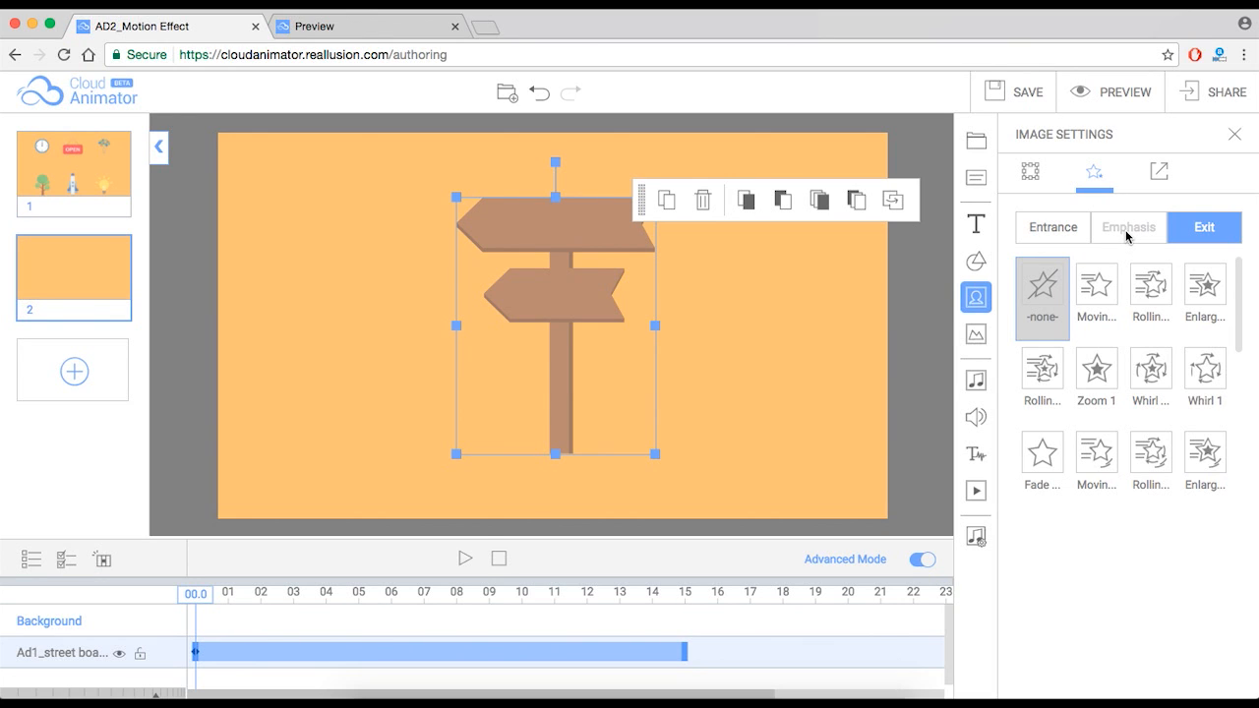
pyautogui.moveTo(256, 606)
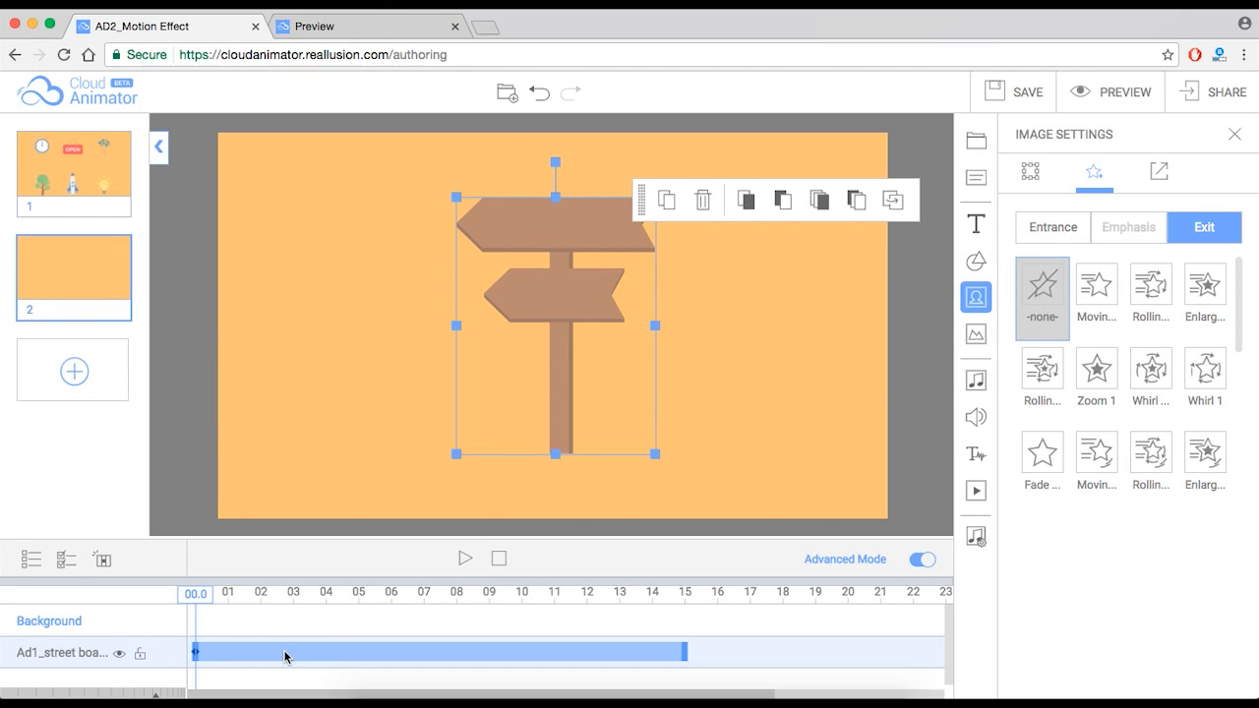
pyautogui.click(1129, 229)
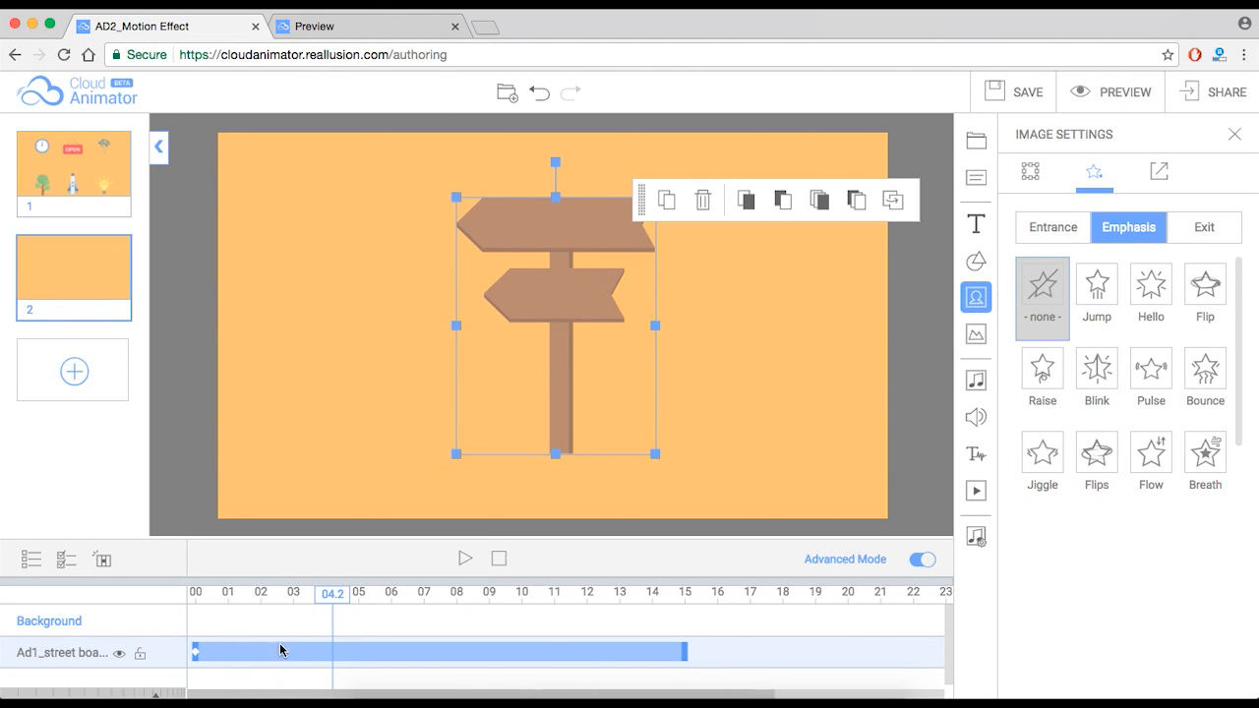
pyautogui.click(1096, 452)
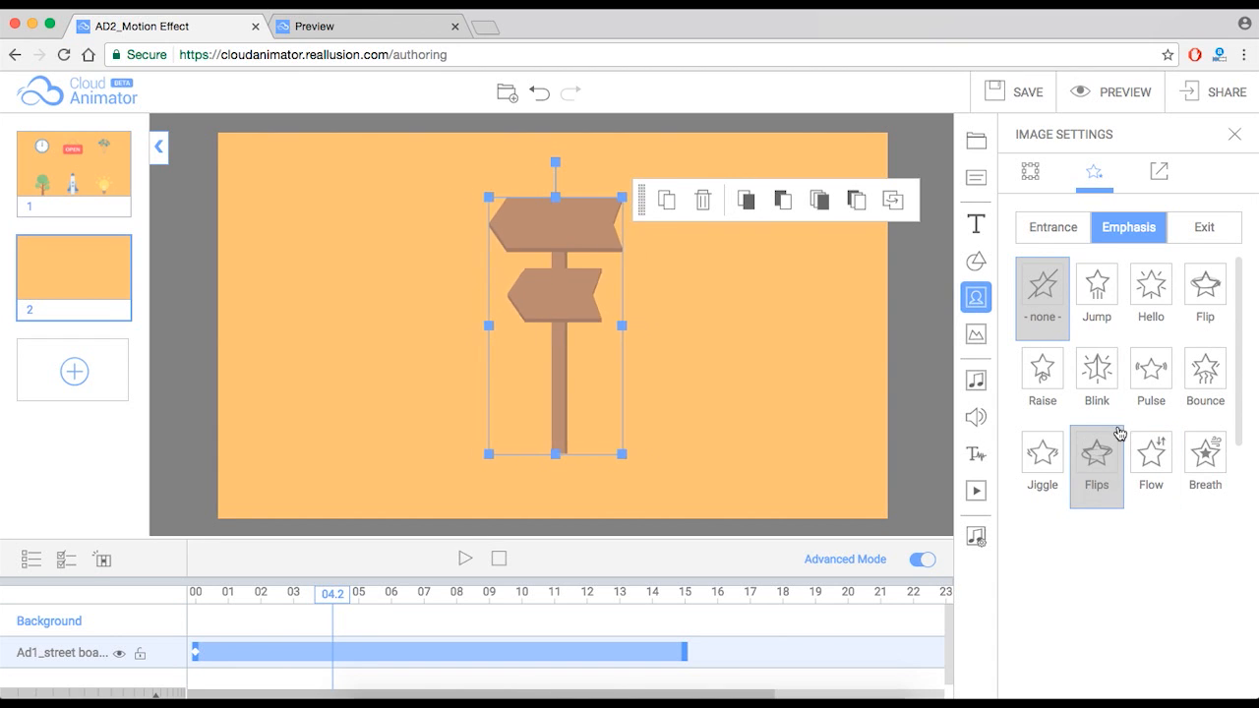
pyautogui.click(1043, 377)
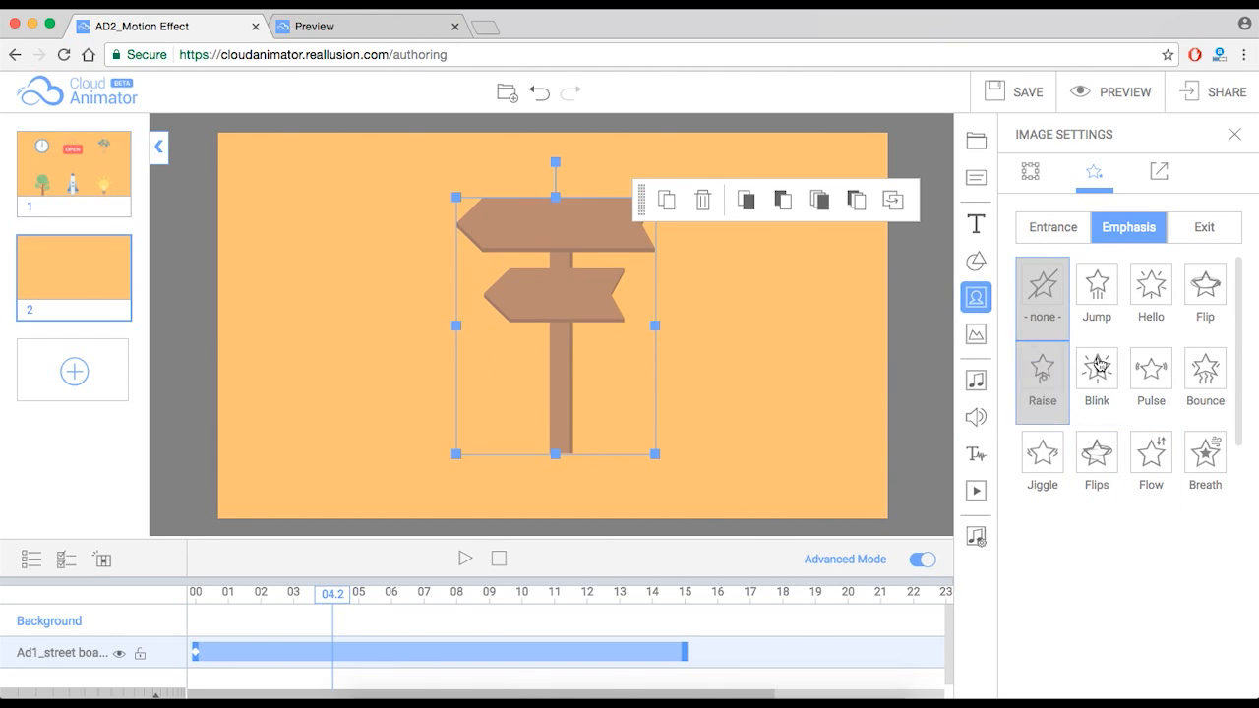
pyautogui.click(1096, 295)
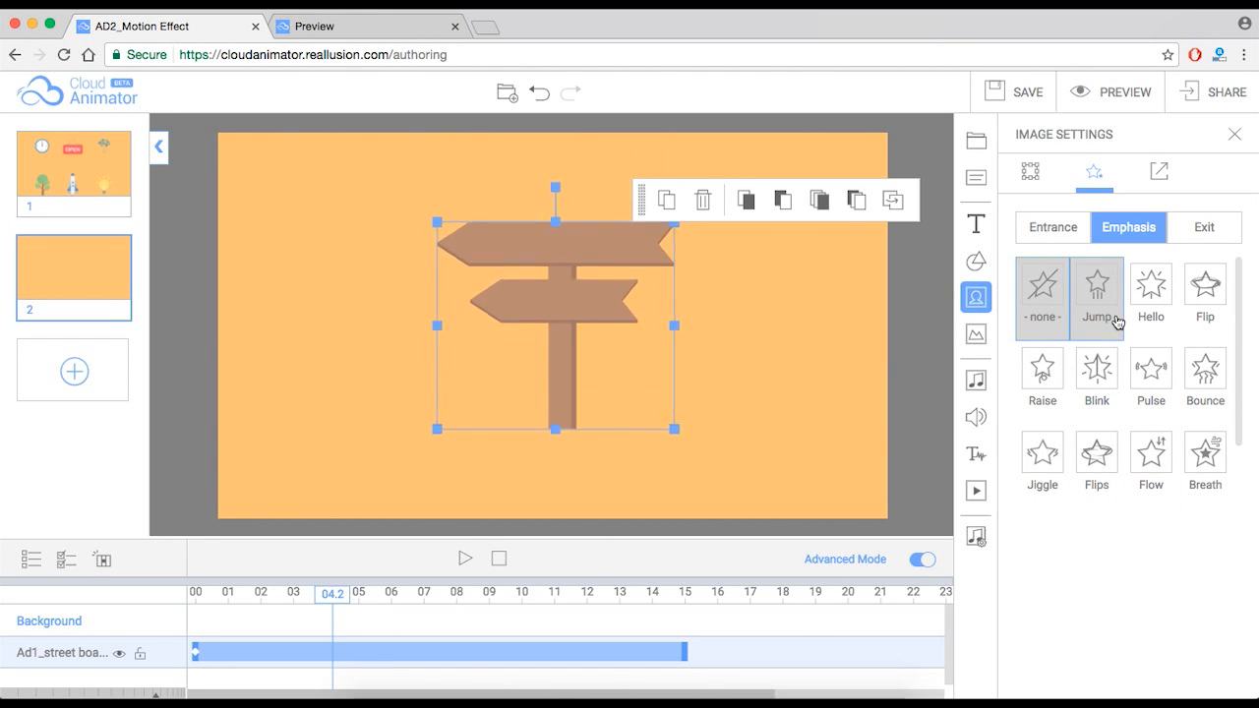
pyautogui.click(1042, 295)
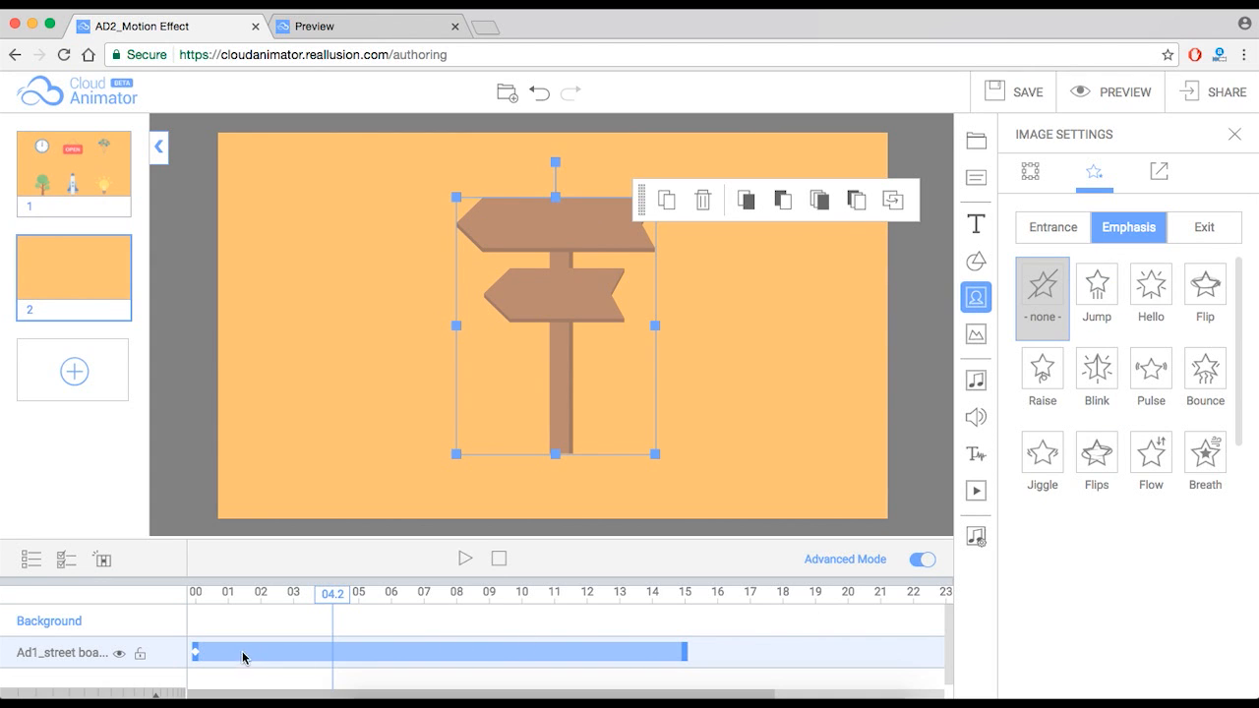
pyautogui.click(1050, 228)
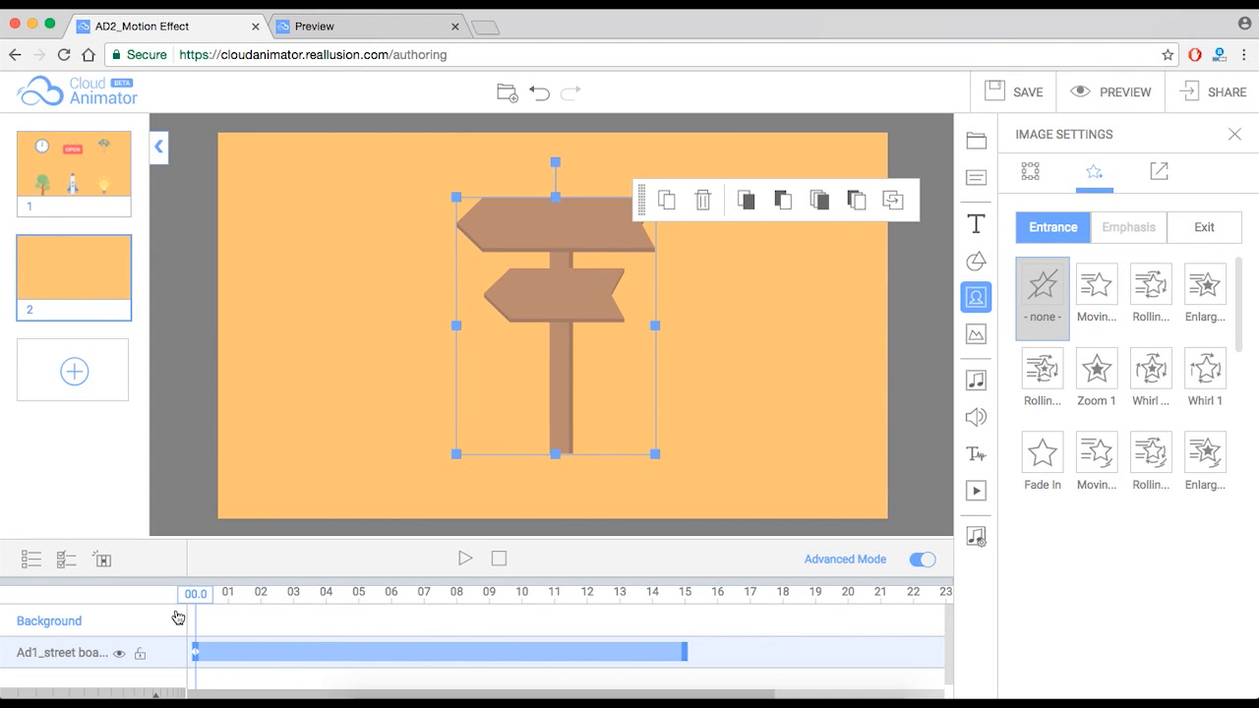
pyautogui.click(976, 334)
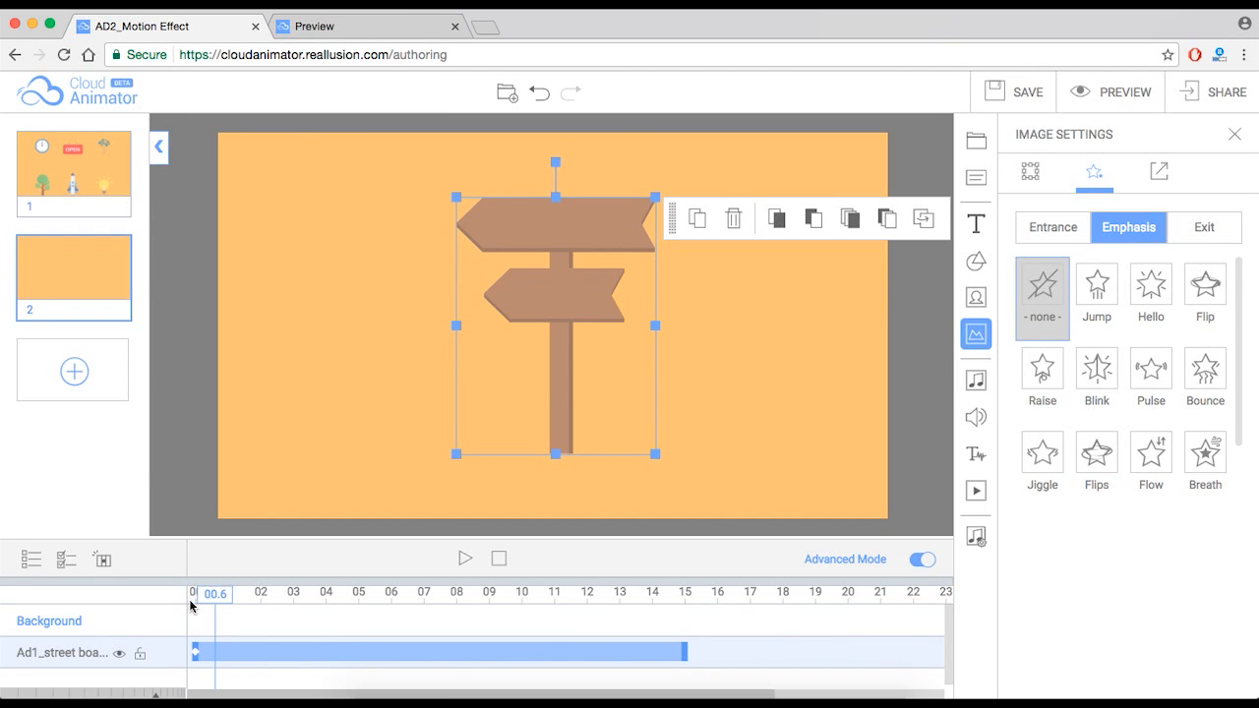
pyautogui.click(1050, 228)
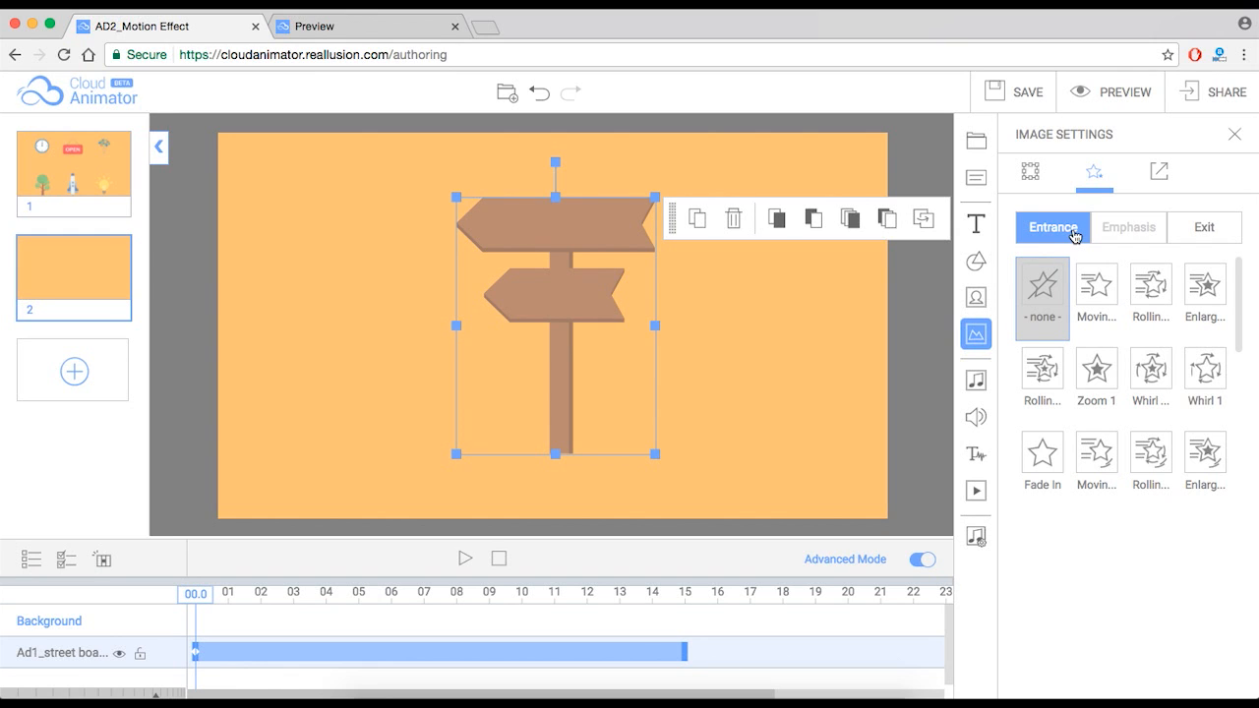
pyautogui.click(1096, 286)
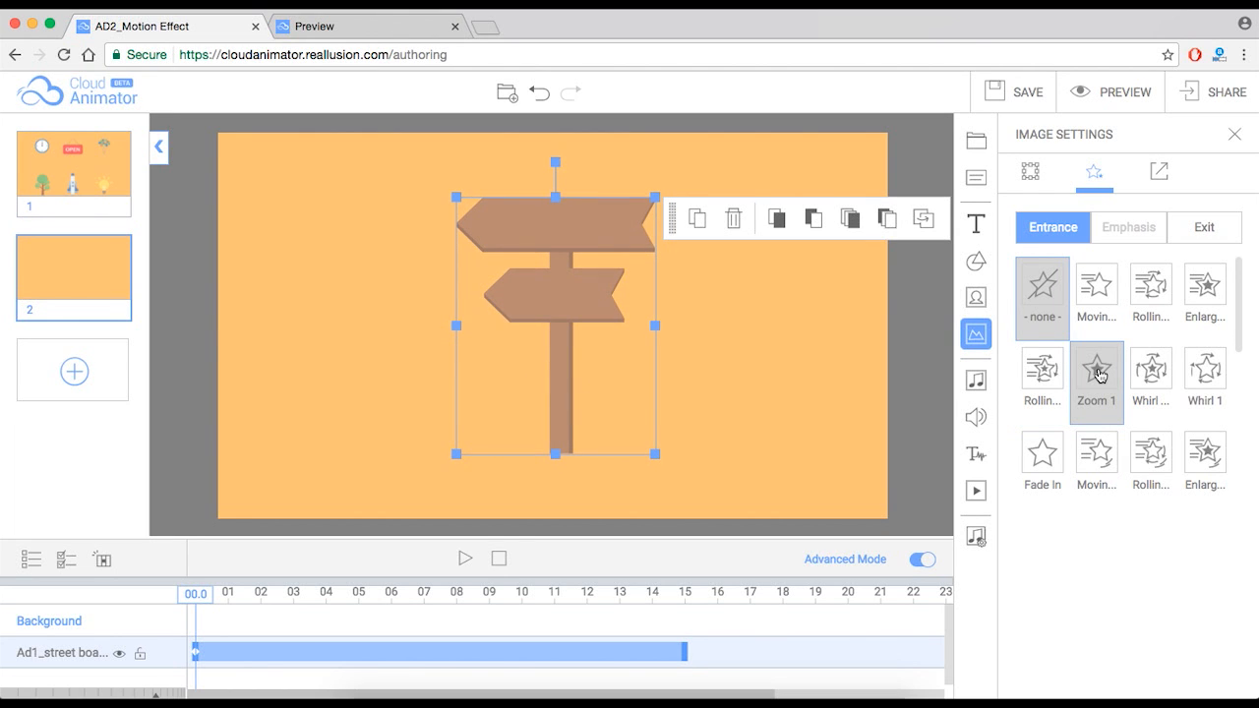
pyautogui.click(1204, 374)
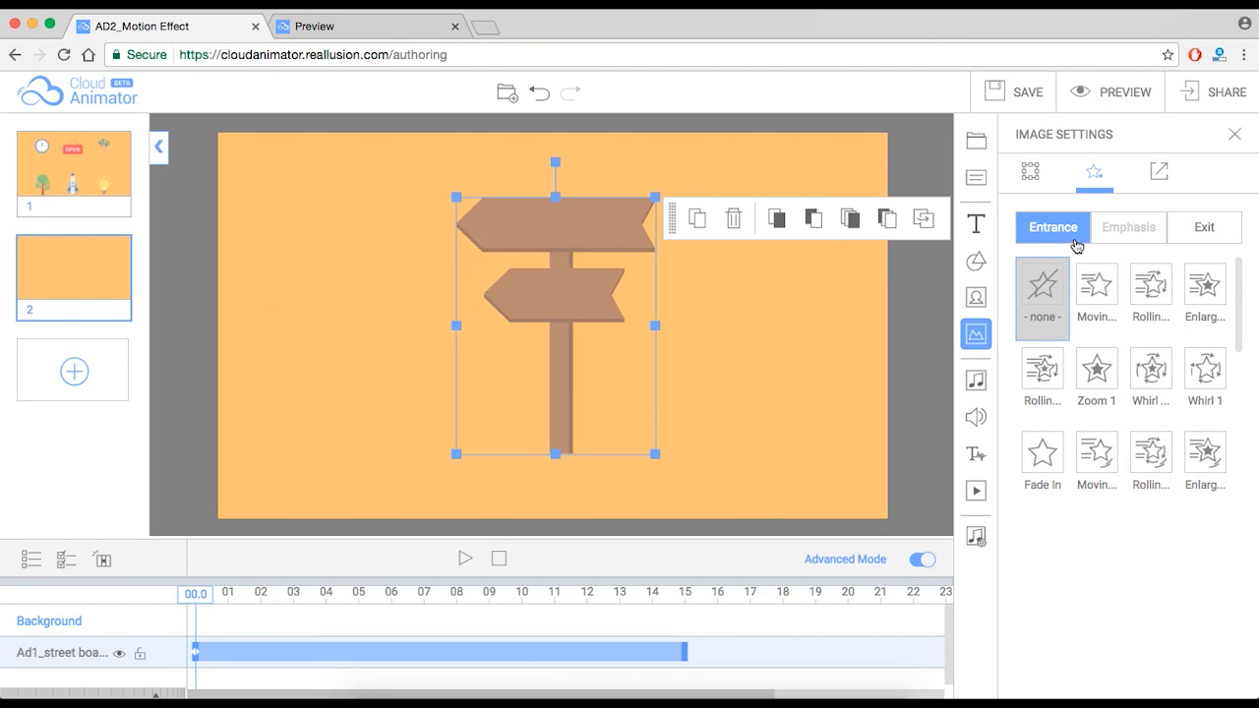
pyautogui.click(1096, 292)
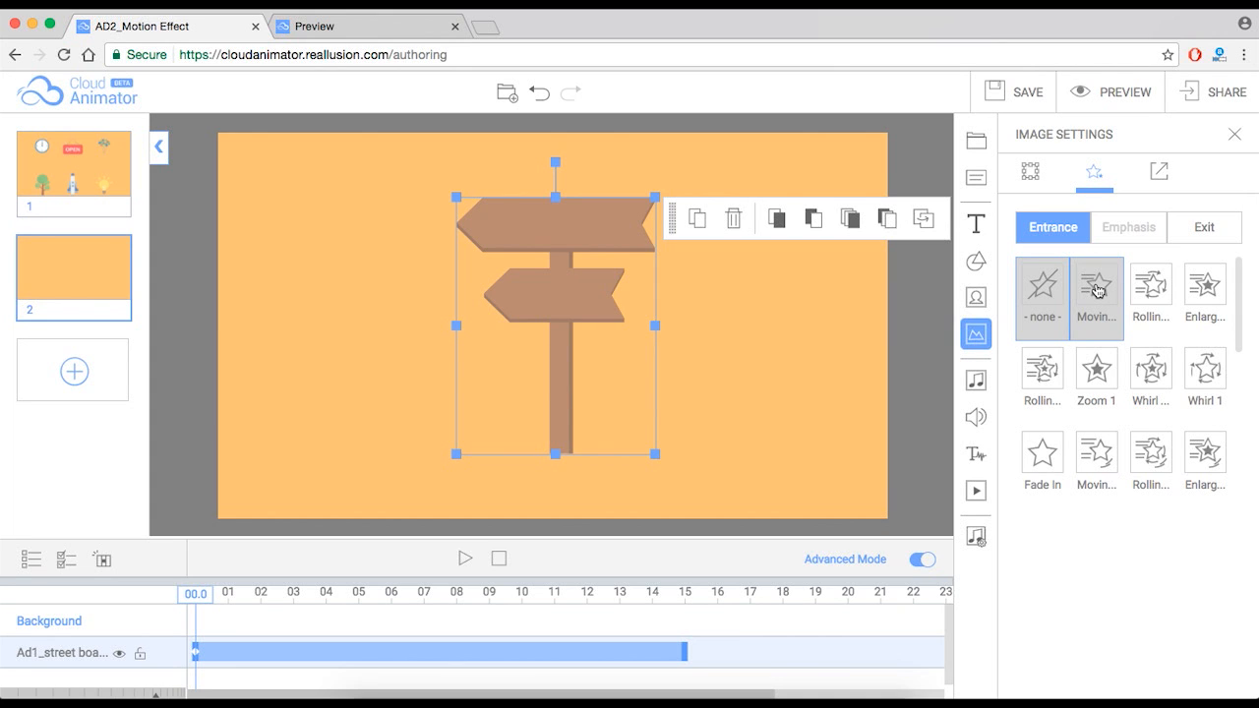
pyautogui.click(1096, 288)
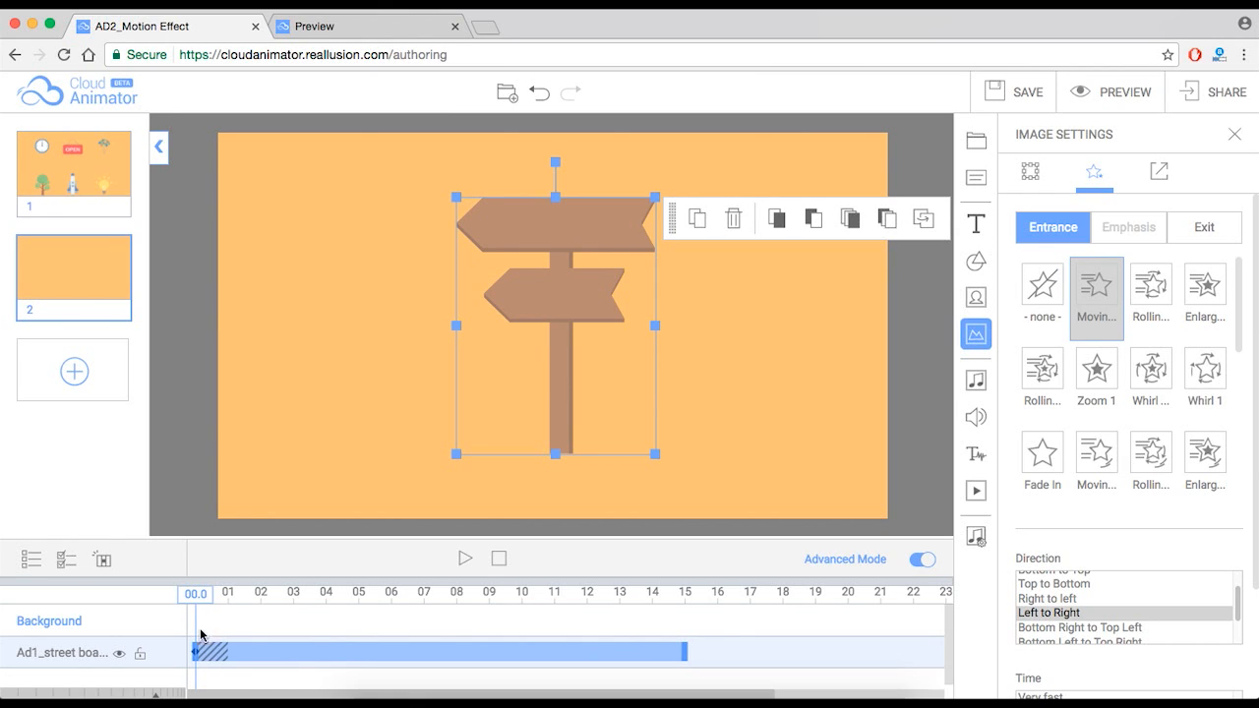
pyautogui.moveTo(195, 595); pyautogui.dragTo(212, 594)
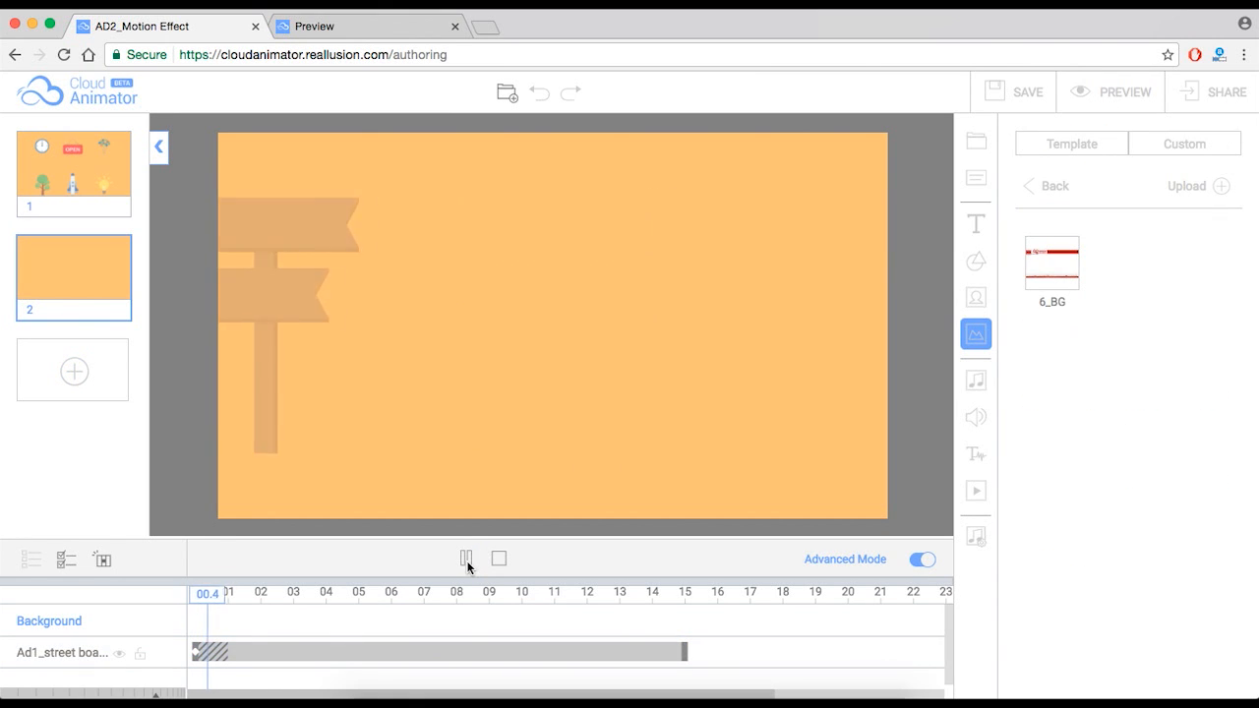
pyautogui.click(465, 559)
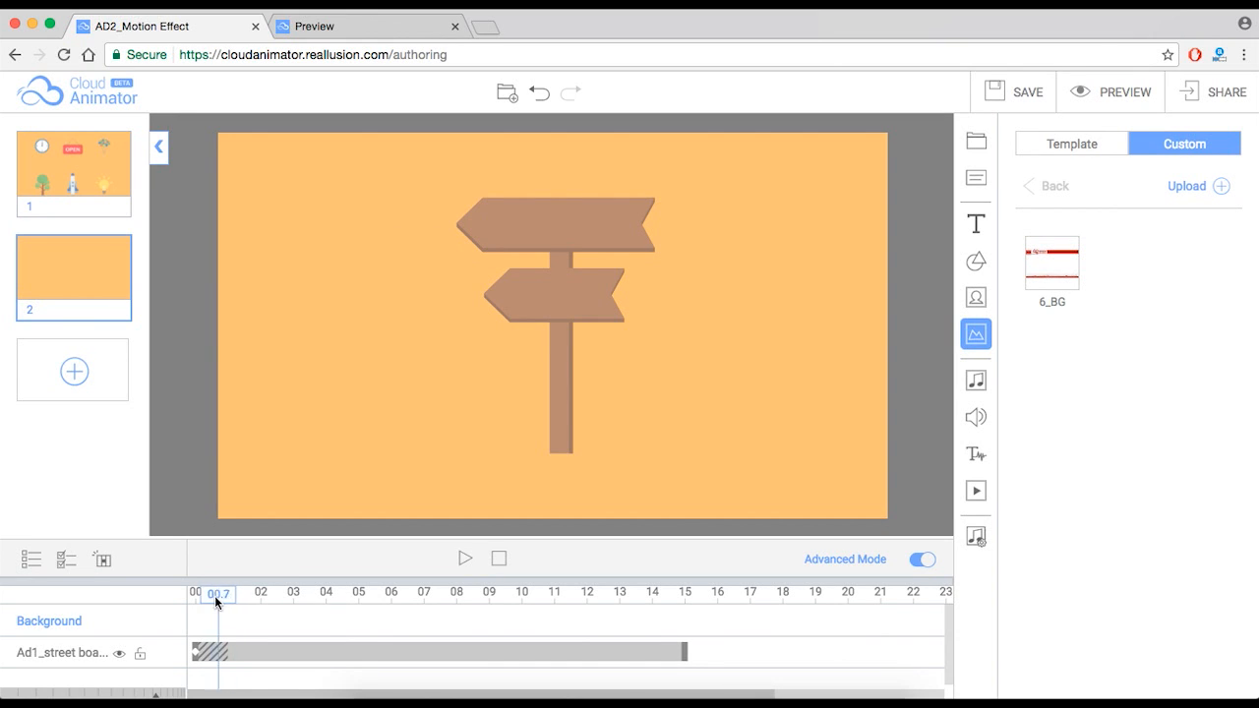
pyautogui.moveTo(217, 592); pyautogui.dragTo(194, 592)
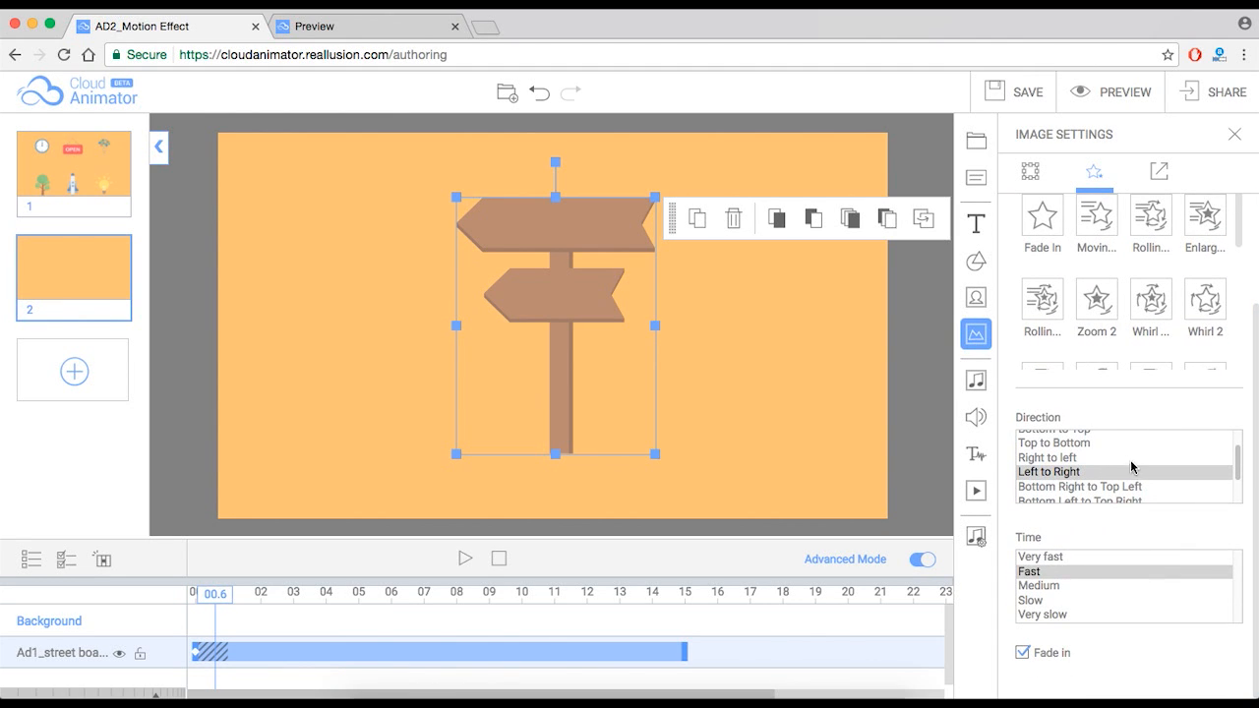
# Try Original, bottom-to-top and top-to-bottom entrance directions, settling on Right to left
pyautogui.click(1048, 480)
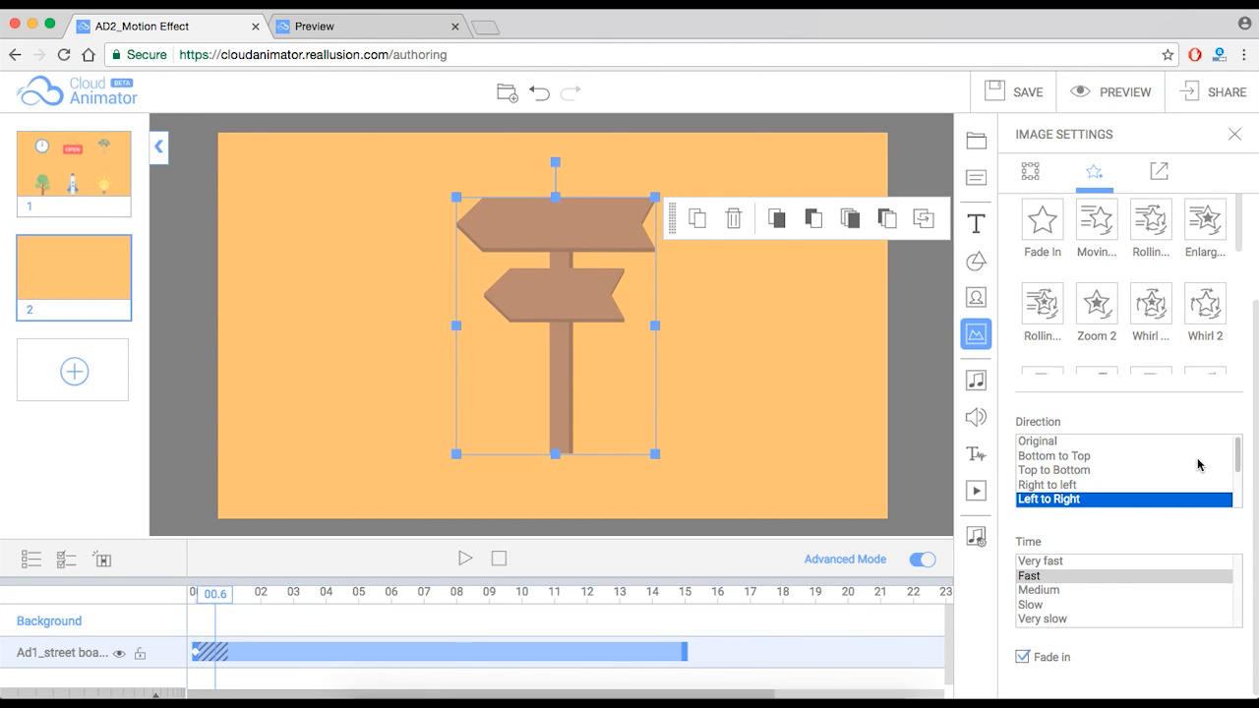
pyautogui.click(1037, 440)
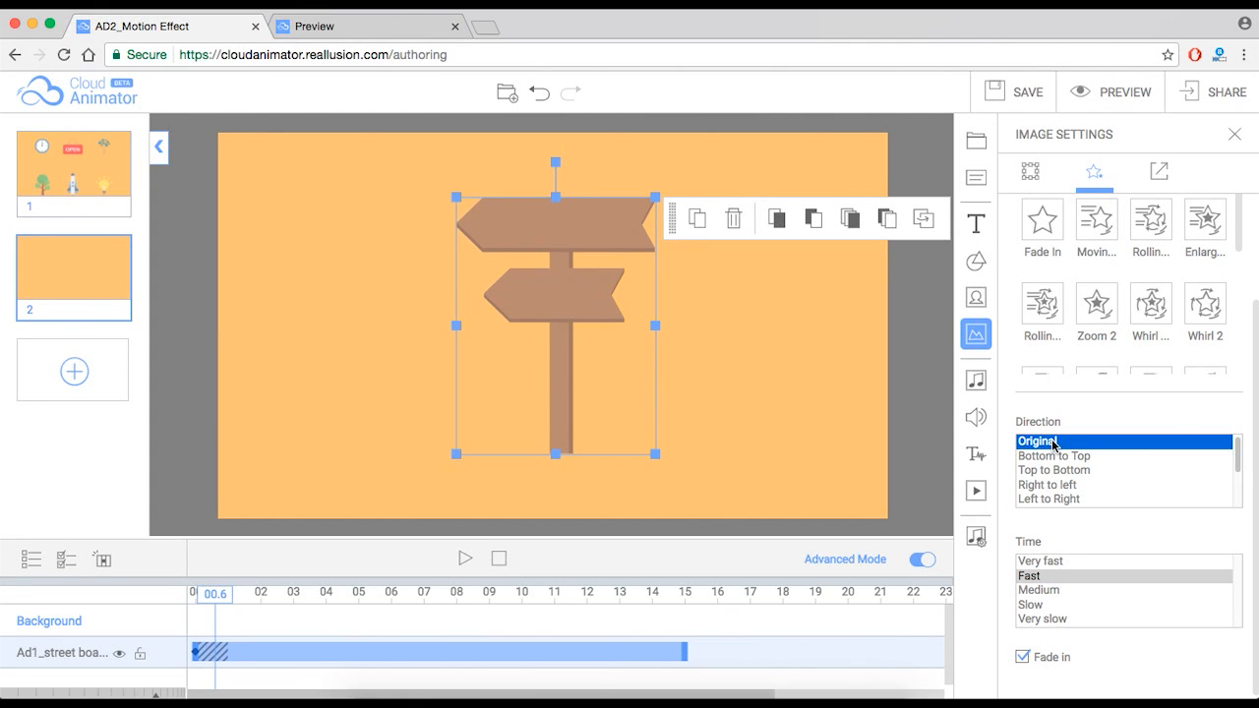
pyautogui.click(1054, 457)
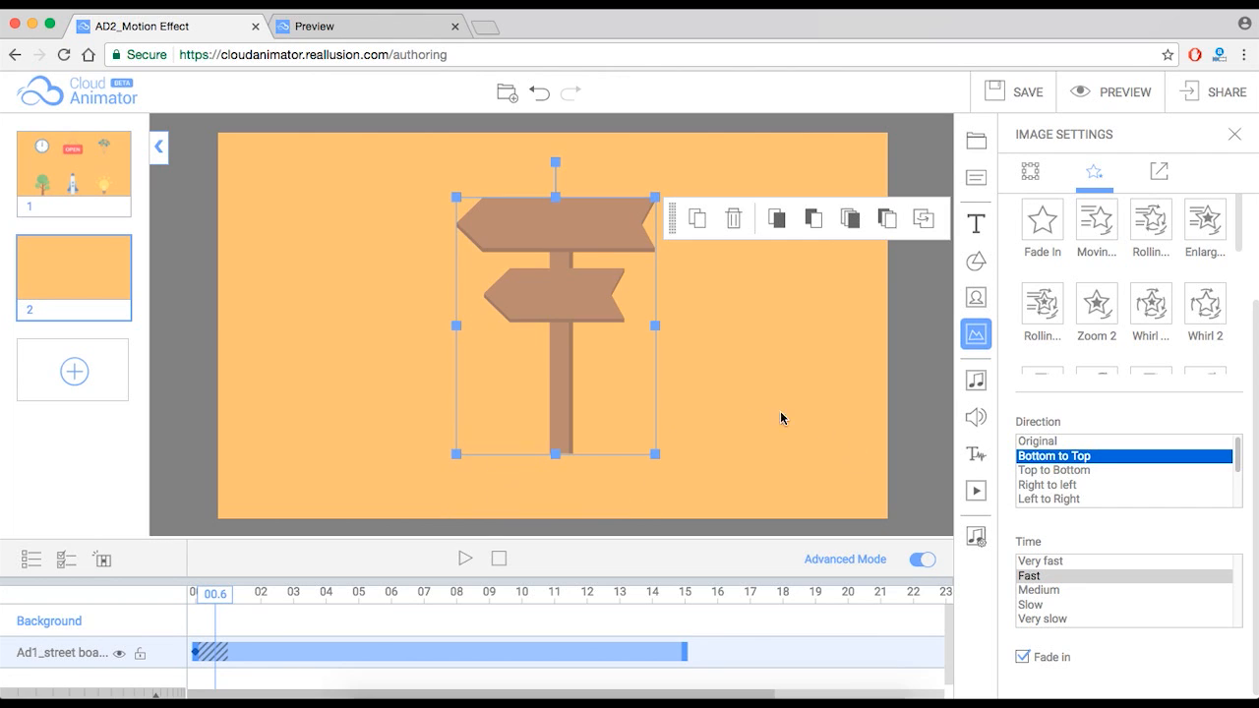
pyautogui.moveTo(954, 449)
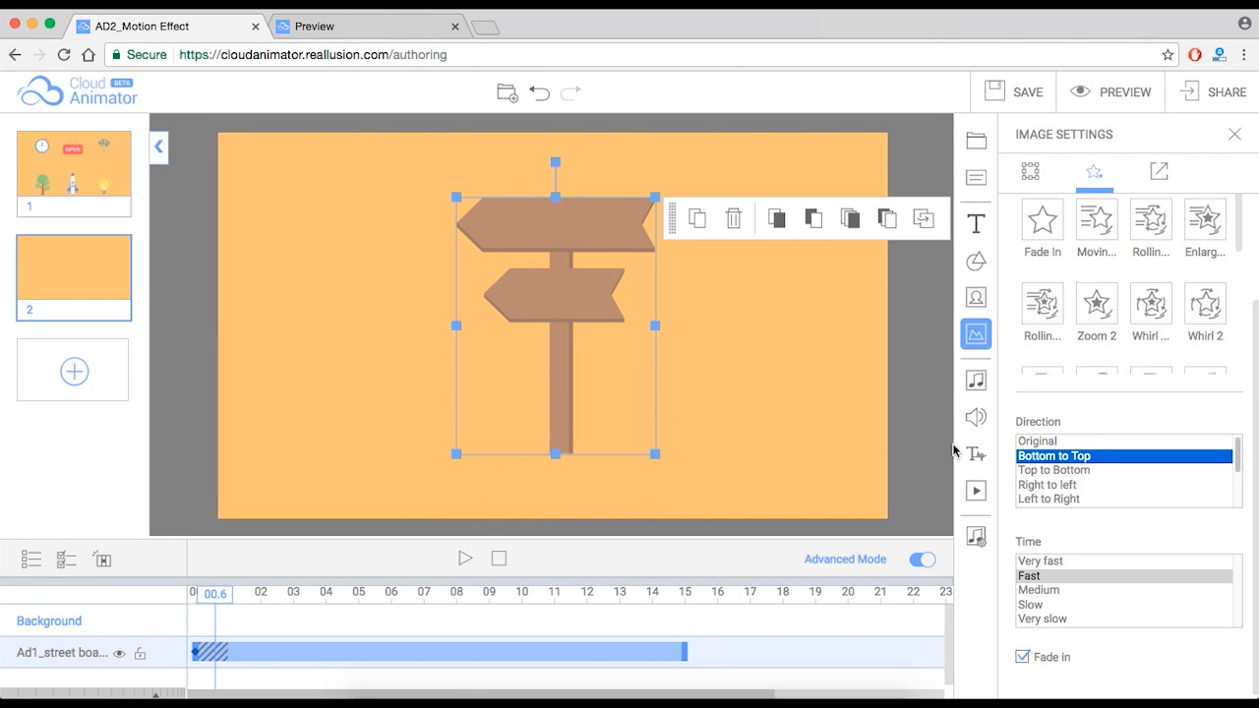
pyautogui.click(1055, 470)
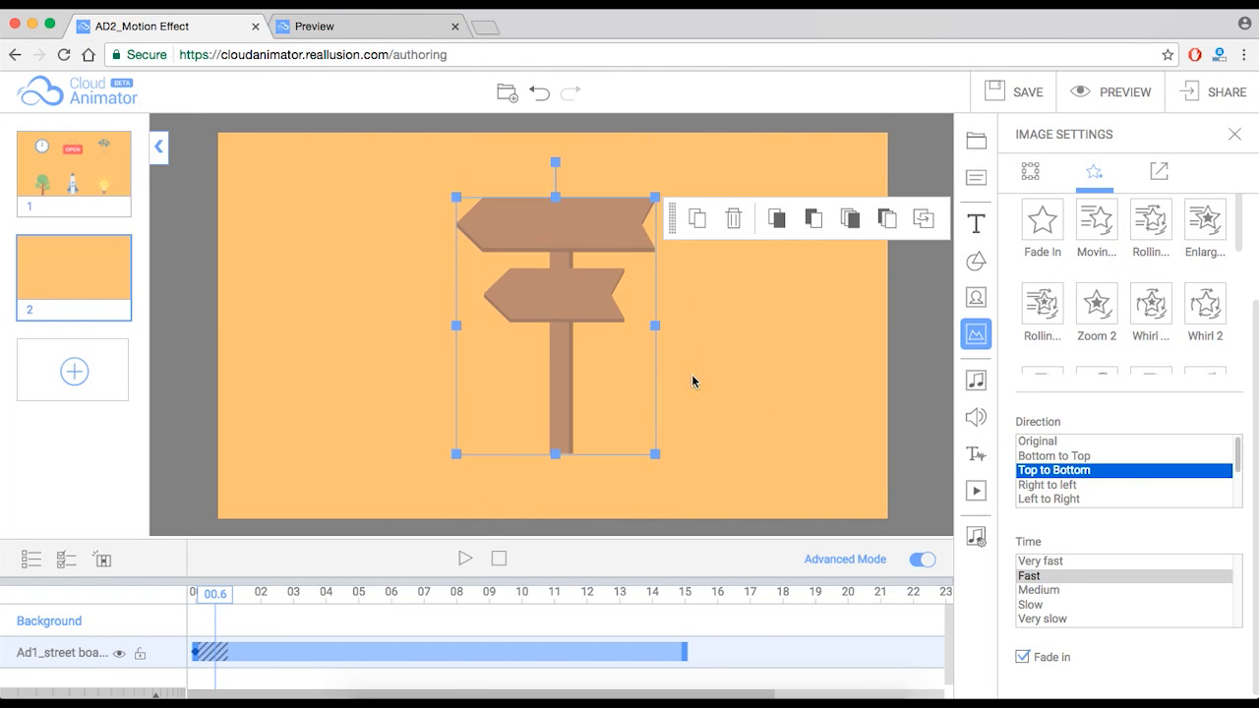
pyautogui.click(1046, 484)
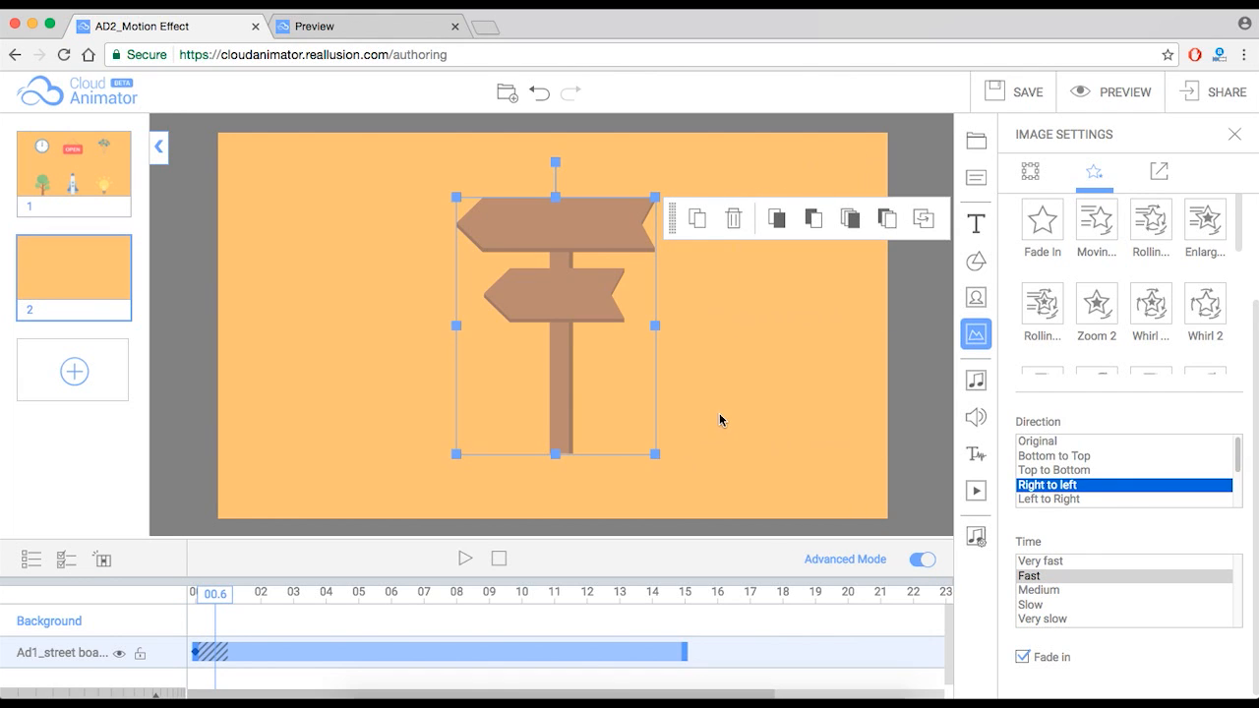
pyautogui.scroll(-3)
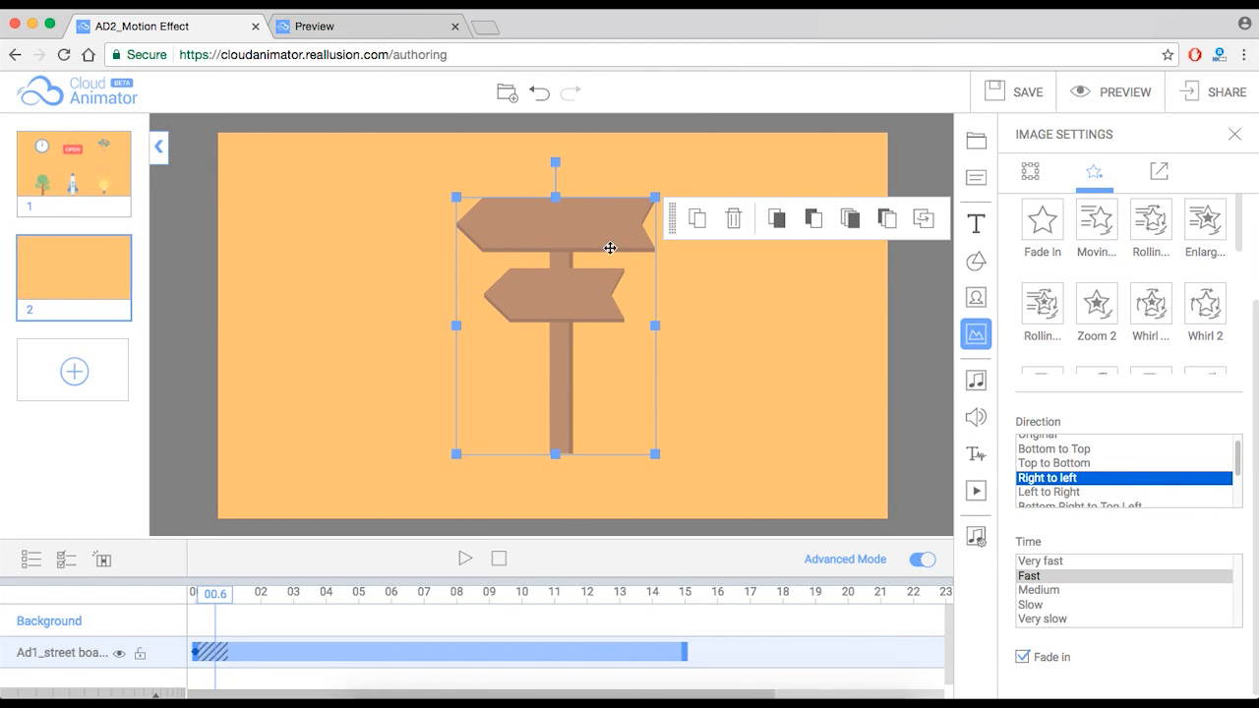
pyautogui.moveTo(562, 256)
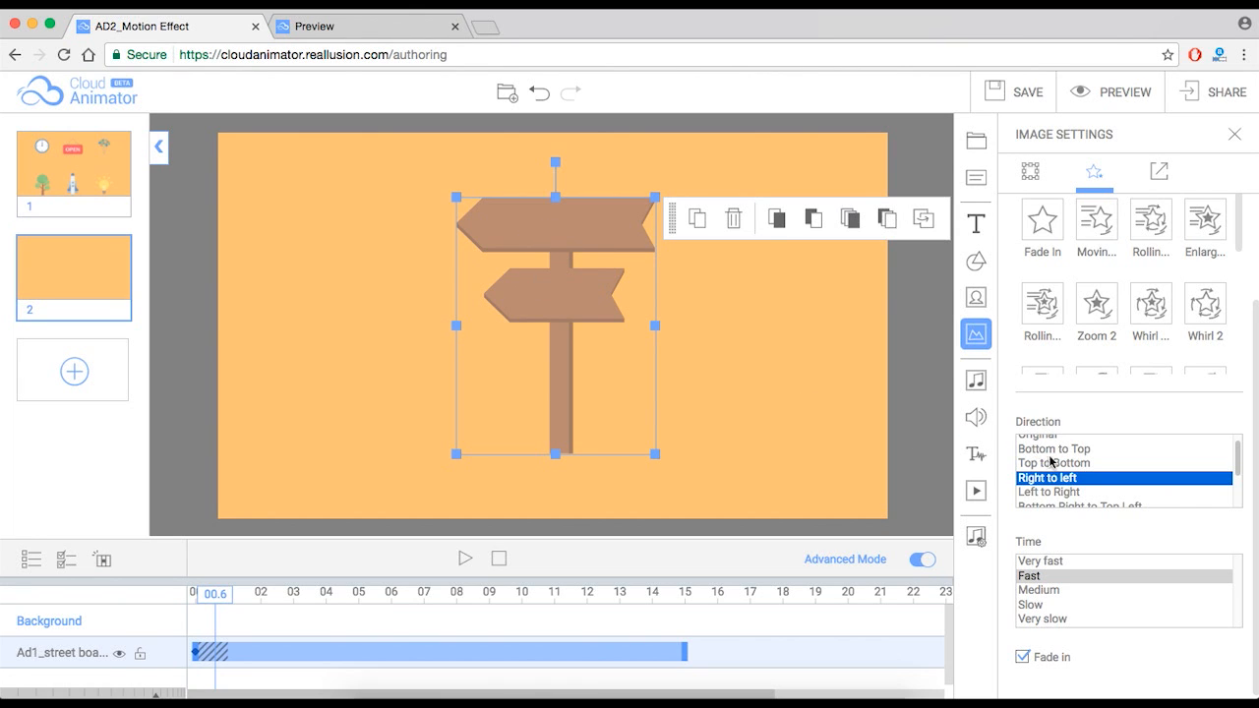
pyautogui.moveTo(603, 236)
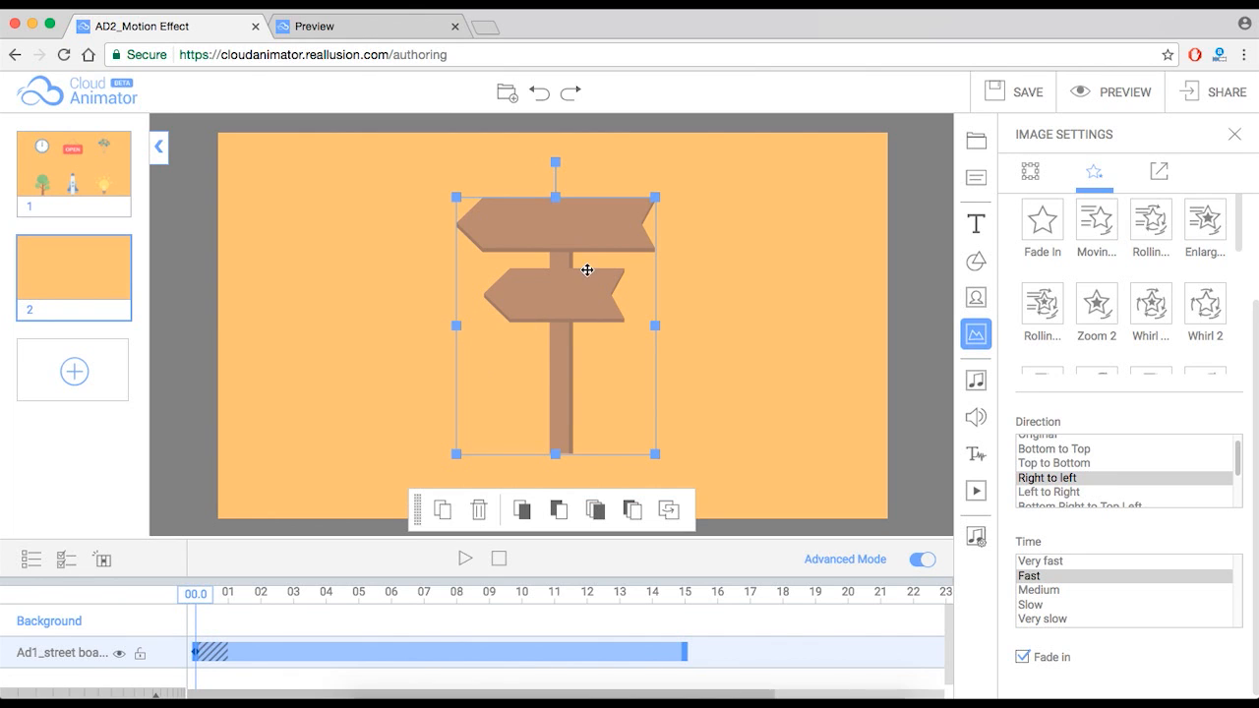
# Try Top to Bottom, then set the entrance direction back to Left to Right, keeping the sign centred
pyautogui.moveTo(586, 271); pyautogui.dragTo(405, 222)
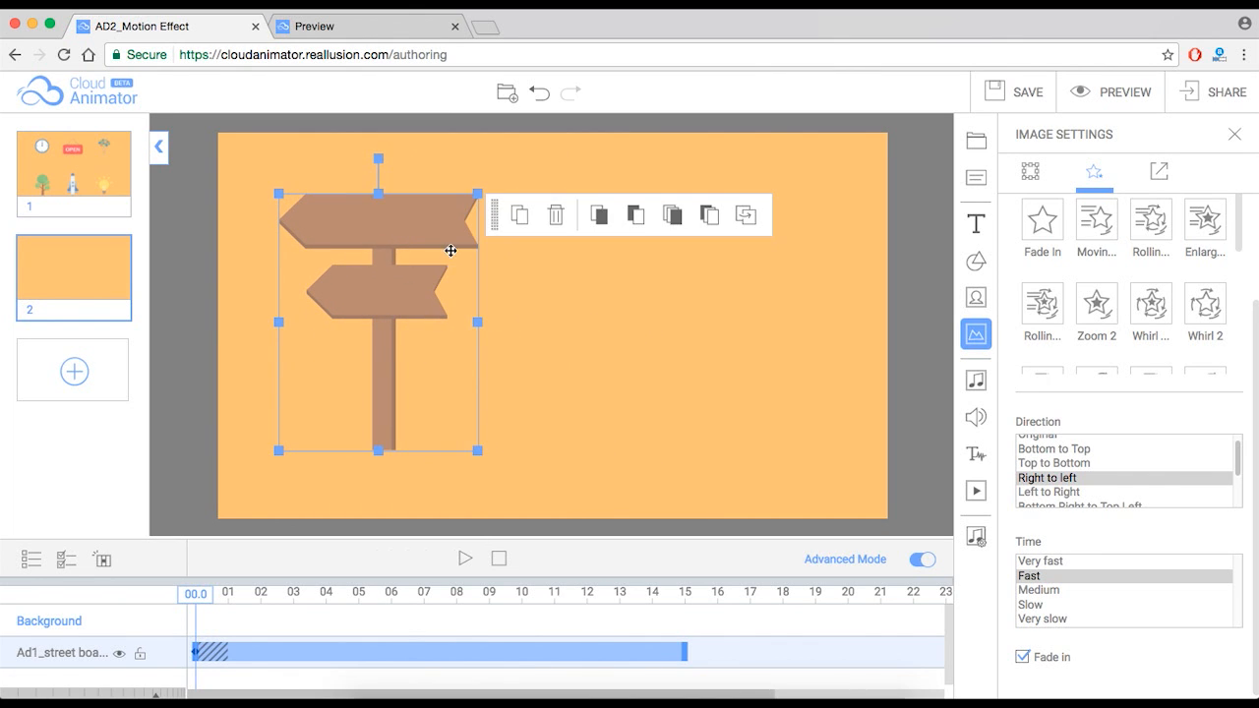
pyautogui.click(1054, 462)
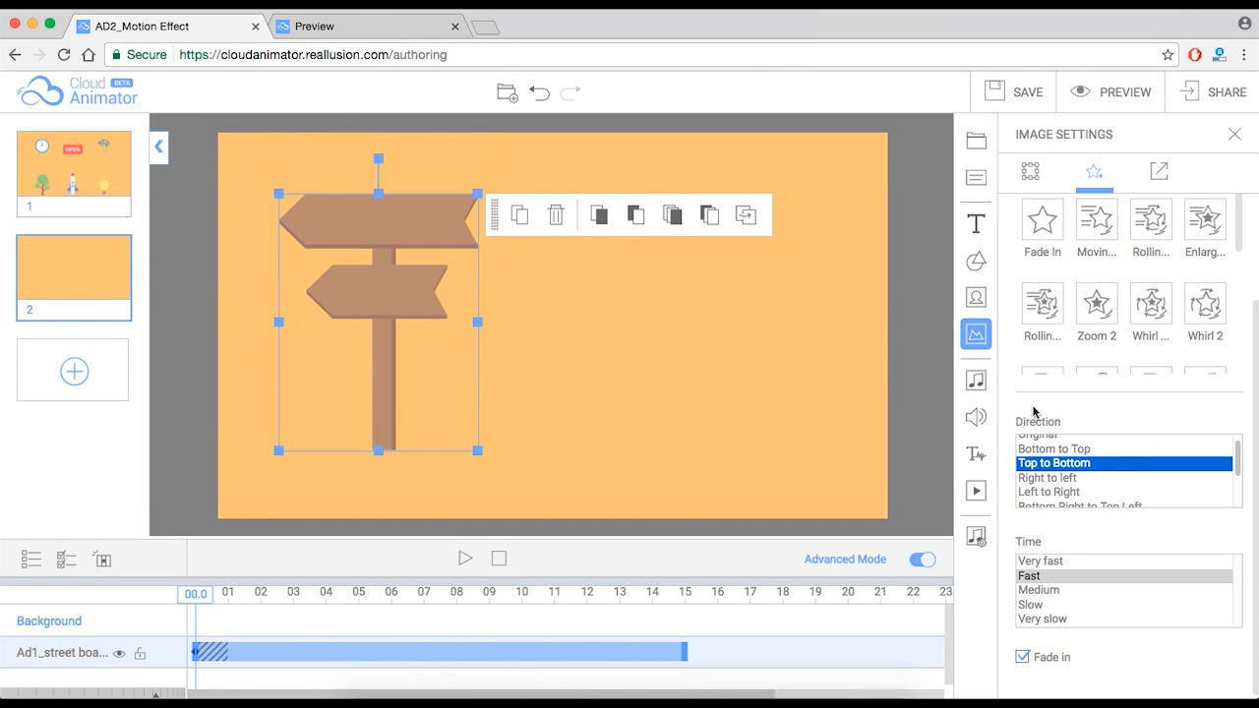
pyautogui.click(1049, 492)
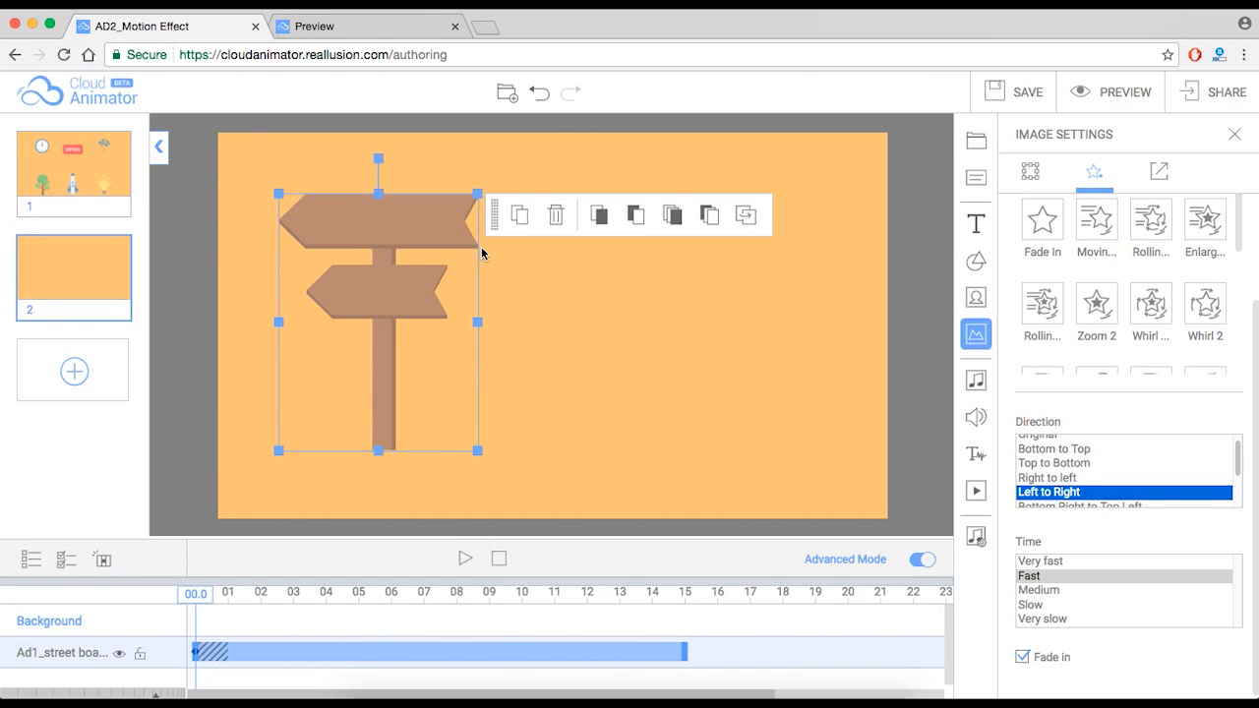
pyautogui.moveTo(407, 260)
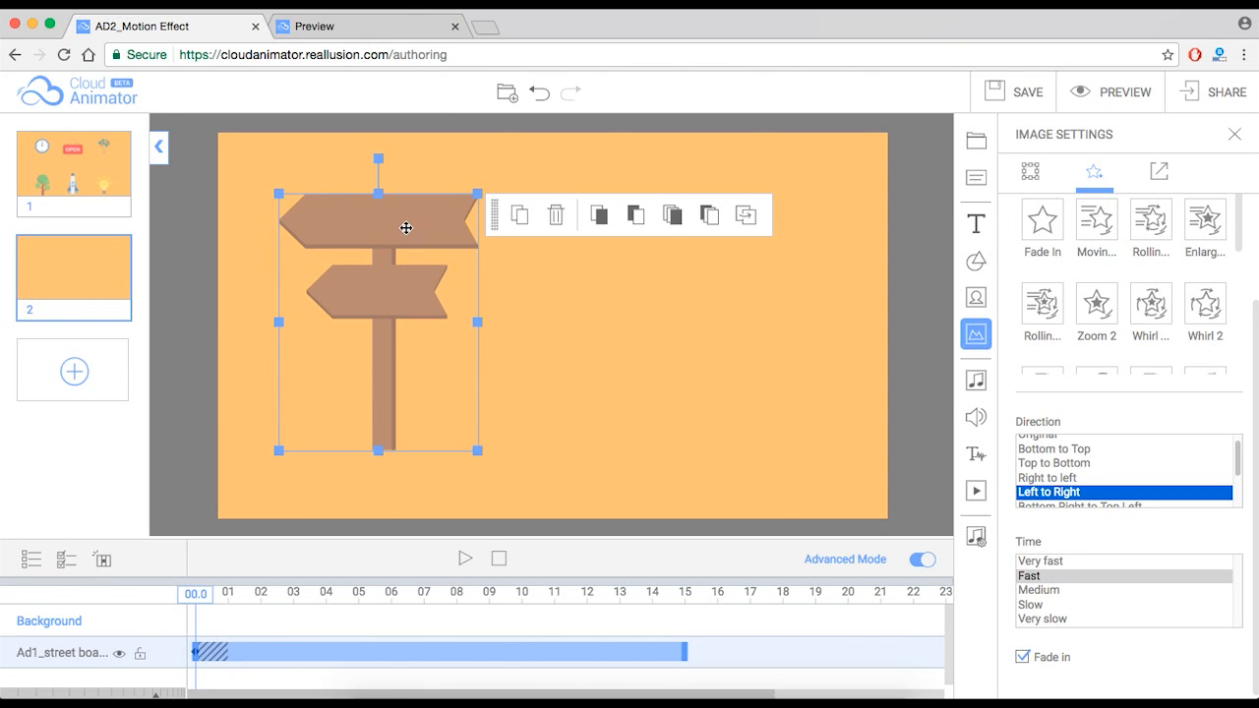
pyautogui.moveTo(406, 228); pyautogui.dragTo(584, 232)
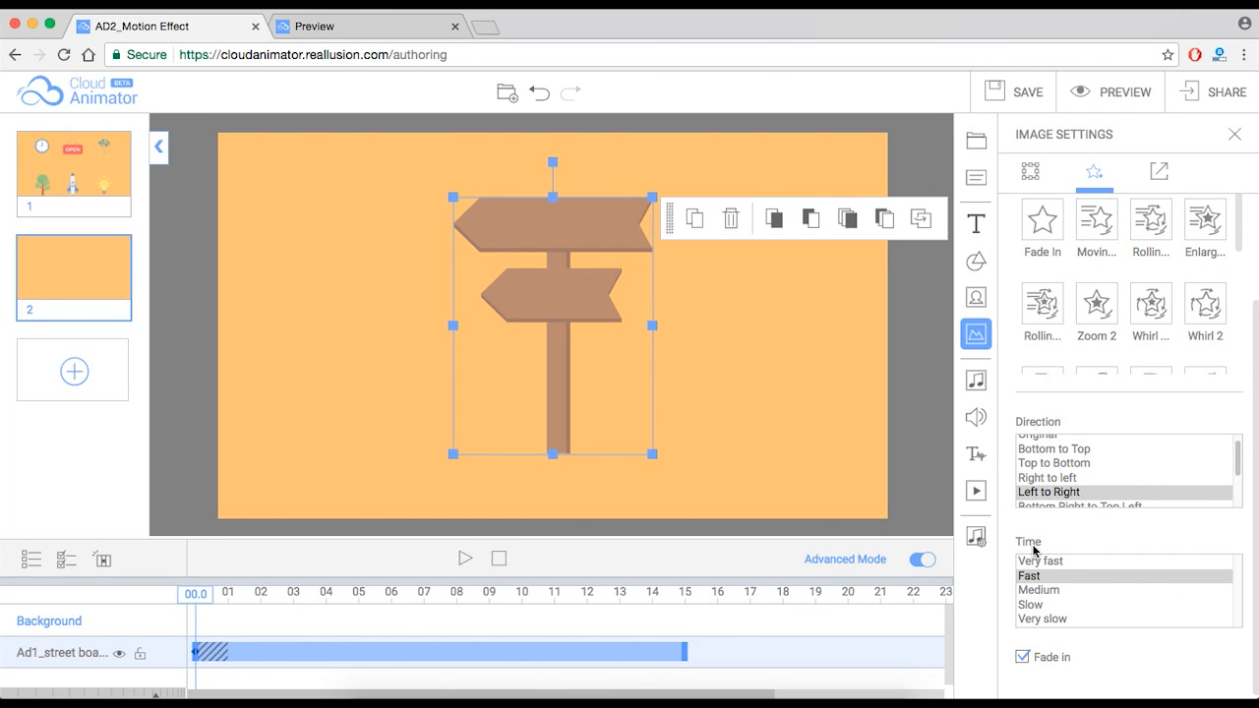
# Try Very fast, then set the left-to-right entrance Time to Very slow, lengthening it on the track
pyautogui.click(1039, 561)
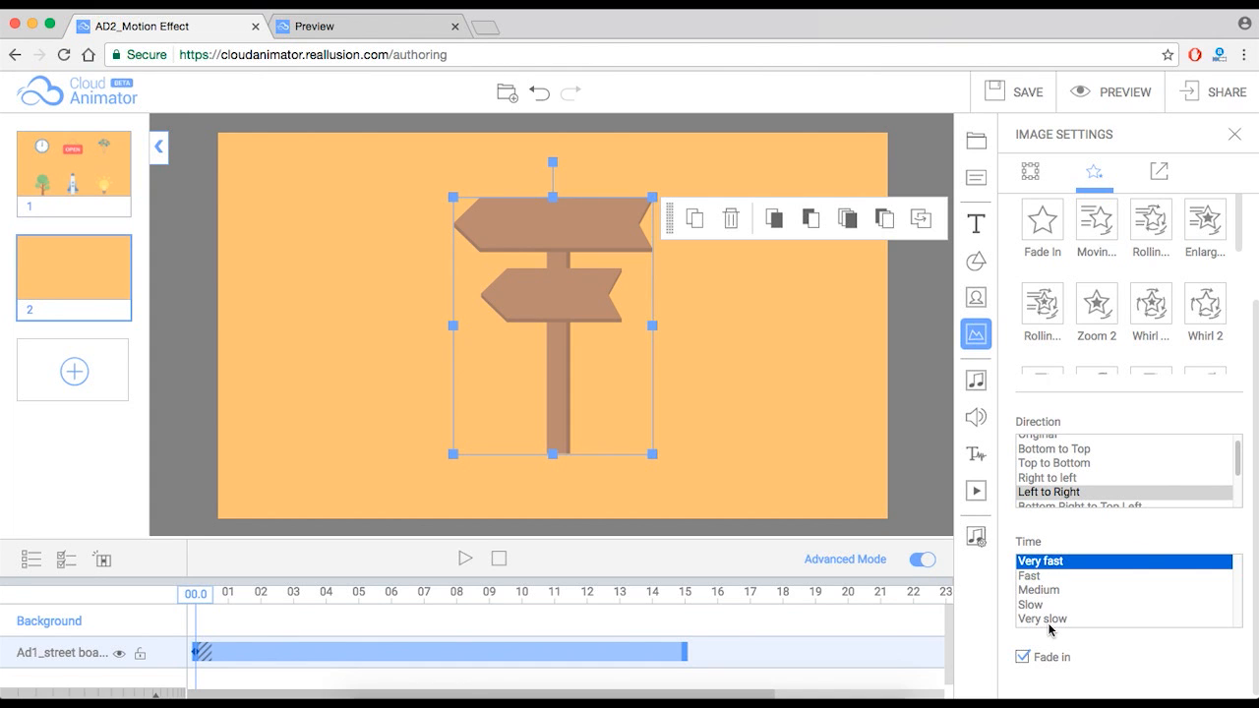
pyautogui.click(1042, 618)
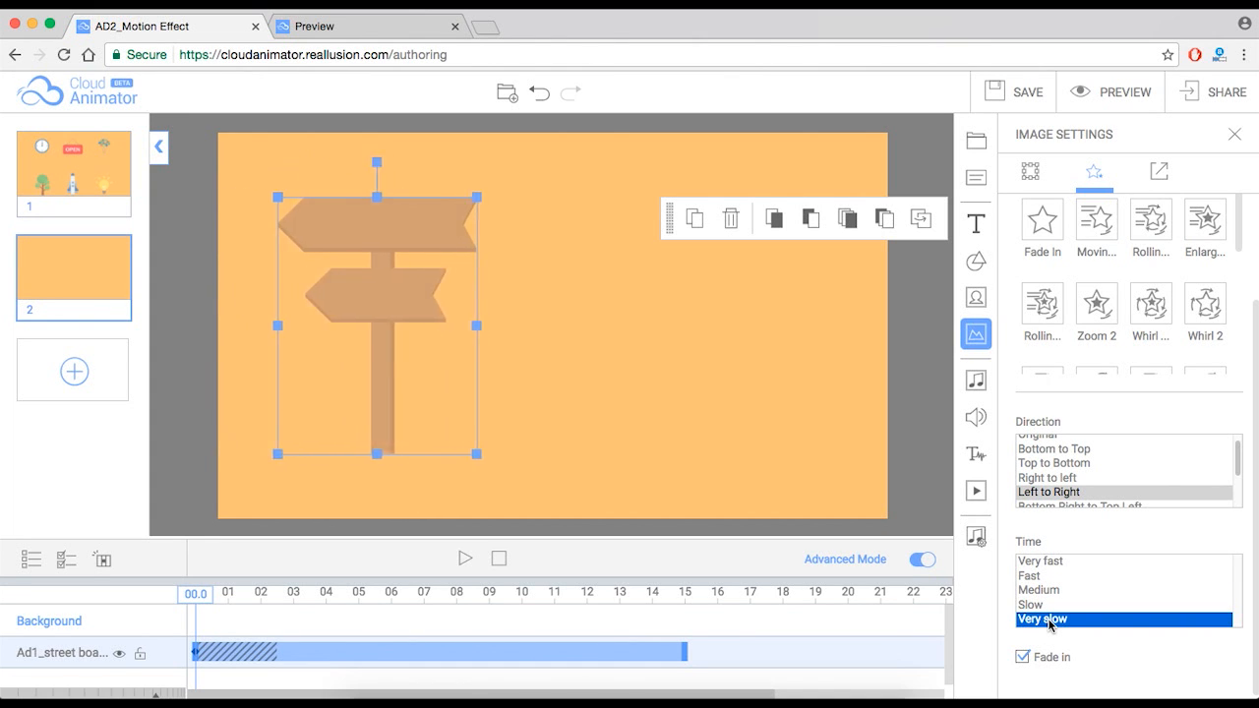
pyautogui.moveTo(375, 311); pyautogui.dragTo(553, 324)
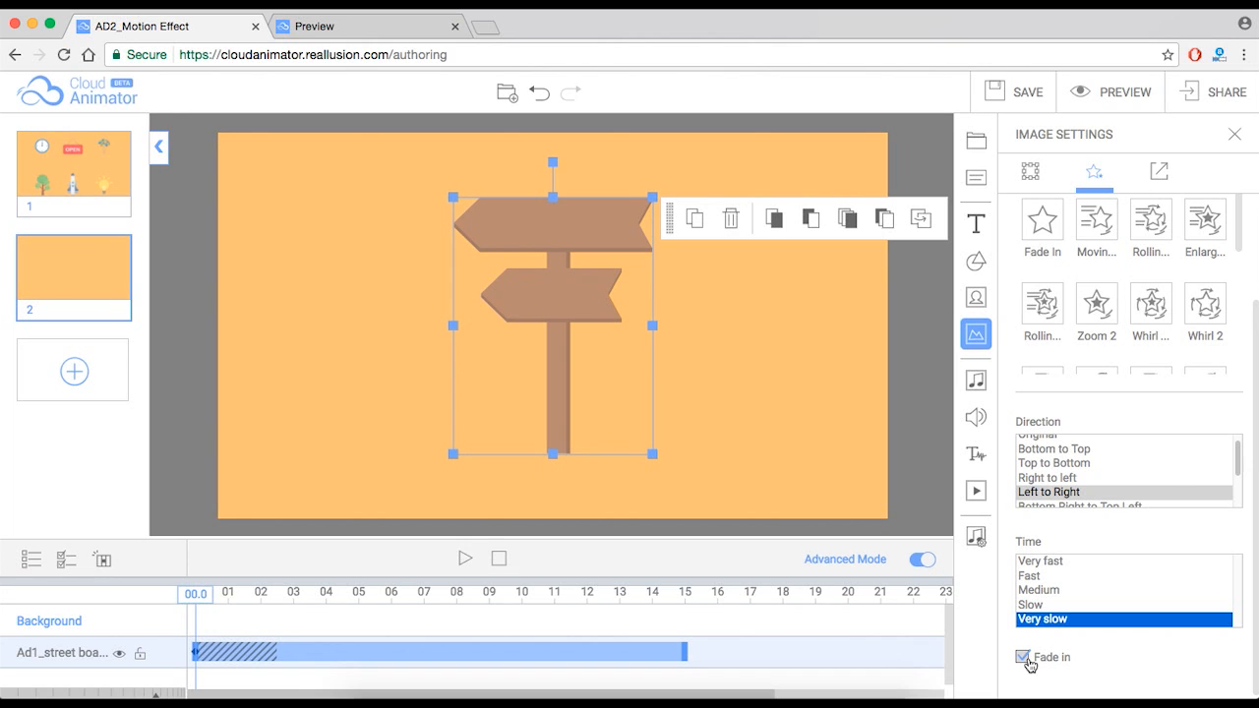
pyautogui.click(1047, 492)
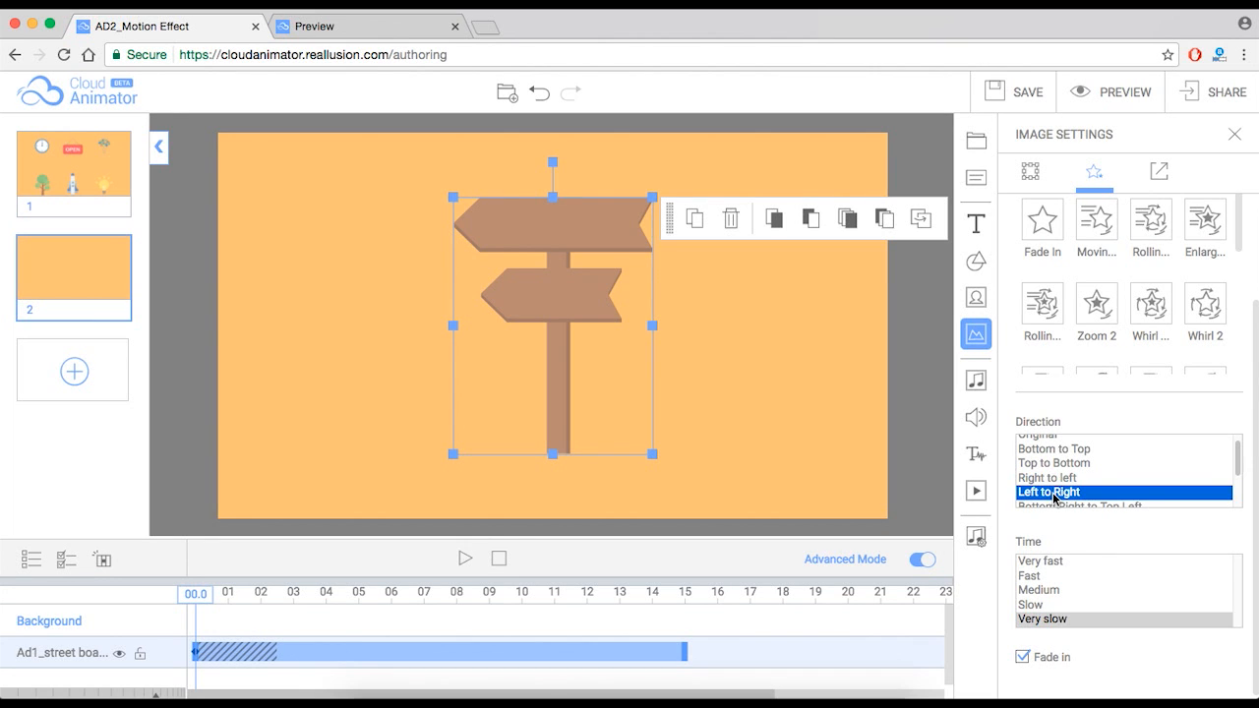
pyautogui.click(1038, 560)
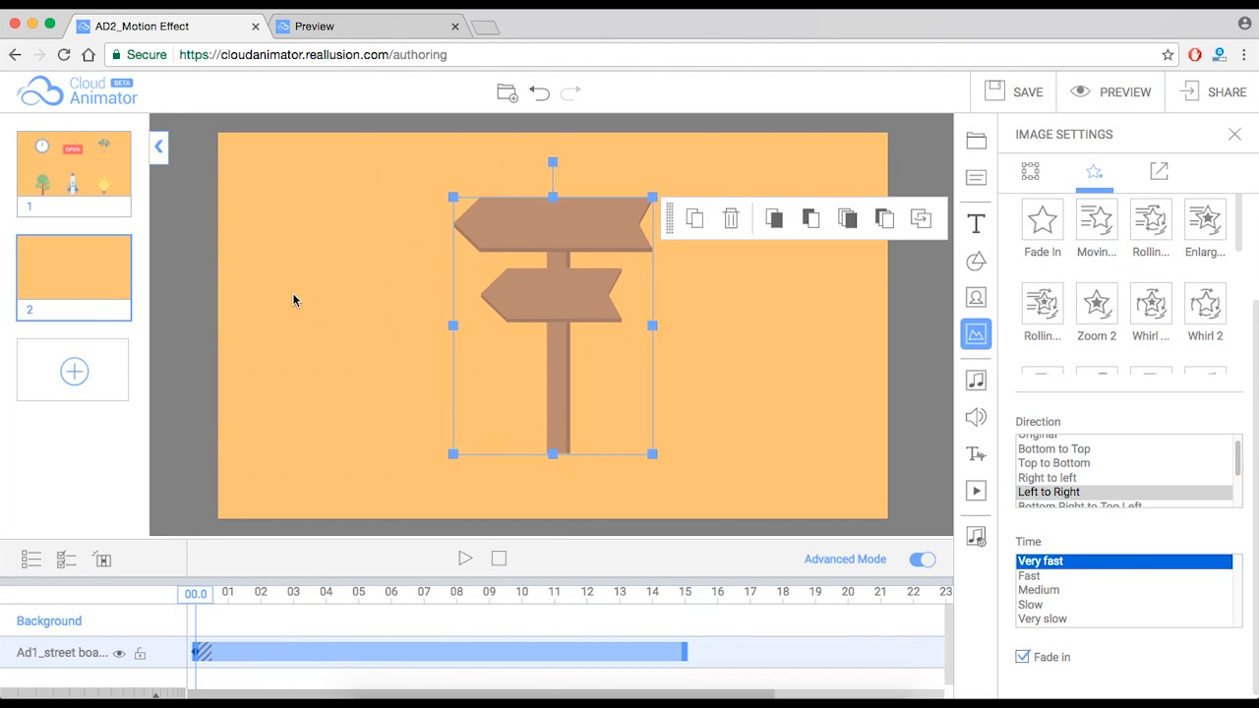
pyautogui.click(1042, 617)
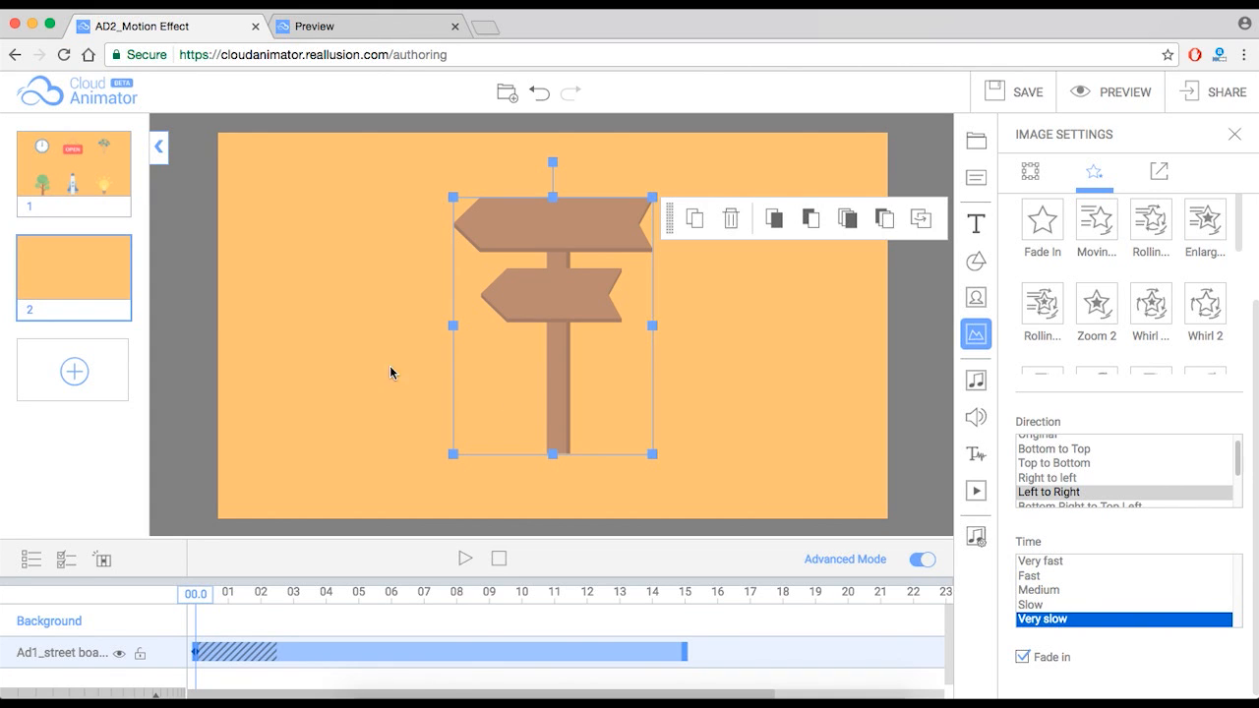
pyautogui.click(1049, 492)
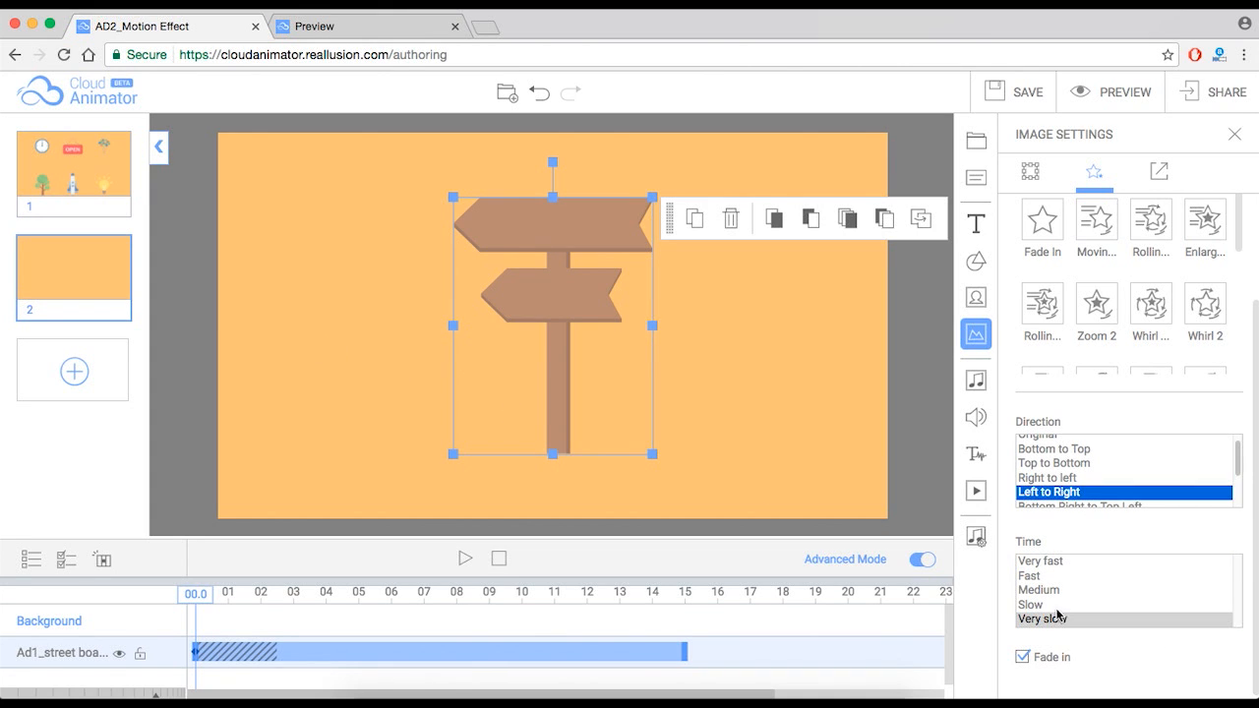
pyautogui.click(1040, 617)
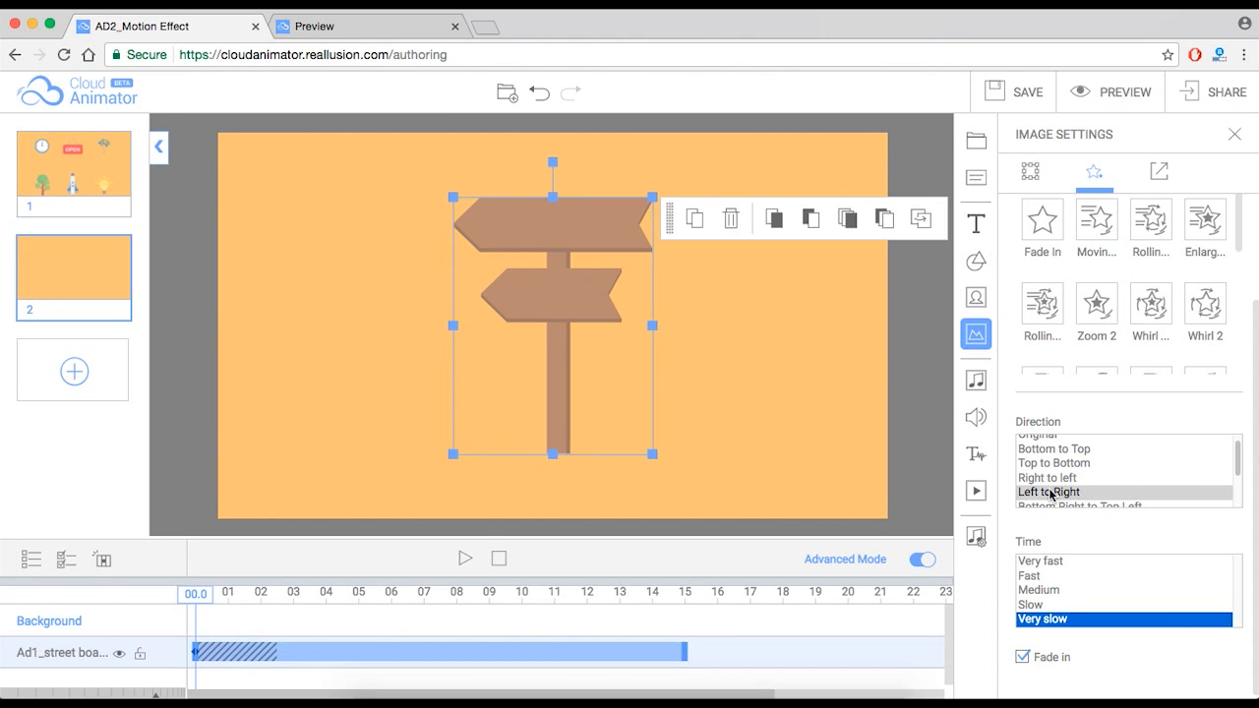
pyautogui.click(499, 559)
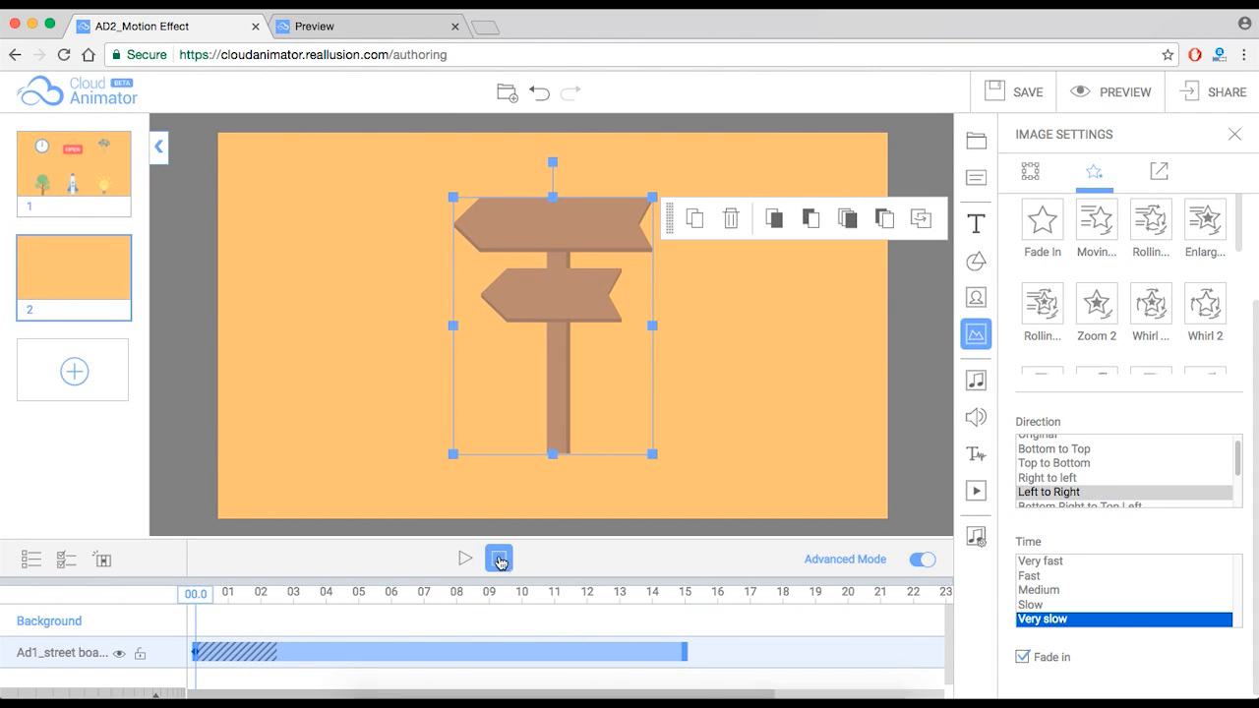
# Preview the slow entrance, reselect the street sign and toggle Fade in off and back on
pyautogui.click(464, 558)
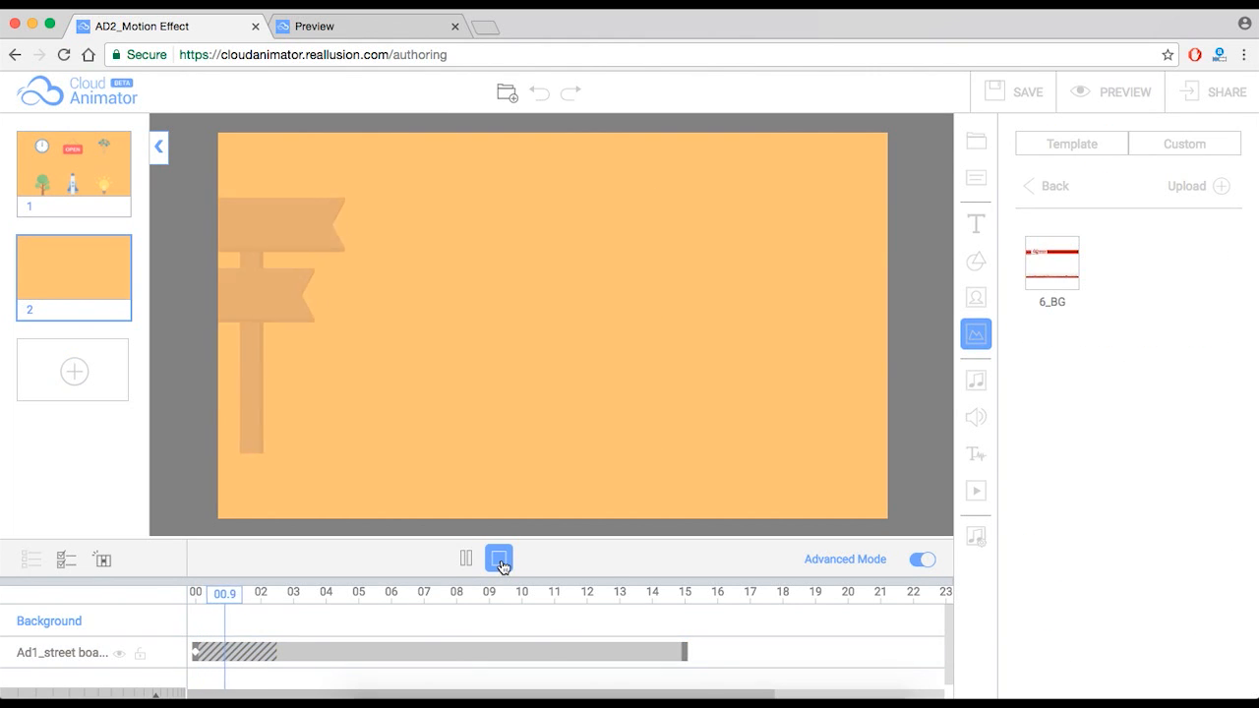
pyautogui.click(499, 558)
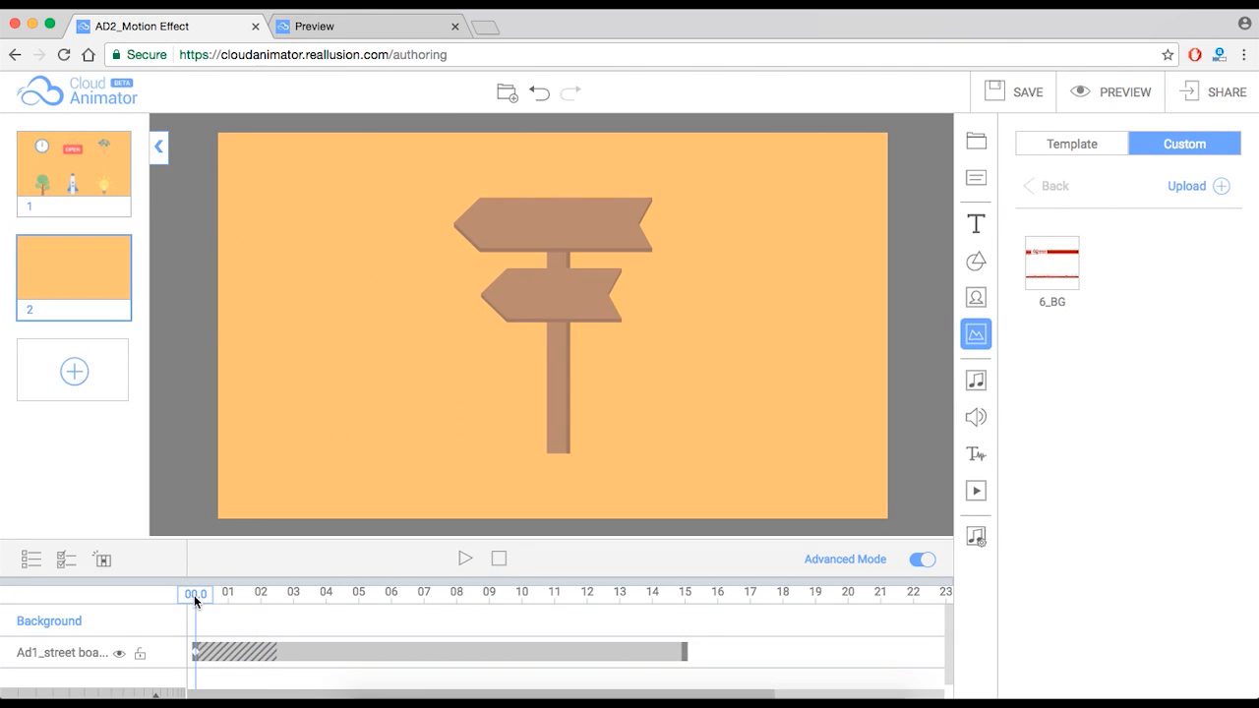
pyautogui.click(553, 305)
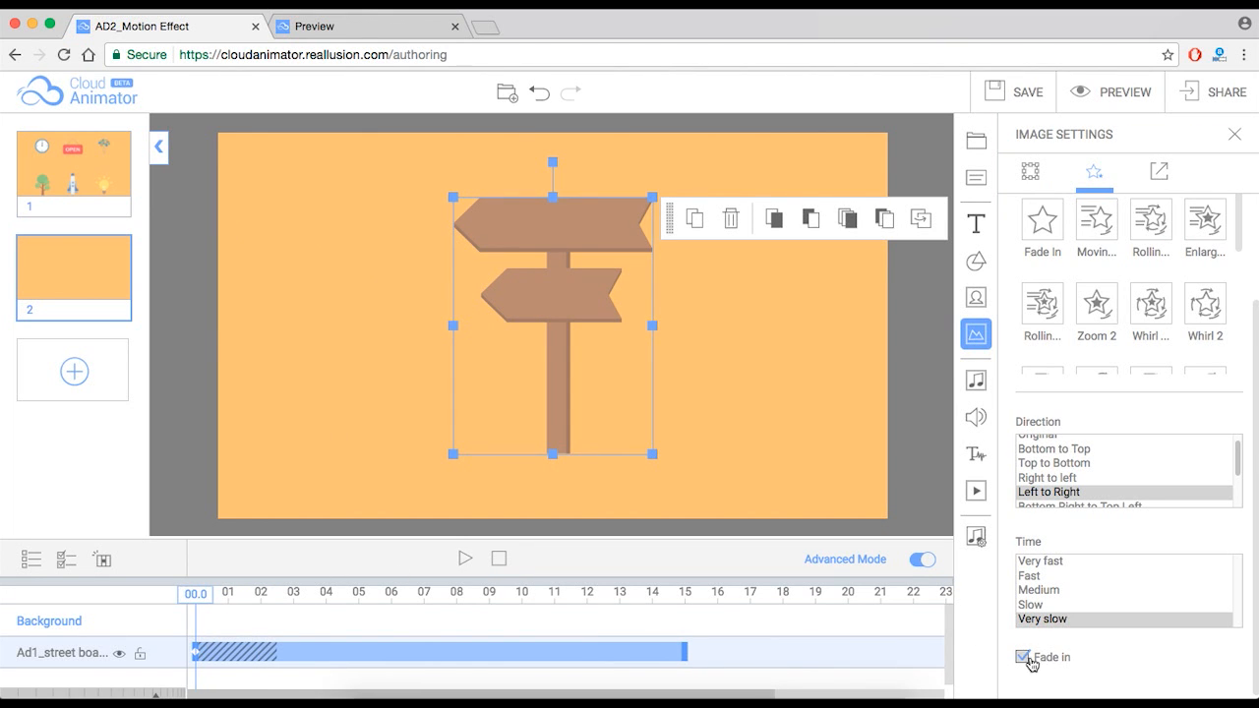
pyautogui.click(1023, 657)
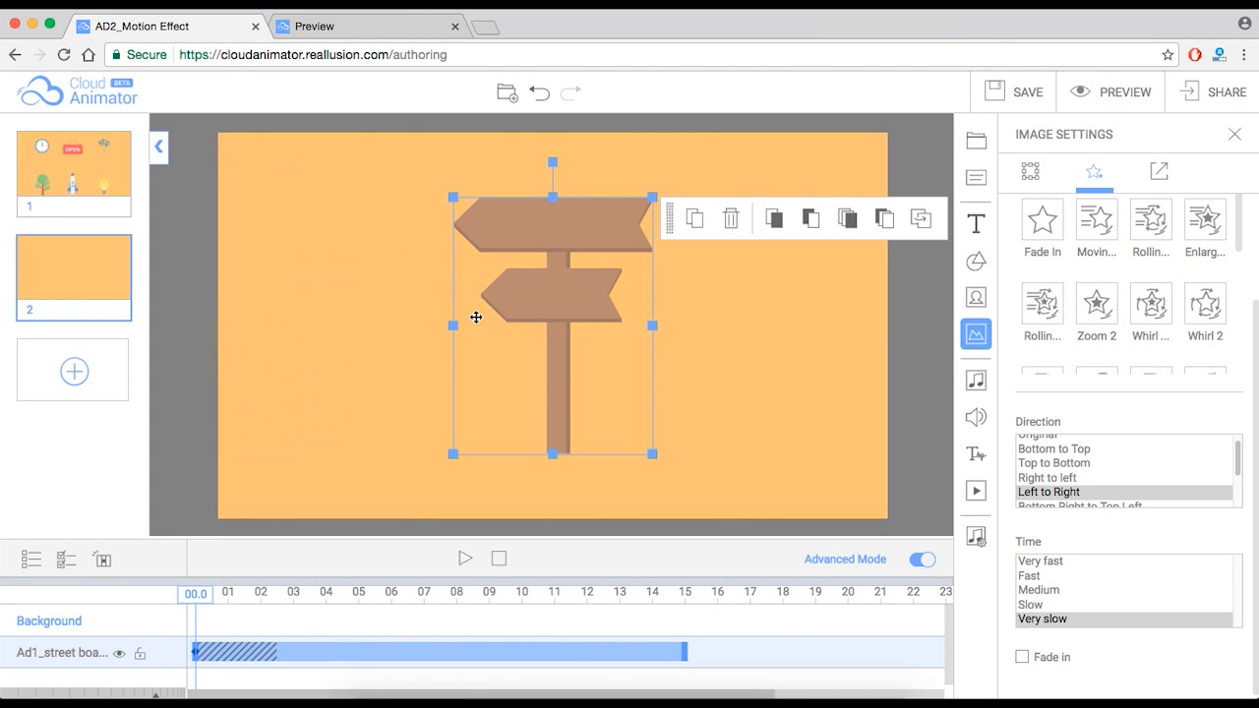
pyautogui.click(1023, 657)
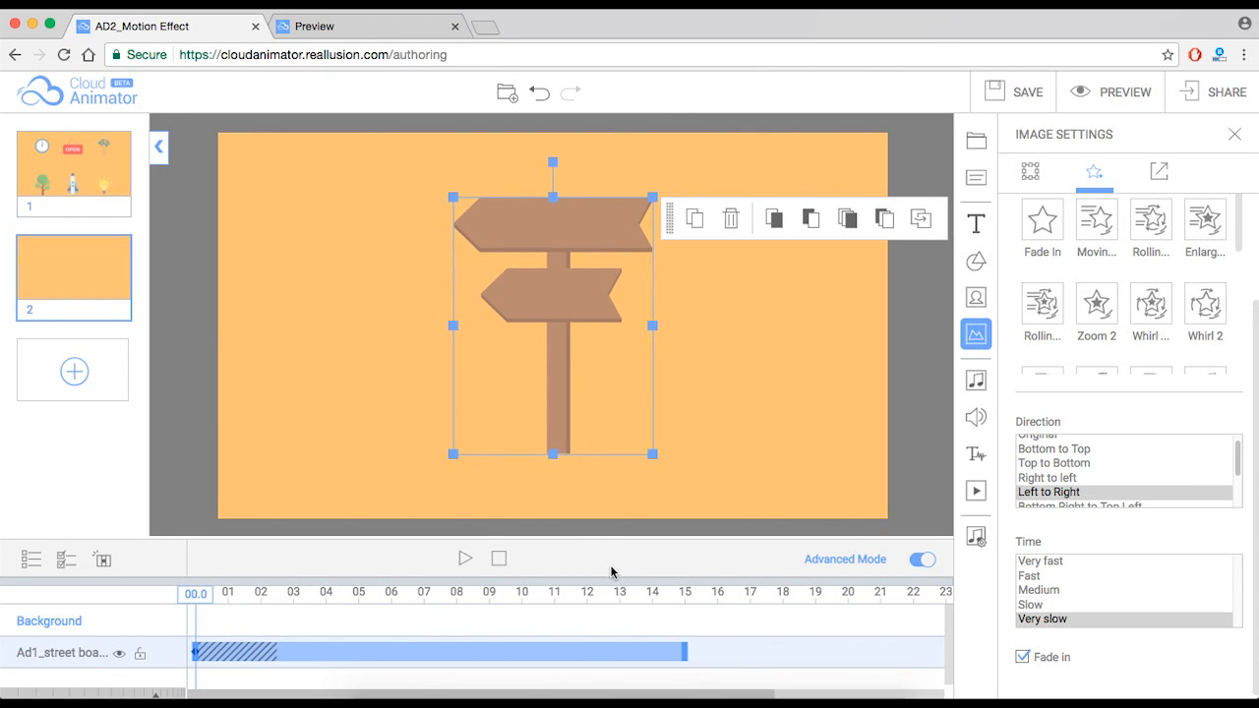
pyautogui.moveTo(1255, 331)
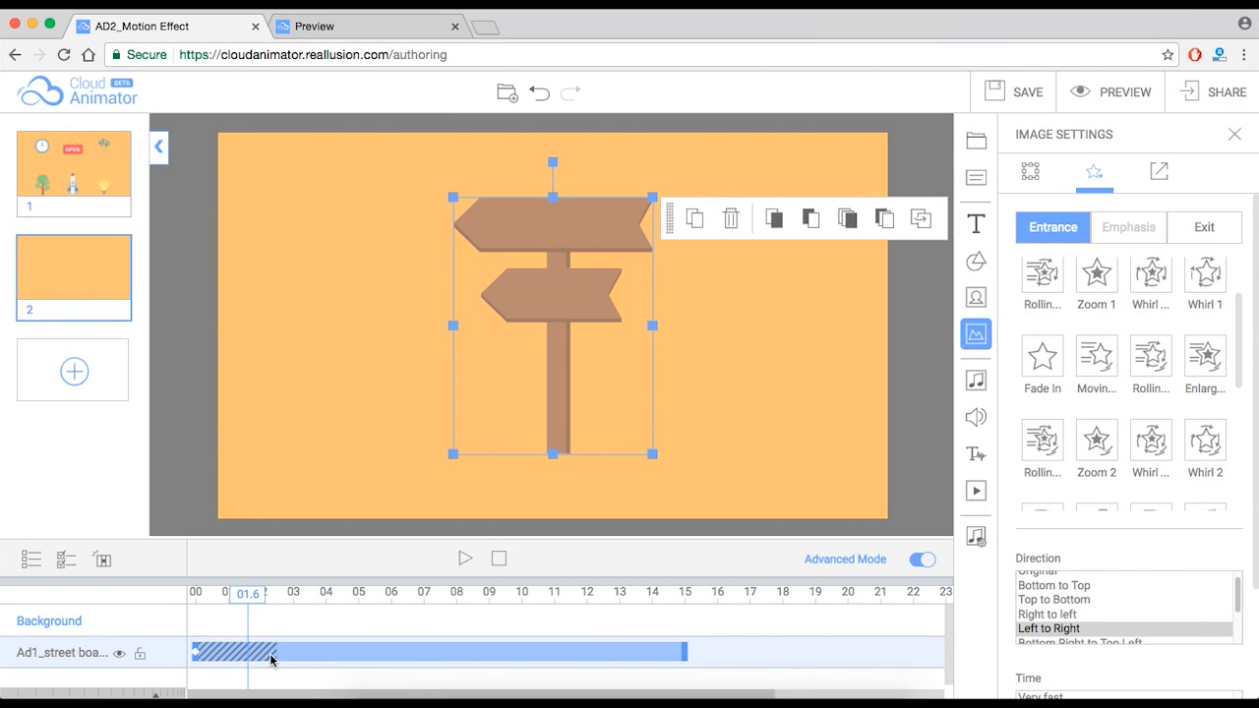
pyautogui.moveTo(254, 655)
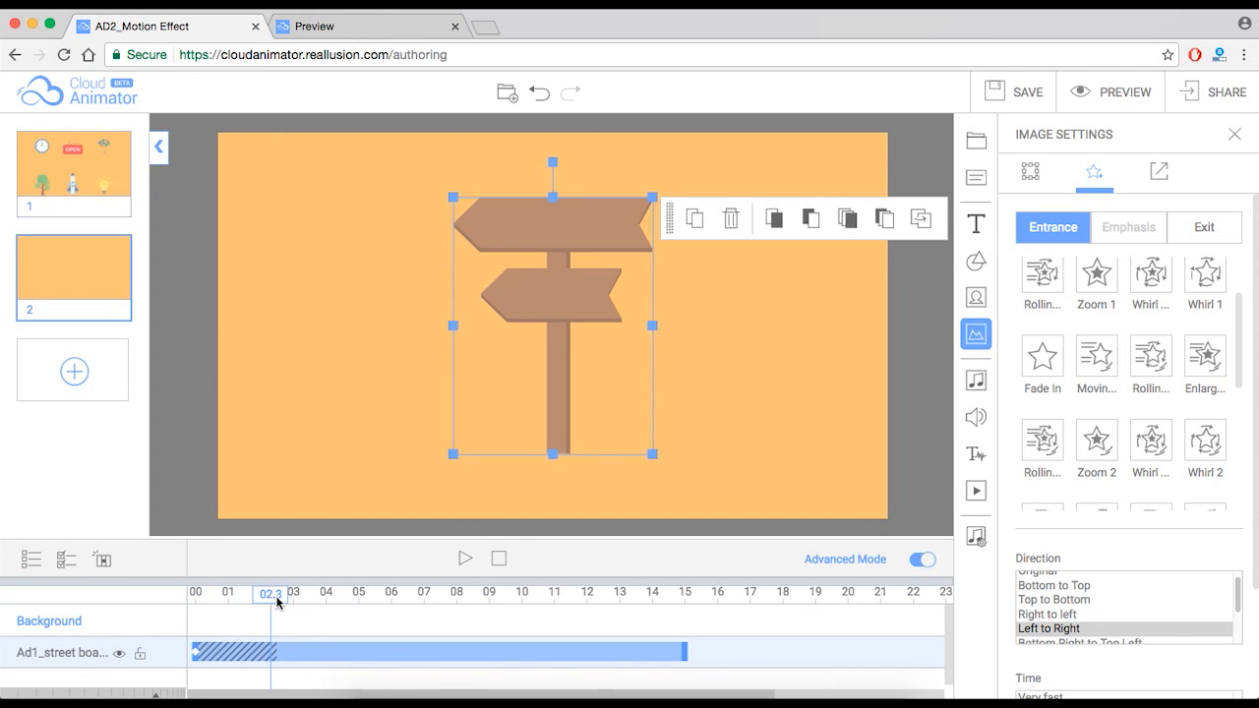
# Preview the Raise, Bounce, Flow, Breath, Wave and Pulse emphasis motions on the street sign
pyautogui.click(1129, 228)
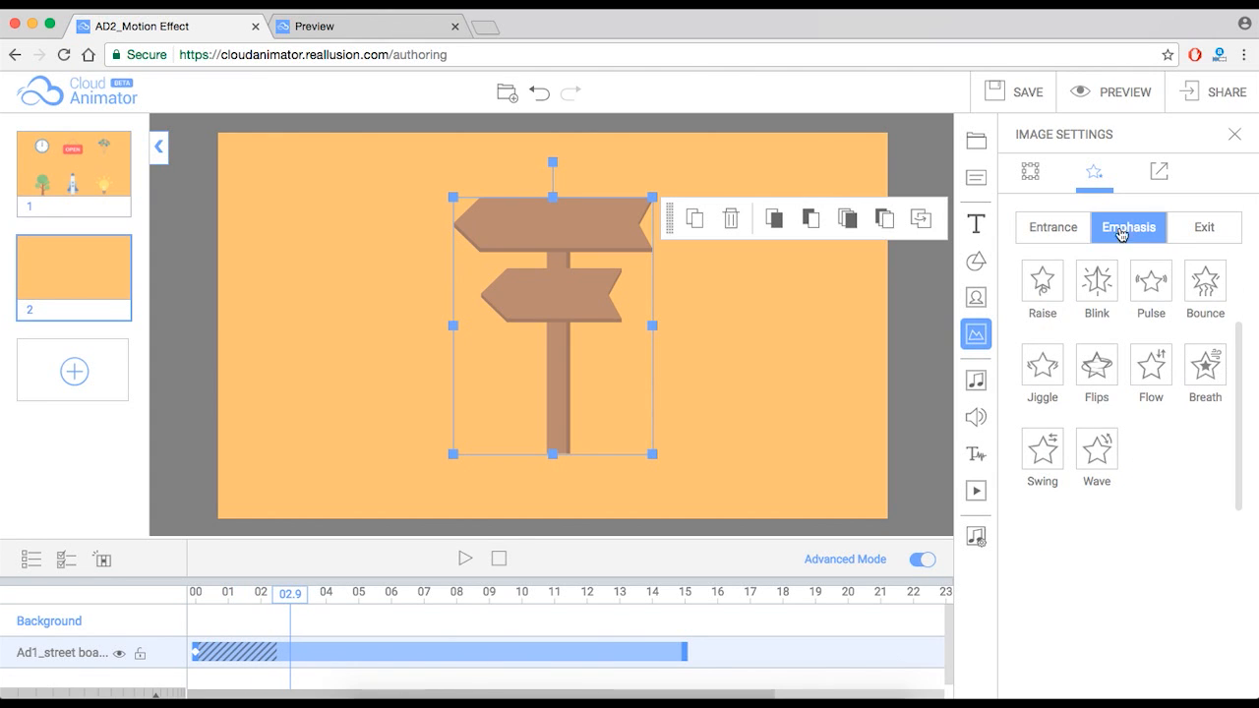
pyautogui.moveTo(1130, 236)
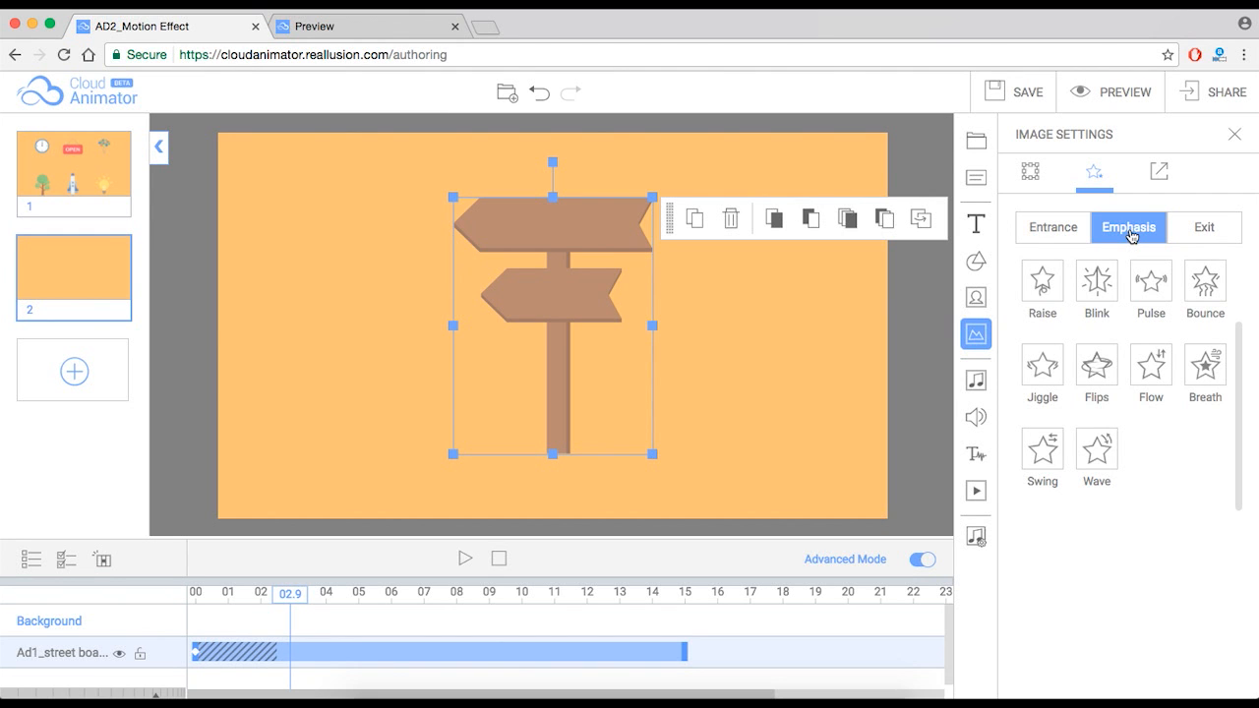
pyautogui.click(1042, 285)
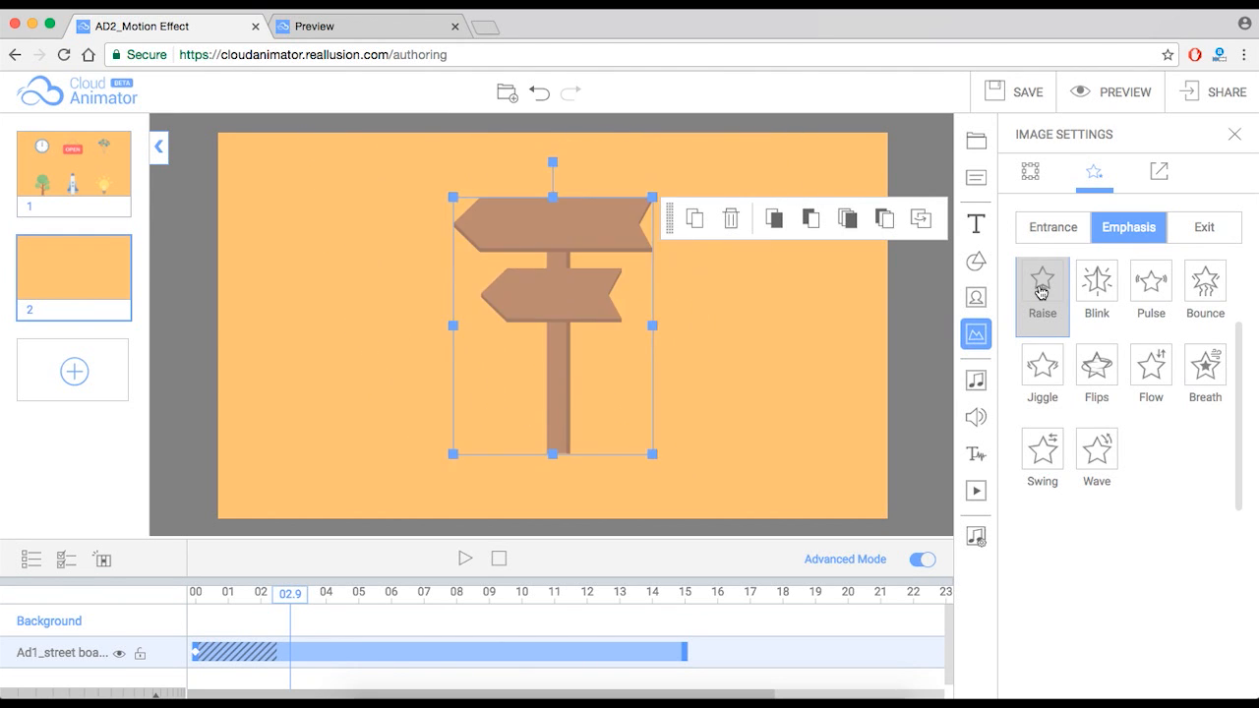
pyautogui.click(1096, 291)
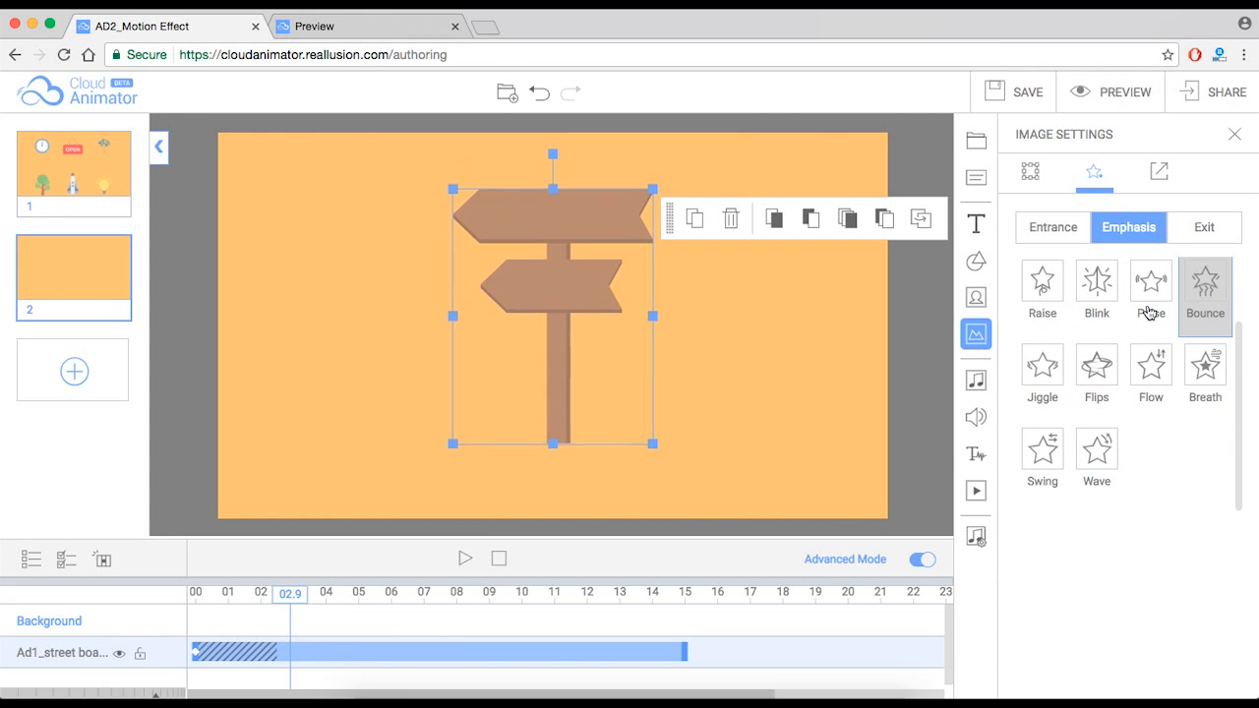
pyautogui.click(1096, 374)
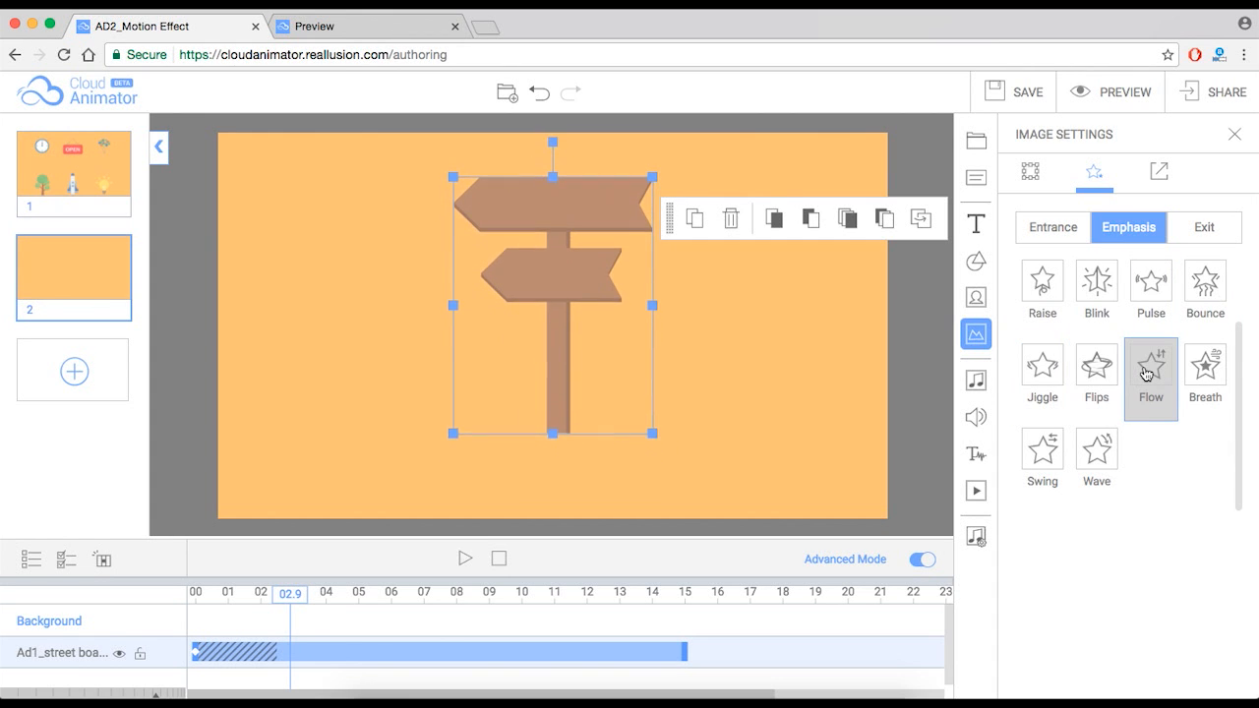
pyautogui.click(1204, 370)
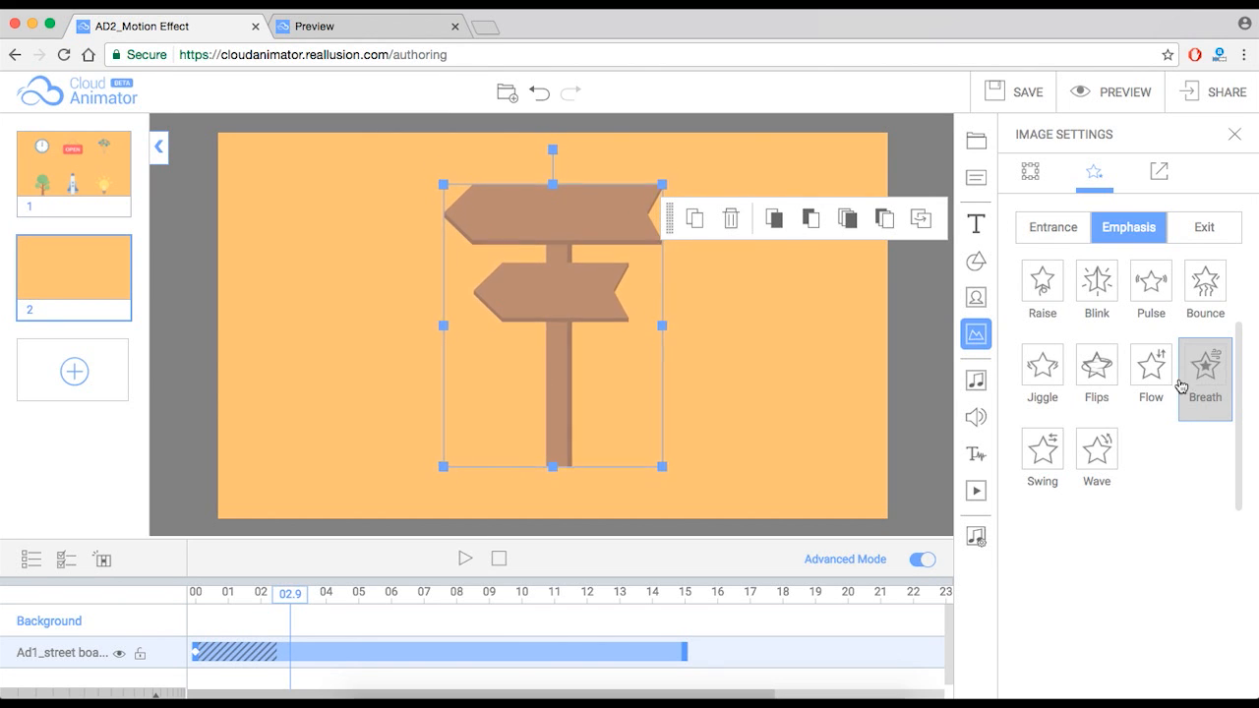
pyautogui.click(1096, 456)
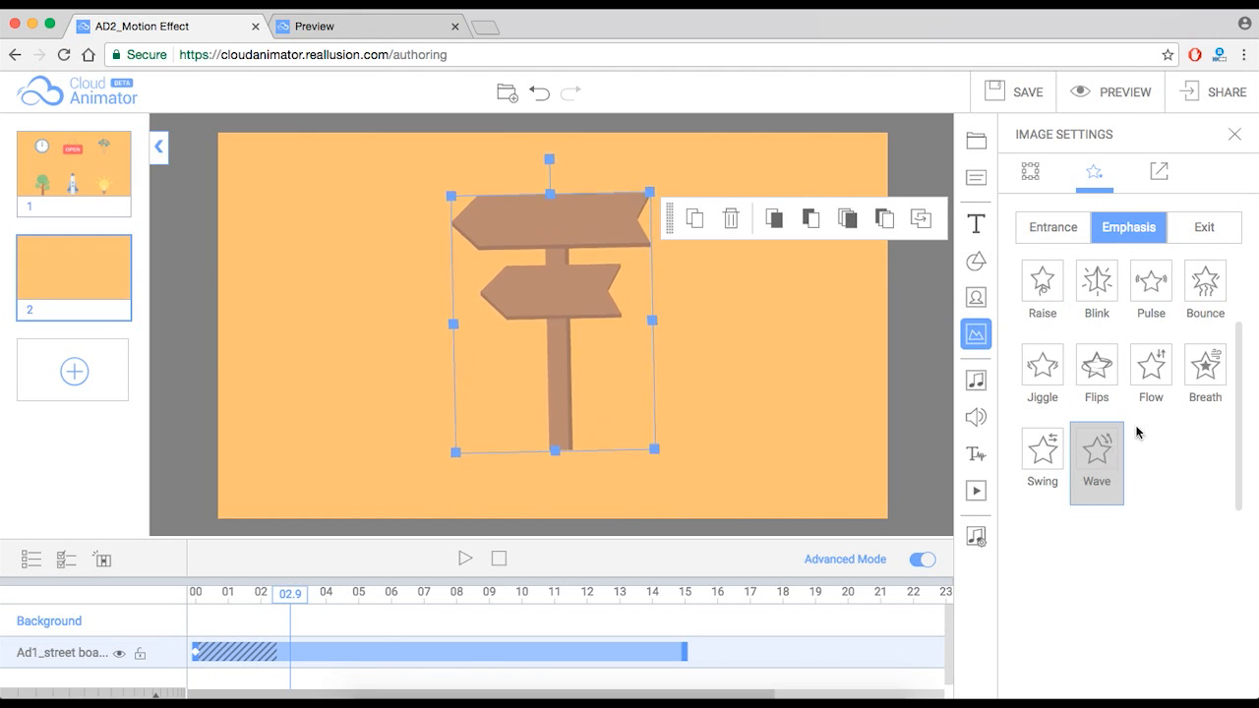
pyautogui.click(1149, 279)
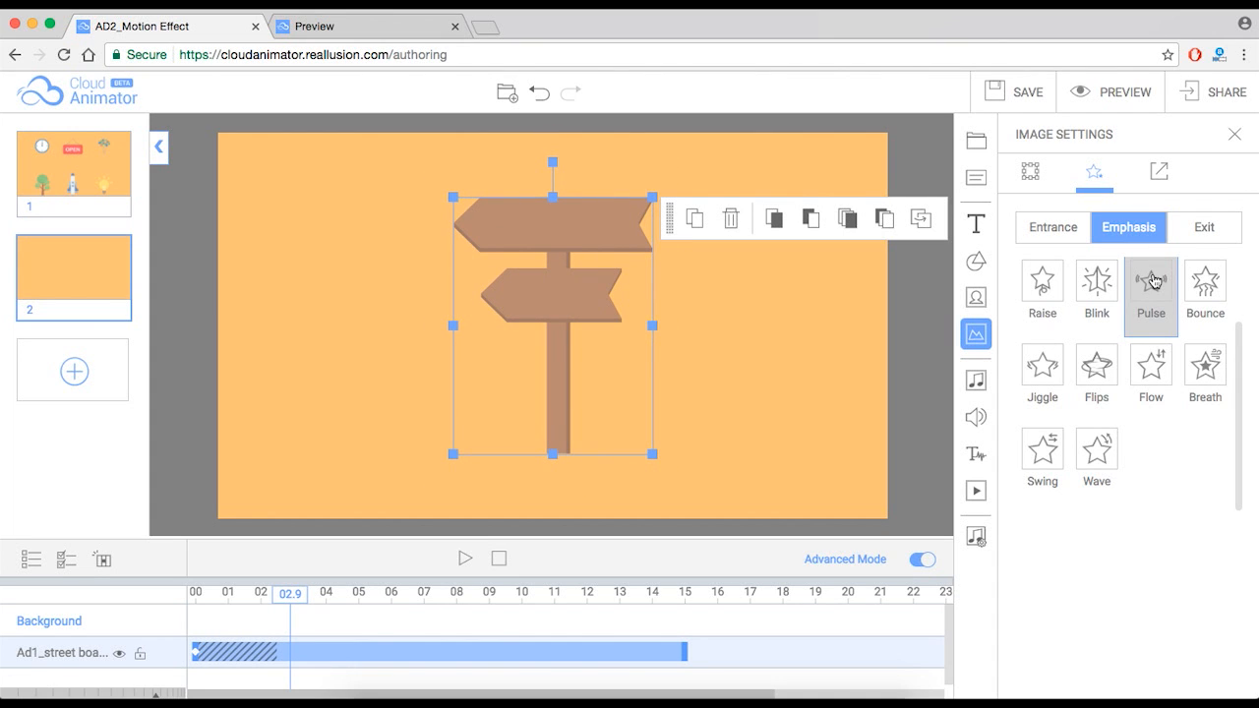
# Apply Pulse emphasis with slow Time, Loop 3 and Automatic so it follows the entrance
pyautogui.click(1149, 286)
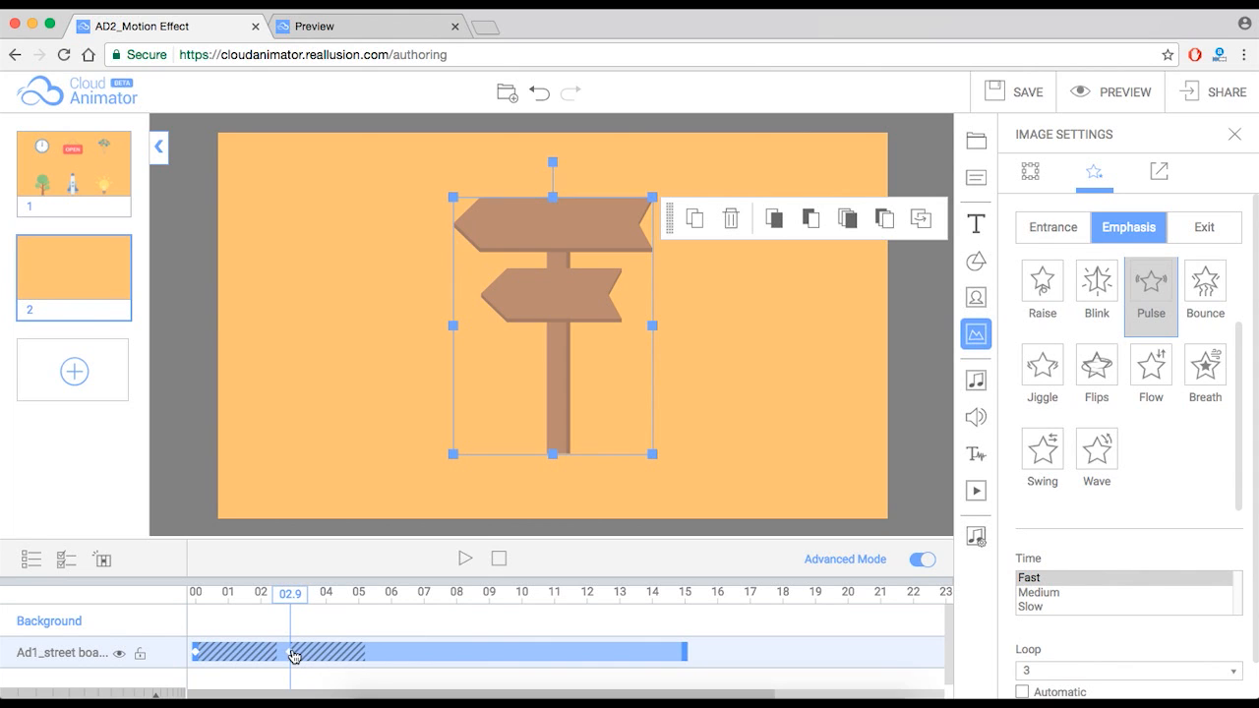
pyautogui.moveTo(326, 657)
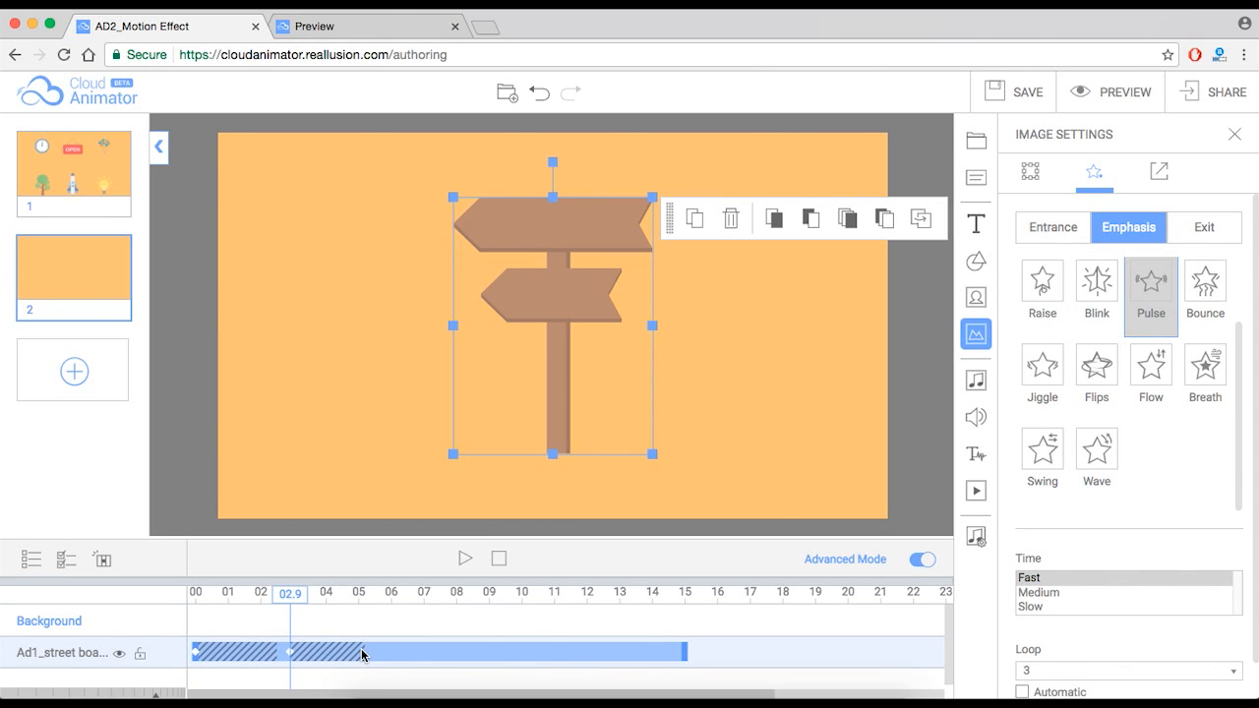
pyautogui.moveTo(305, 612)
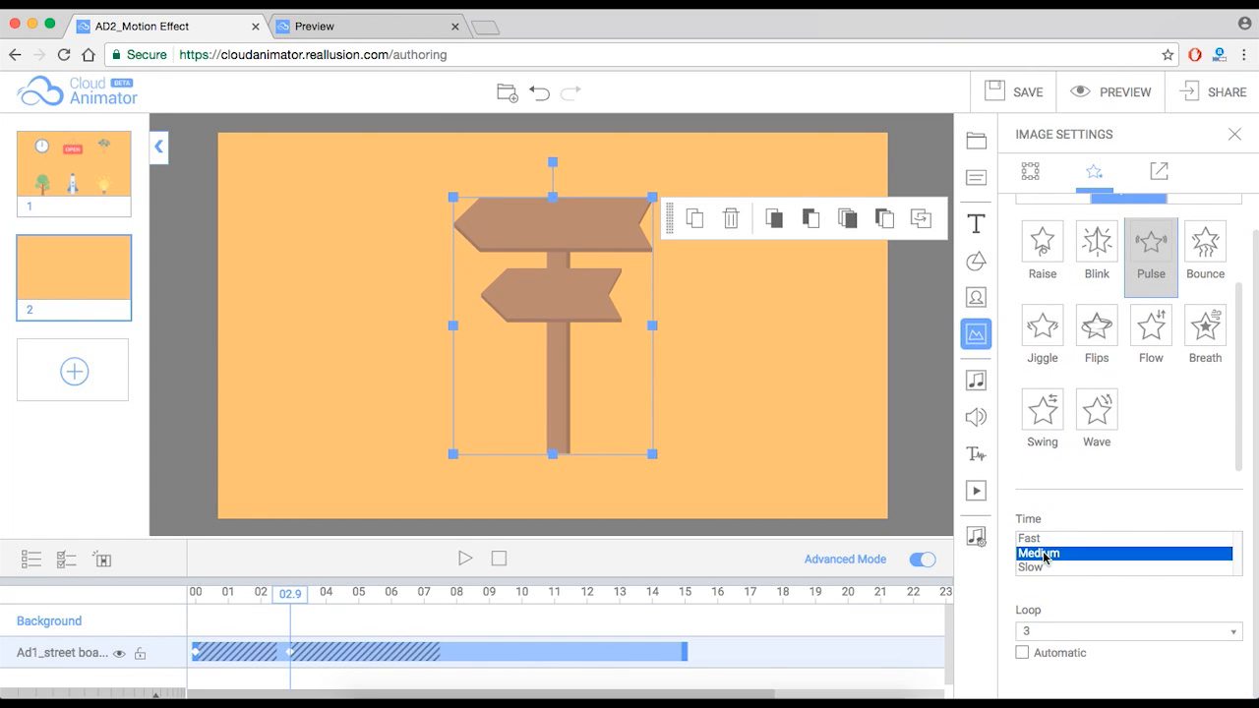
pyautogui.click(1031, 568)
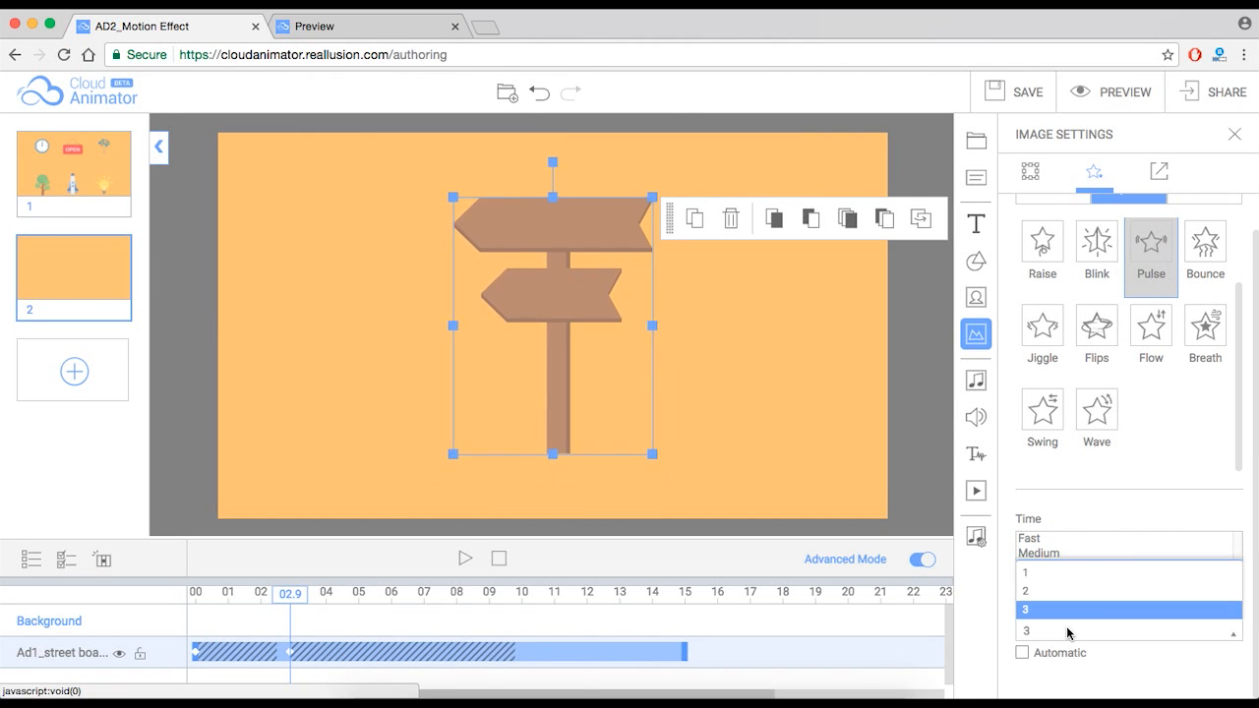
pyautogui.click(1031, 567)
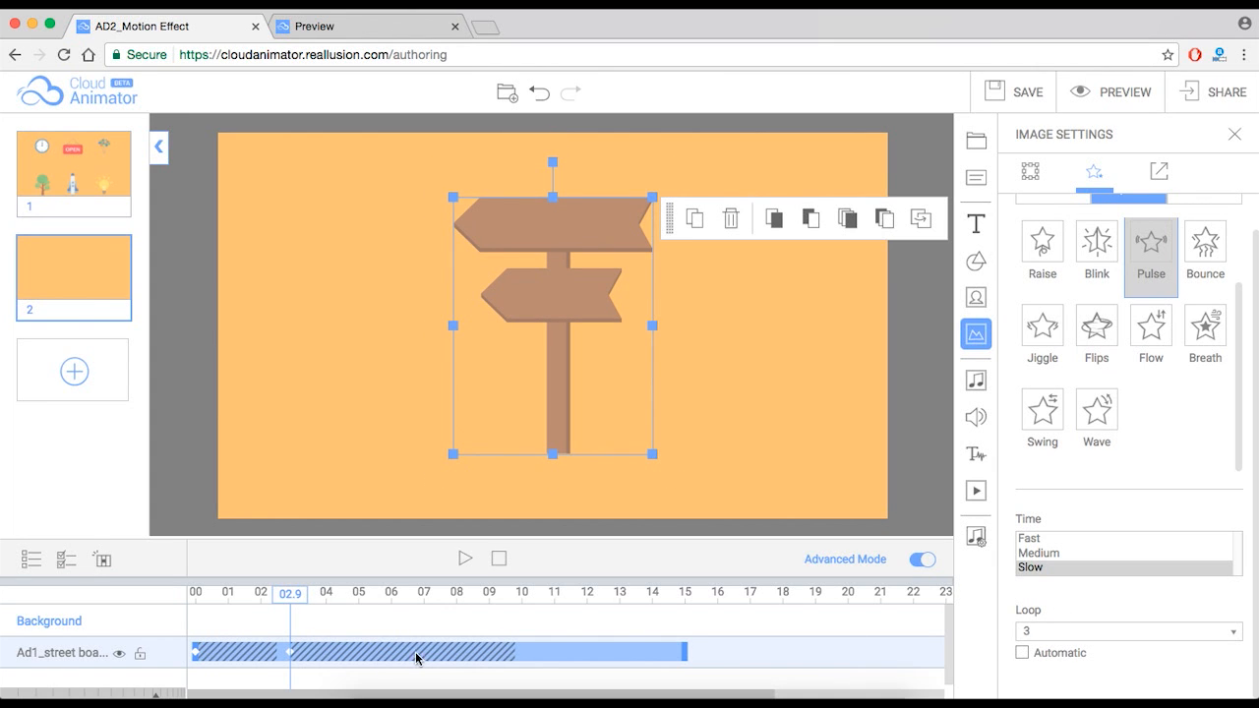
pyautogui.moveTo(496, 657)
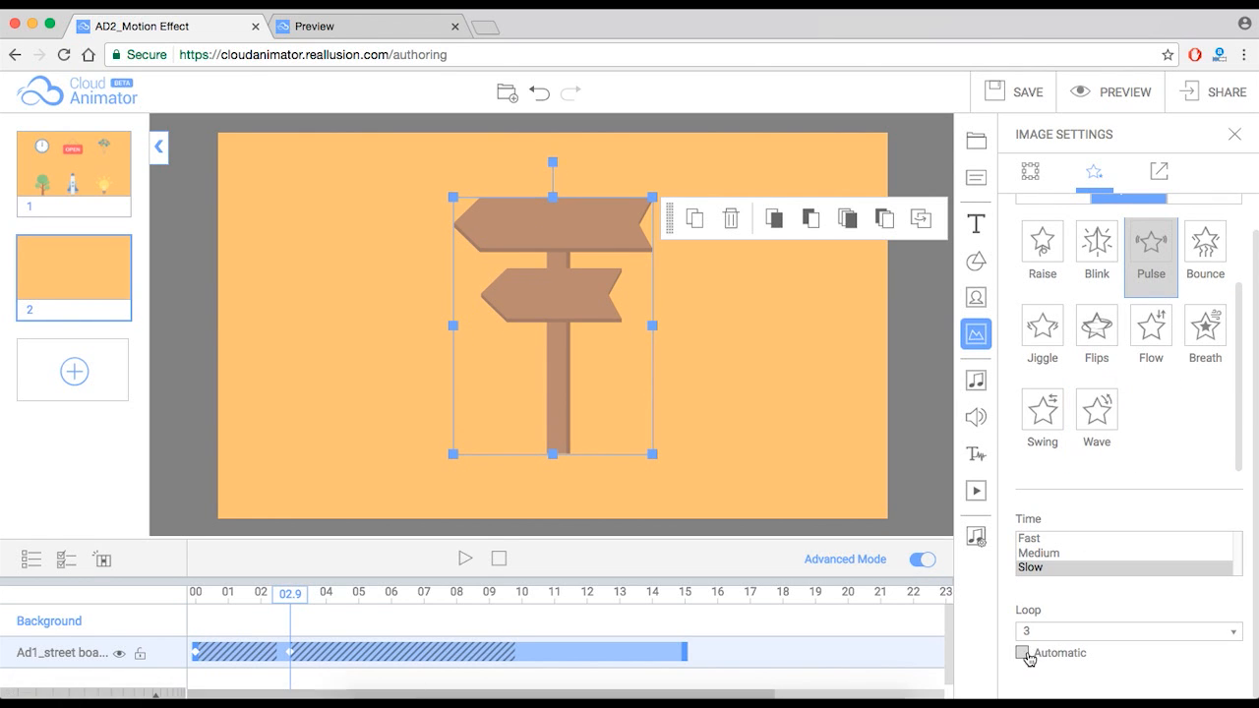
pyautogui.click(1023, 653)
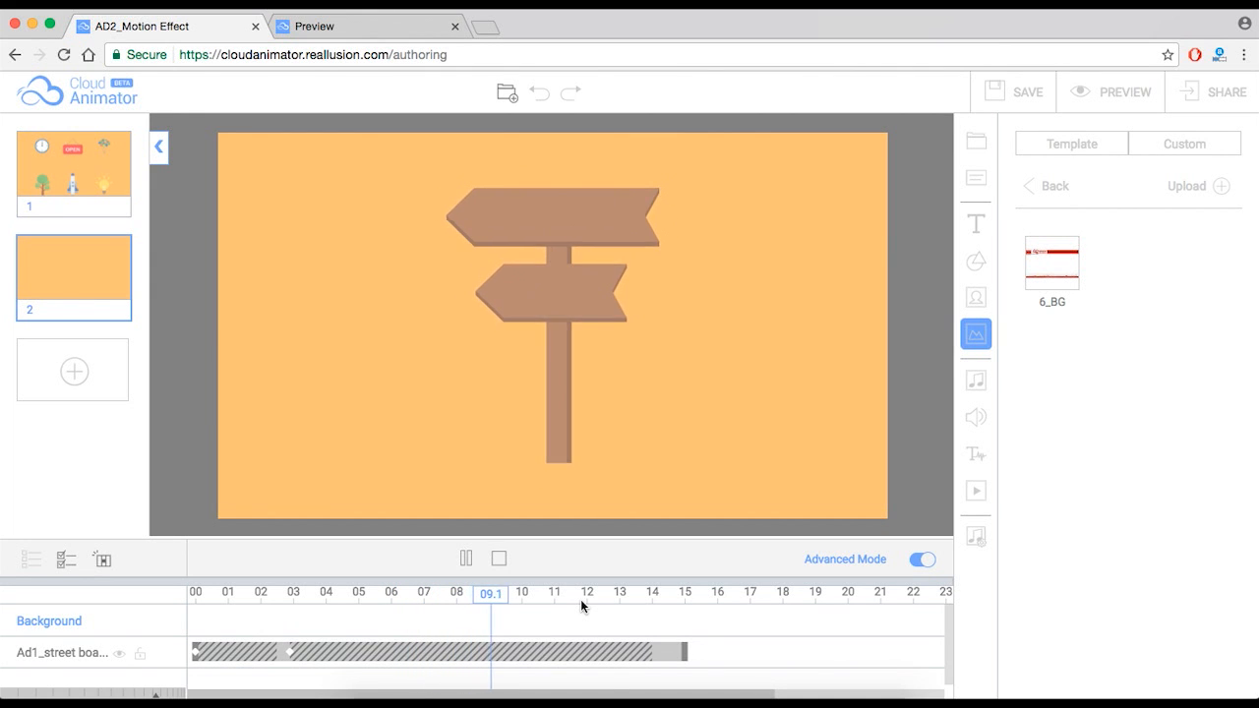
# Pause playback near 13 seconds and reselect the street sign to reopen its Image Settings
pyautogui.moveTo(490, 594); pyautogui.dragTo(555, 594)
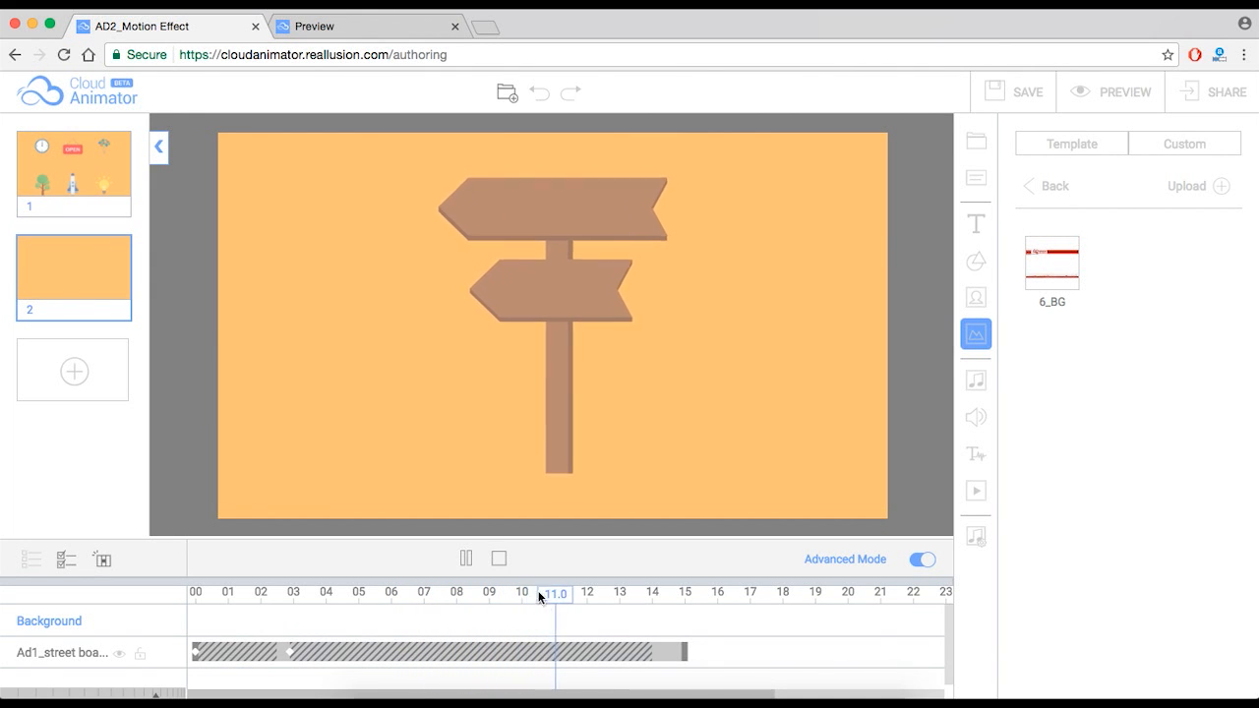
pyautogui.click(465, 559)
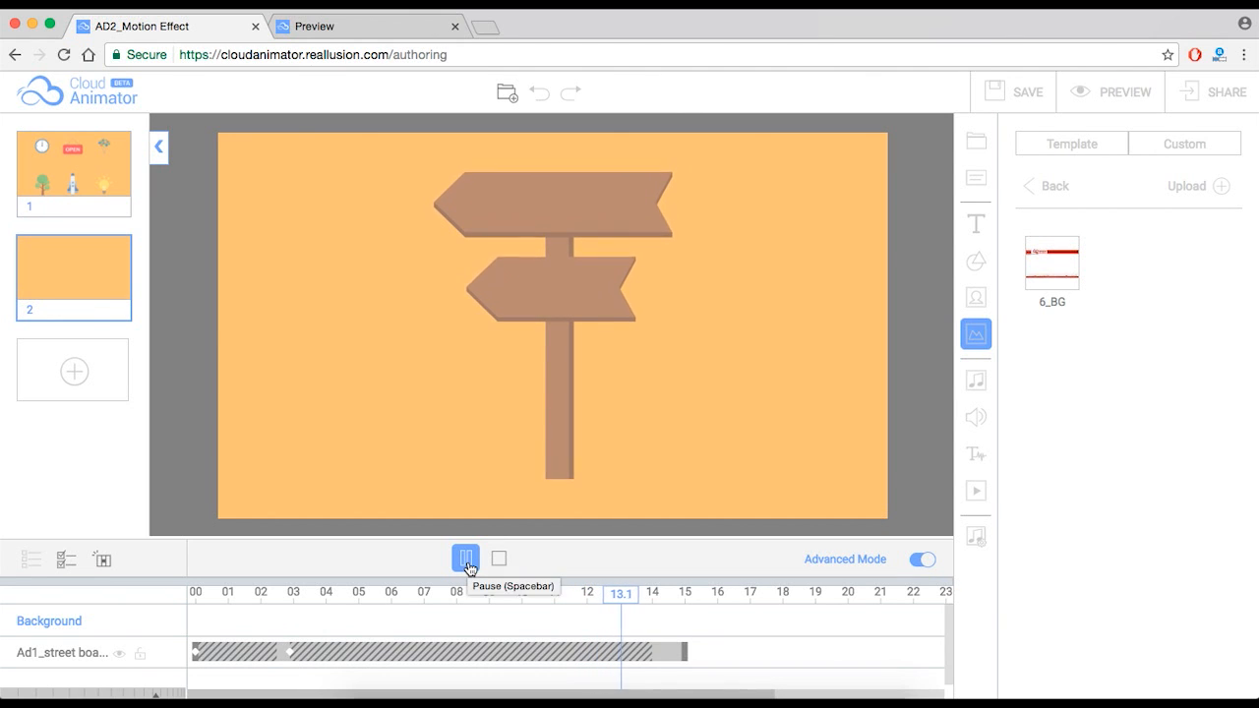
pyautogui.click(465, 559)
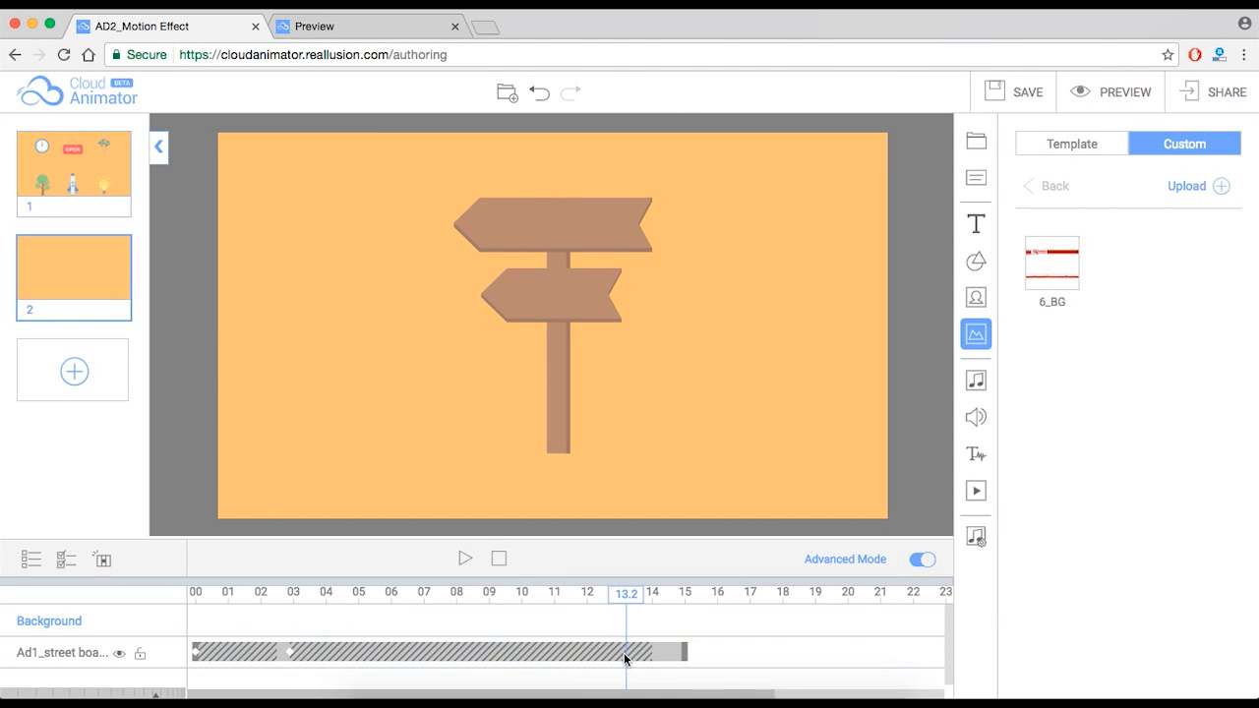
pyautogui.click(551, 295)
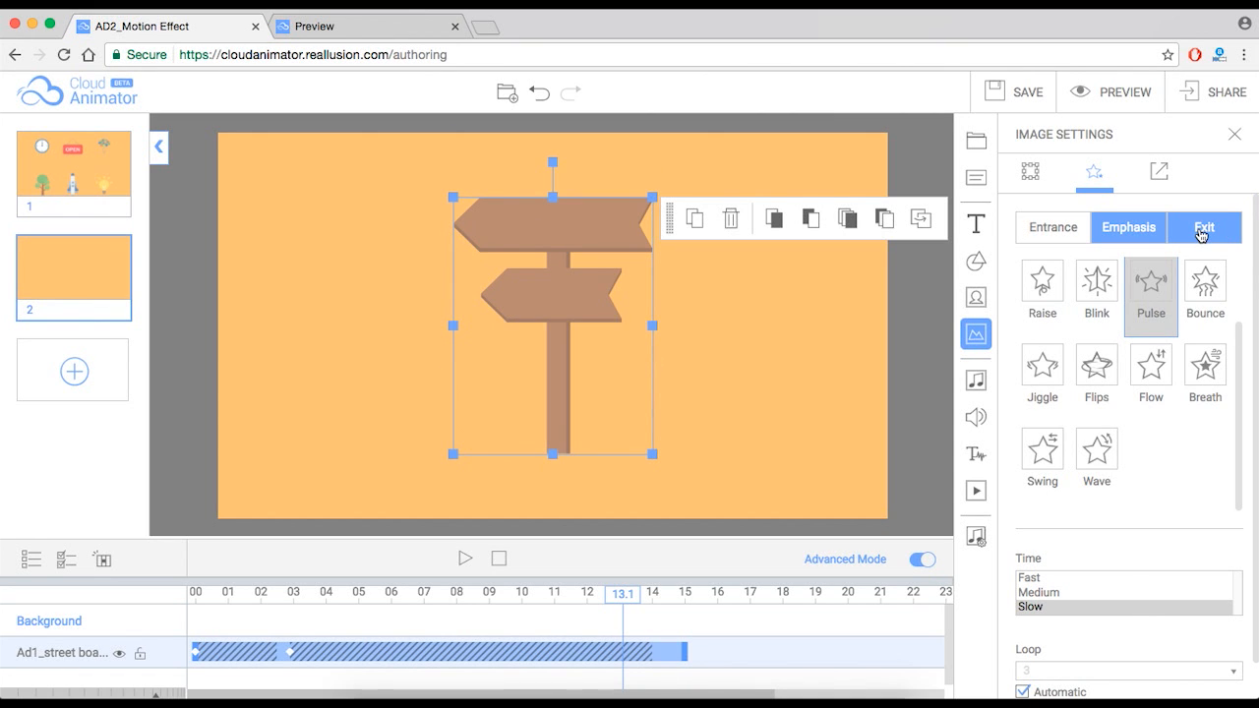
# Show the sign's Exit motions and preview several effects, including Zoom 1
pyautogui.click(1204, 229)
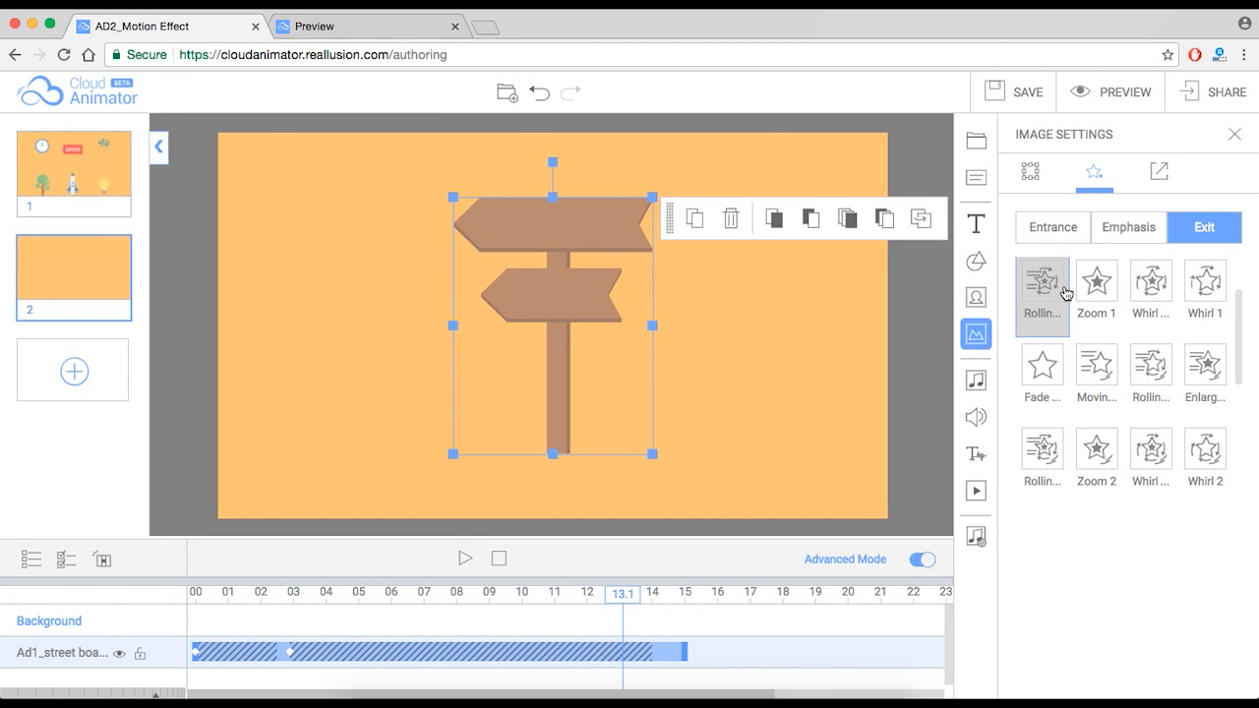
pyautogui.click(1096, 285)
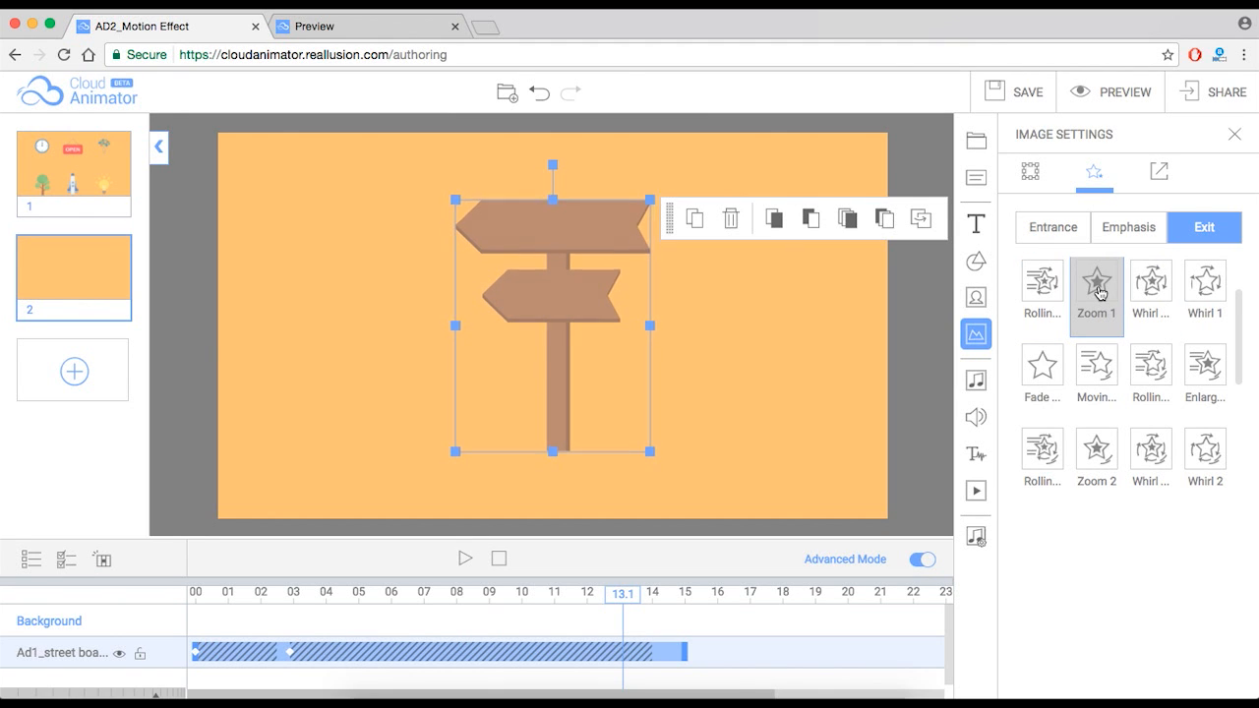
pyautogui.click(1151, 285)
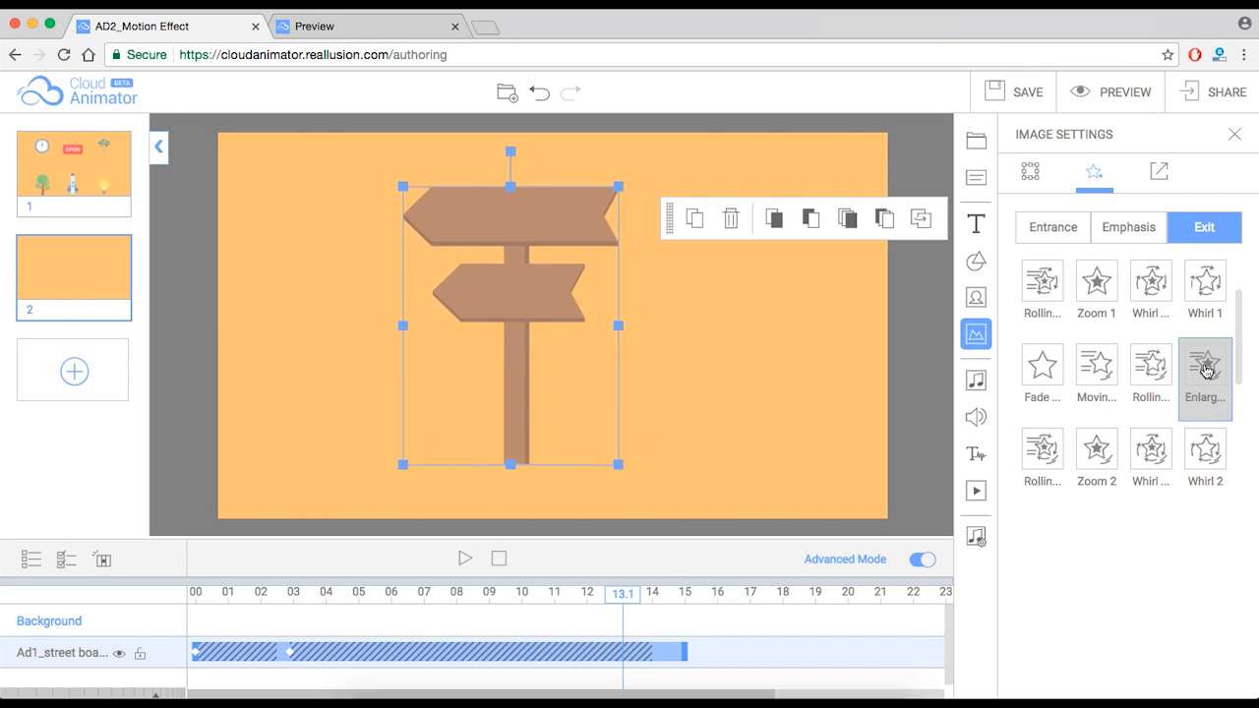
pyautogui.click(1095, 453)
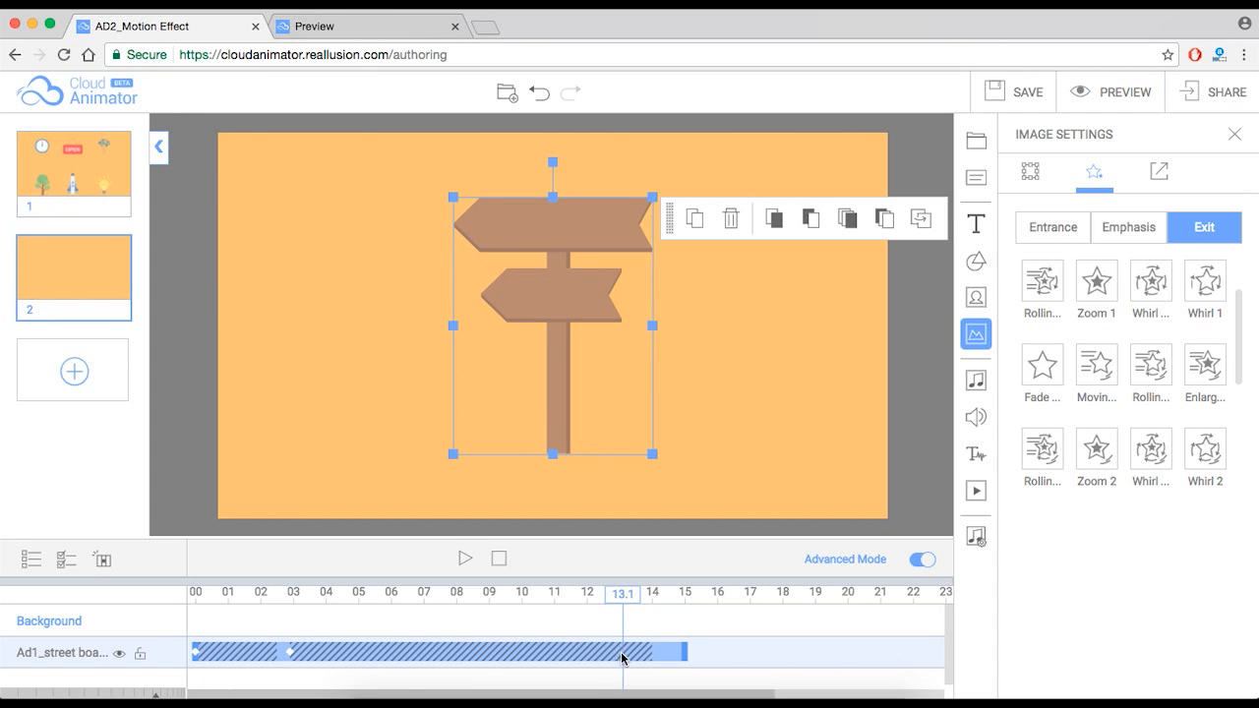
# Apply the Moving exit to the sign and reselect the exit portion at the track's end
pyautogui.click(1096, 370)
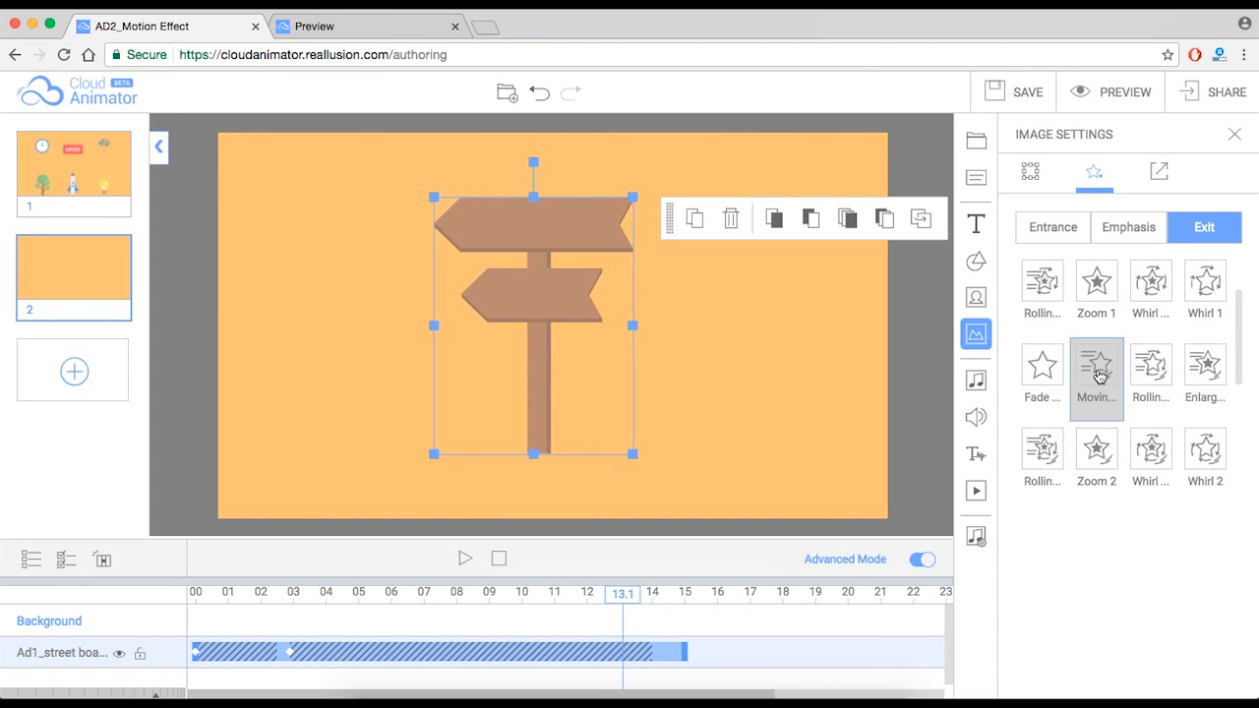
pyautogui.click(1096, 370)
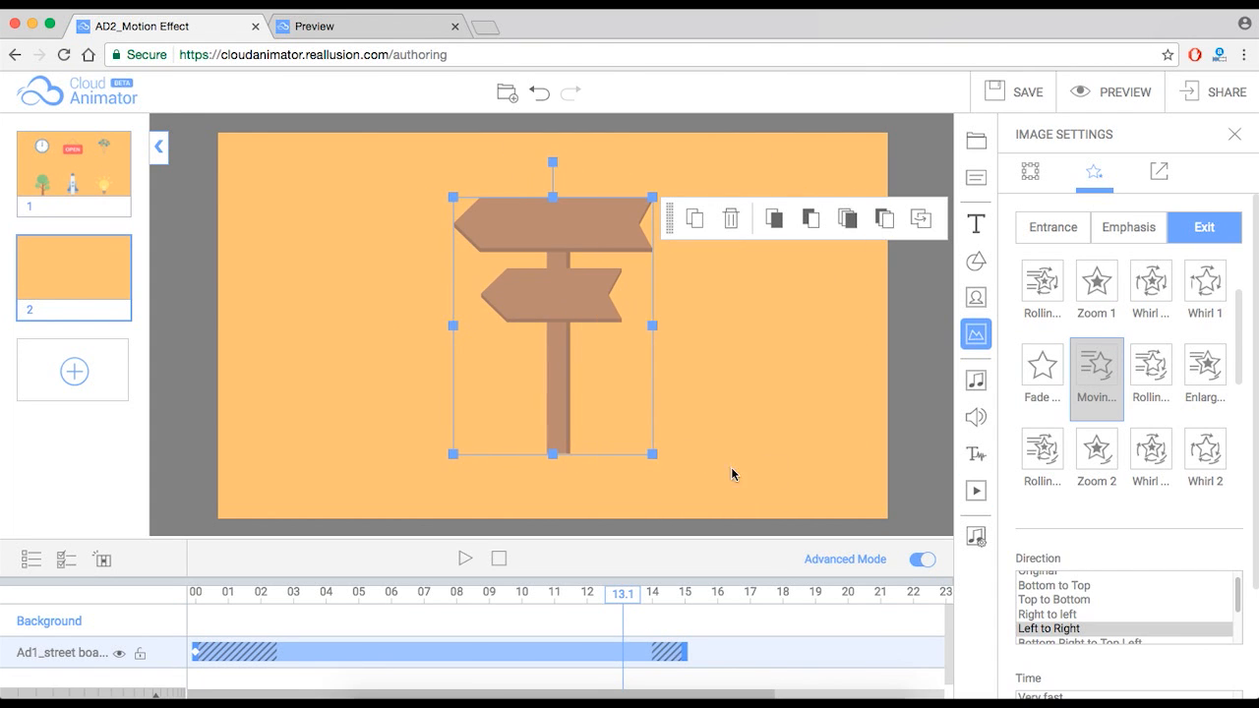
pyautogui.moveTo(492, 651)
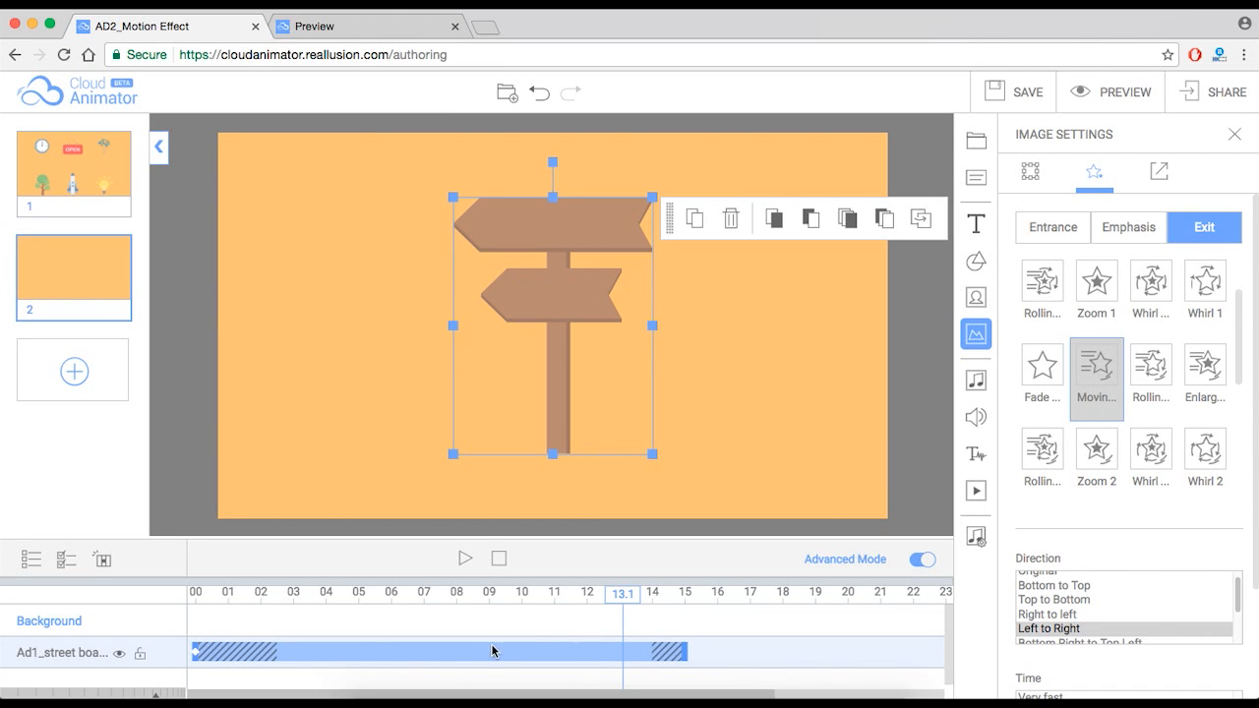
pyautogui.moveTo(660, 657)
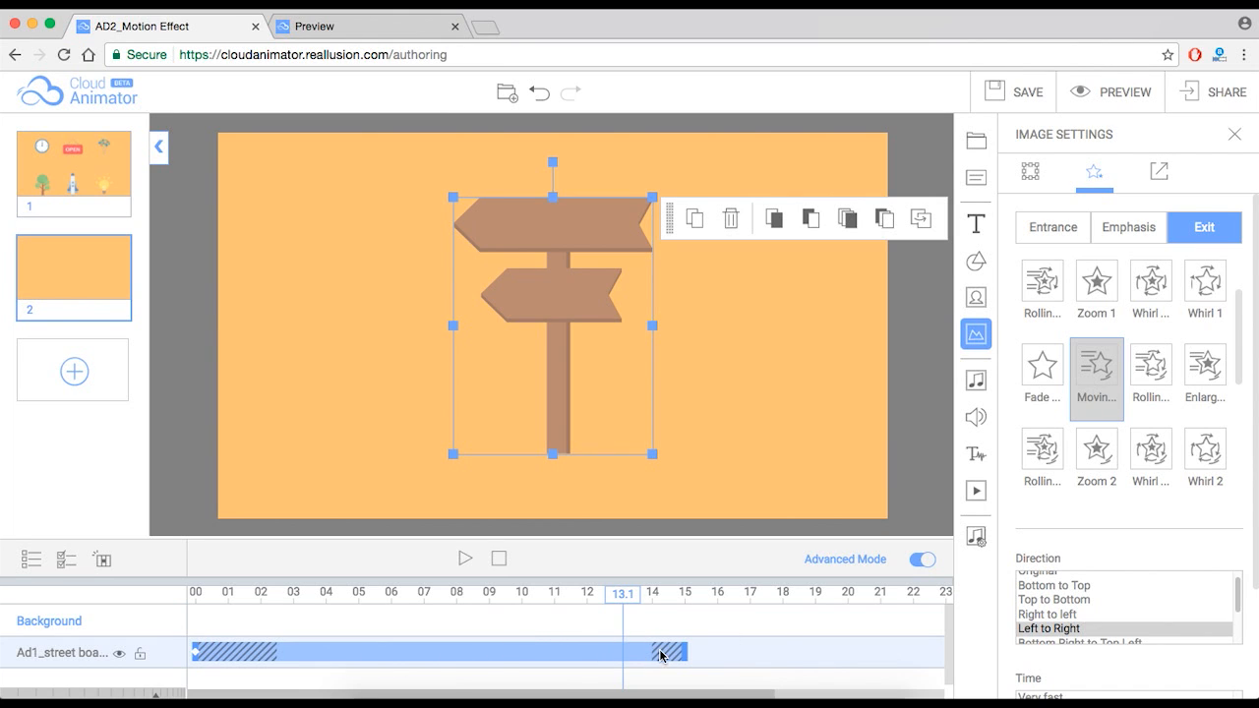
pyautogui.moveTo(657, 657)
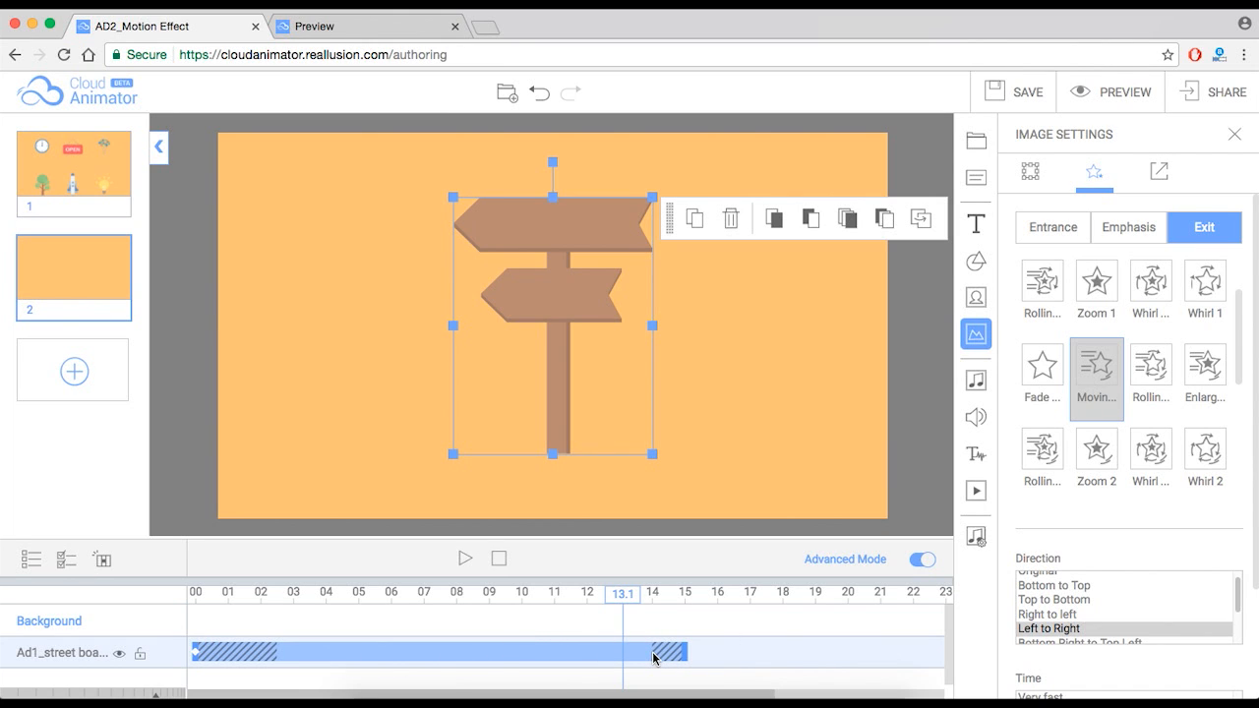
pyautogui.click(1129, 228)
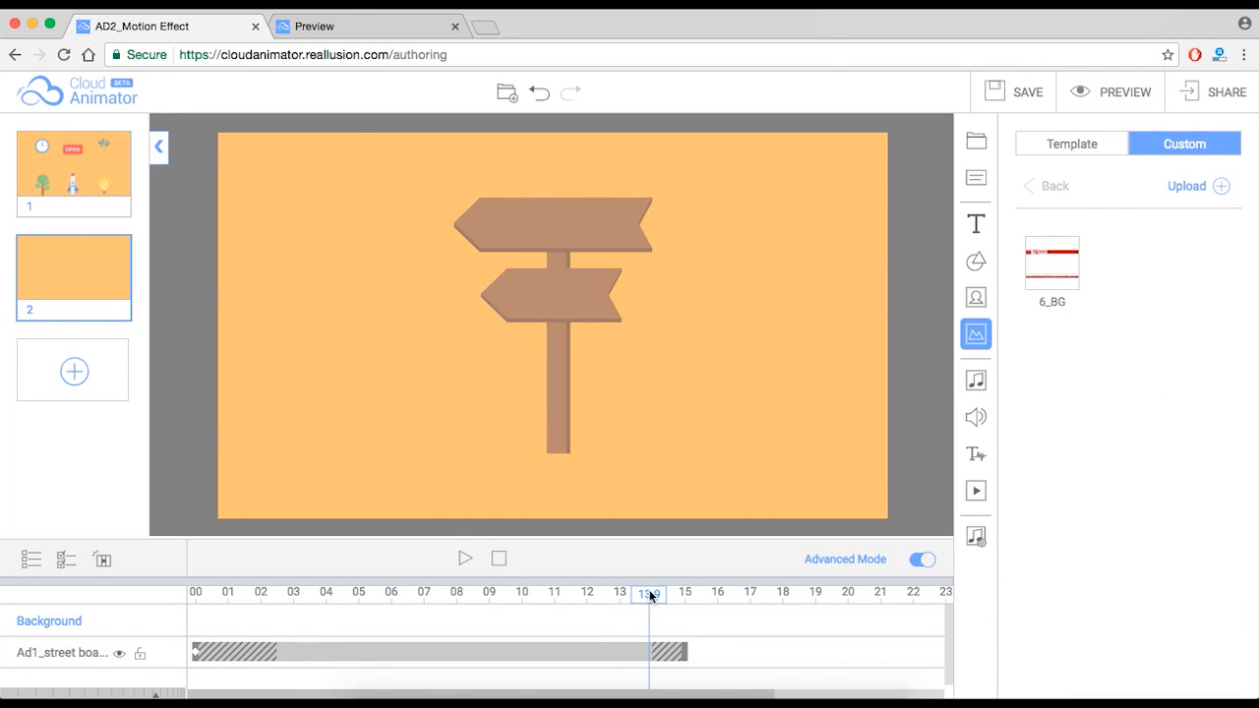
pyautogui.click(551, 307)
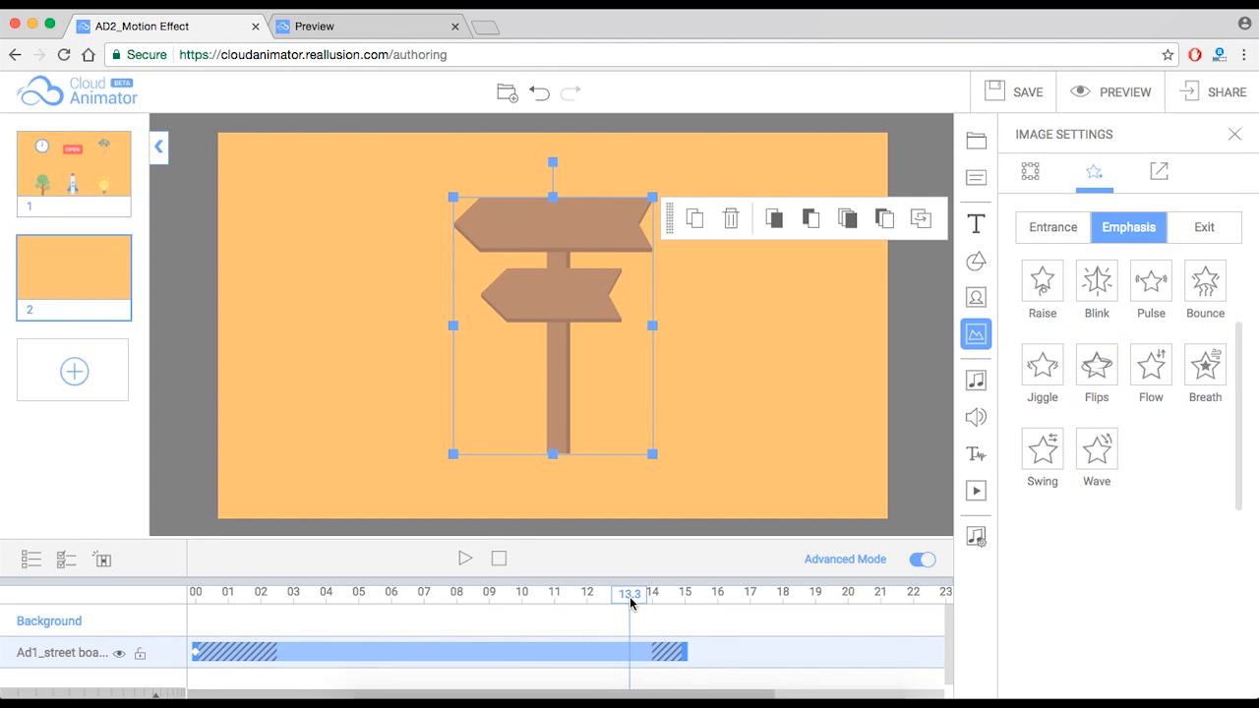
pyautogui.click(1204, 228)
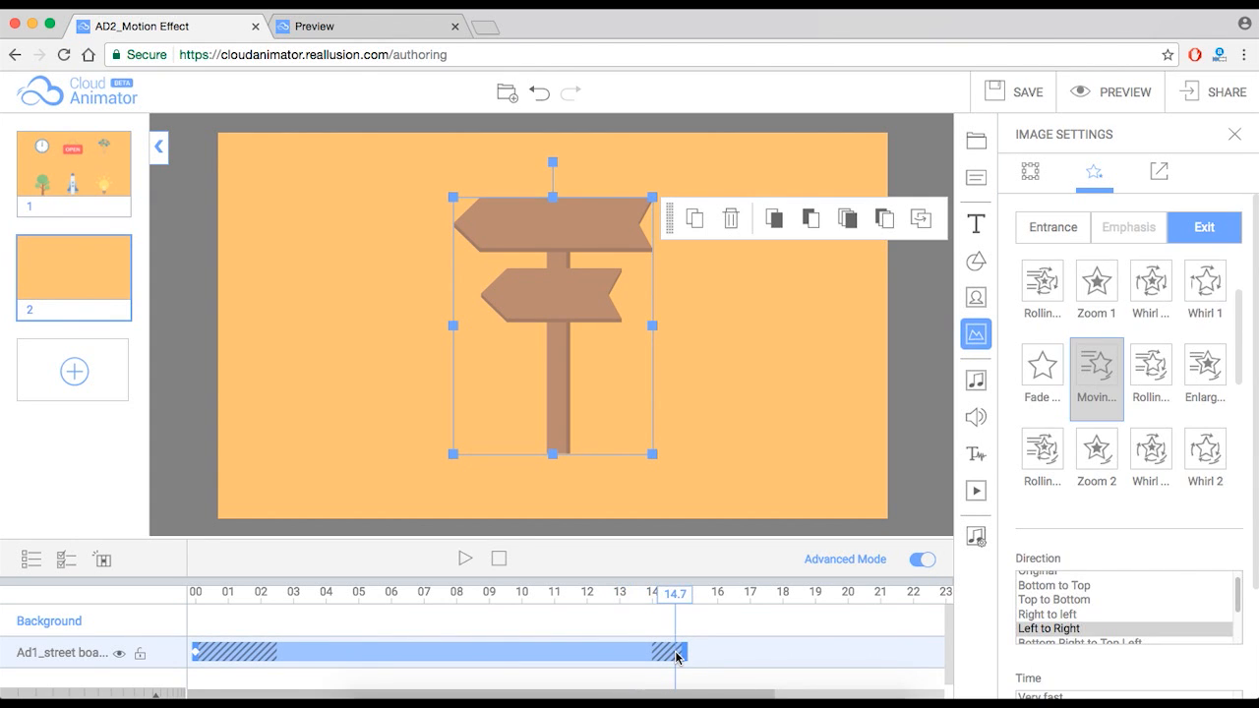
pyautogui.moveTo(565, 563)
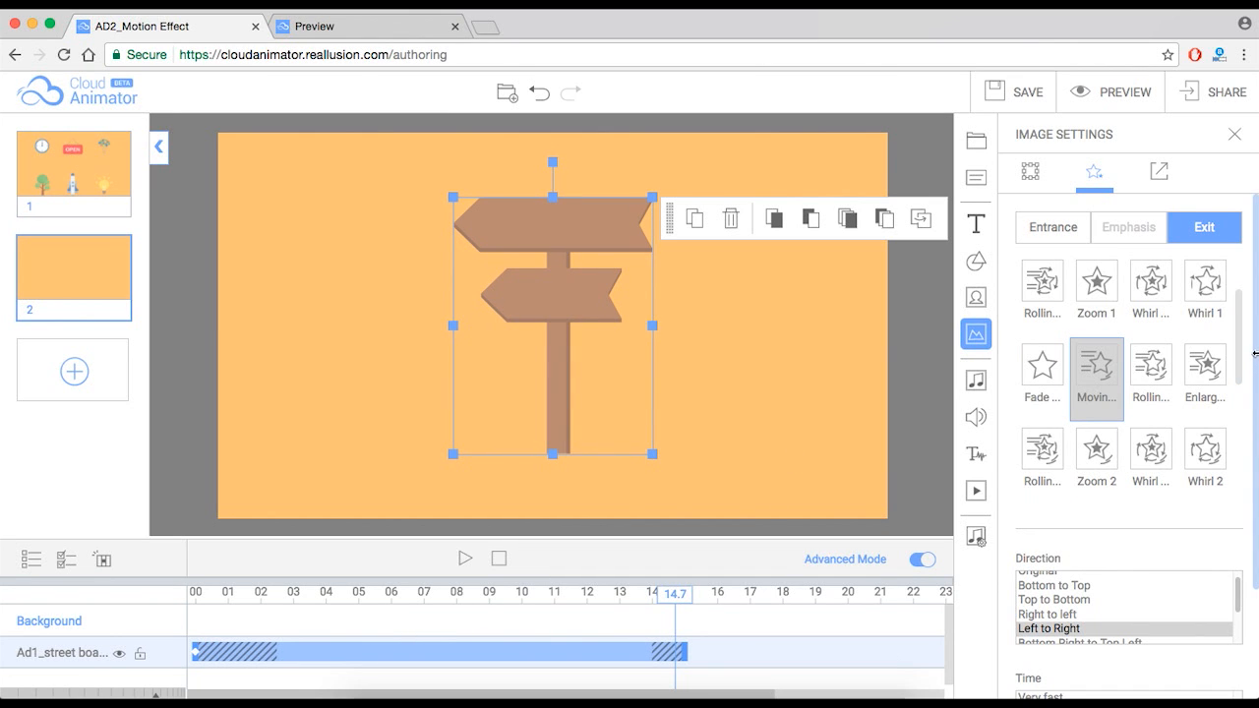
# Set the Moving exit's Time to Medium, keeping Left to Right direction and fade
pyautogui.scroll(-3)
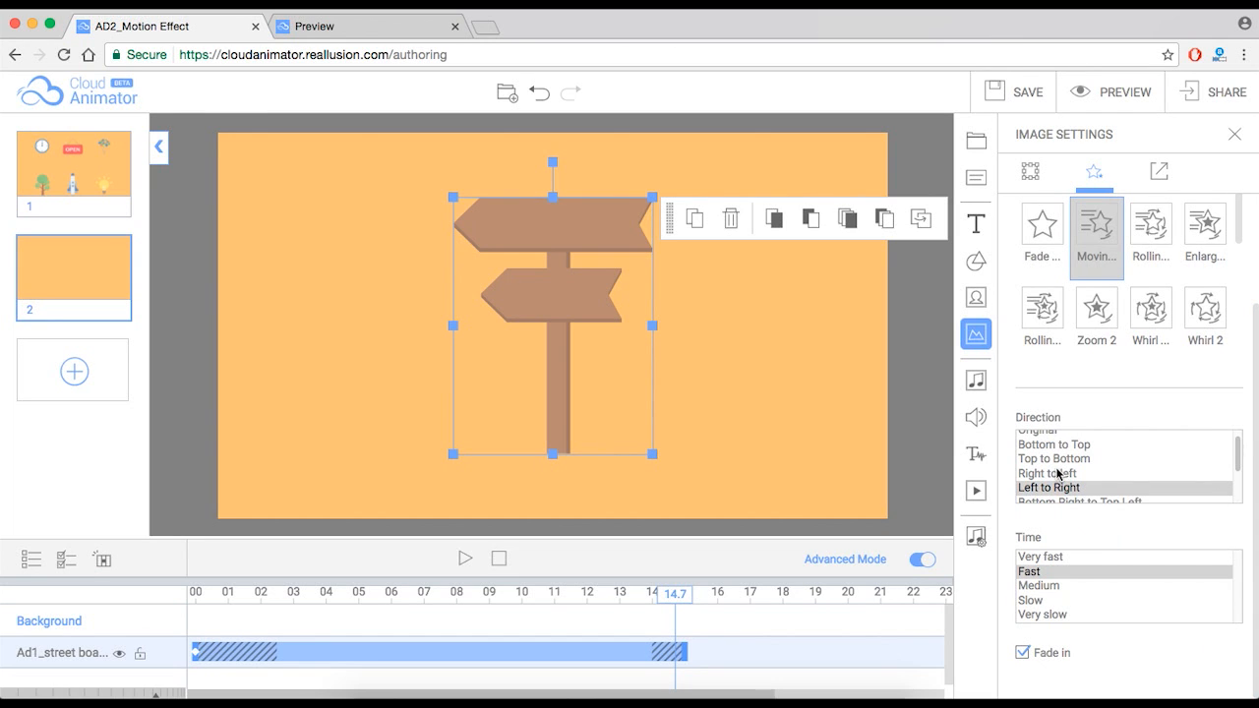
pyautogui.moveTo(1055, 590)
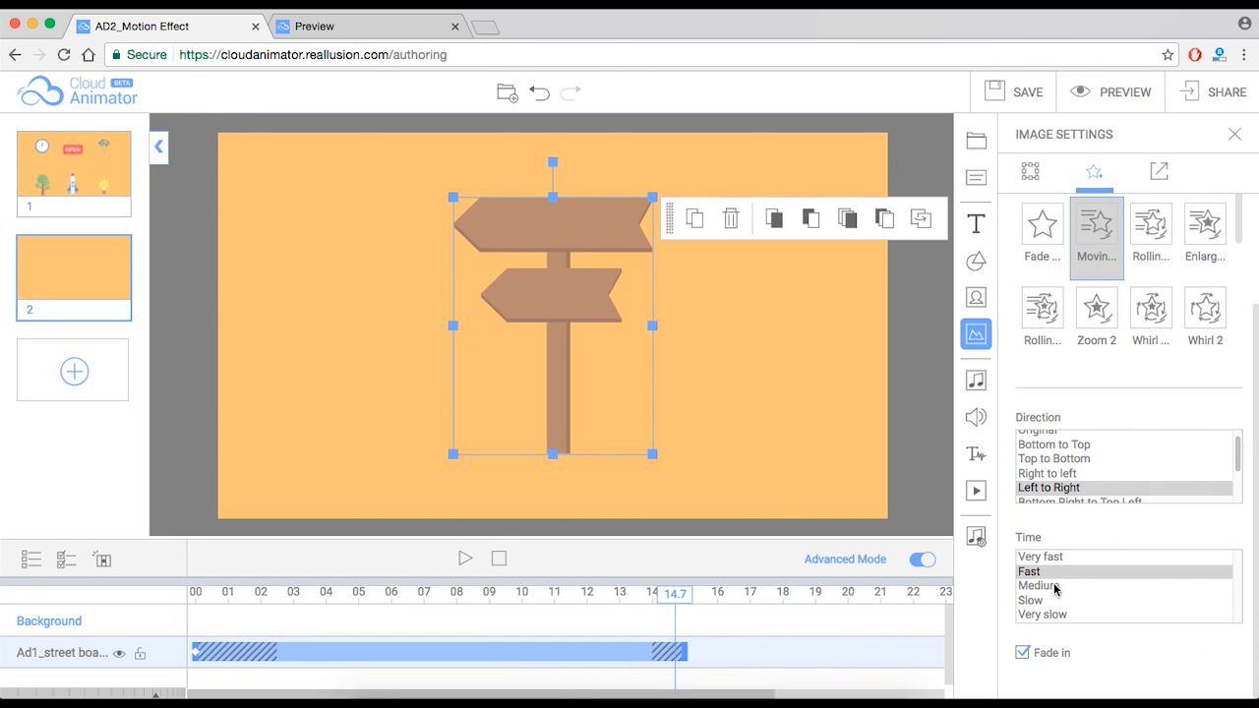
pyautogui.click(1039, 586)
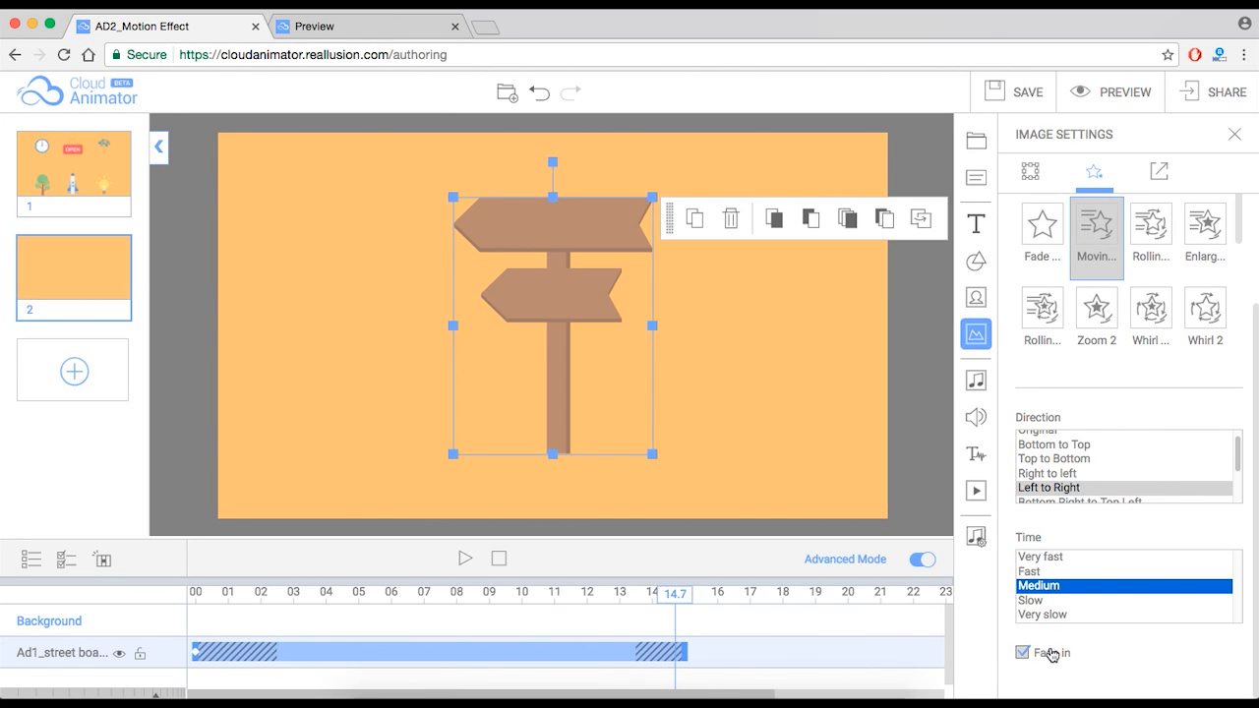
pyautogui.moveTo(531, 655)
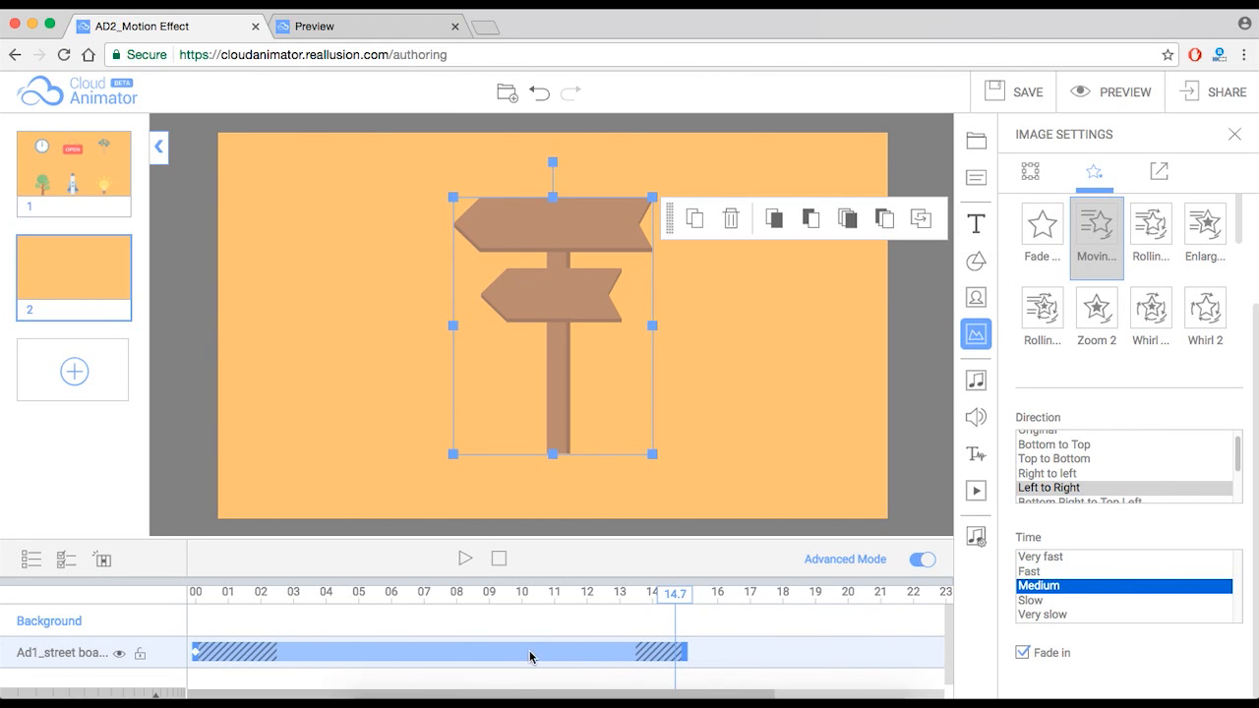
pyautogui.moveTo(508, 653)
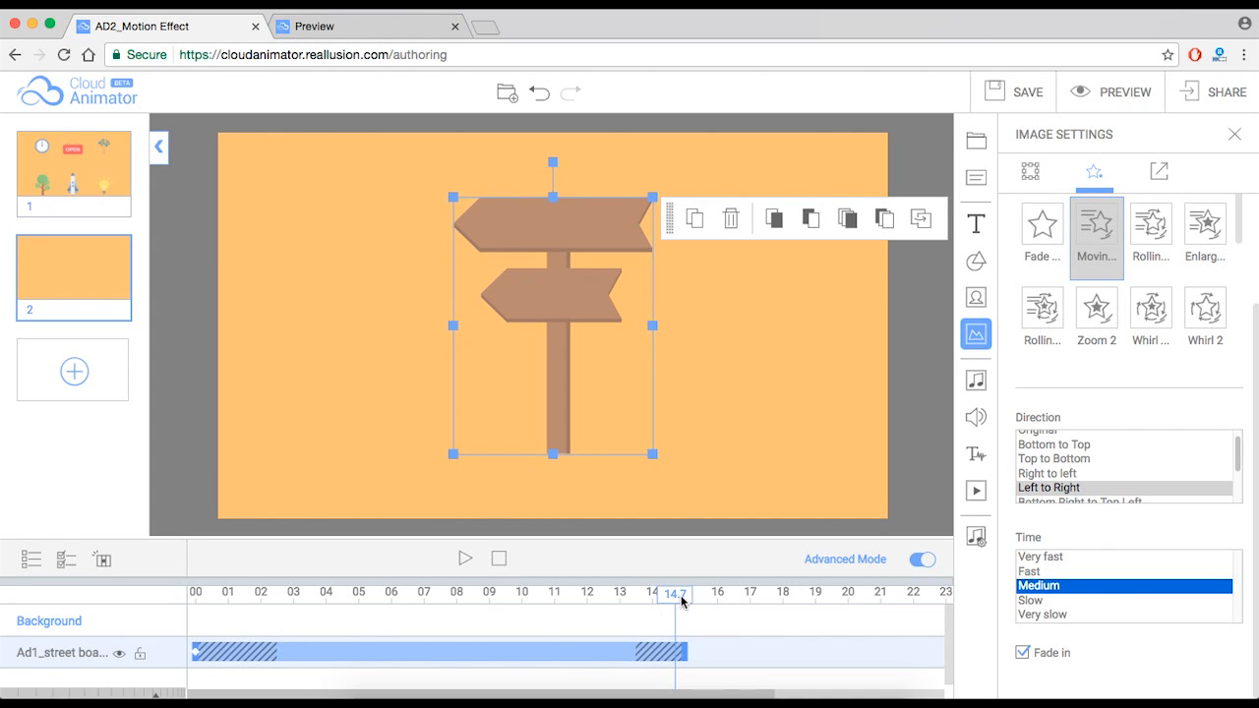
# Give the sign a Pulse emphasis with the Loop set to Automatic
pyautogui.click(1129, 228)
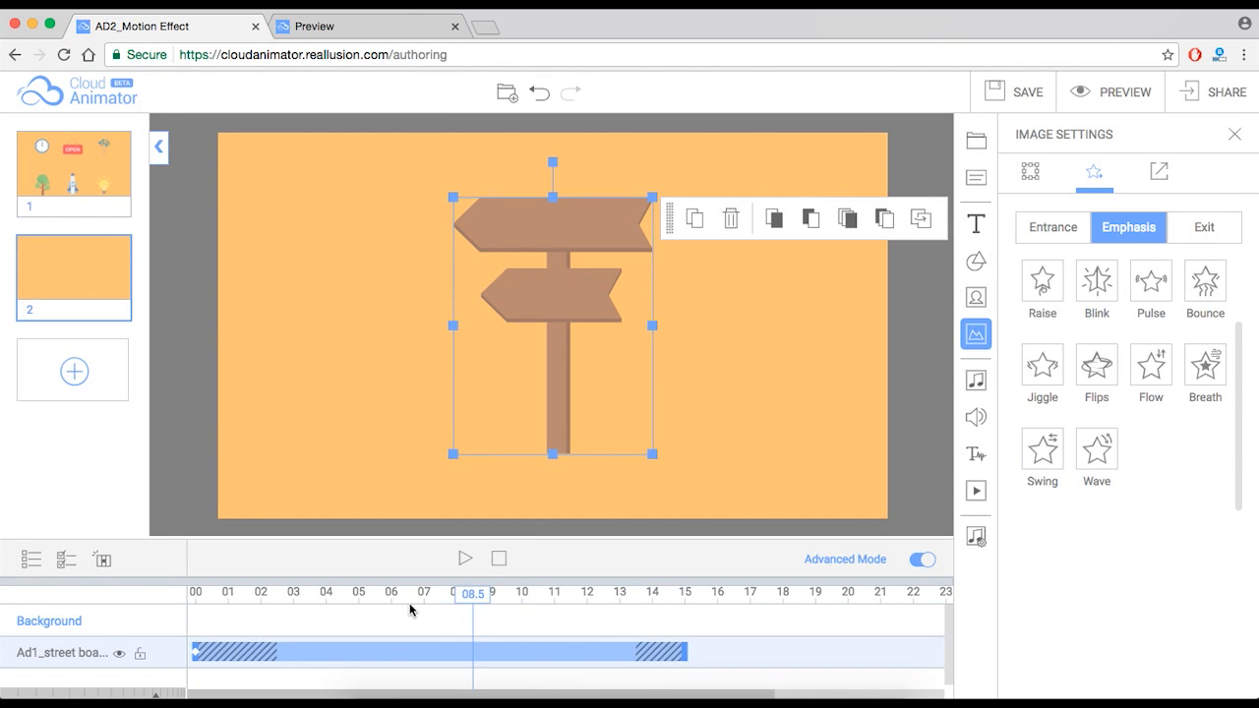
pyautogui.click(1050, 229)
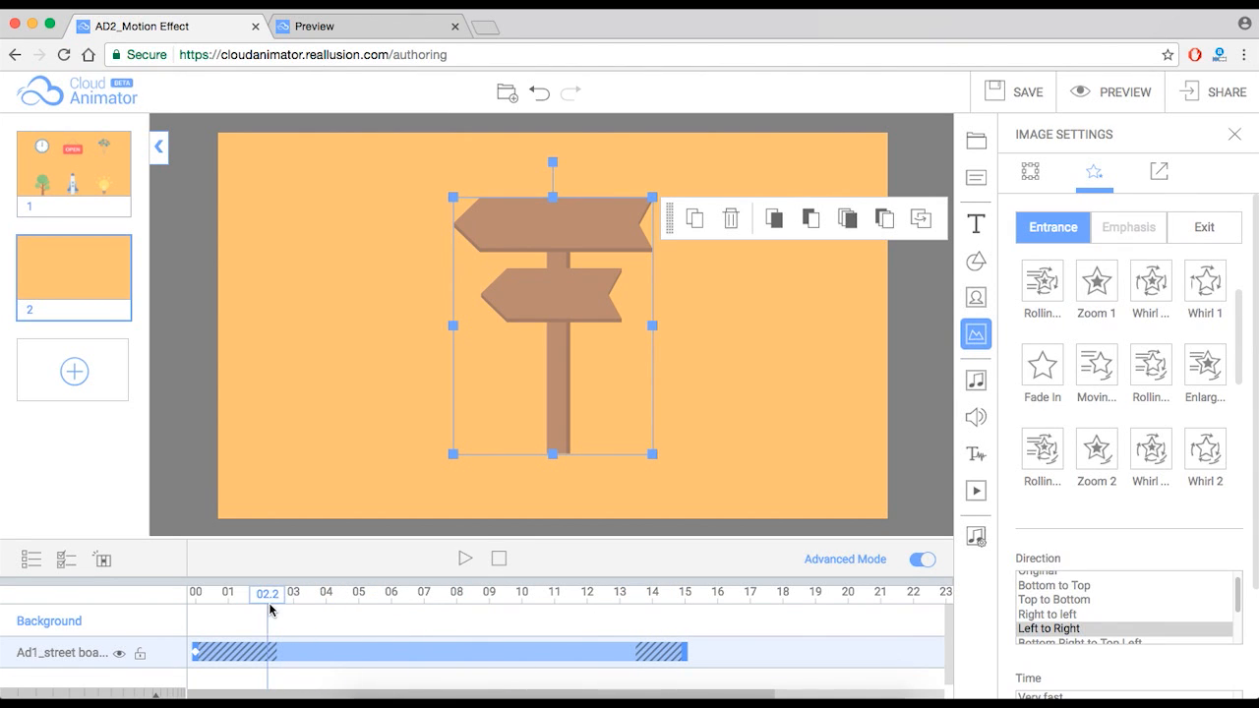
pyautogui.click(1129, 229)
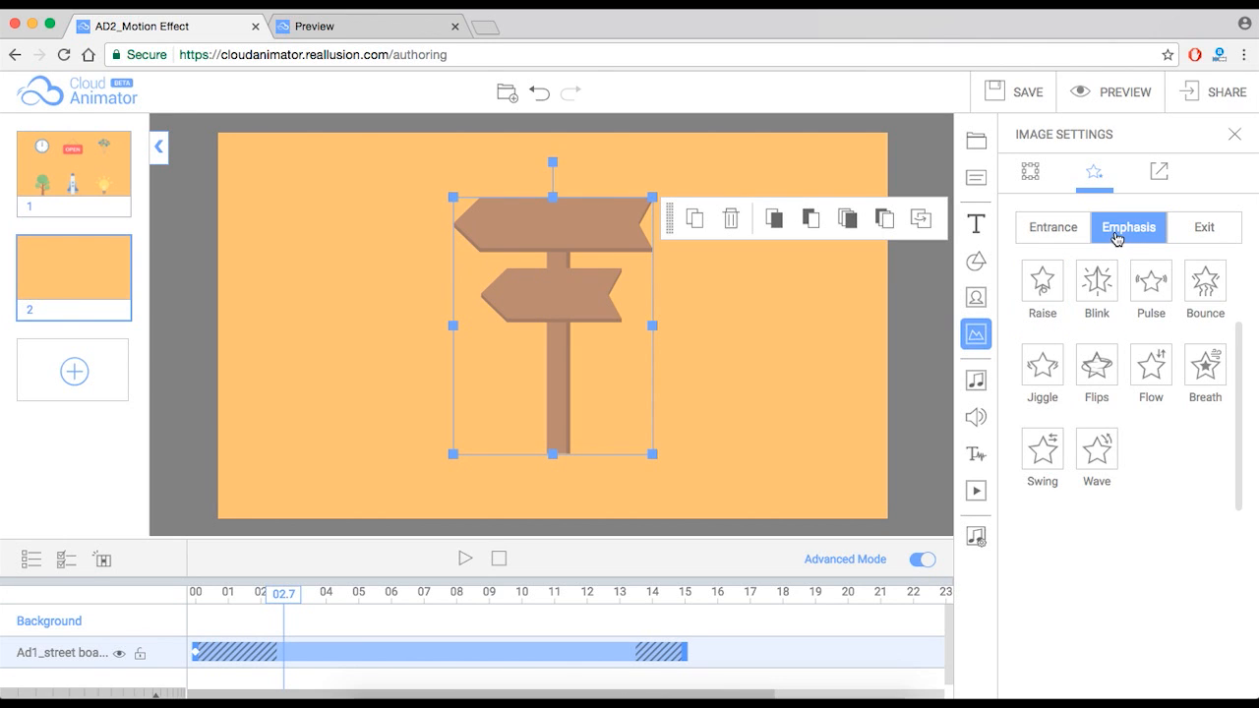
pyautogui.click(1149, 285)
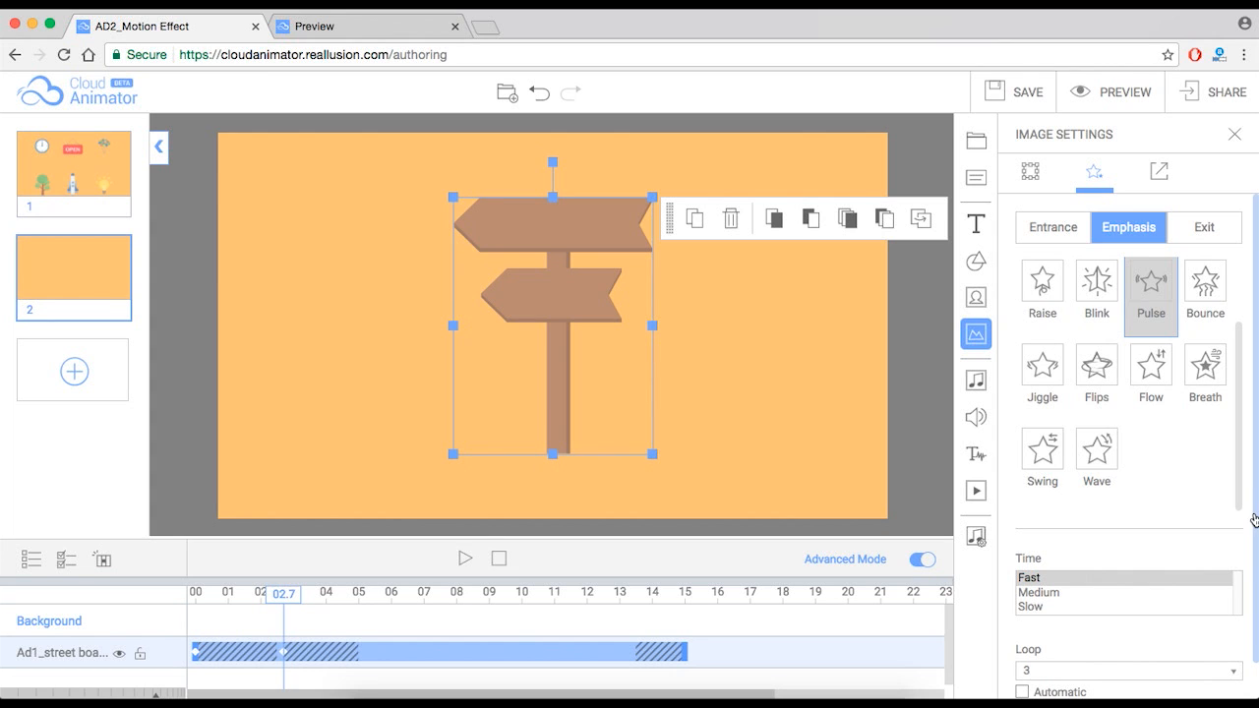
pyautogui.scroll(-3)
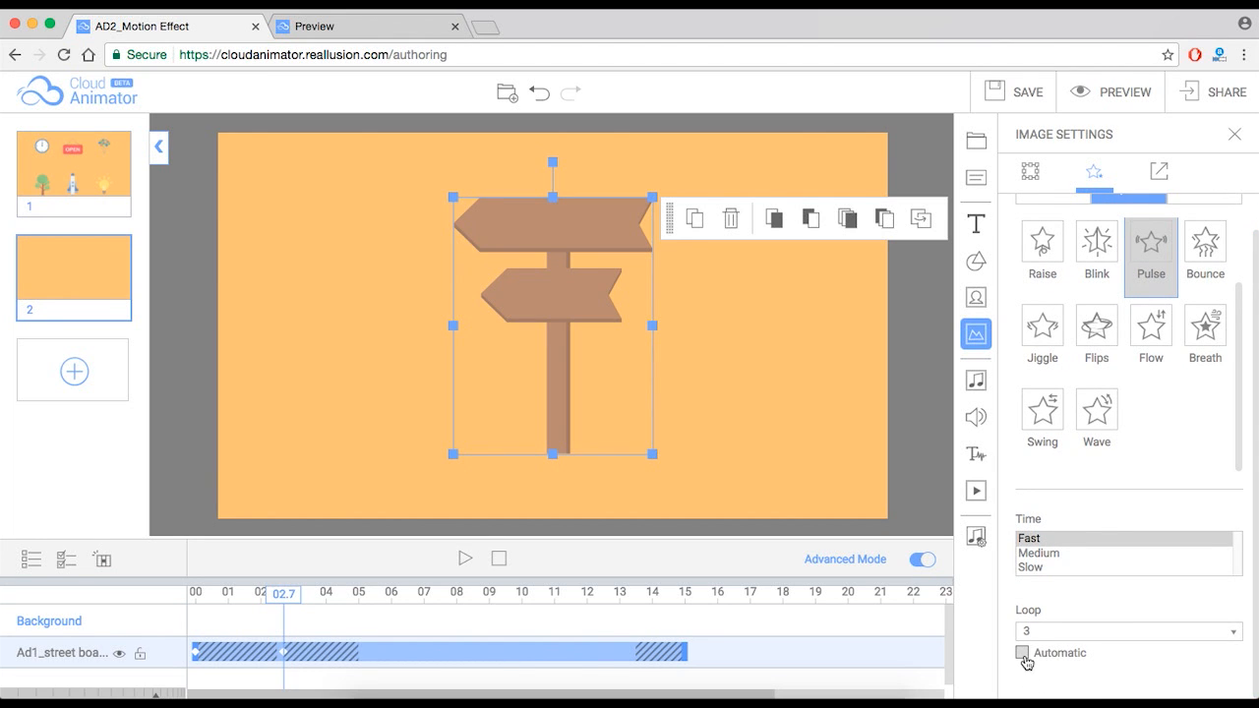
pyautogui.click(1023, 653)
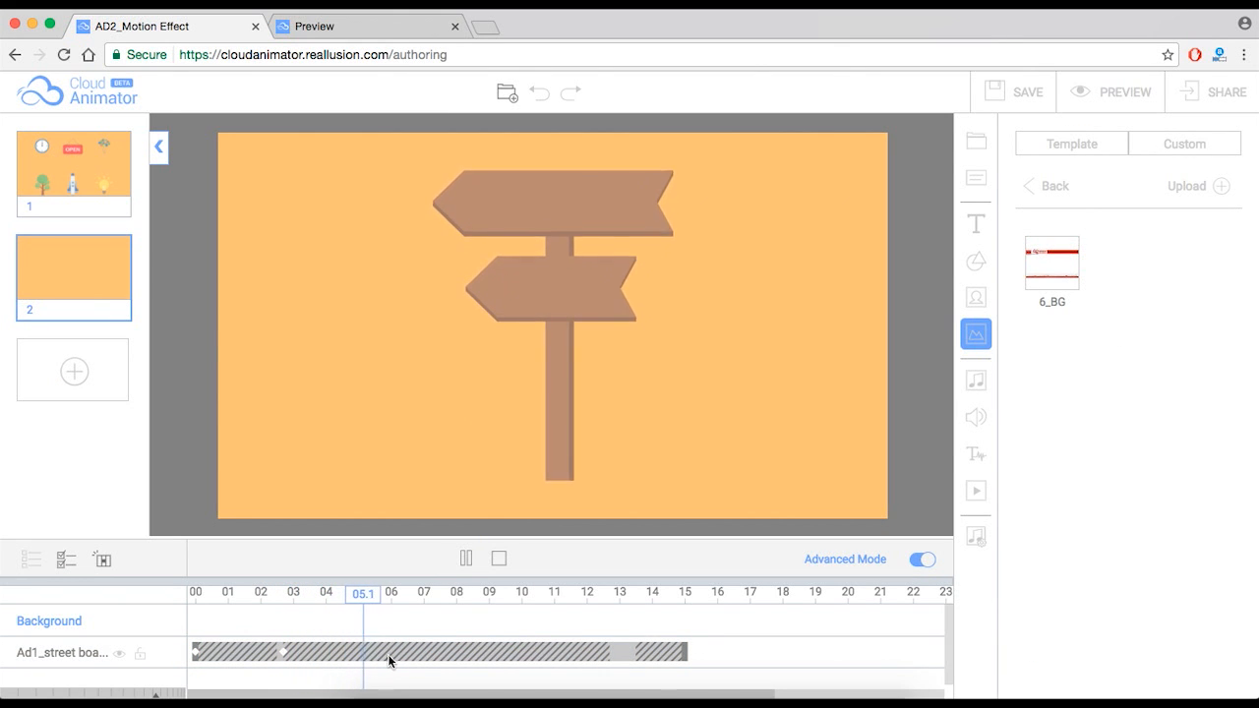
# Stop playback, stretch the sign's track to about 20.6 seconds, then back to about 15 seconds
pyautogui.moveTo(362, 594); pyautogui.dragTo(427, 594)
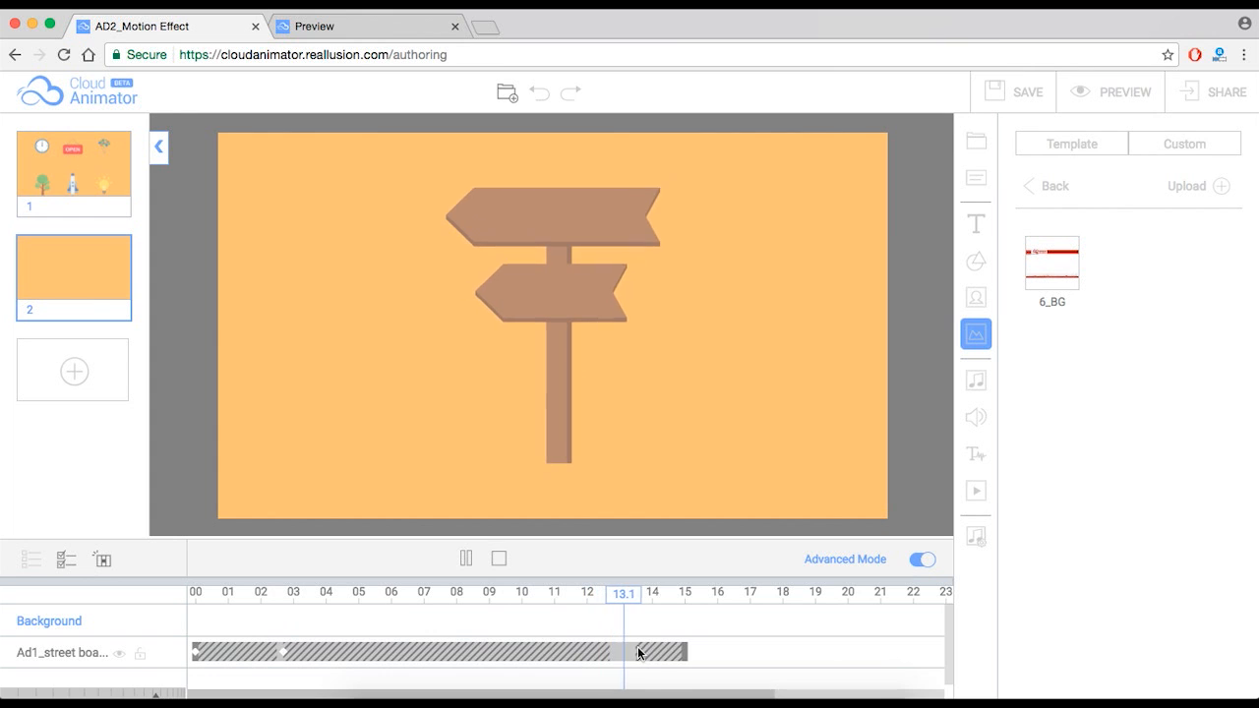
pyautogui.click(465, 559)
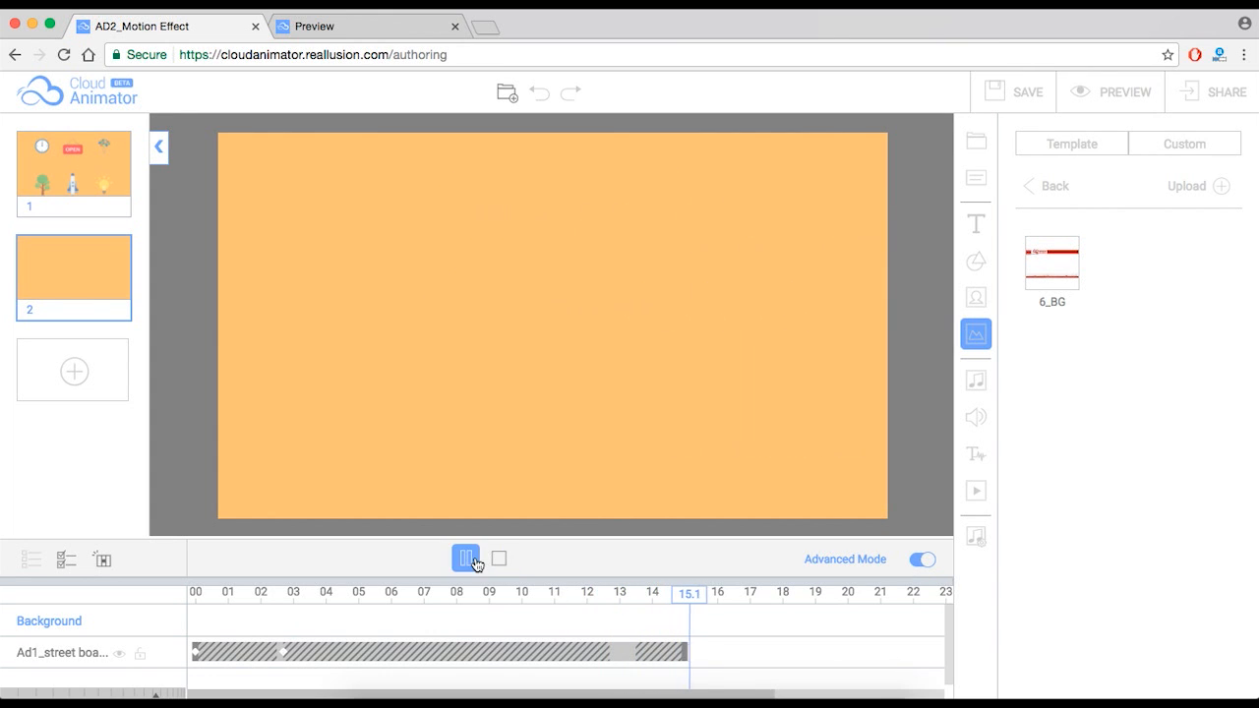
pyautogui.click(464, 558)
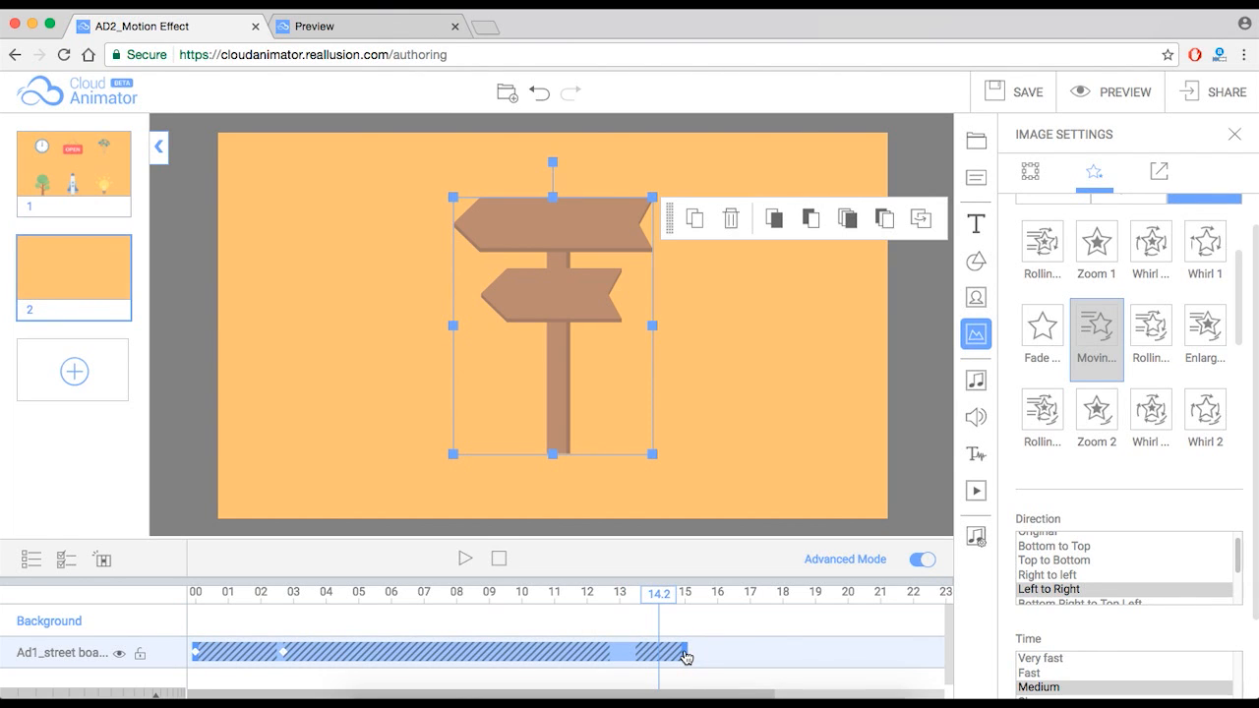
pyautogui.moveTo(686, 657)
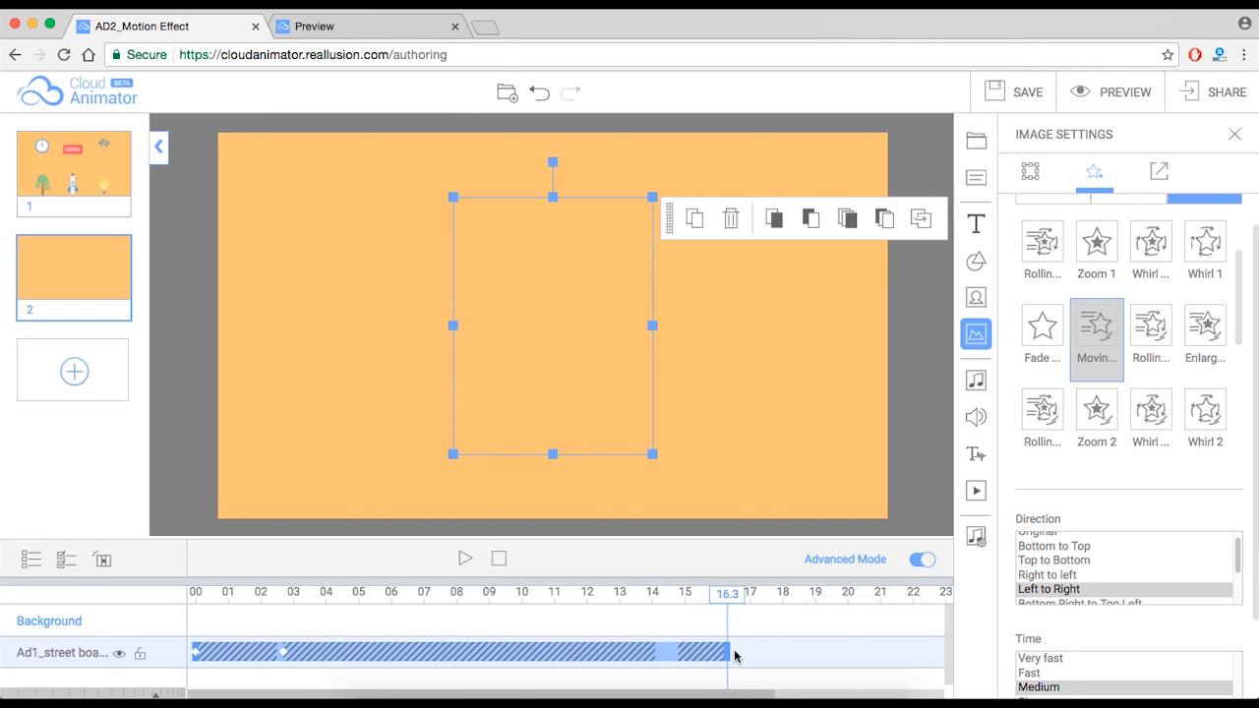
pyautogui.moveTo(736, 653); pyautogui.dragTo(822, 653)
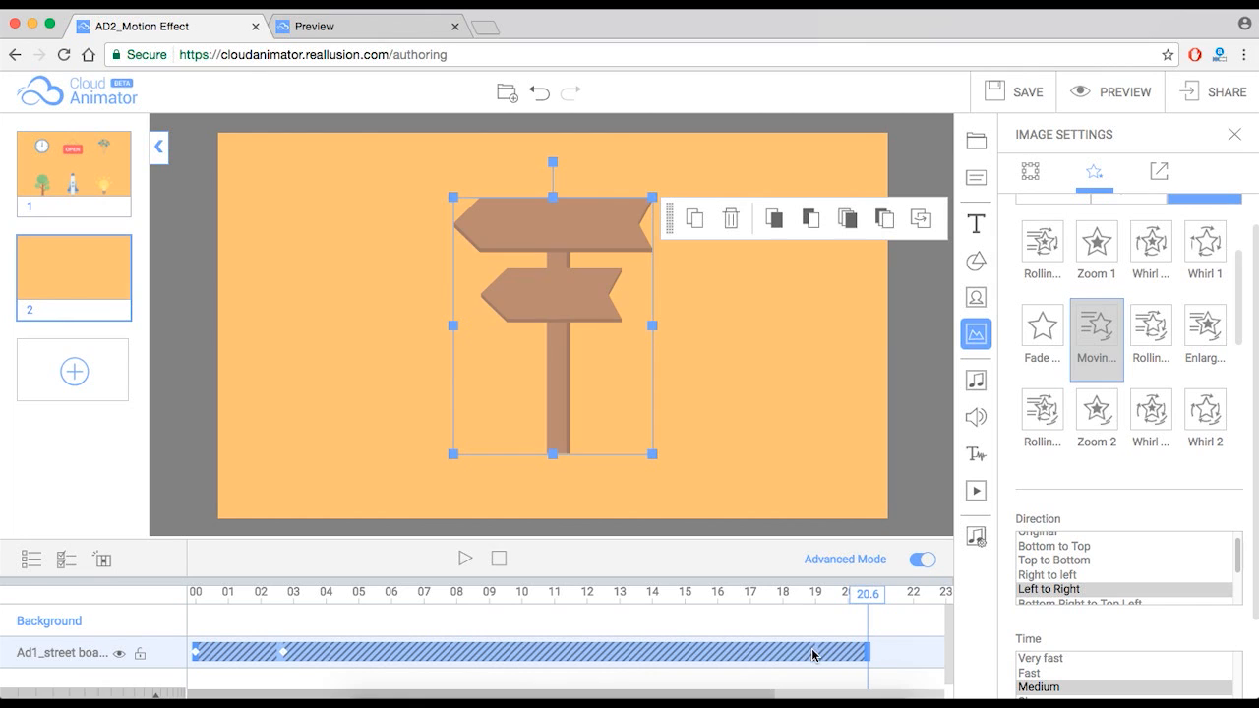
pyautogui.moveTo(625, 653)
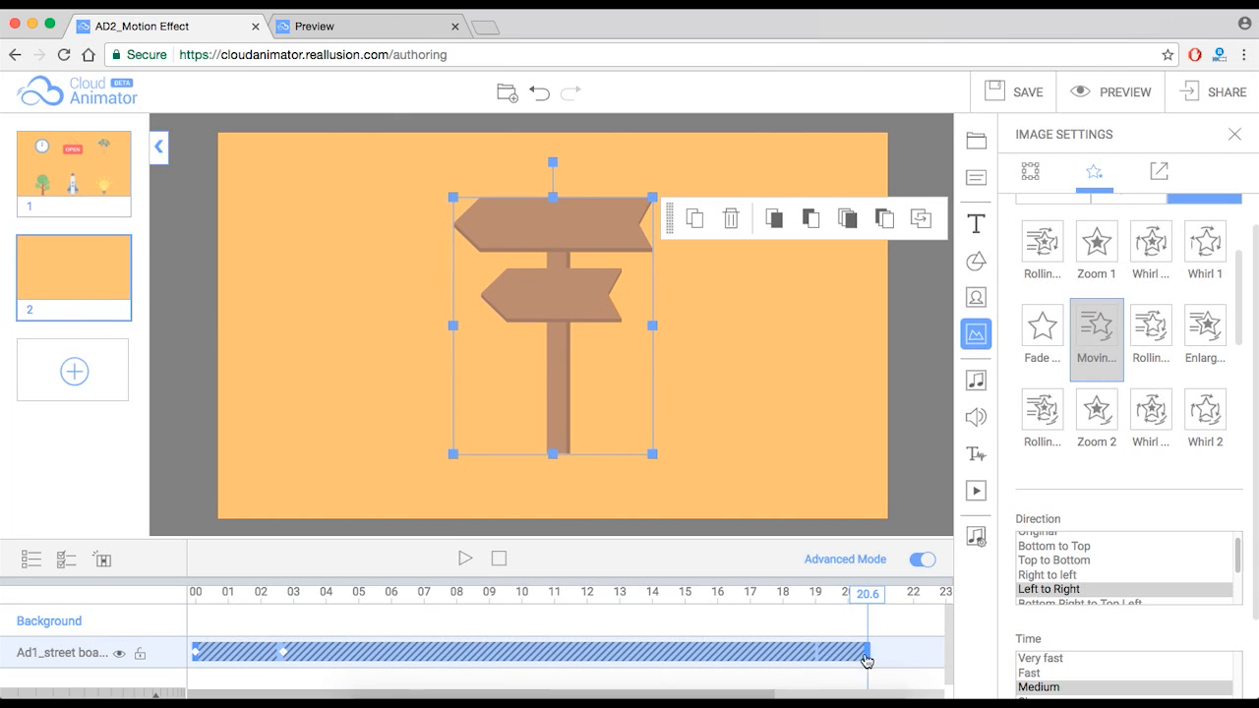
pyautogui.moveTo(865, 651); pyautogui.dragTo(674, 651)
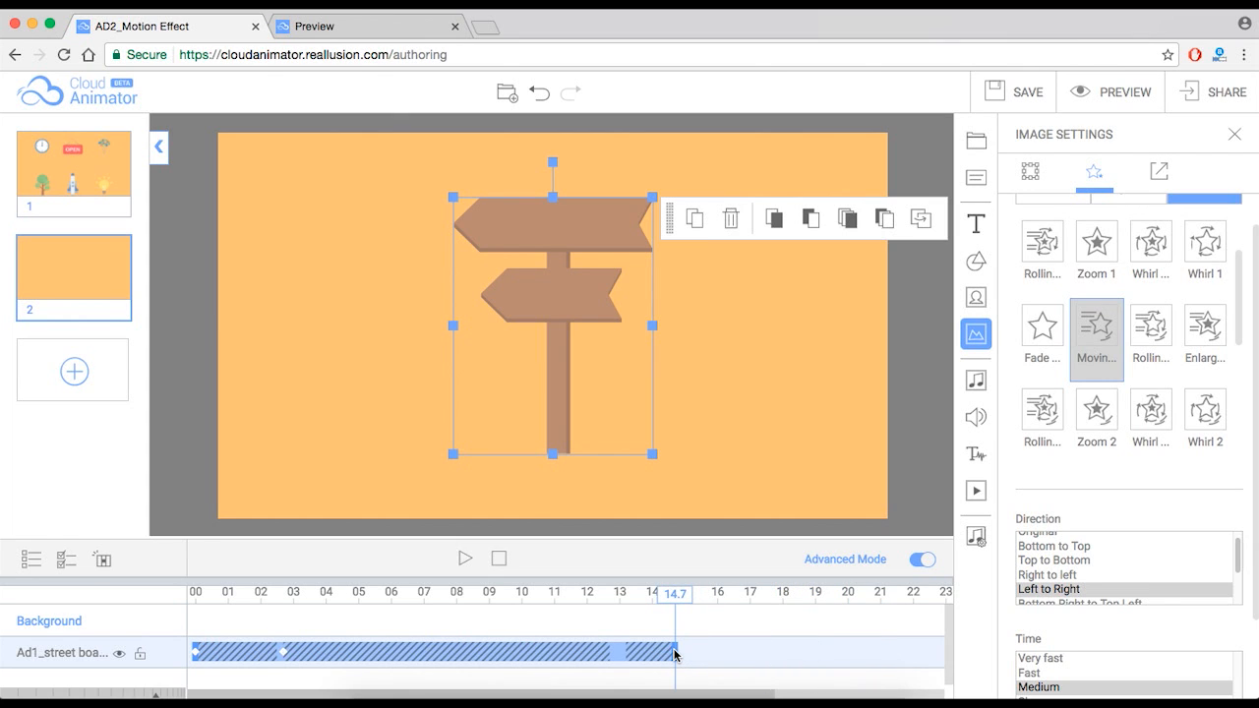
pyautogui.moveTo(675, 657)
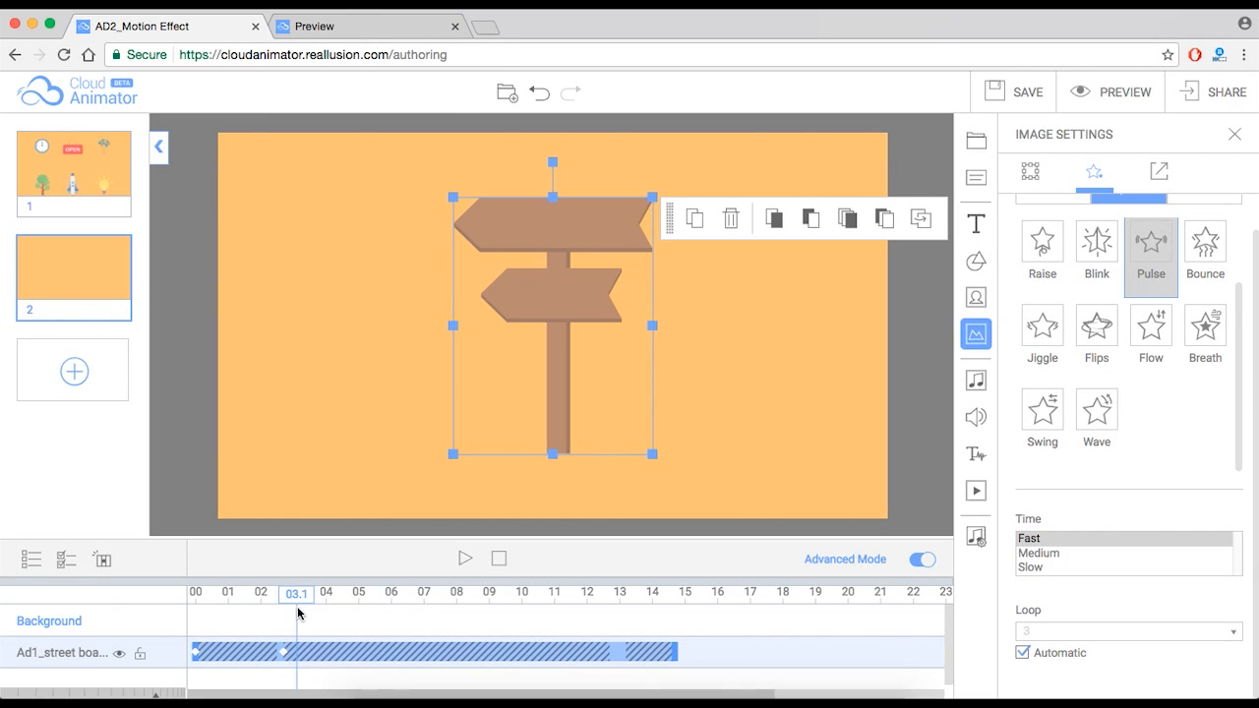
pyautogui.moveTo(295, 594); pyautogui.dragTo(313, 594)
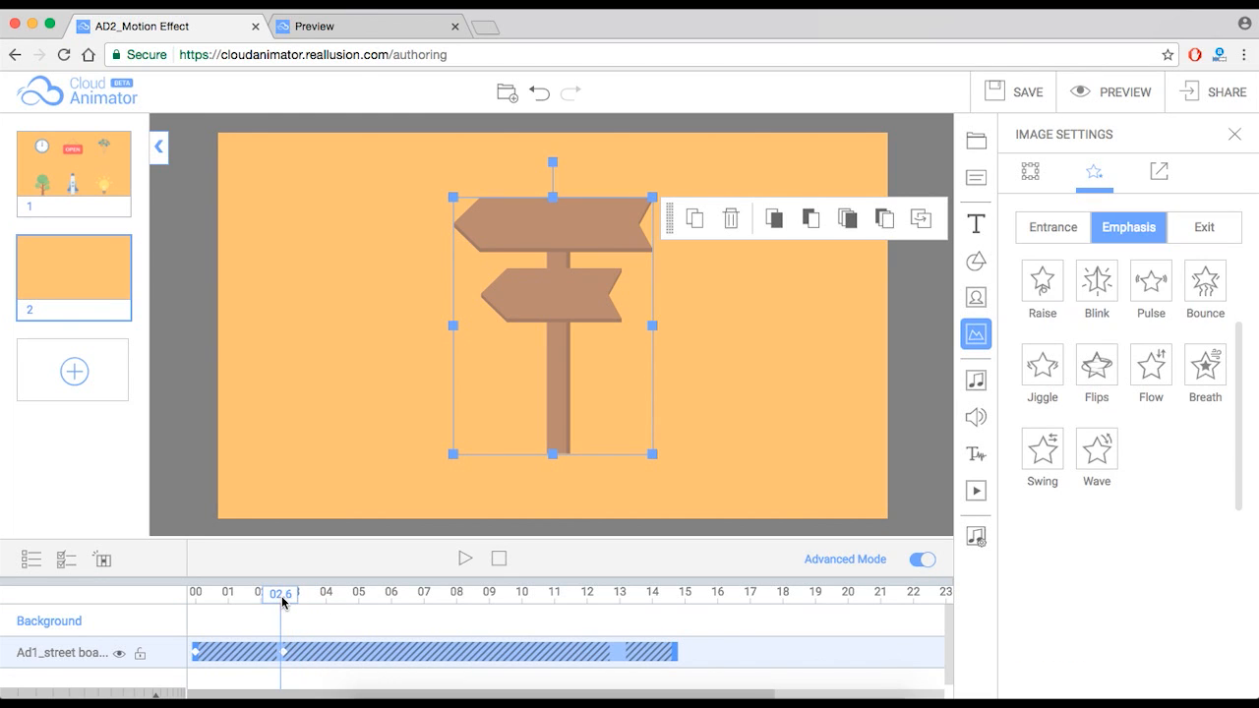
pyautogui.click(1148, 285)
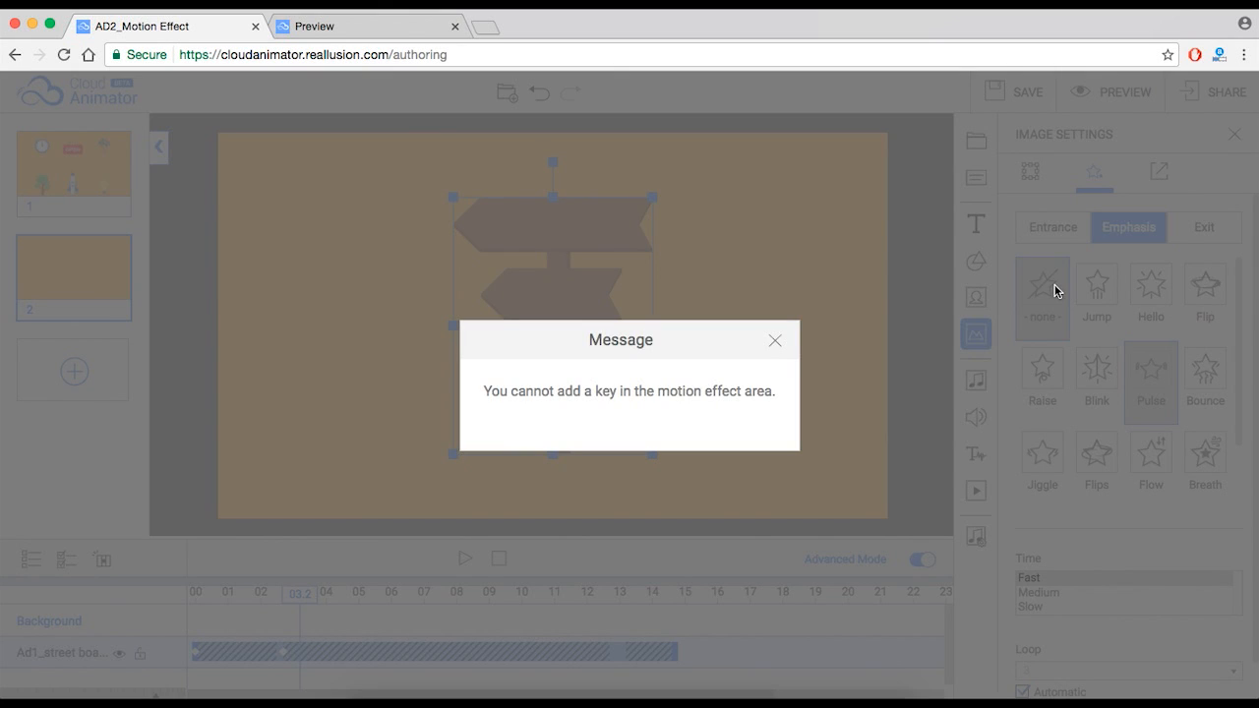
pyautogui.moveTo(443, 468)
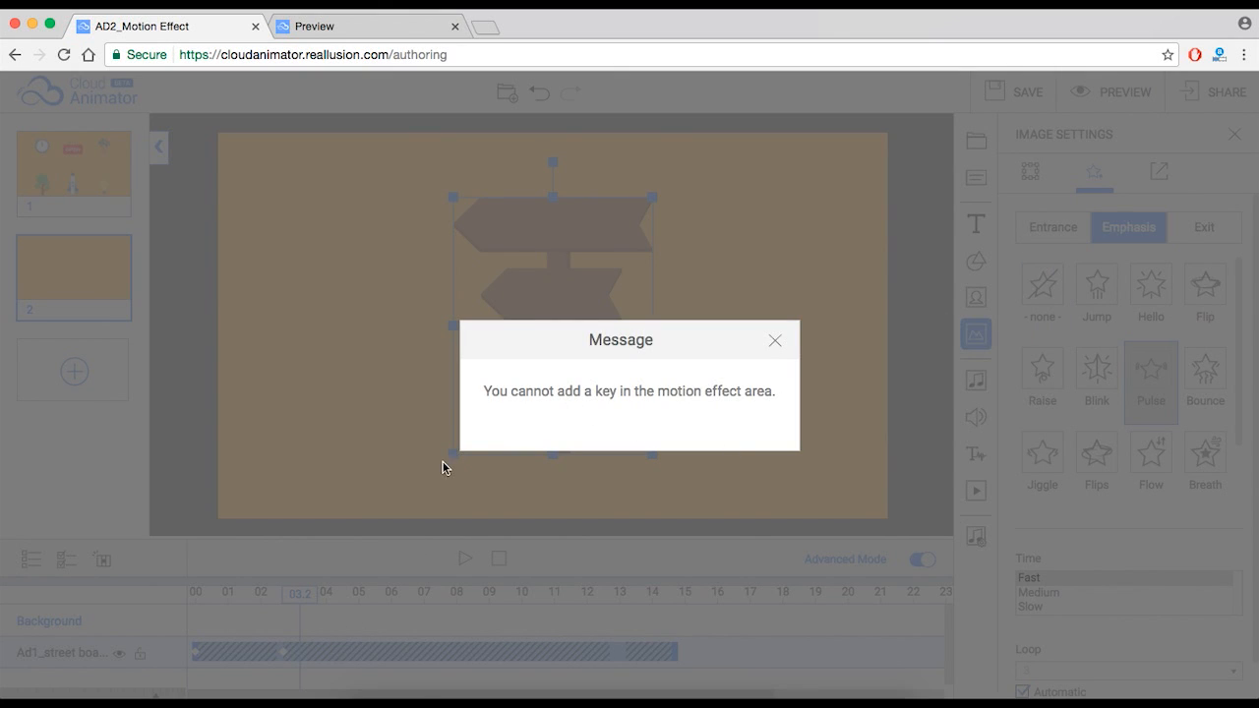
pyautogui.moveTo(305, 620)
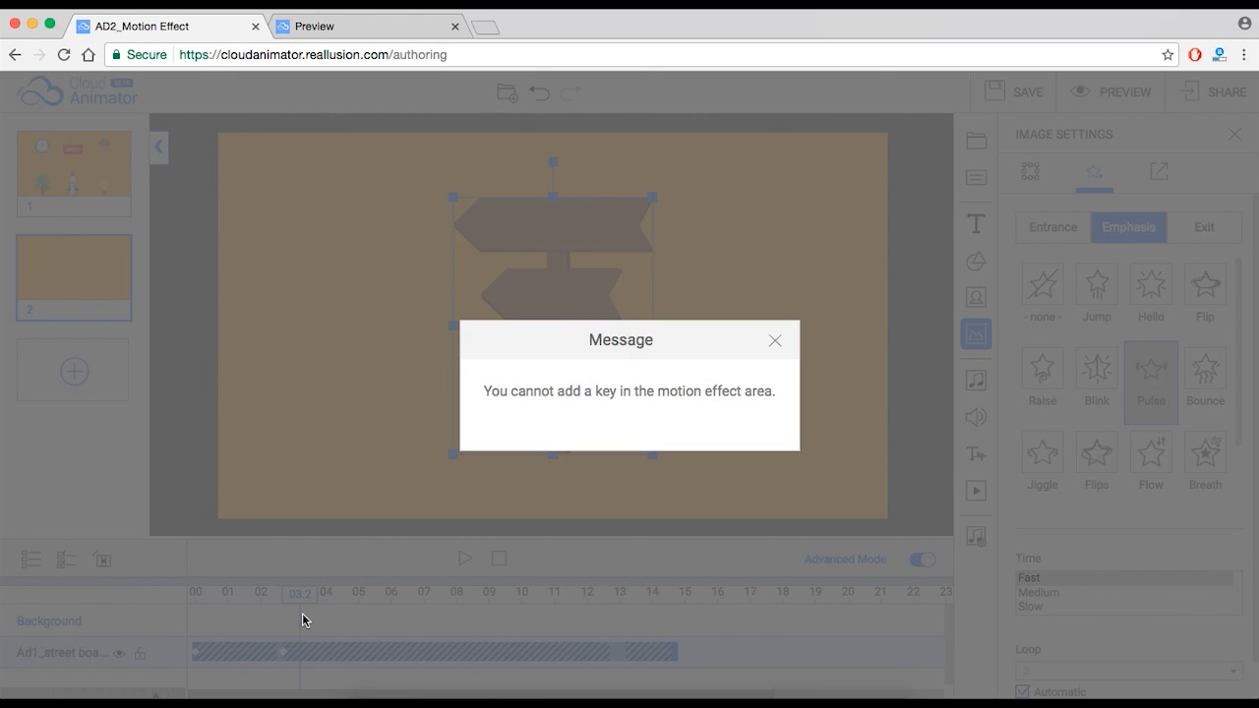
pyautogui.moveTo(289, 659)
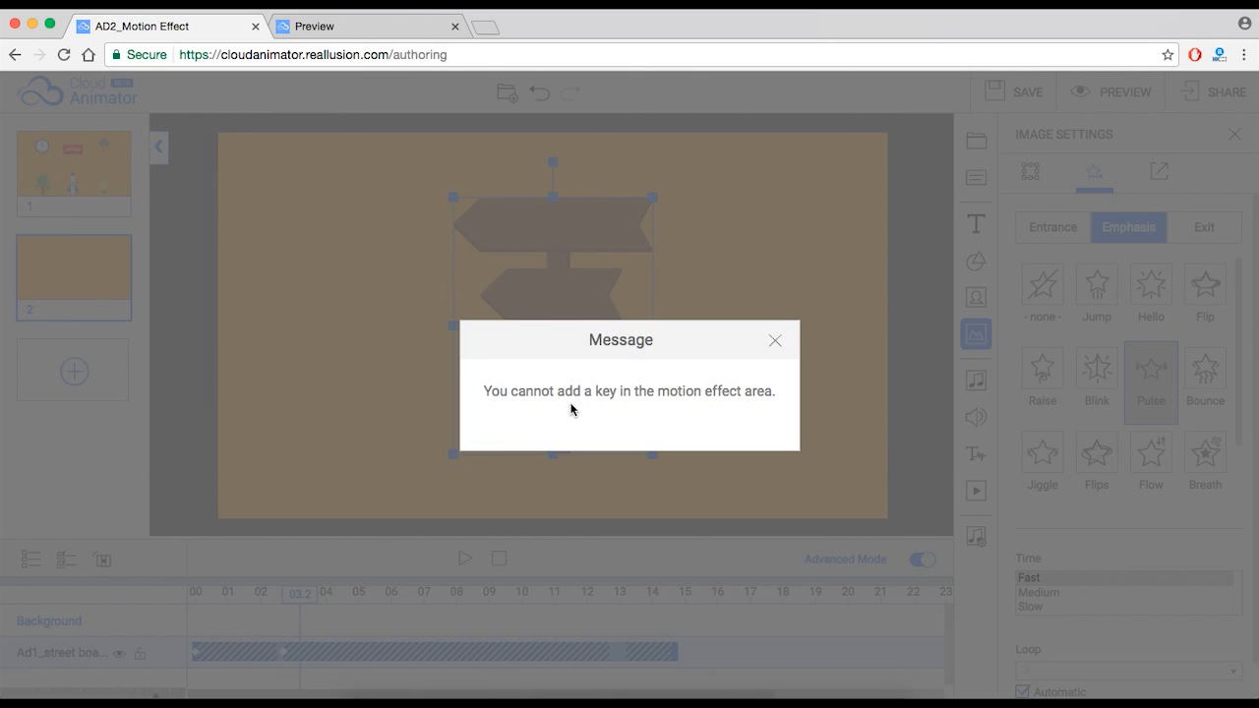
pyautogui.click(775, 340)
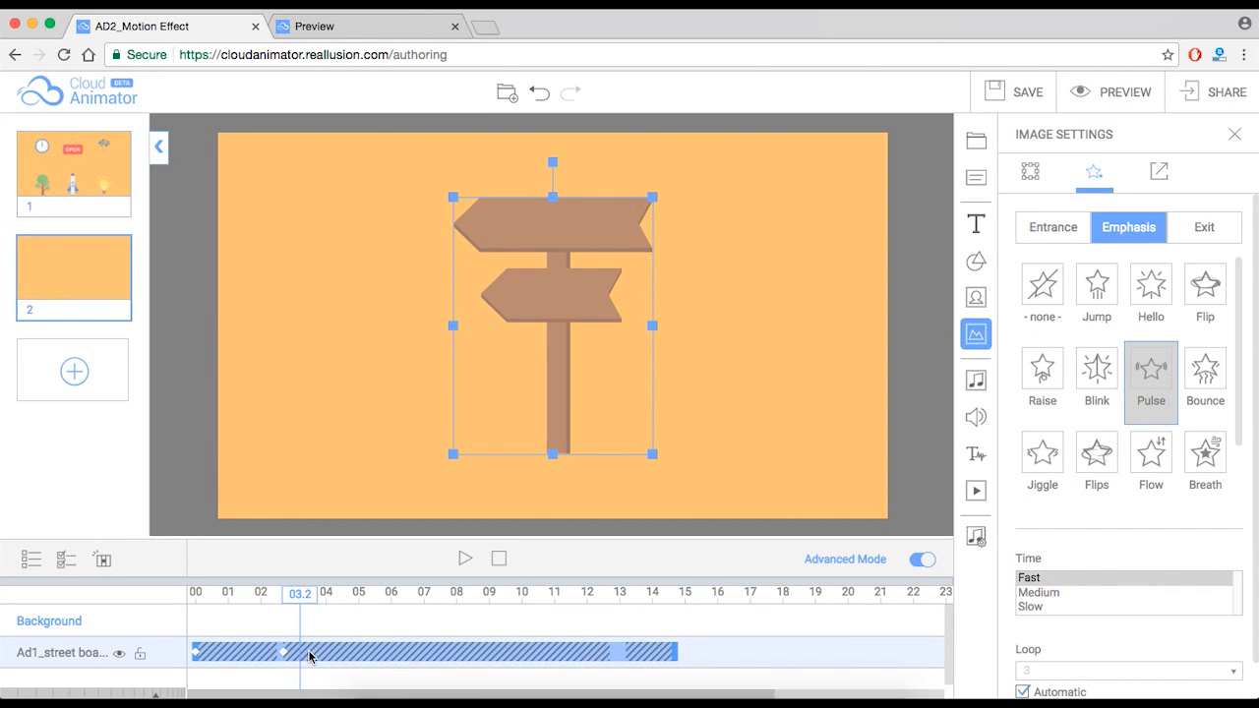
pyautogui.moveTo(193, 606)
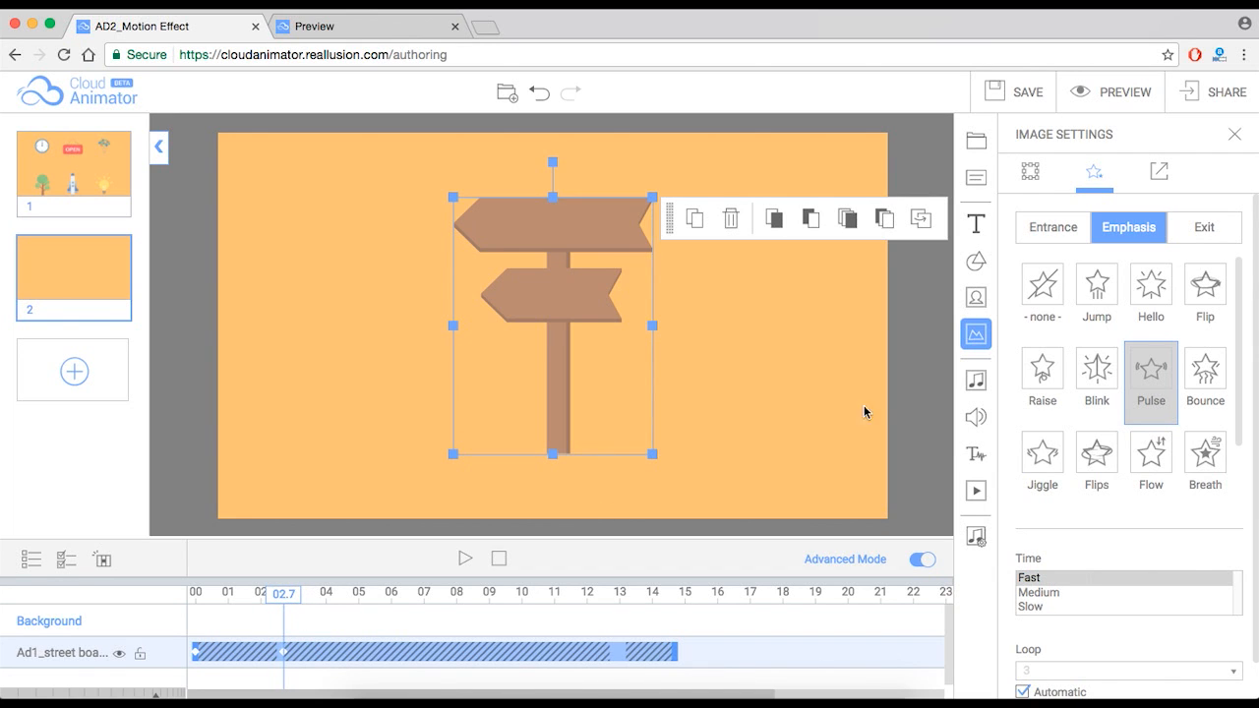
# Set the sign's Emphasis to -none-, then set its Exit to -none- as well
pyautogui.click(1043, 291)
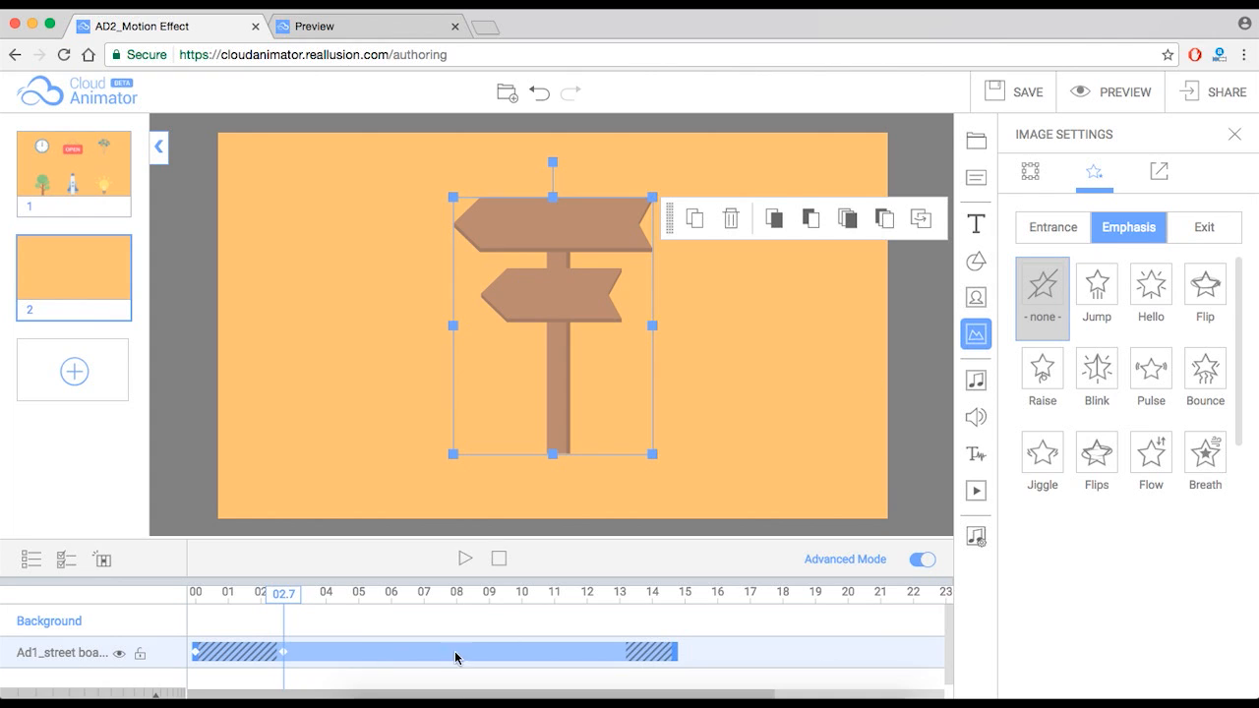
pyautogui.moveTo(501, 653)
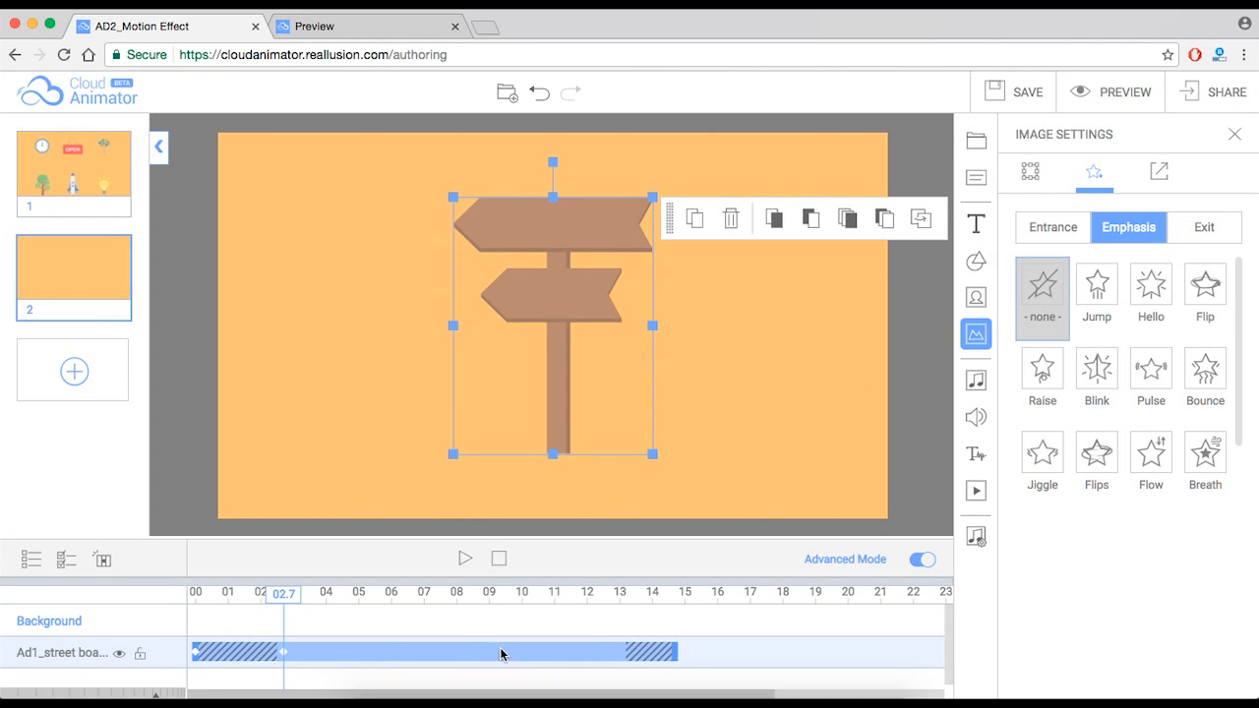
pyautogui.moveTo(360, 647)
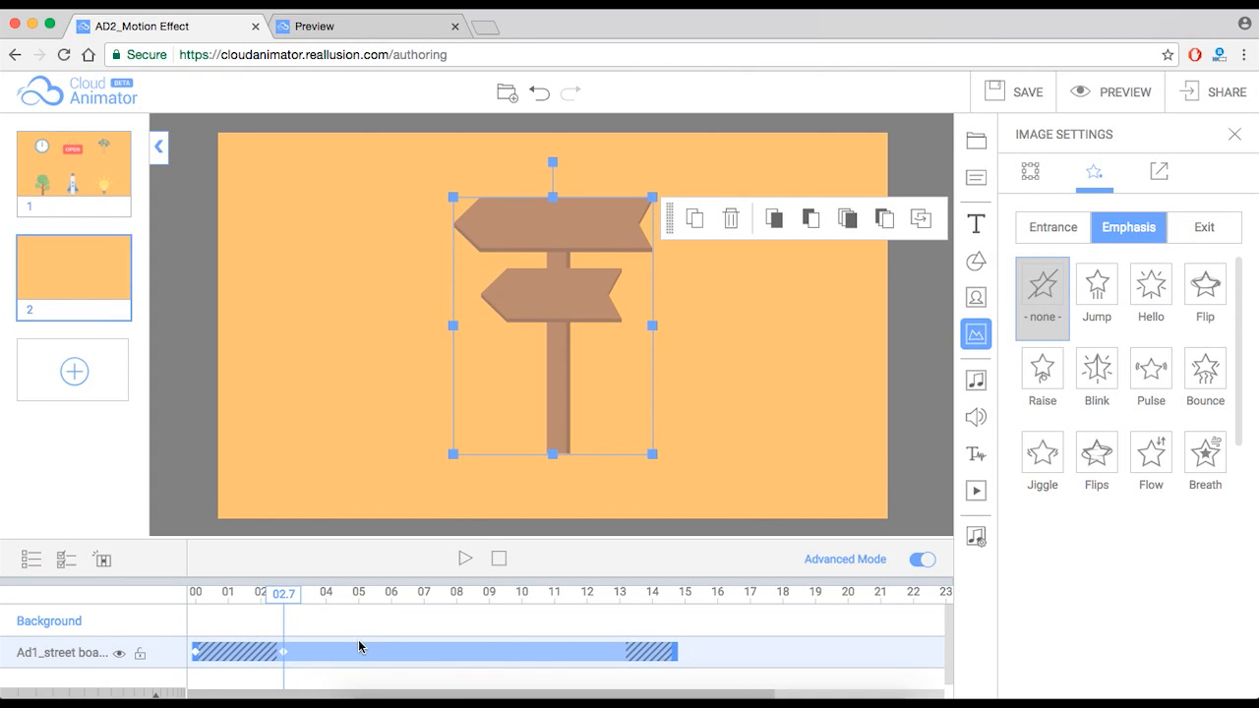
pyautogui.moveTo(224, 614)
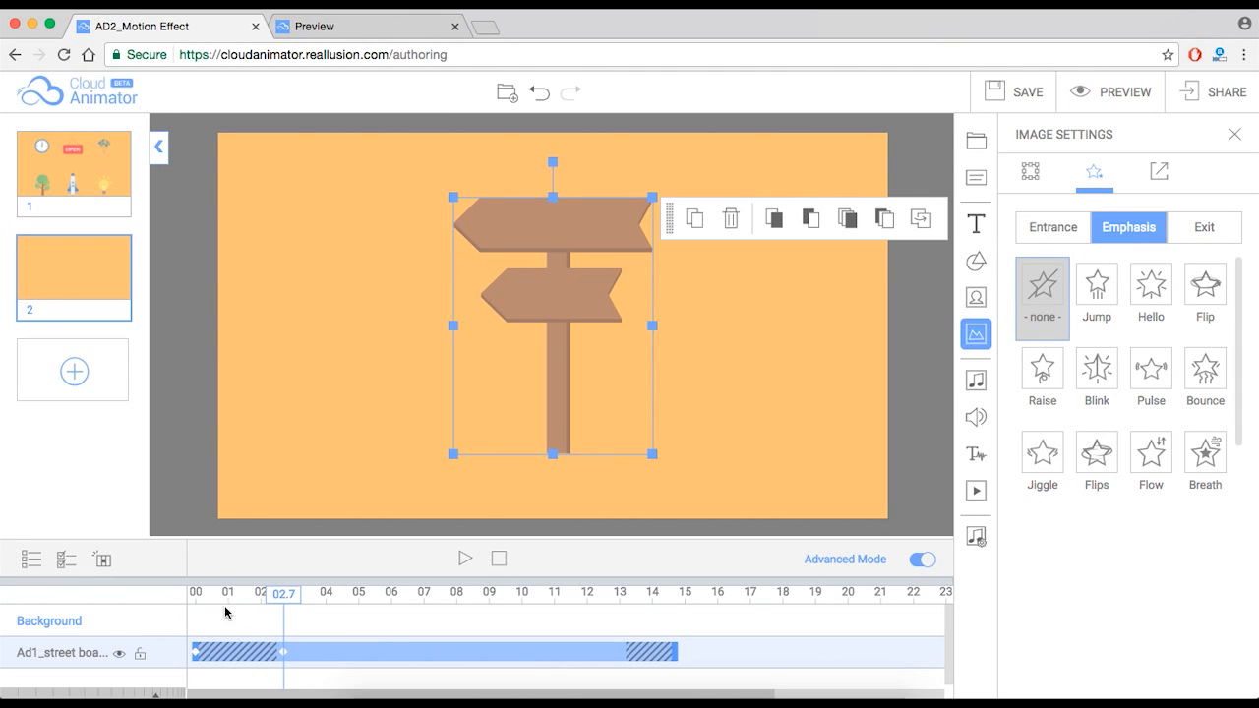
pyautogui.click(1204, 229)
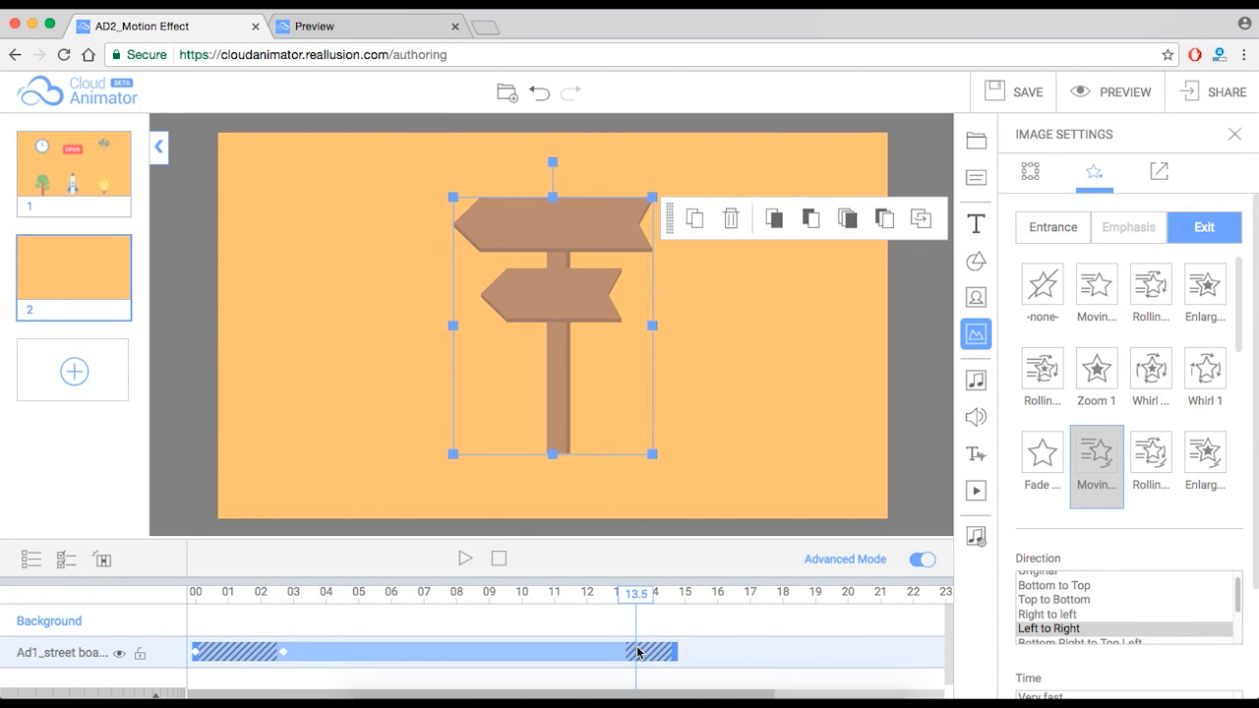
pyautogui.click(1043, 287)
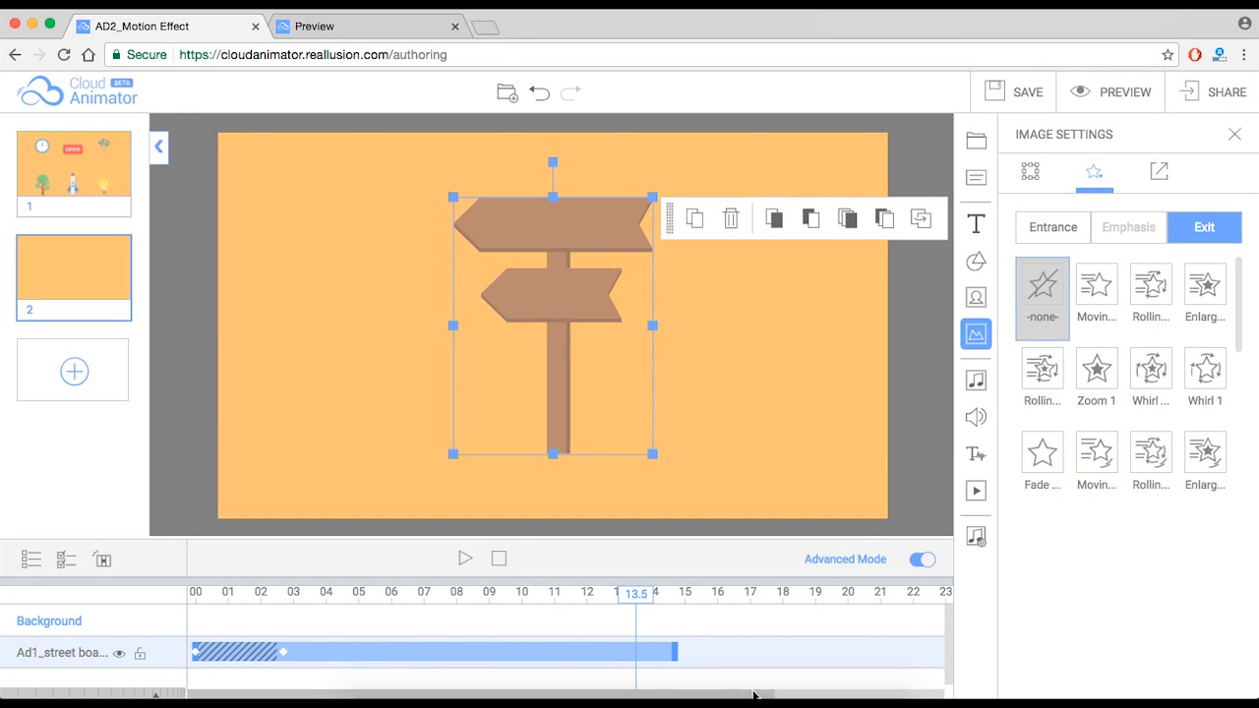
pyautogui.moveTo(657, 656)
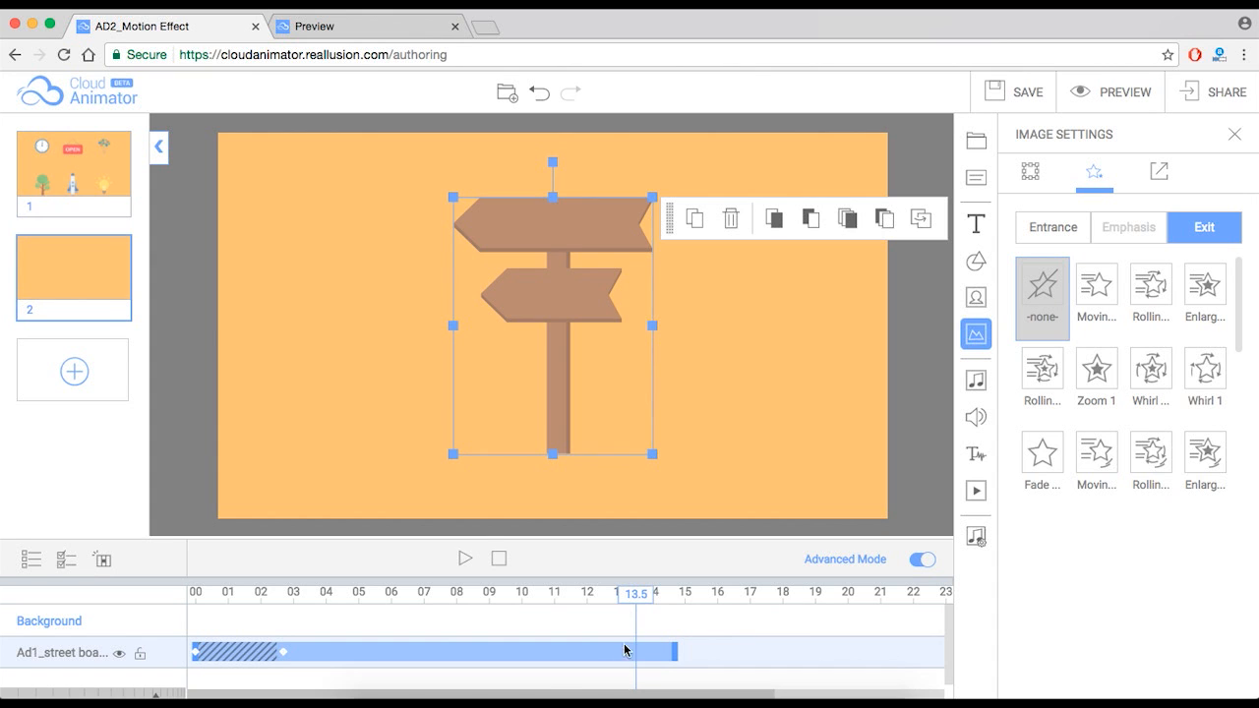
pyautogui.moveTo(813, 492)
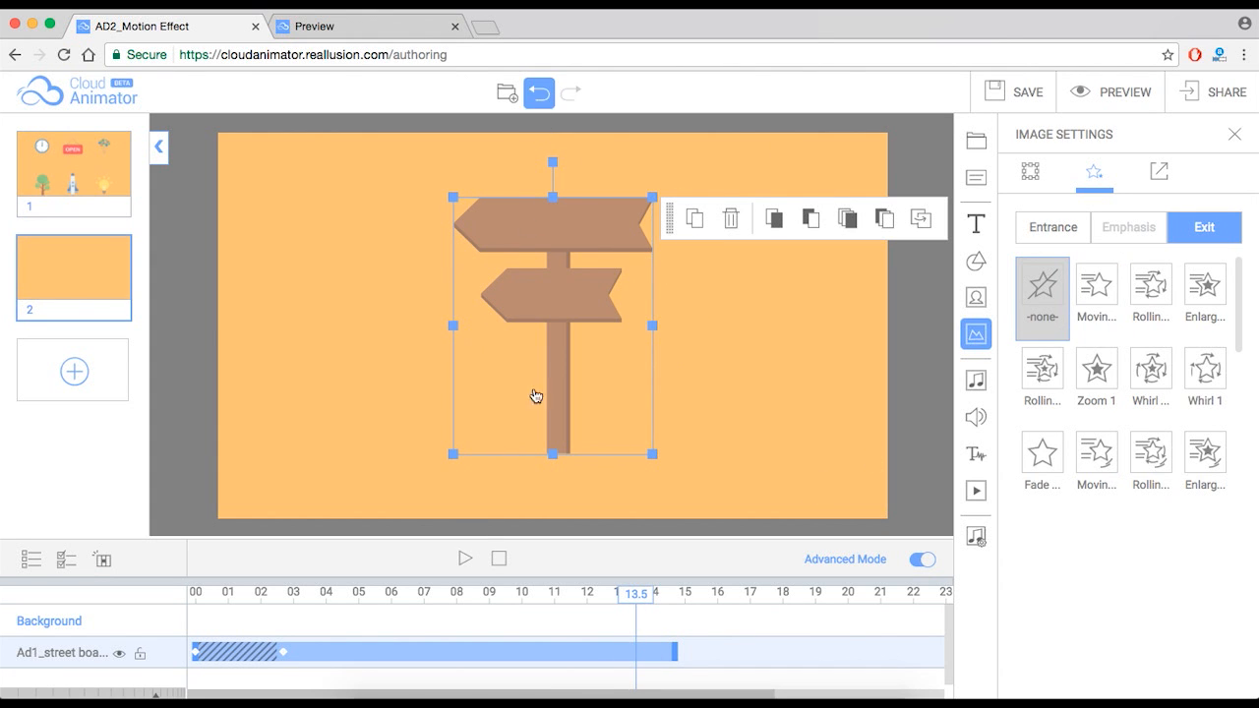
# Undo the removal to restore the sign's Moving left-to-right exit
pyautogui.click(1096, 457)
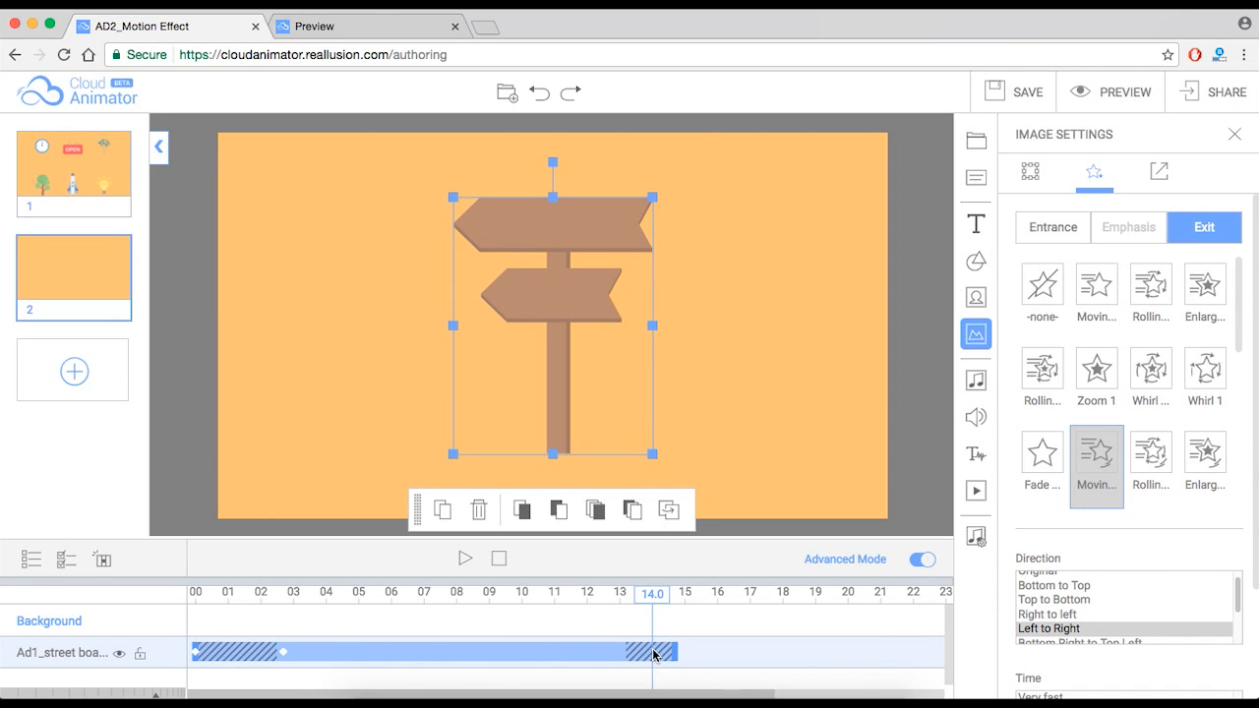
pyautogui.click(1042, 295)
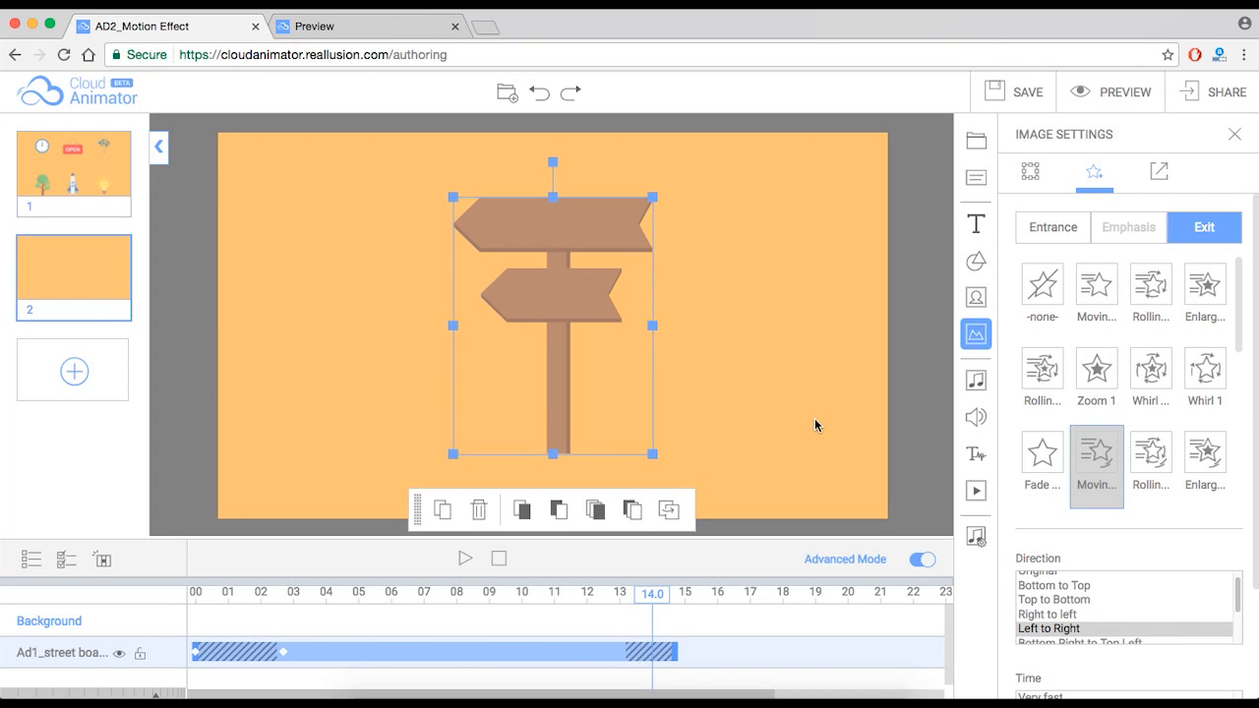
pyautogui.moveTo(995, 421)
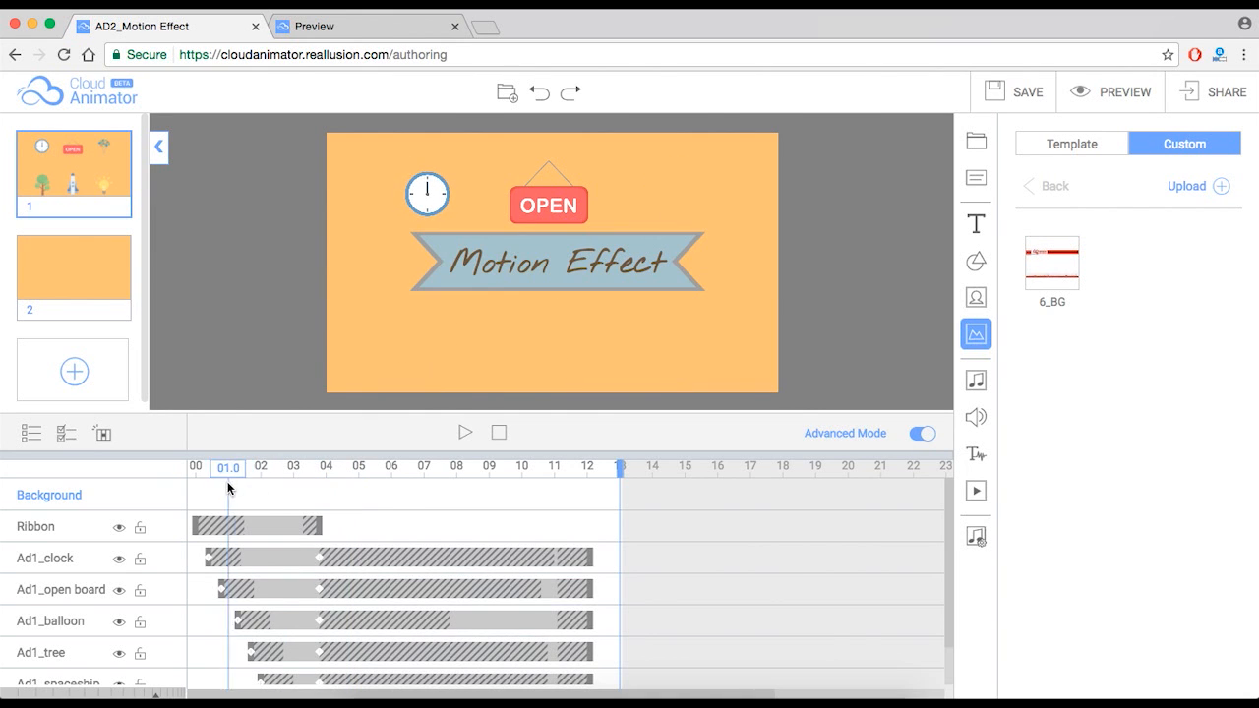
# Play scene 1 from near the start, then pause the playback
pyautogui.click(464, 433)
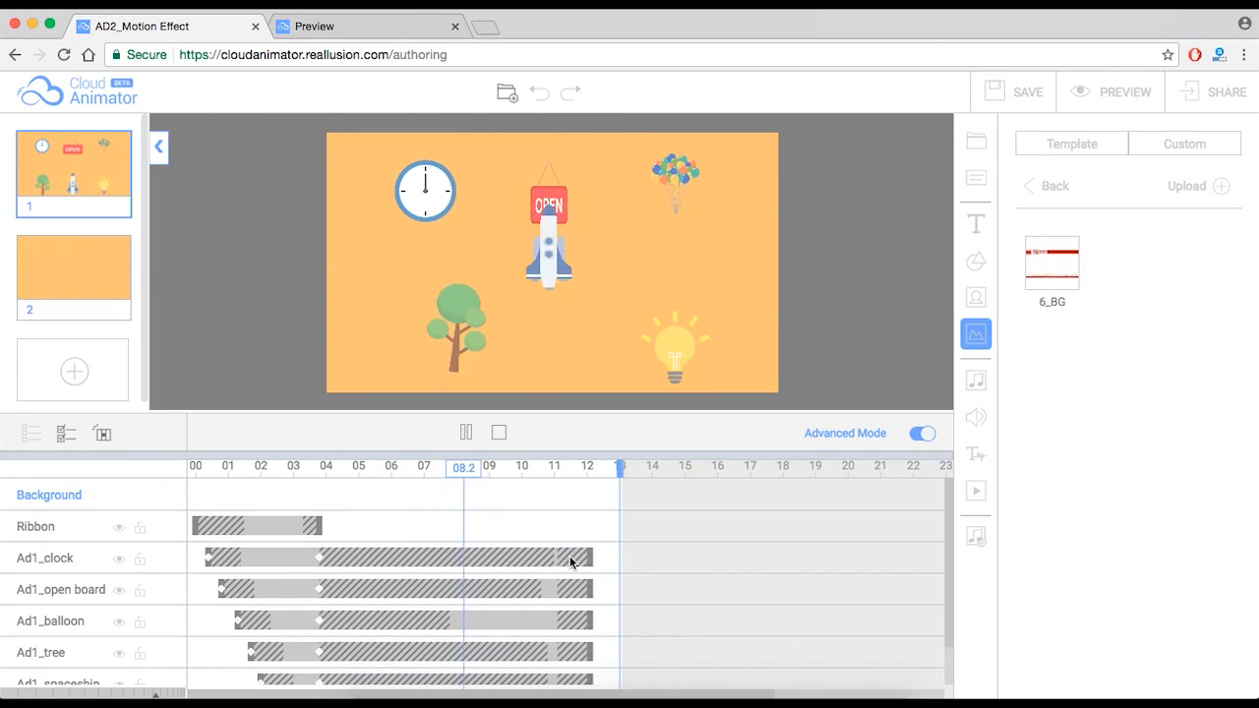
pyautogui.moveTo(464, 469); pyautogui.dragTo(527, 468)
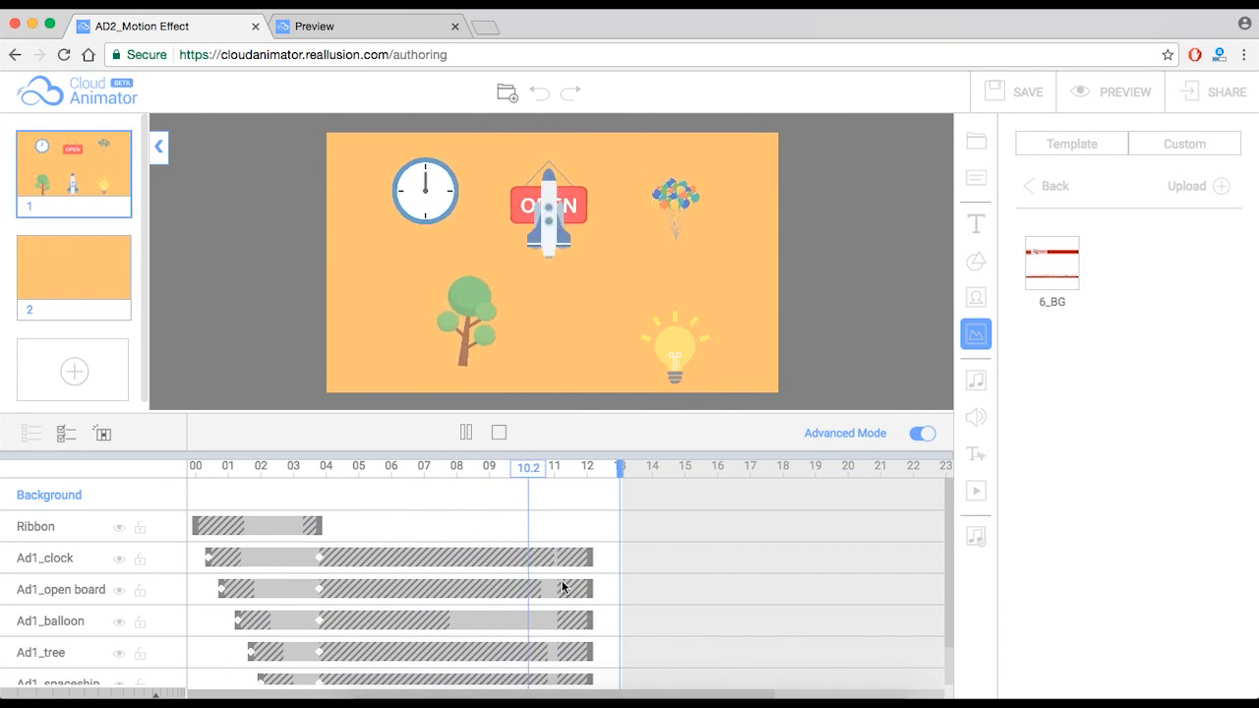
pyautogui.click(464, 432)
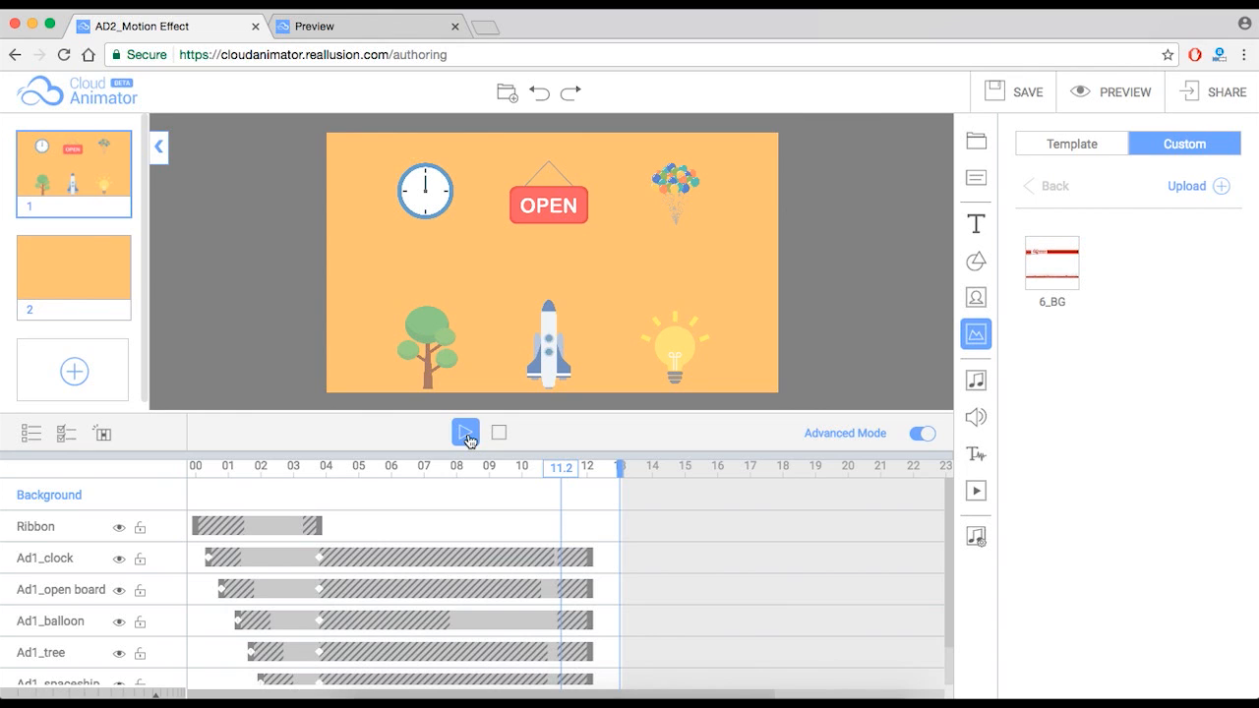
pyautogui.moveTo(464, 433)
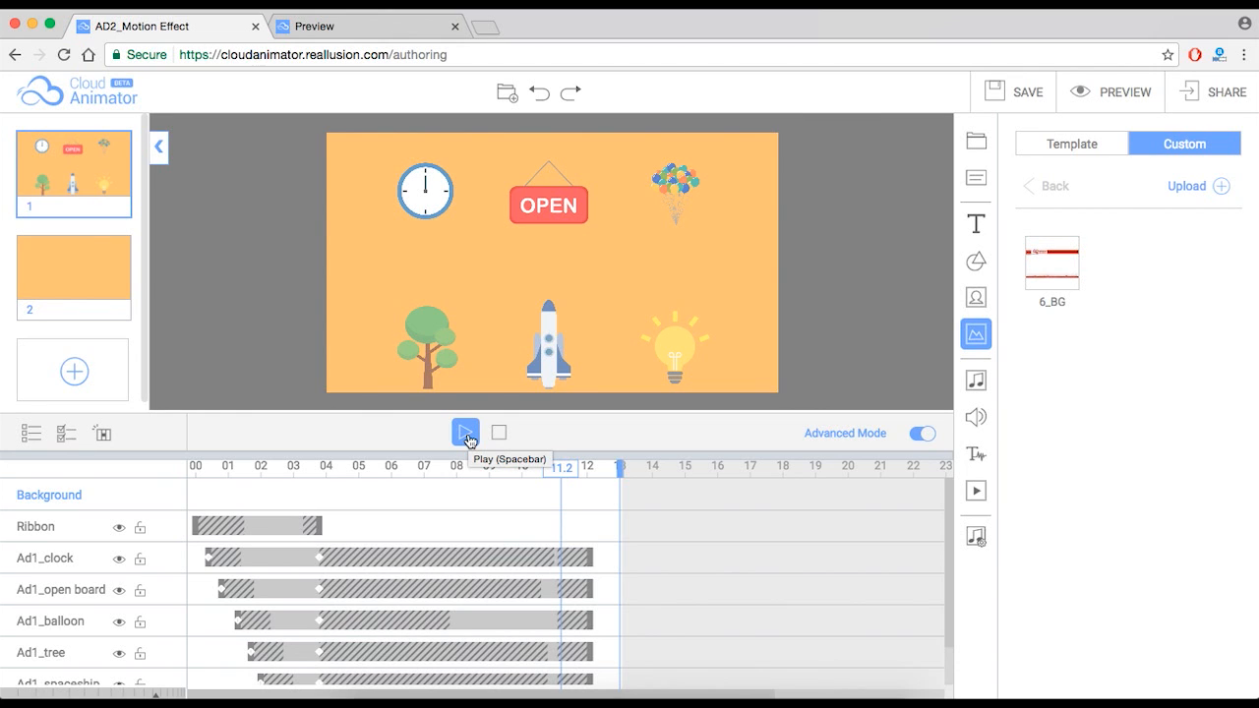